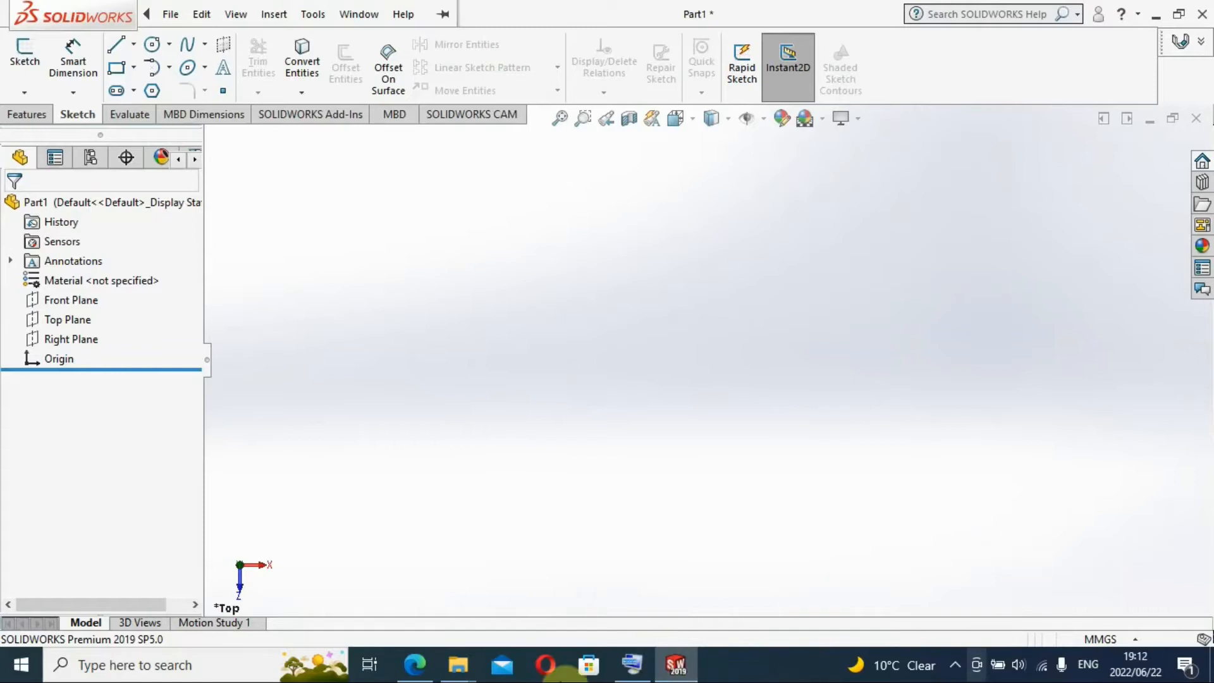
mouse_move(416, 665)
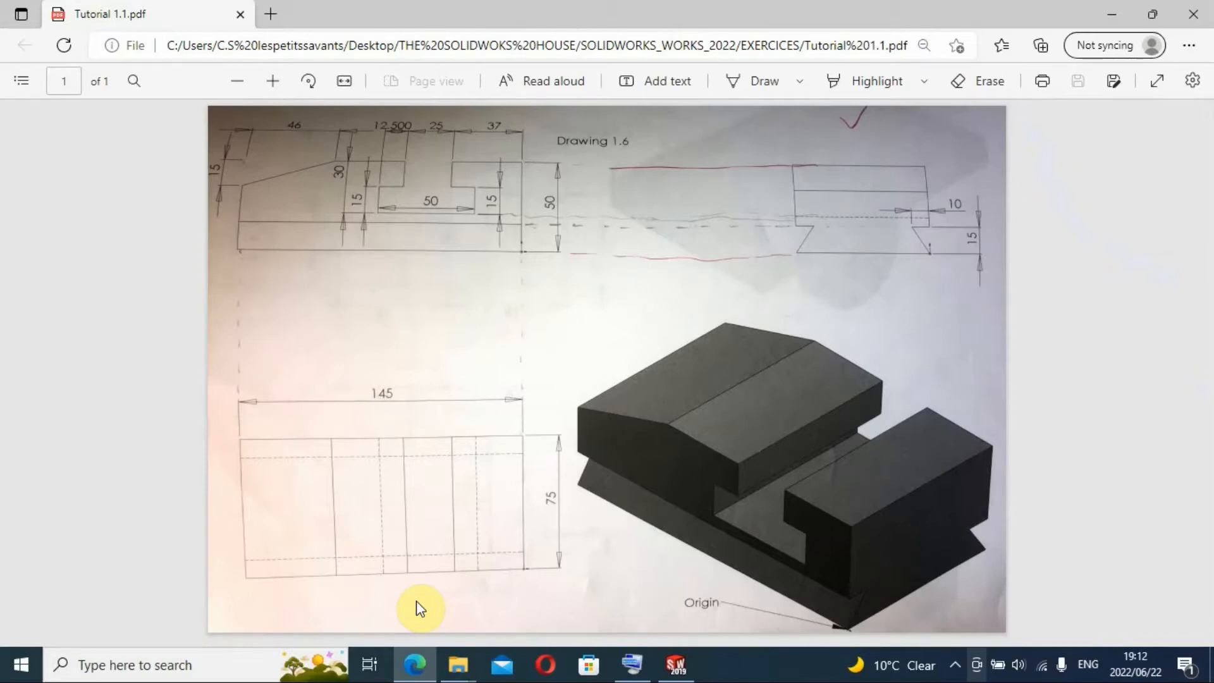
mouse_move(410, 456)
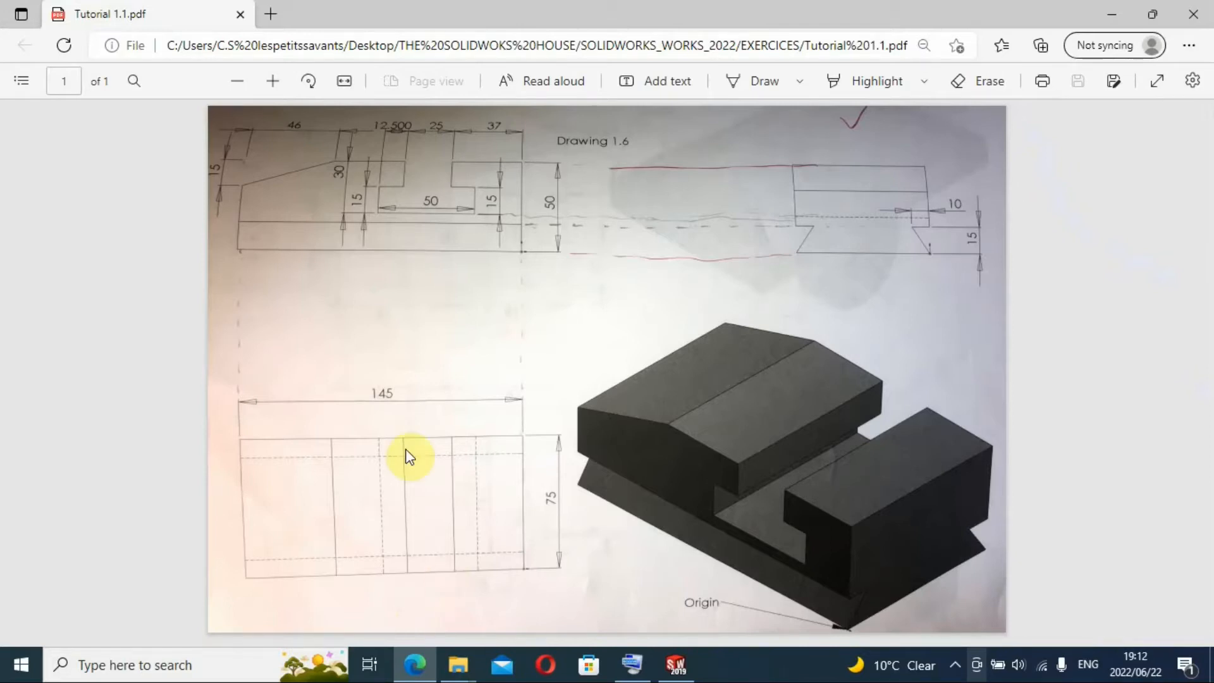
mouse_move(534, 488)
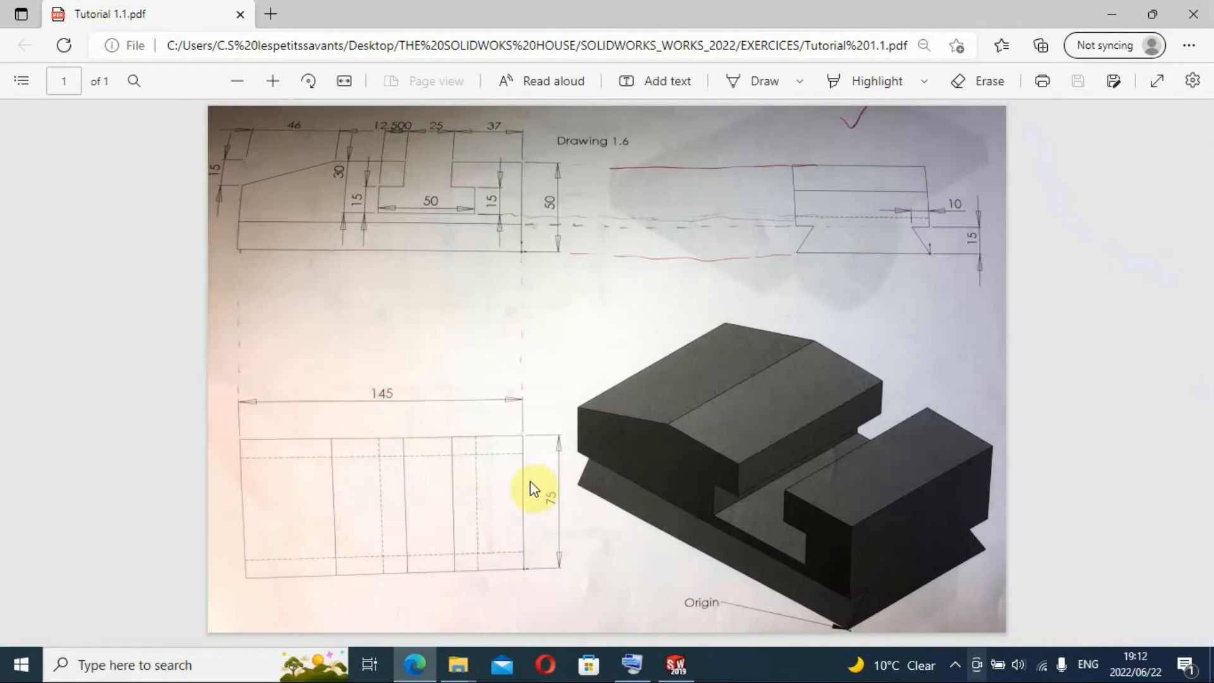
mouse_move(451, 556)
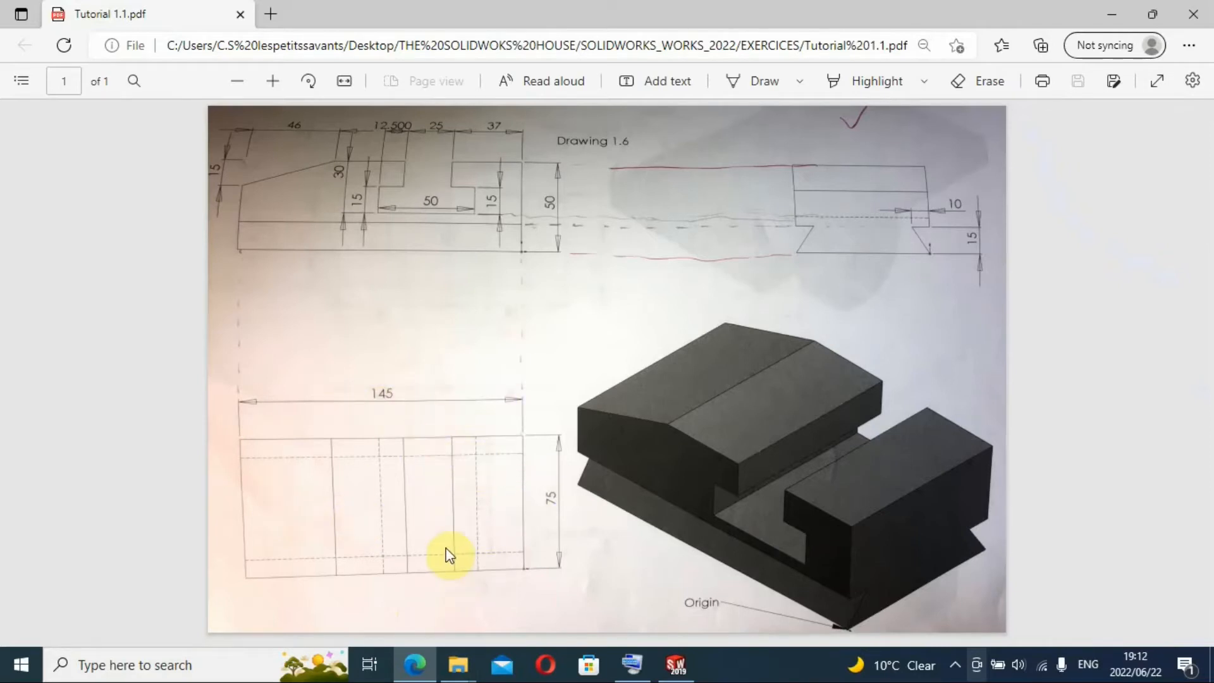
mouse_move(441, 511)
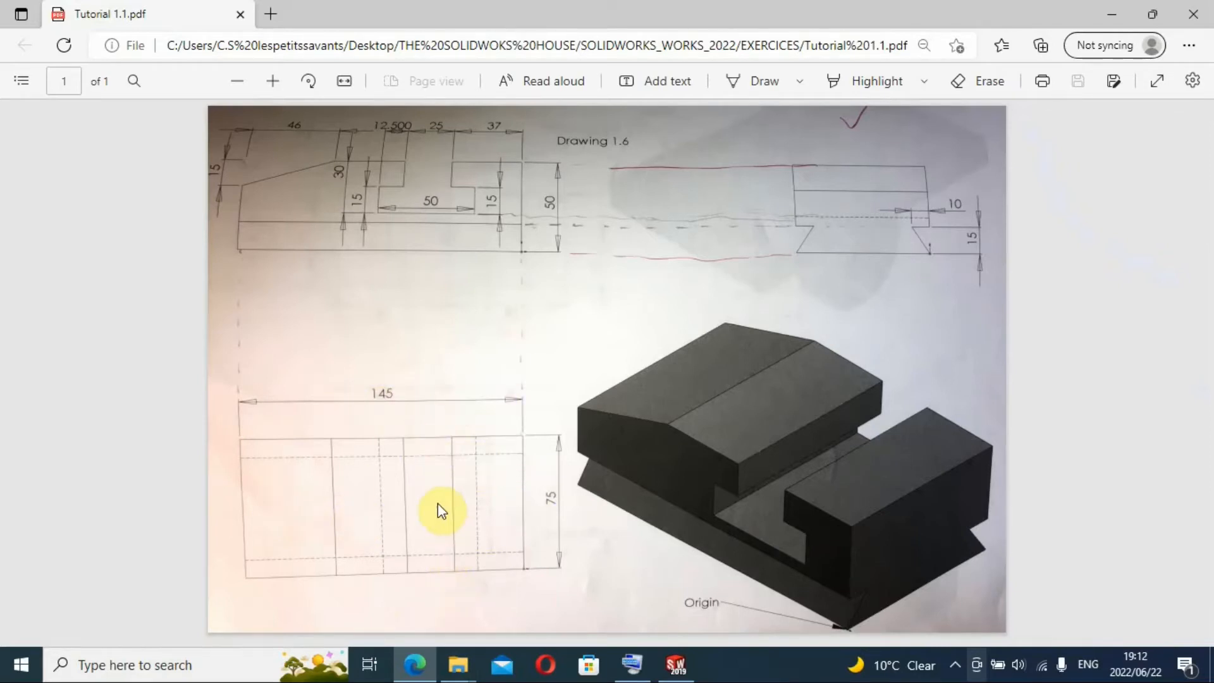
mouse_move(461, 247)
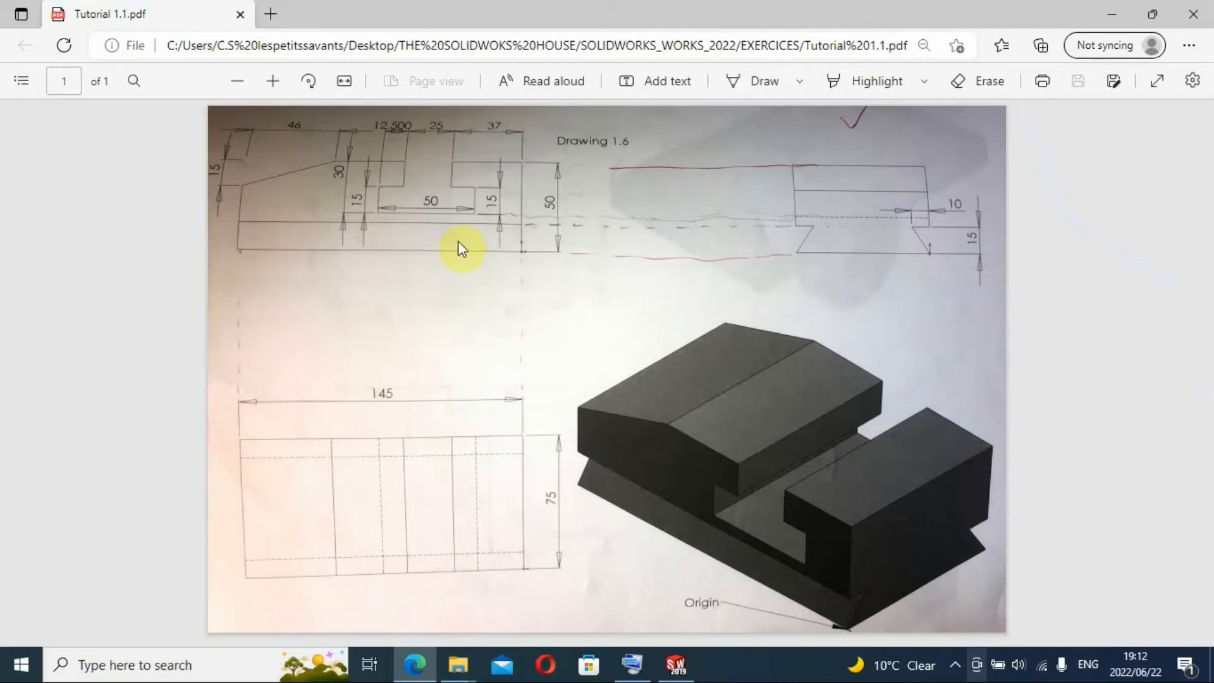
mouse_move(608, 517)
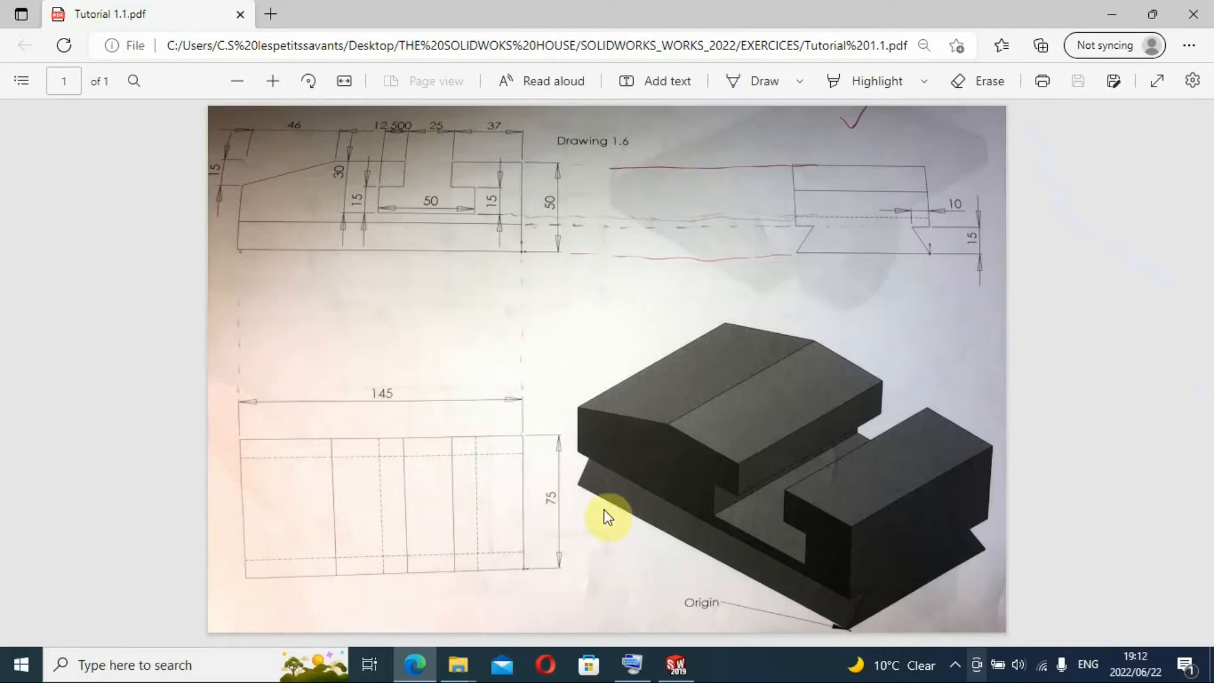
mouse_move(541, 584)
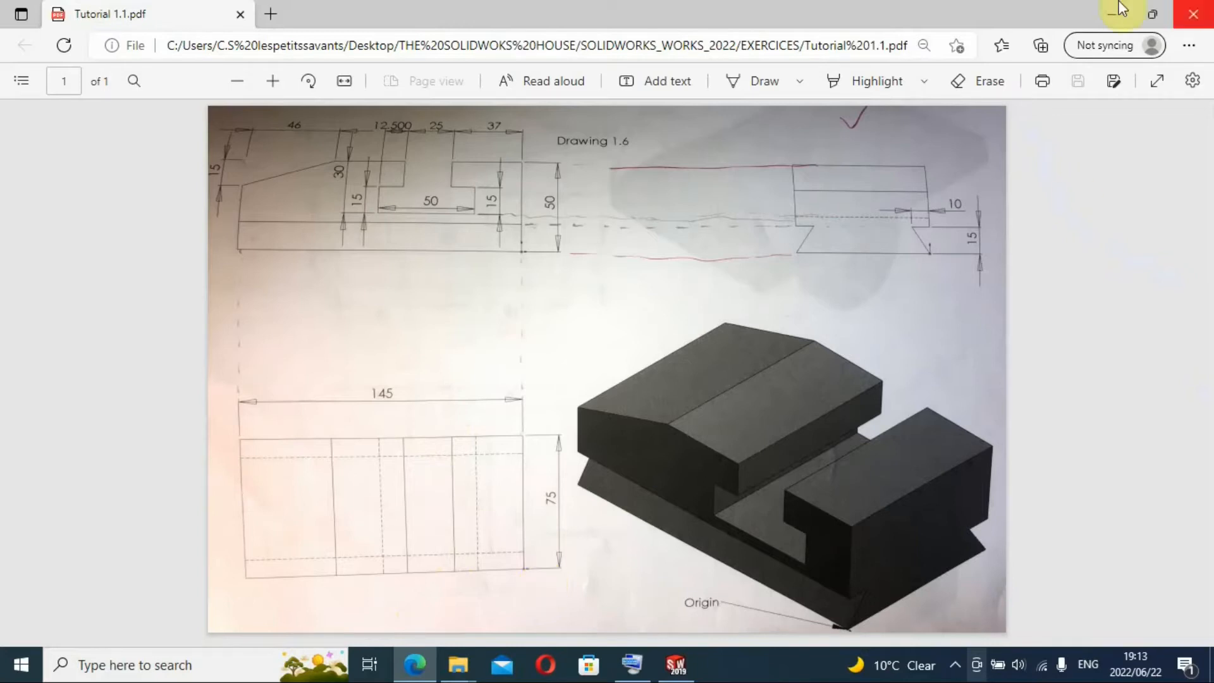
mouse_move(971, 8)
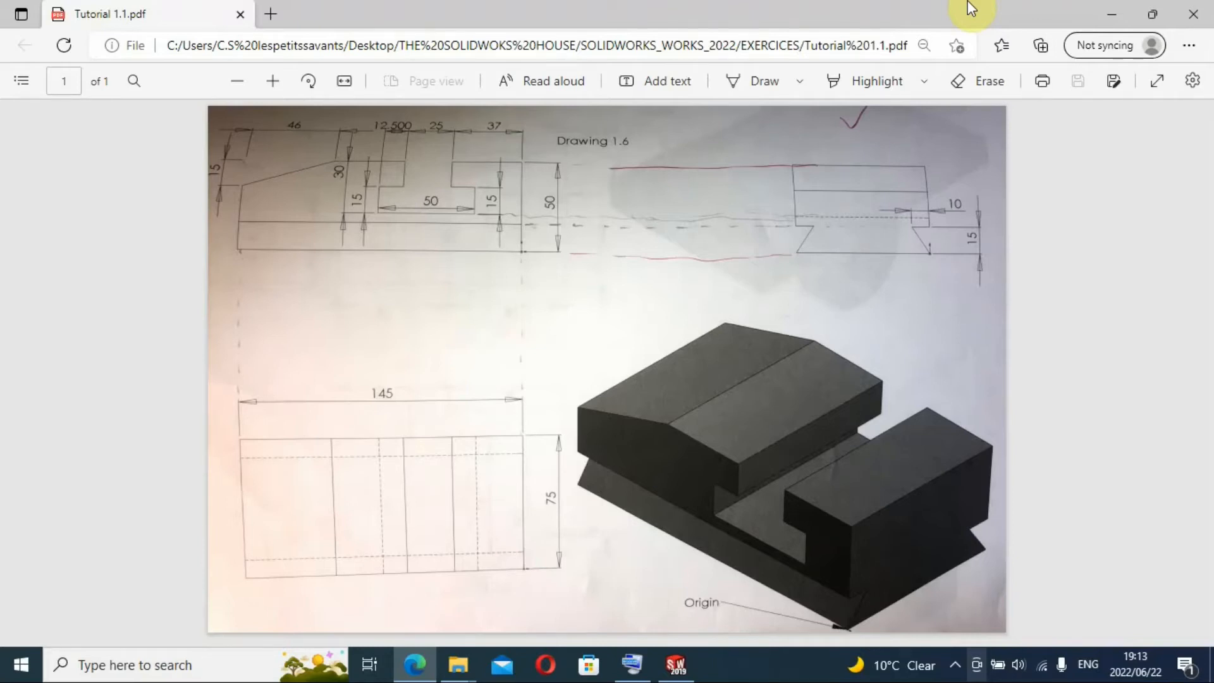
mouse_move(1083, 503)
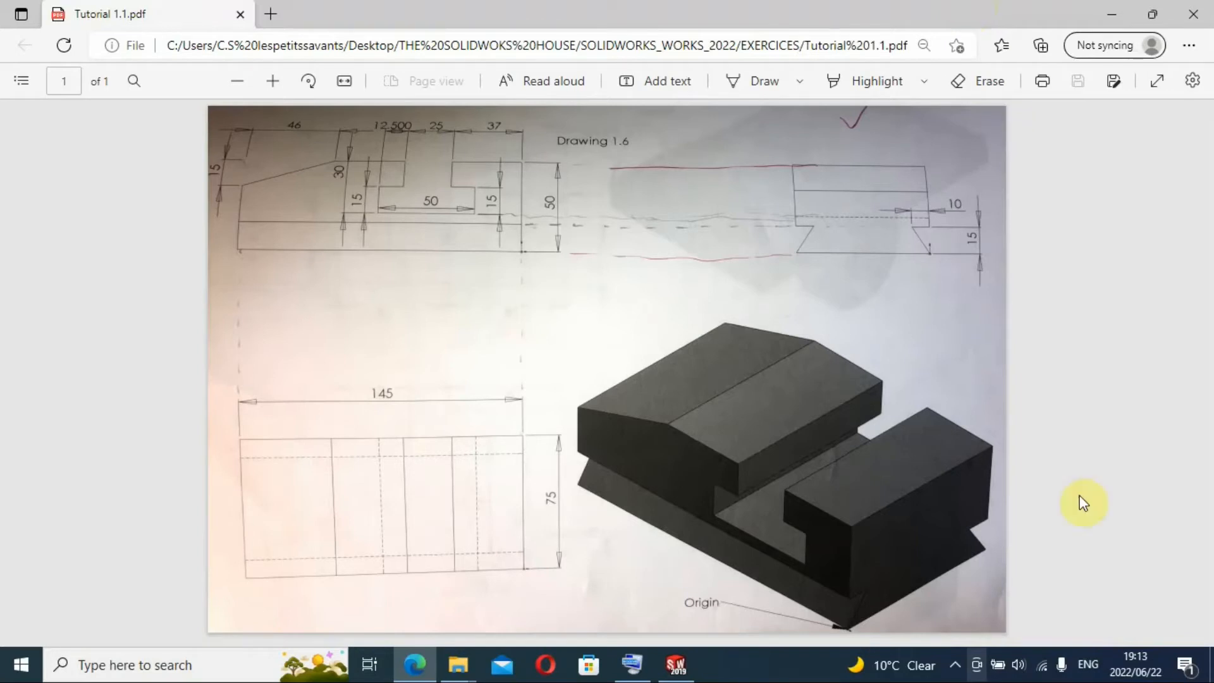
mouse_move(676, 665)
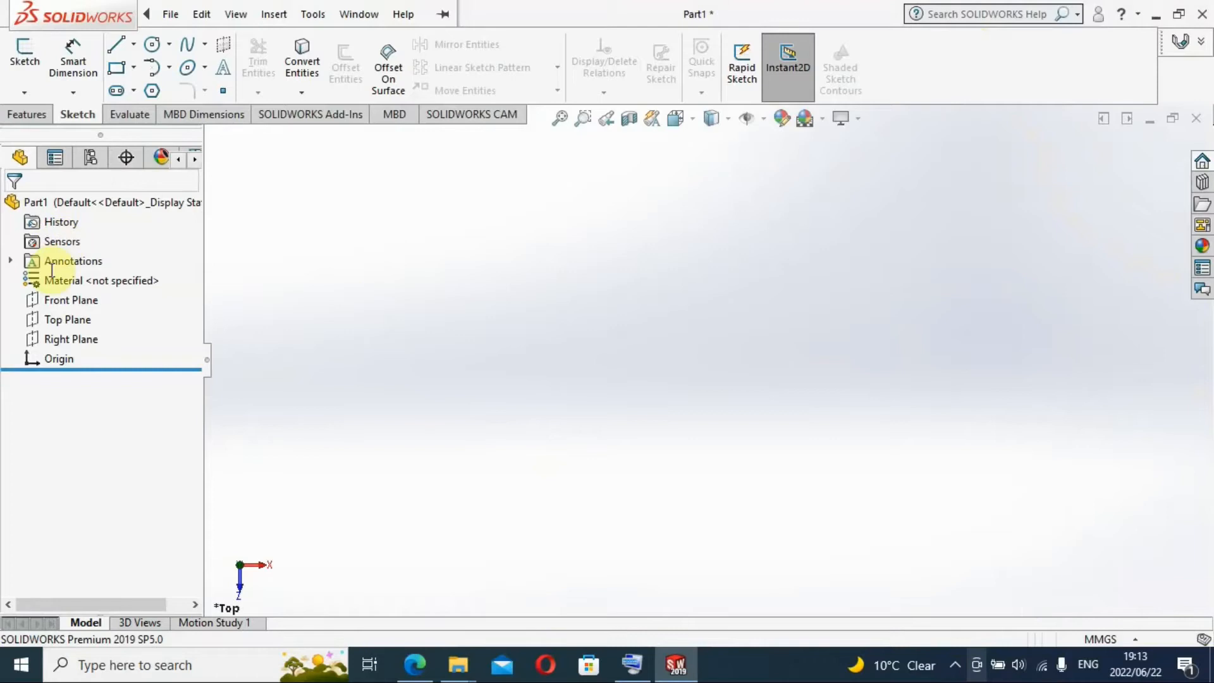
Step: Draw a corner rectangle on the Top Plane and pick its edge to dimension
click(66, 318)
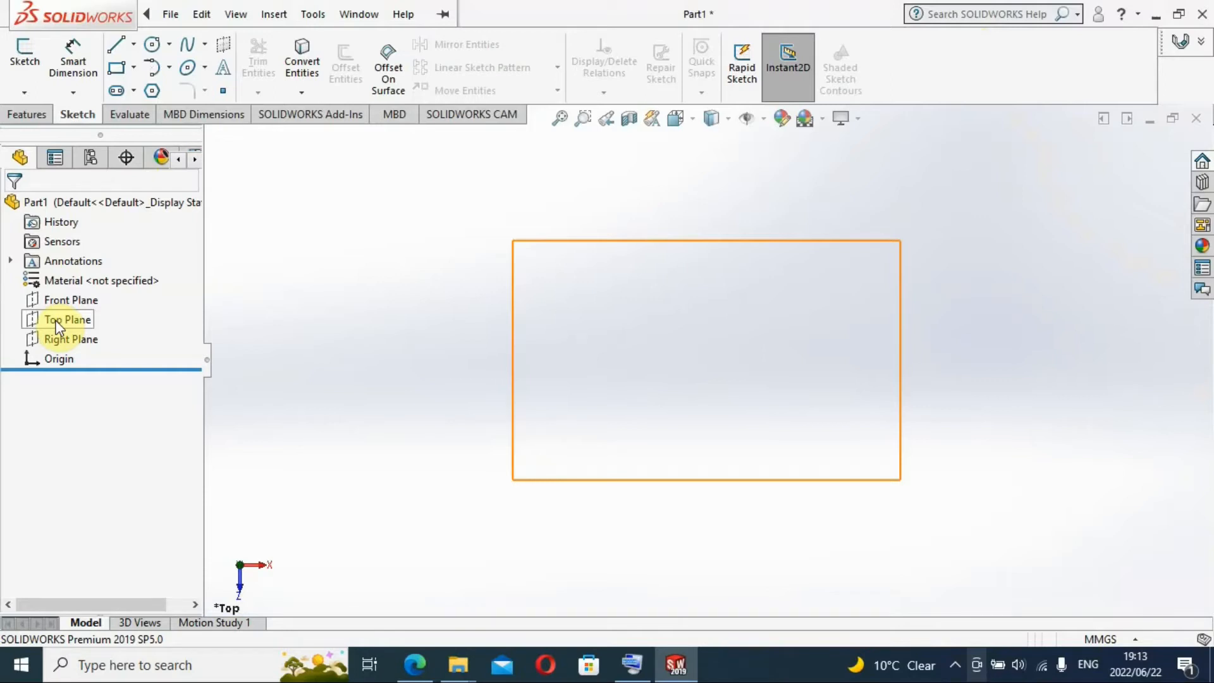
click(66, 318)
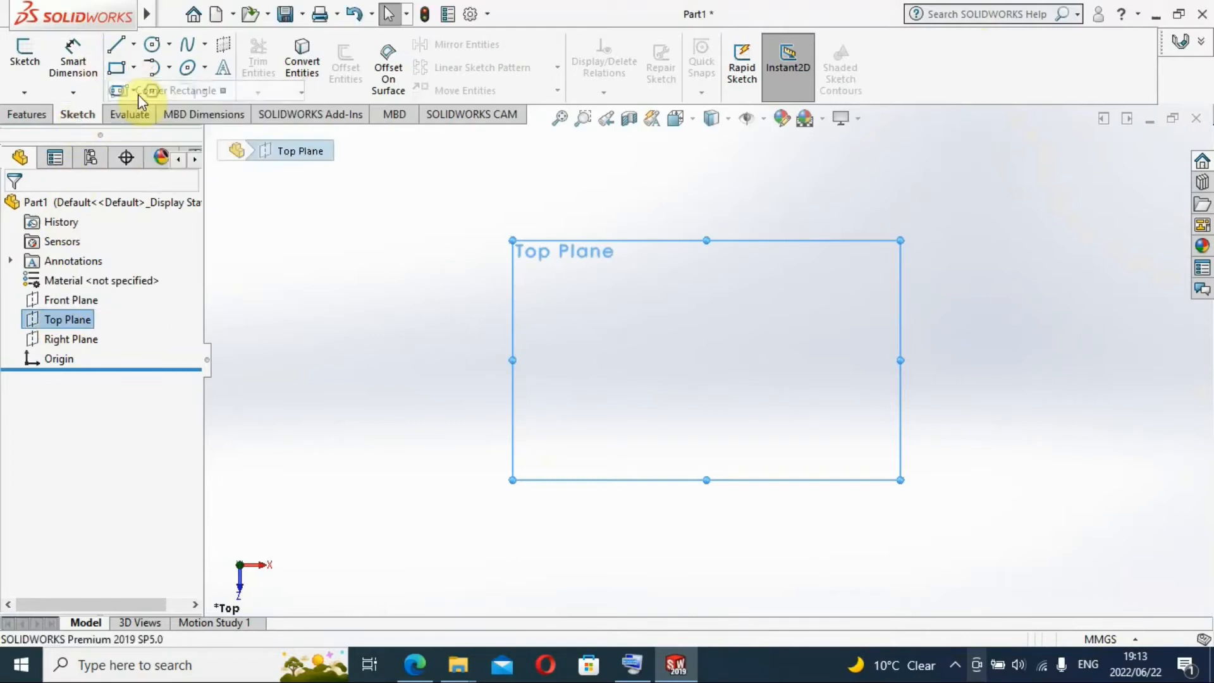
click(144, 91)
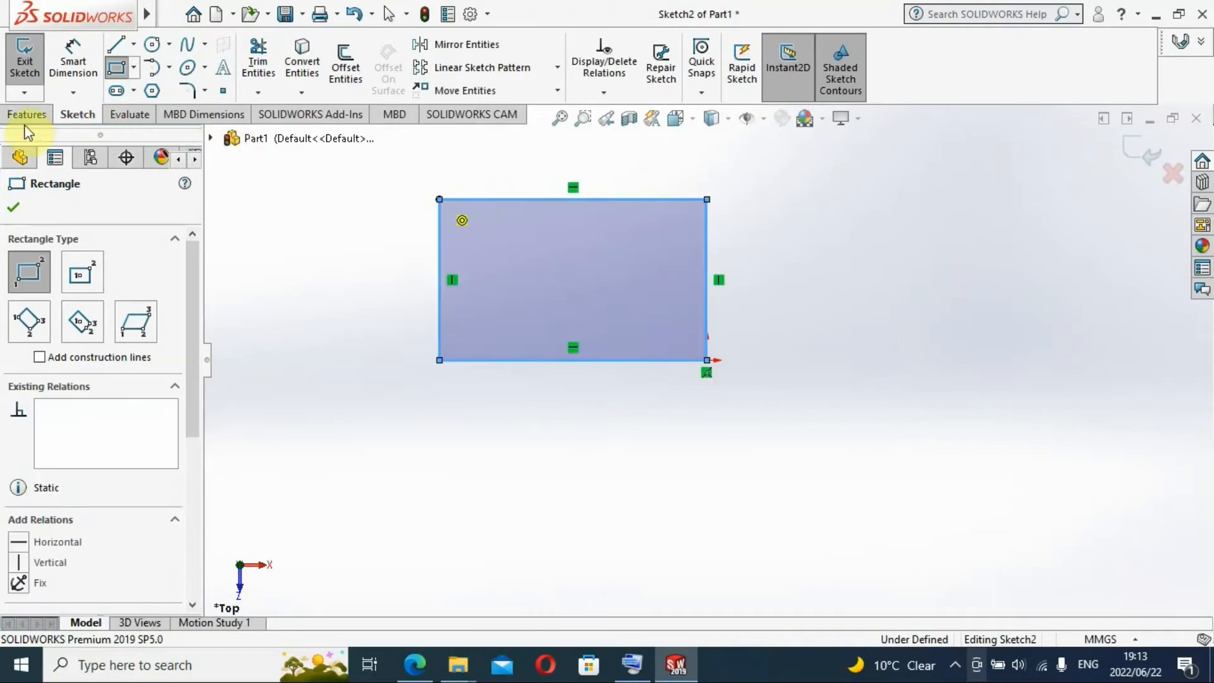
click(13, 206)
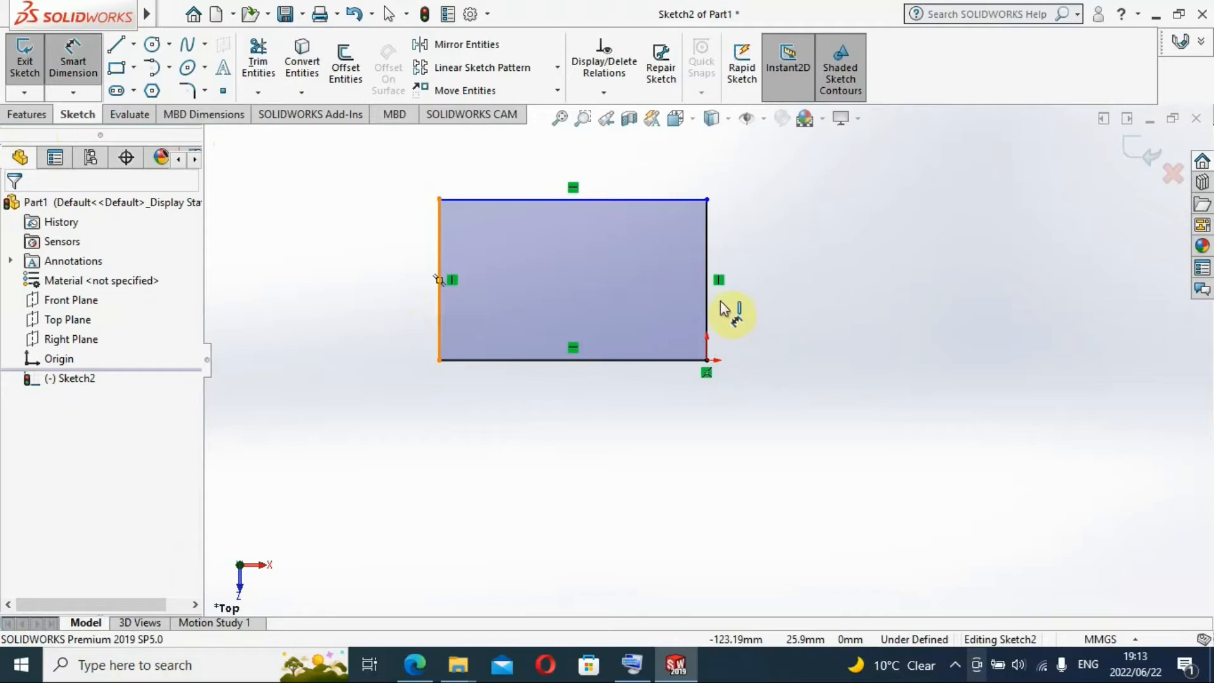
click(706, 279)
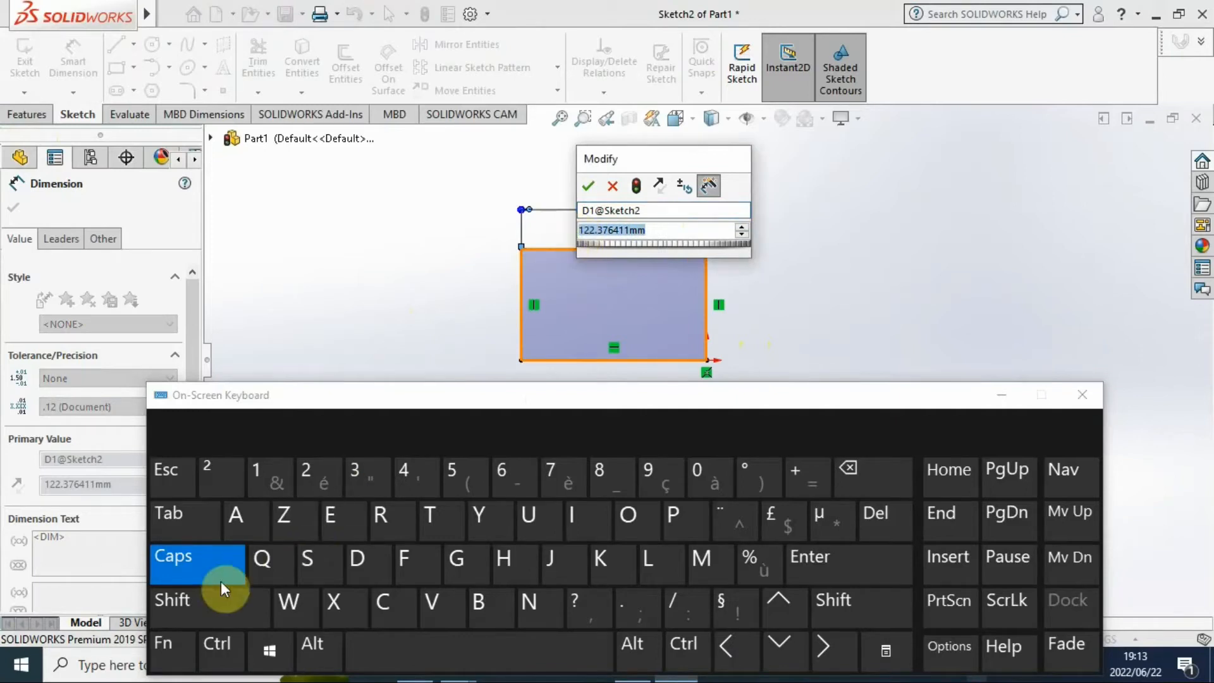
Step: Dimension the rectangle's top edge to 145 mm width
click(356, 475)
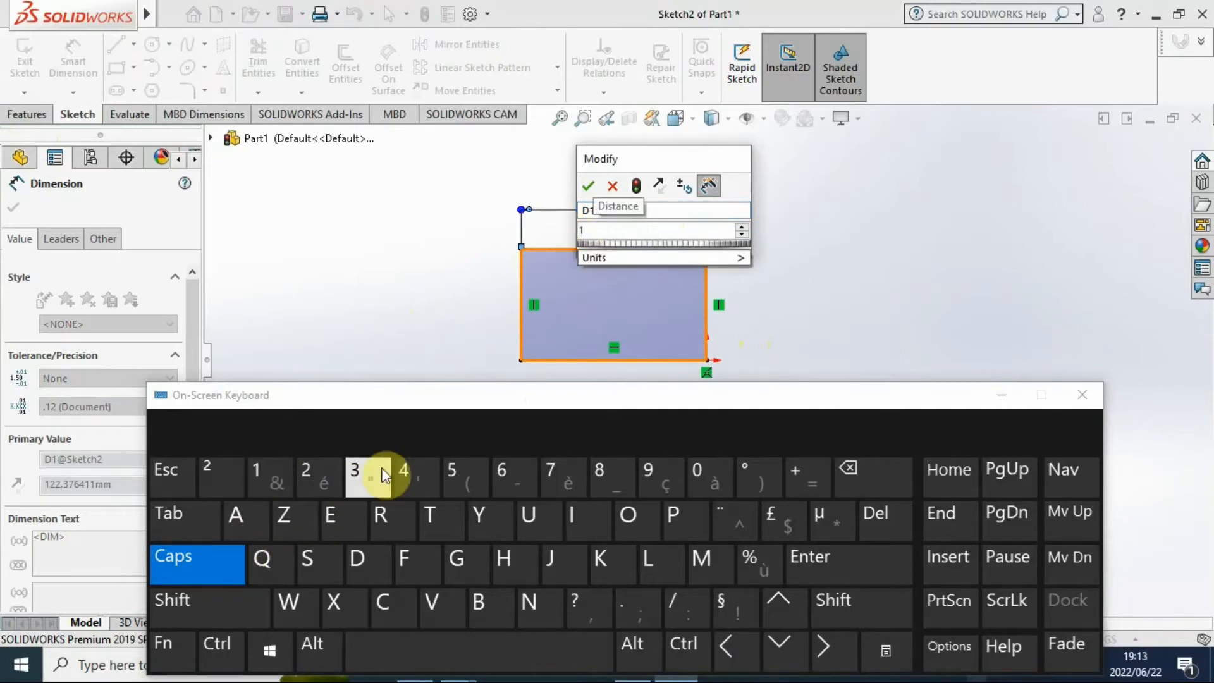
click(404, 477)
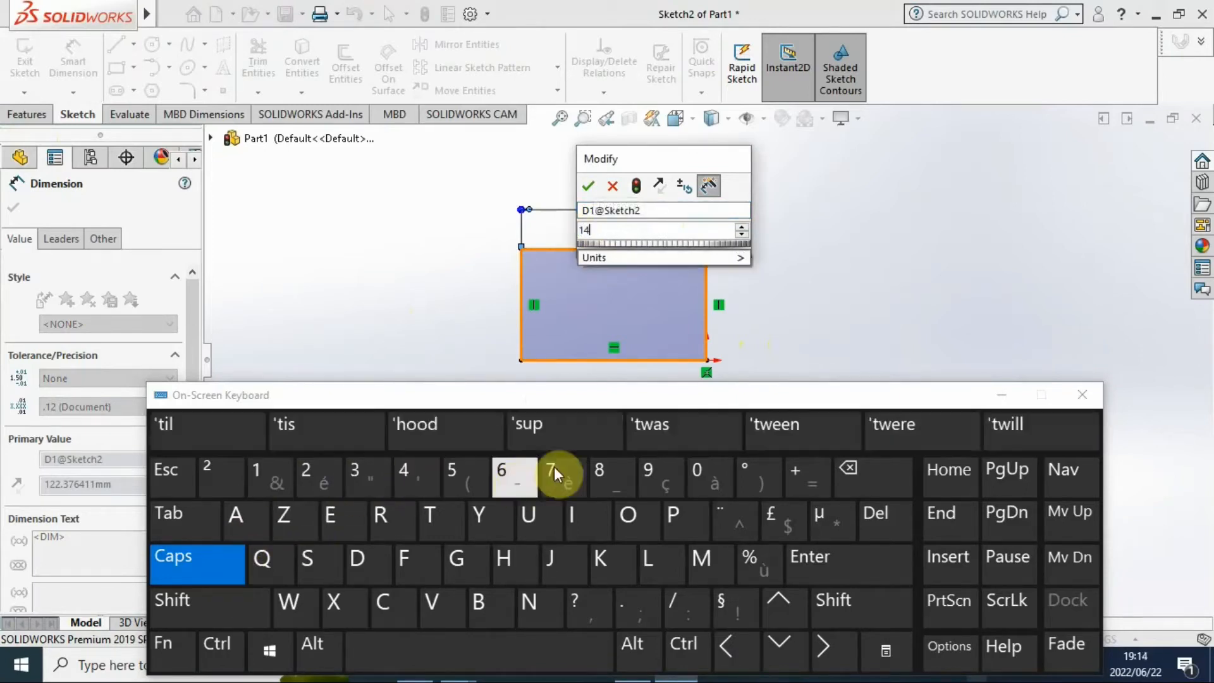
click(452, 472)
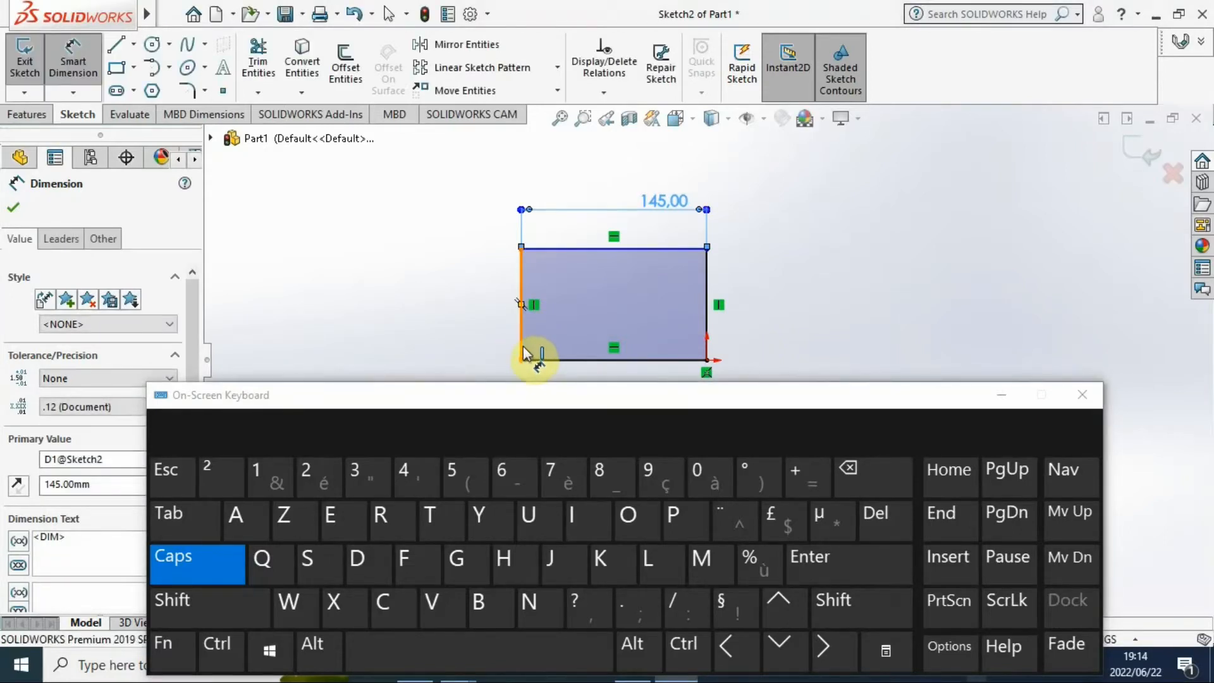
click(520, 302)
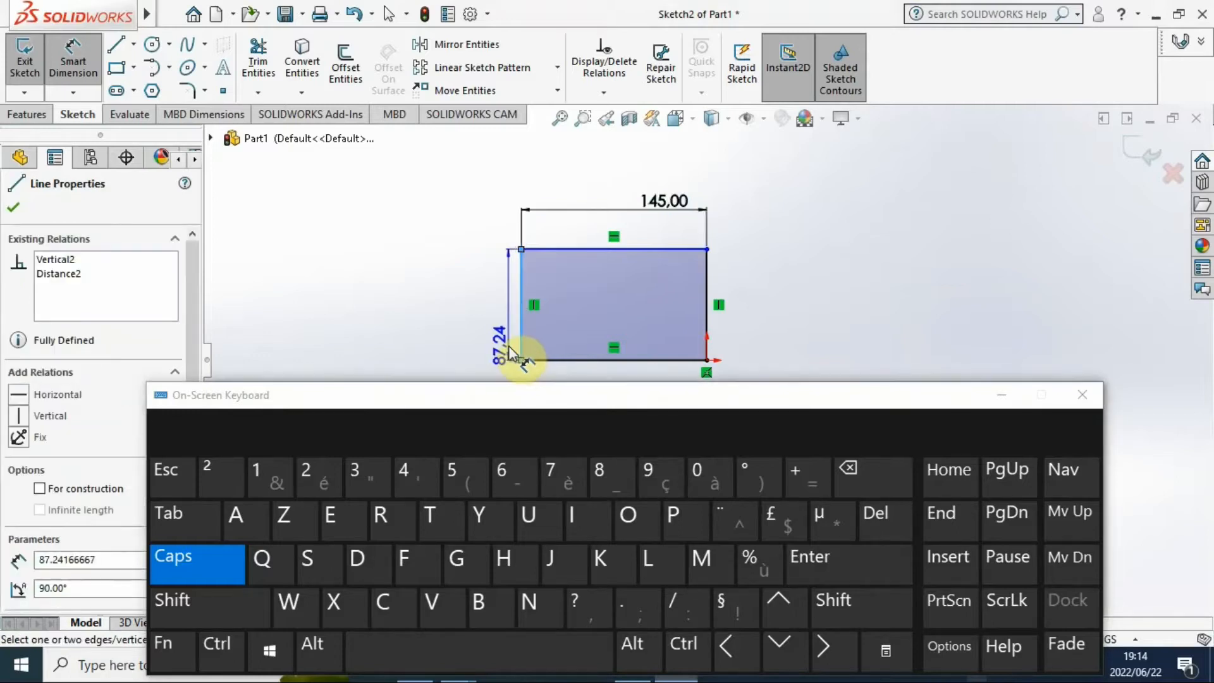
click(12, 207)
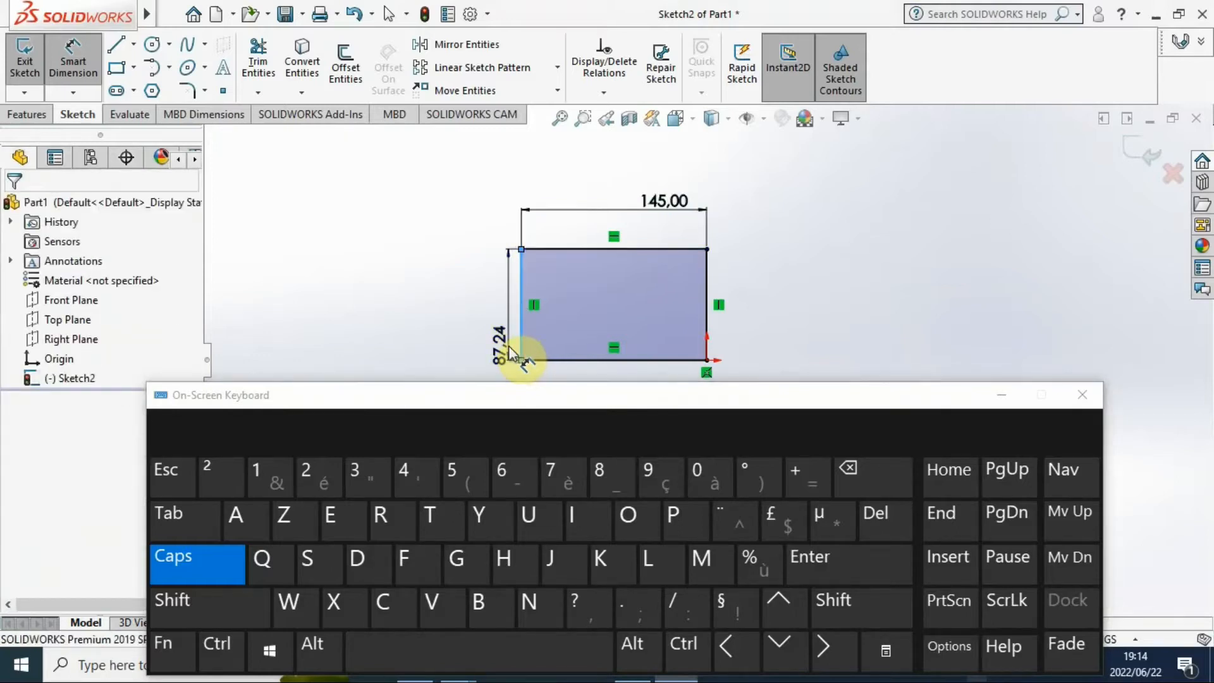
Step: Dimension the rectangle's left edge to 75 mm height
click(502, 341)
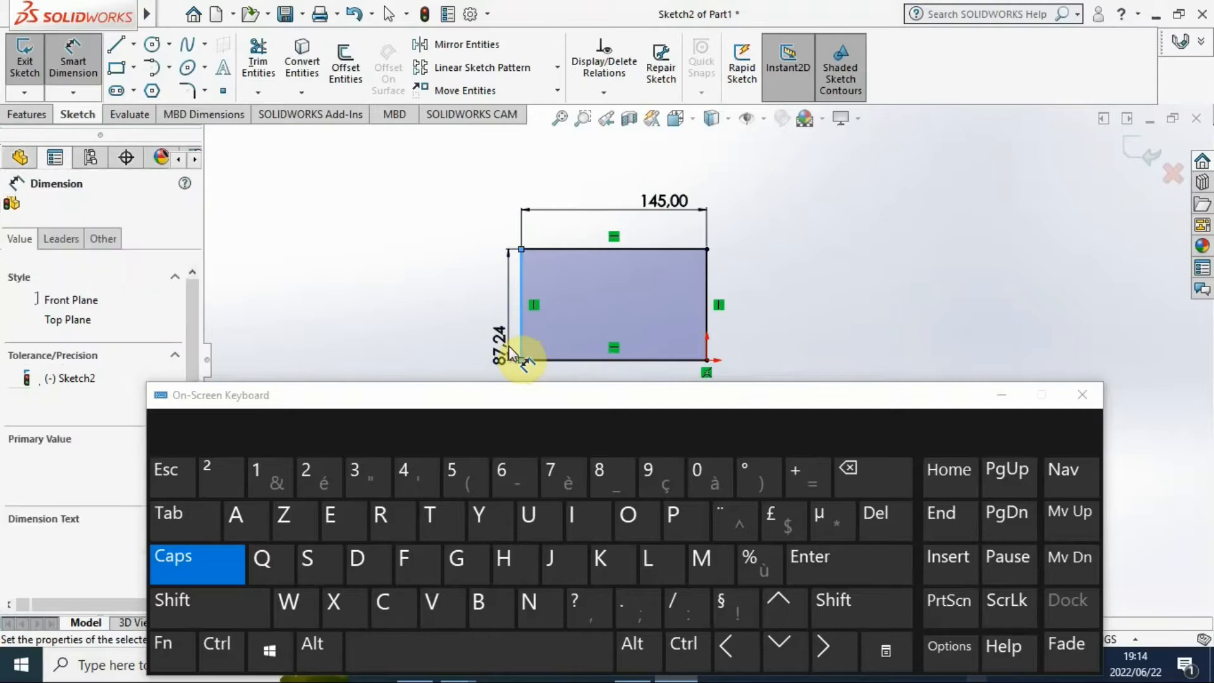
click(504, 356)
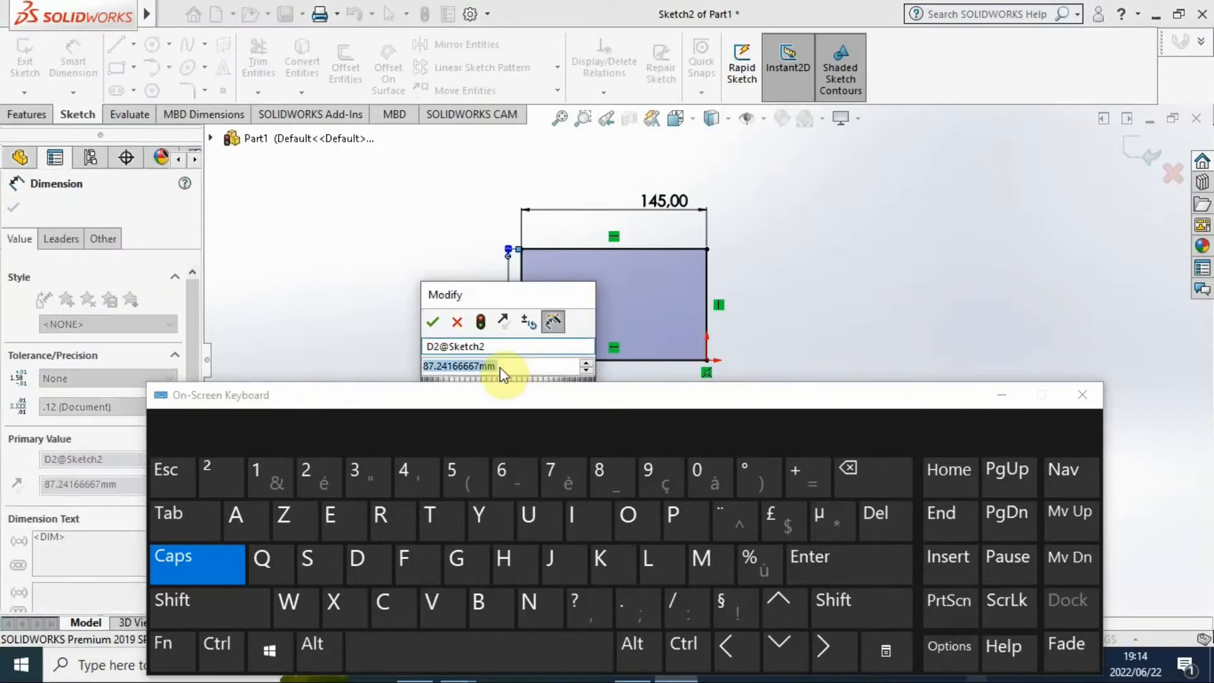
mouse_move(331, 516)
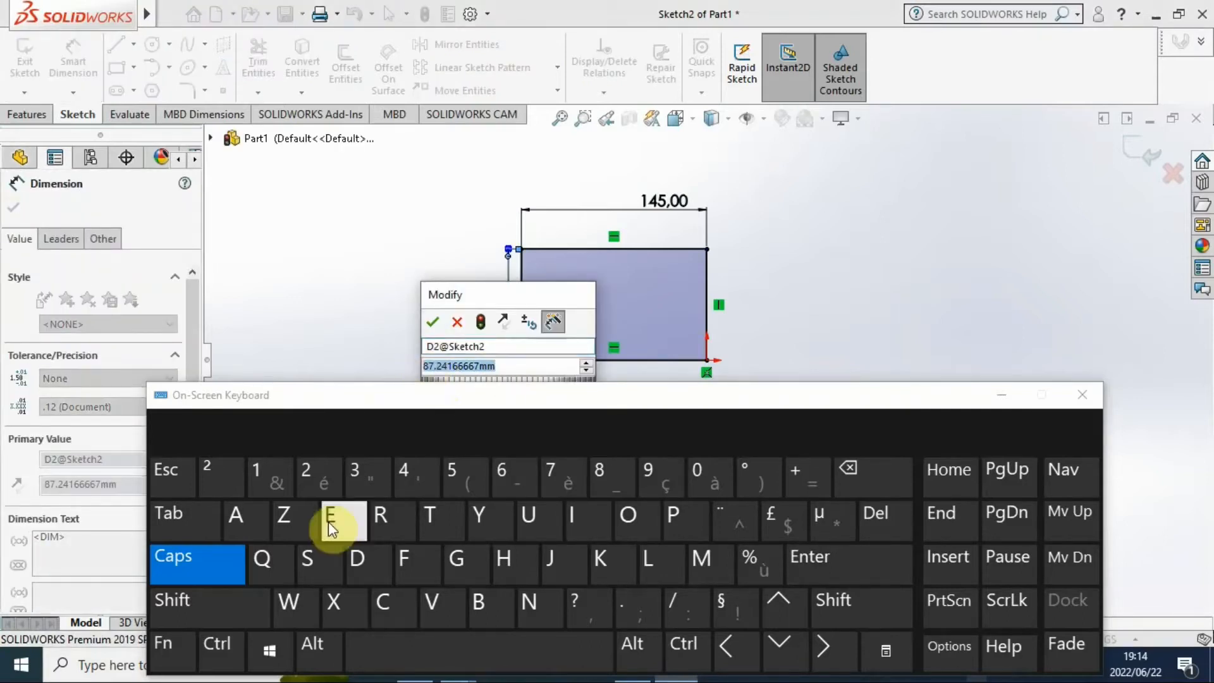
mouse_move(657, 472)
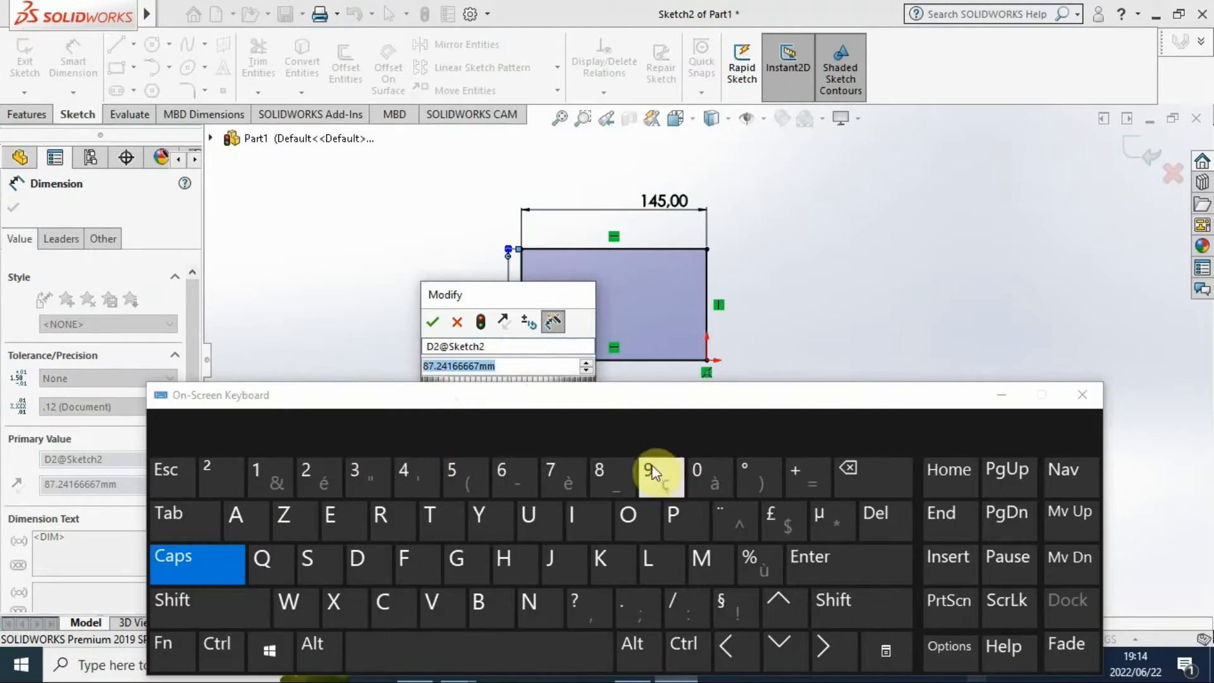
click(454, 470)
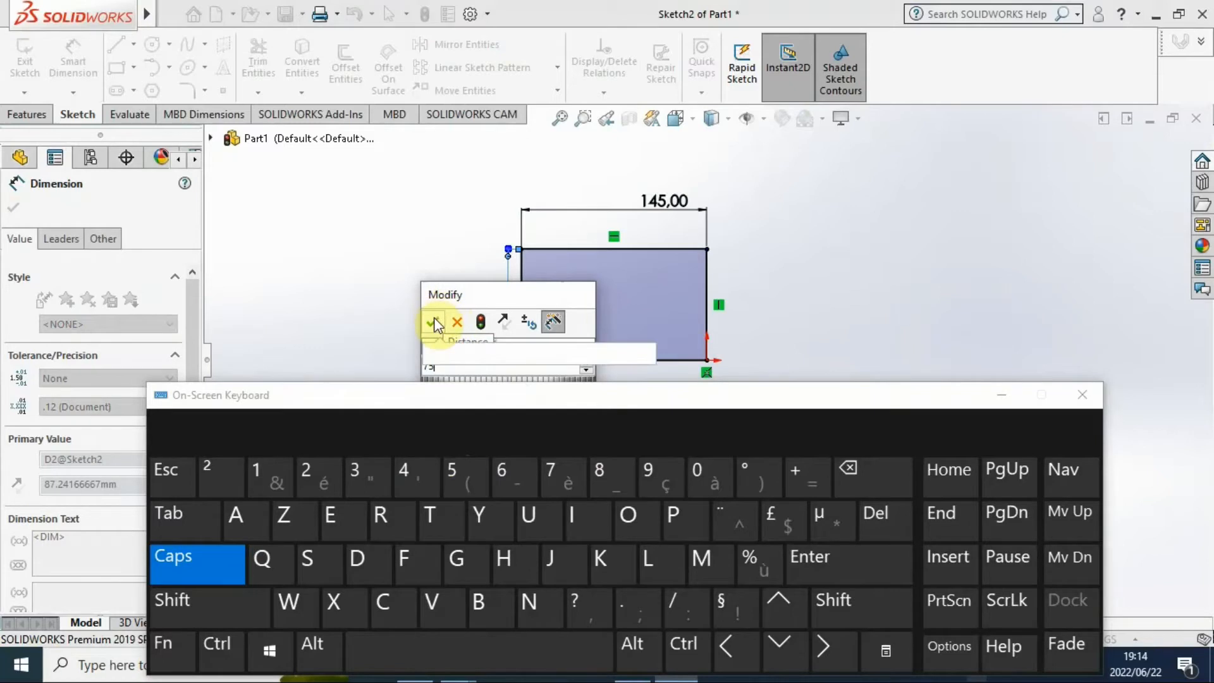
click(435, 321)
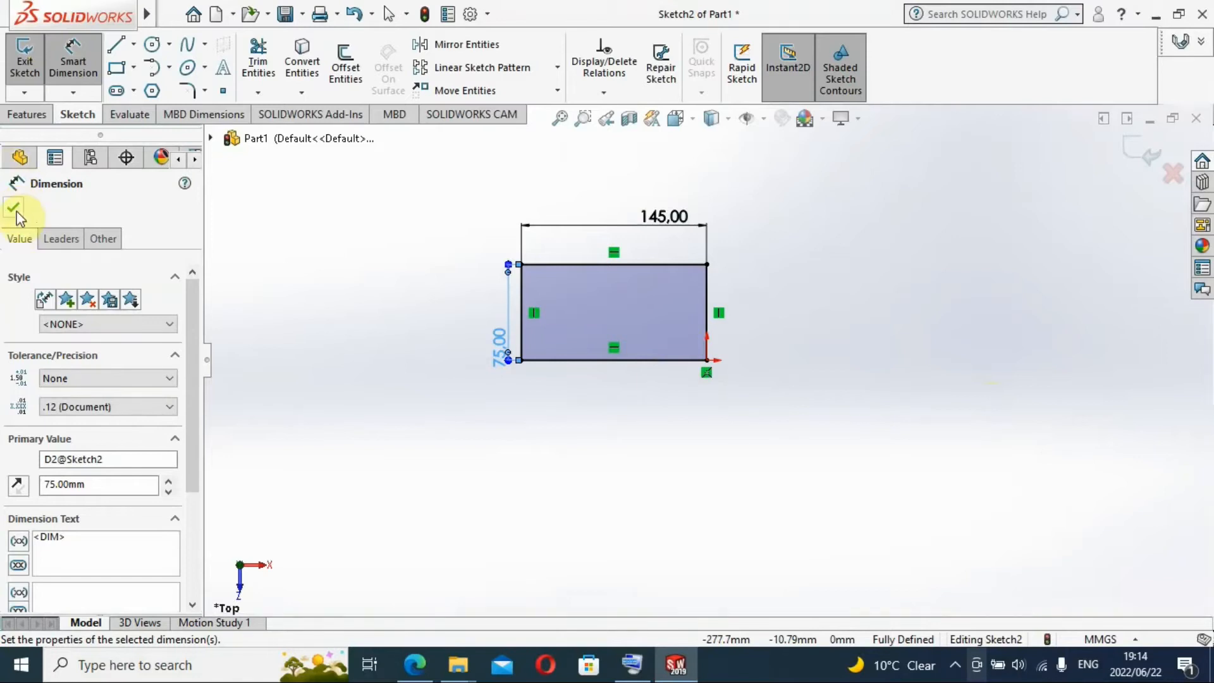
click(14, 208)
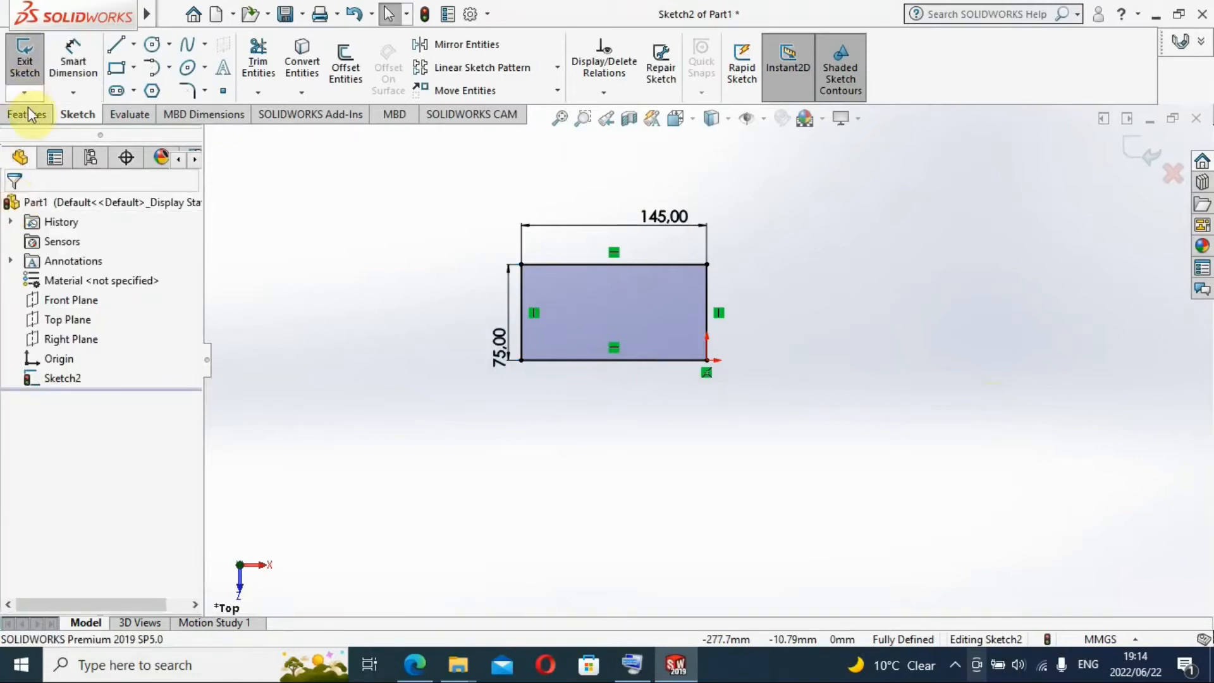
Step: Show the Features tools, then switch to the bracket drawing PDF in Edge
click(27, 114)
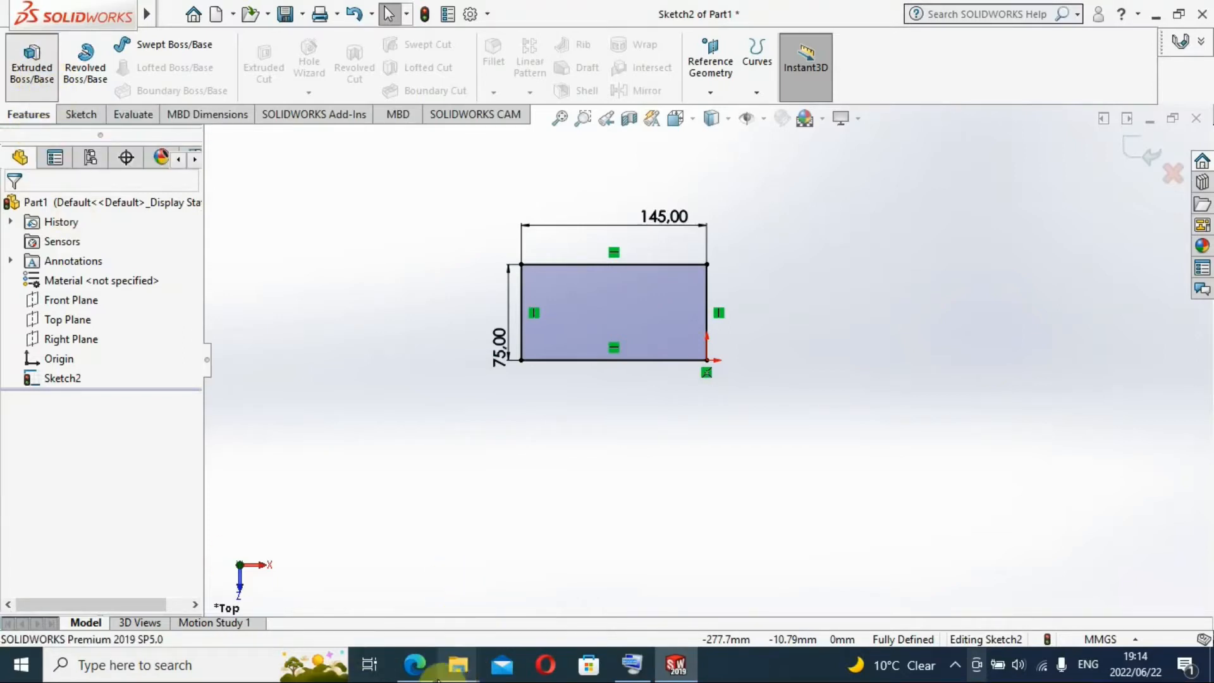
click(415, 665)
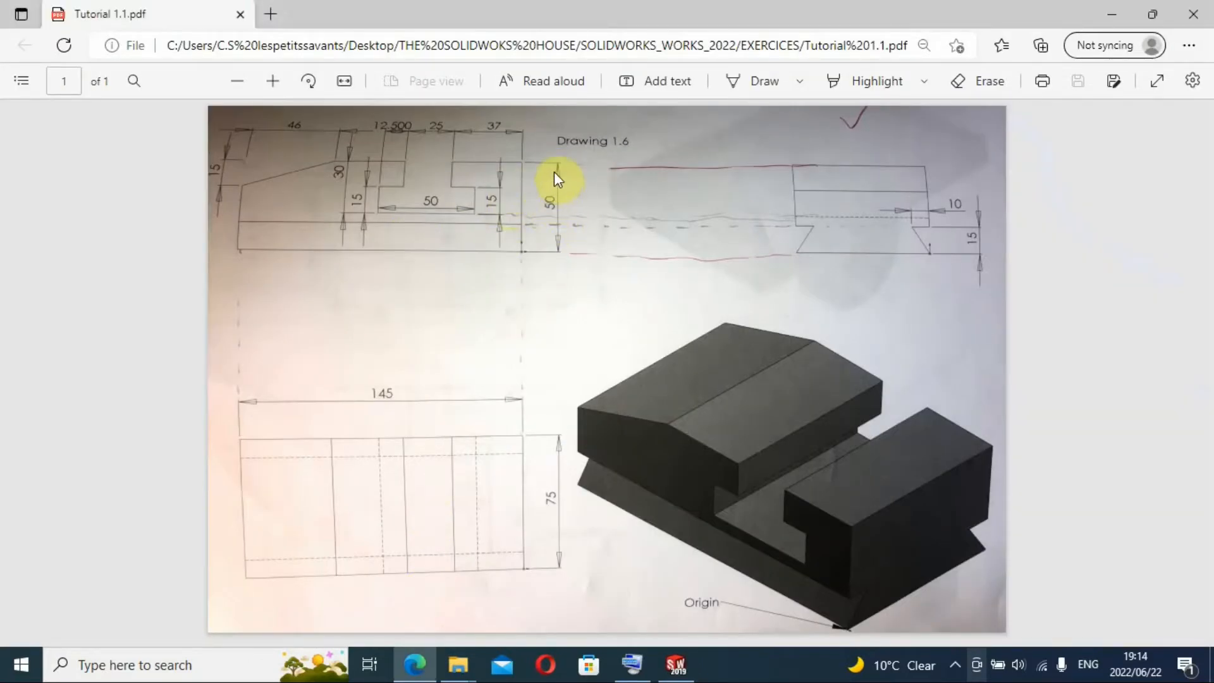
mouse_move(556, 275)
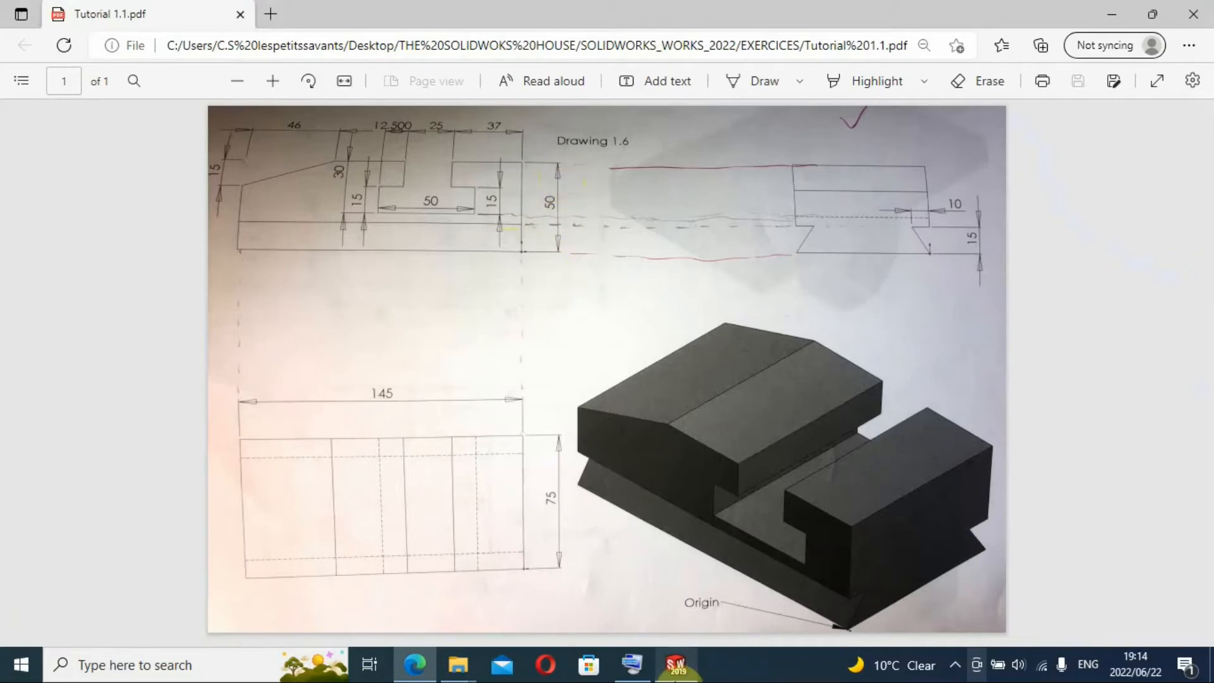
Step: Check the 50 mm overall height on the drawing and return to SOLIDWORKS
click(676, 664)
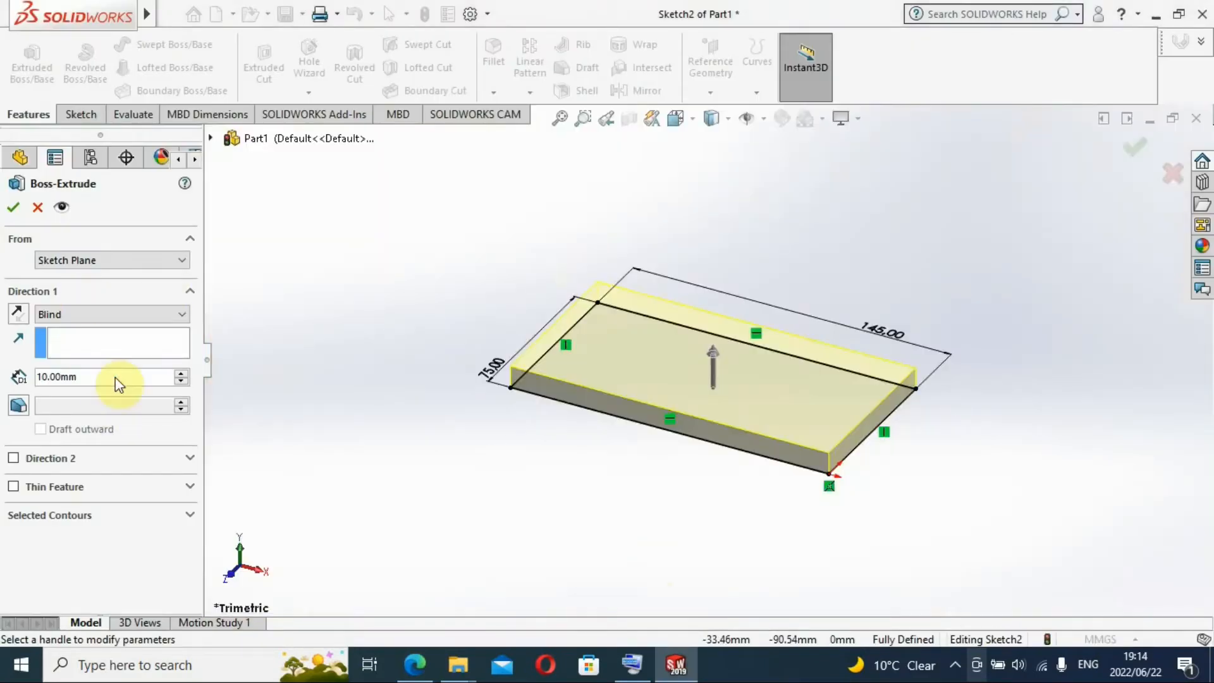
mouse_move(193, 379)
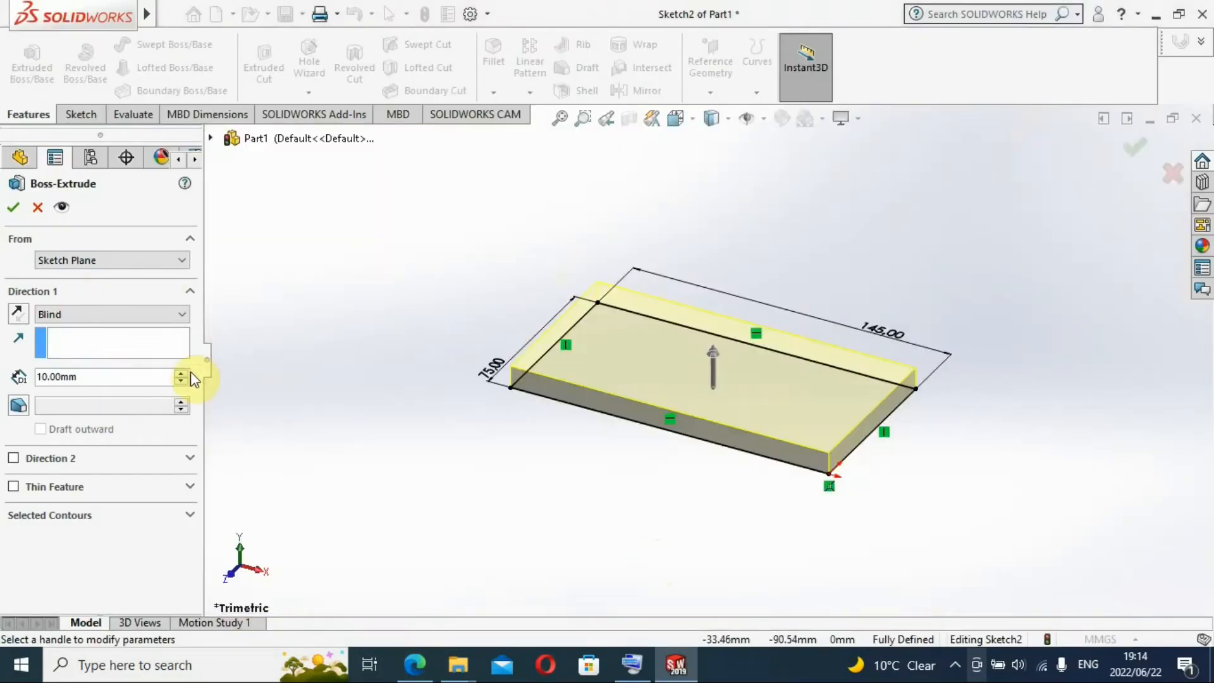
Step: Extrude the base sketch blind to a depth of 50 mm
click(181, 372)
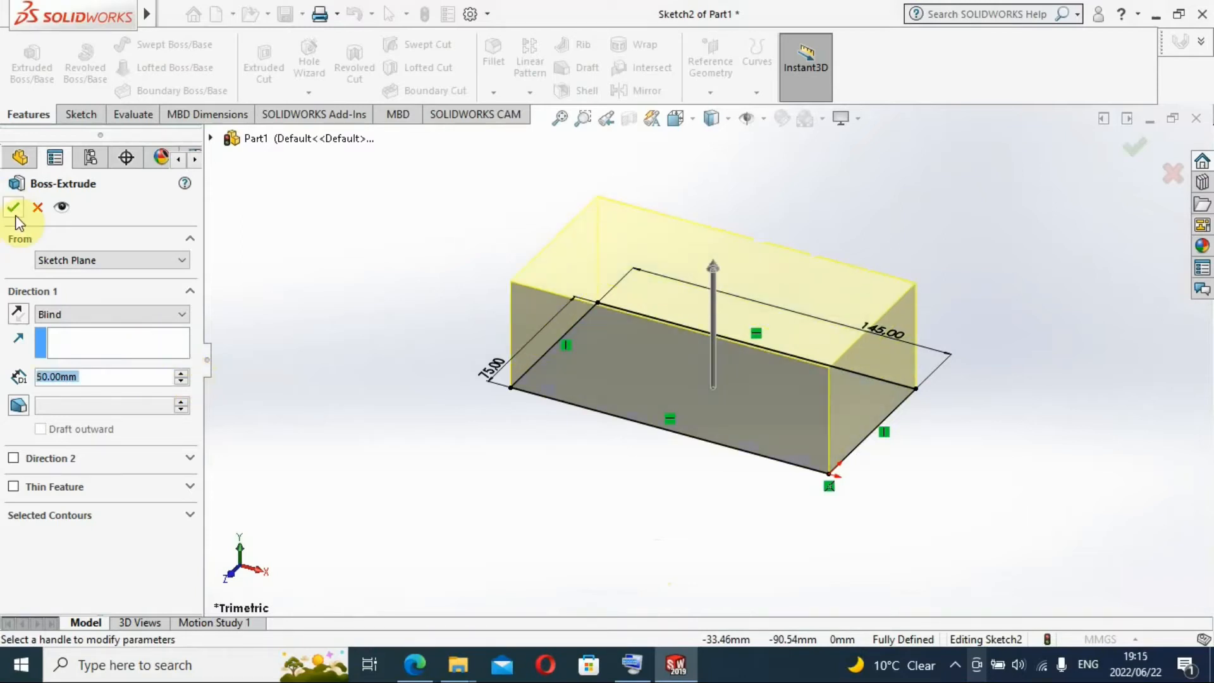
mouse_move(14, 207)
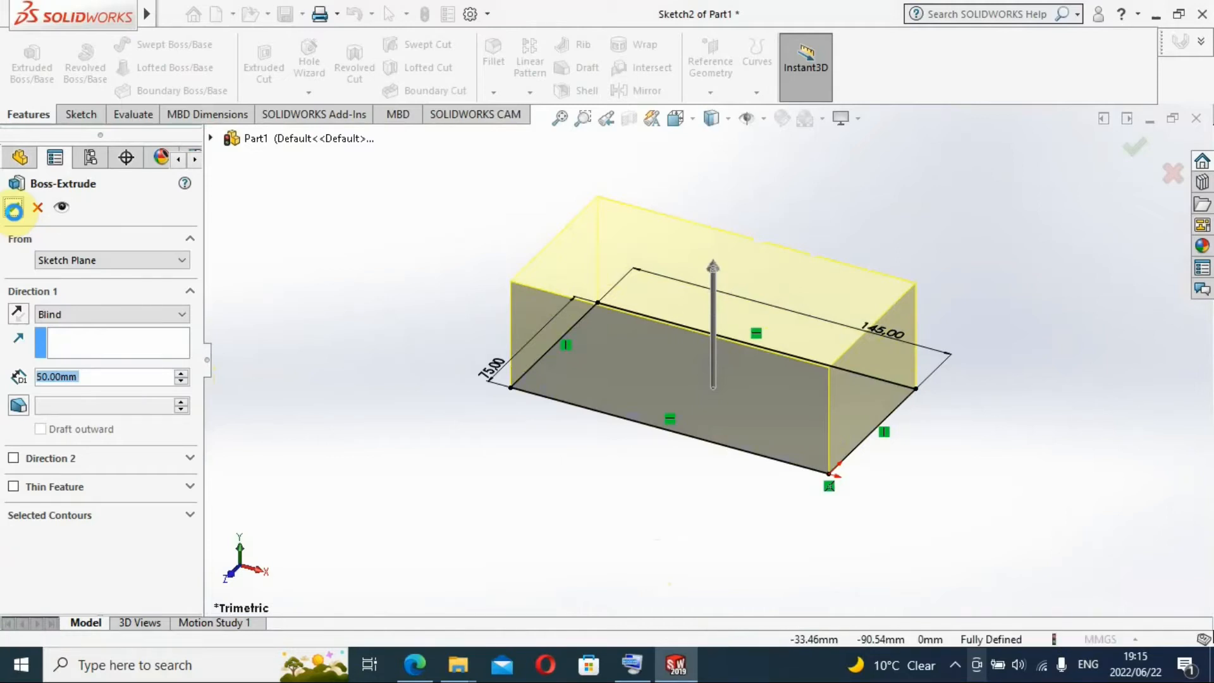
click(14, 210)
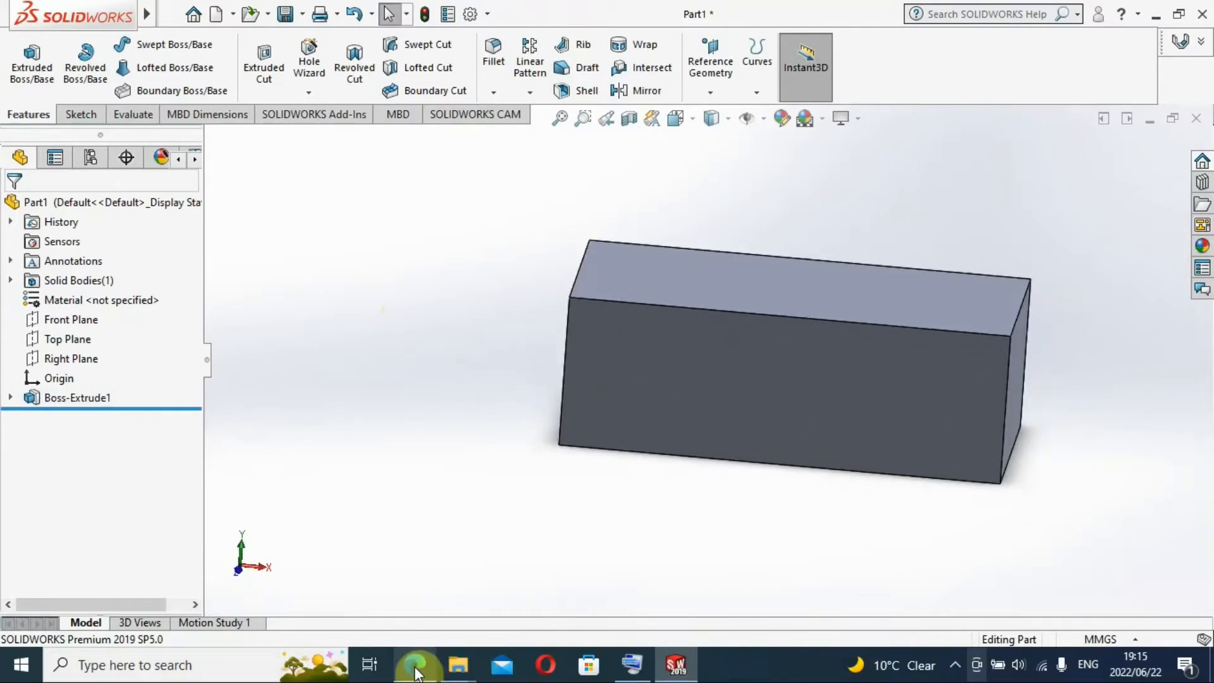
Step: Review Drawing 1.6 dimensions and 3D view in the PDF, then return to Part1
click(417, 664)
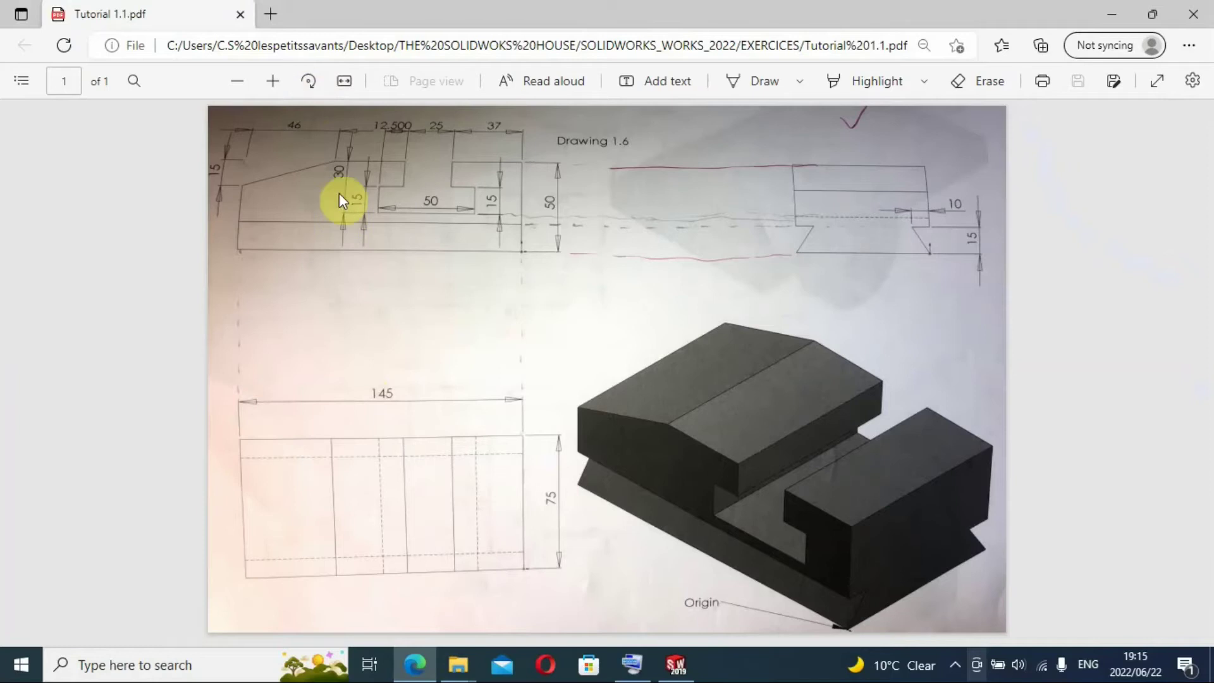
mouse_move(665, 603)
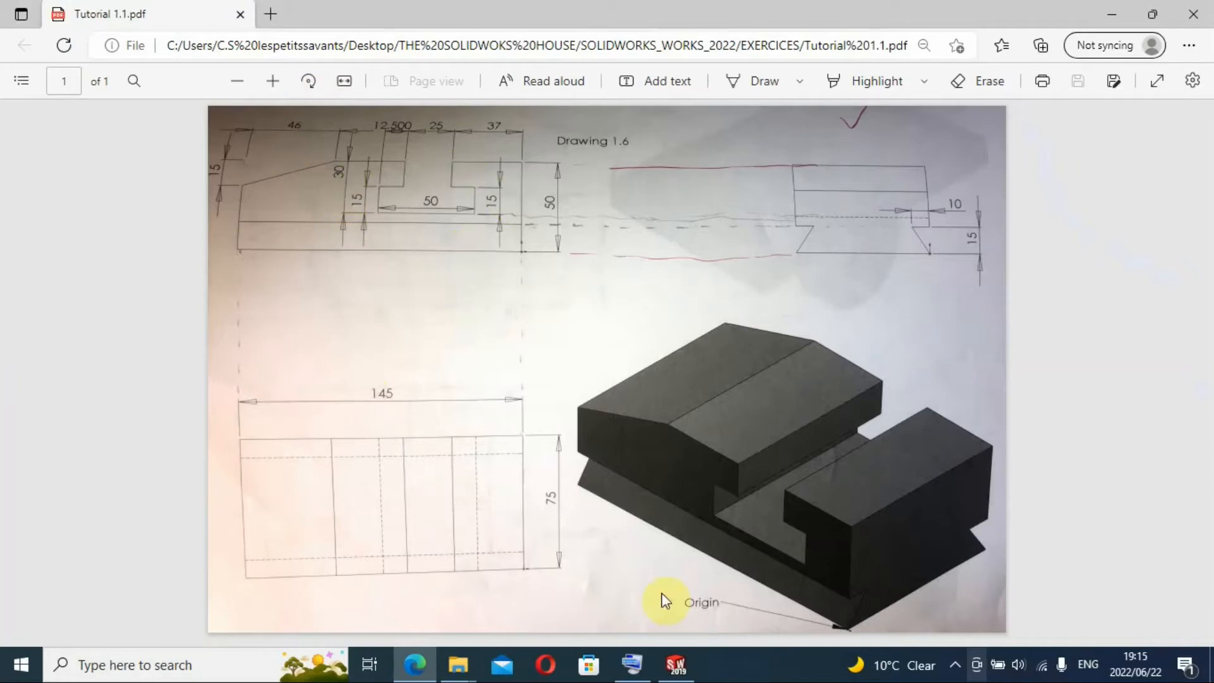
mouse_move(802, 497)
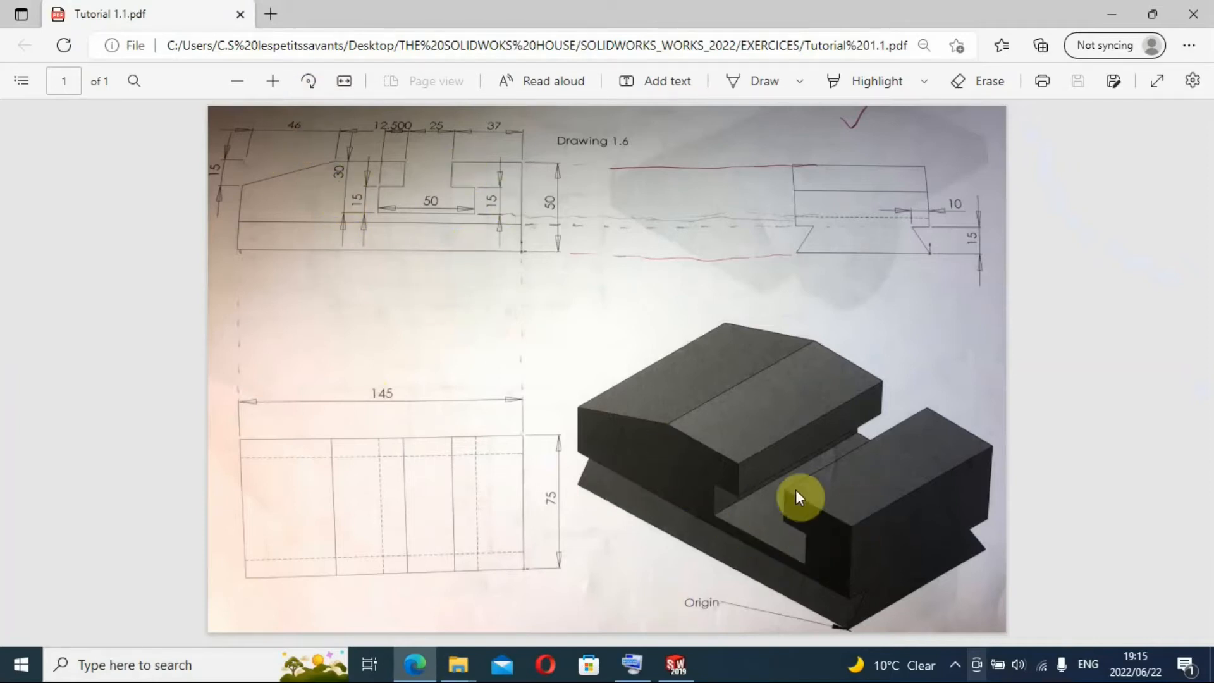
mouse_move(676, 664)
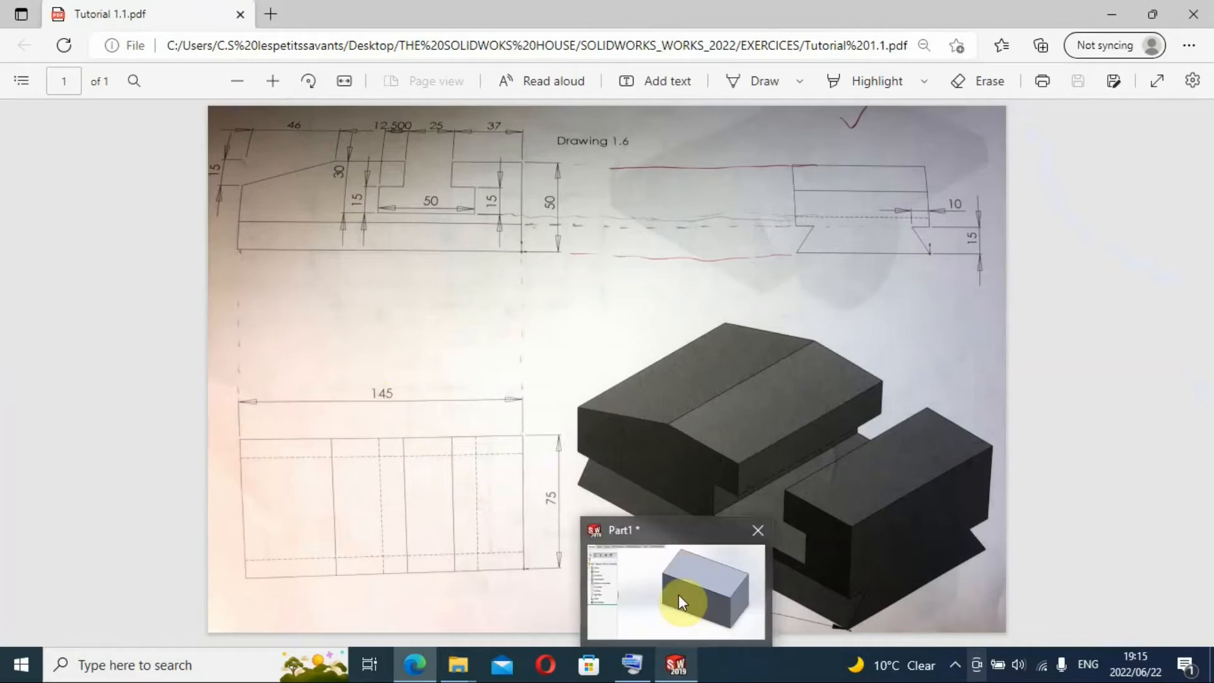
click(673, 589)
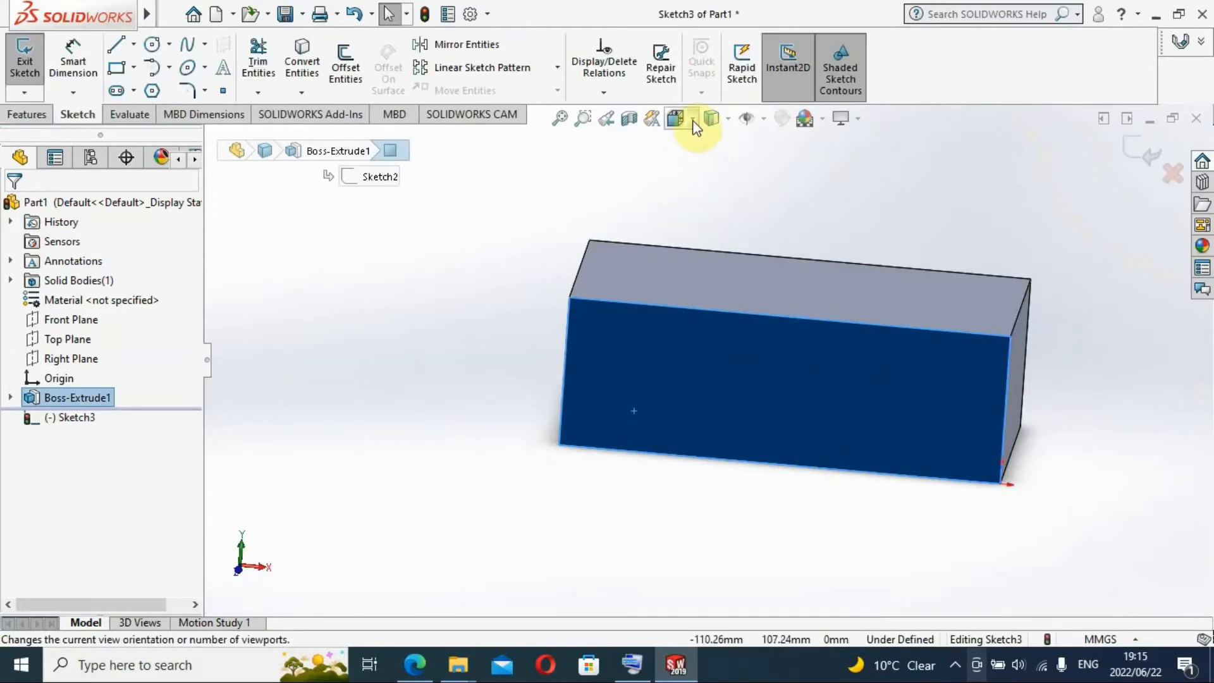
Step: View the Sketch3 front face Normal To, then bring up the drawing PDF
click(674, 118)
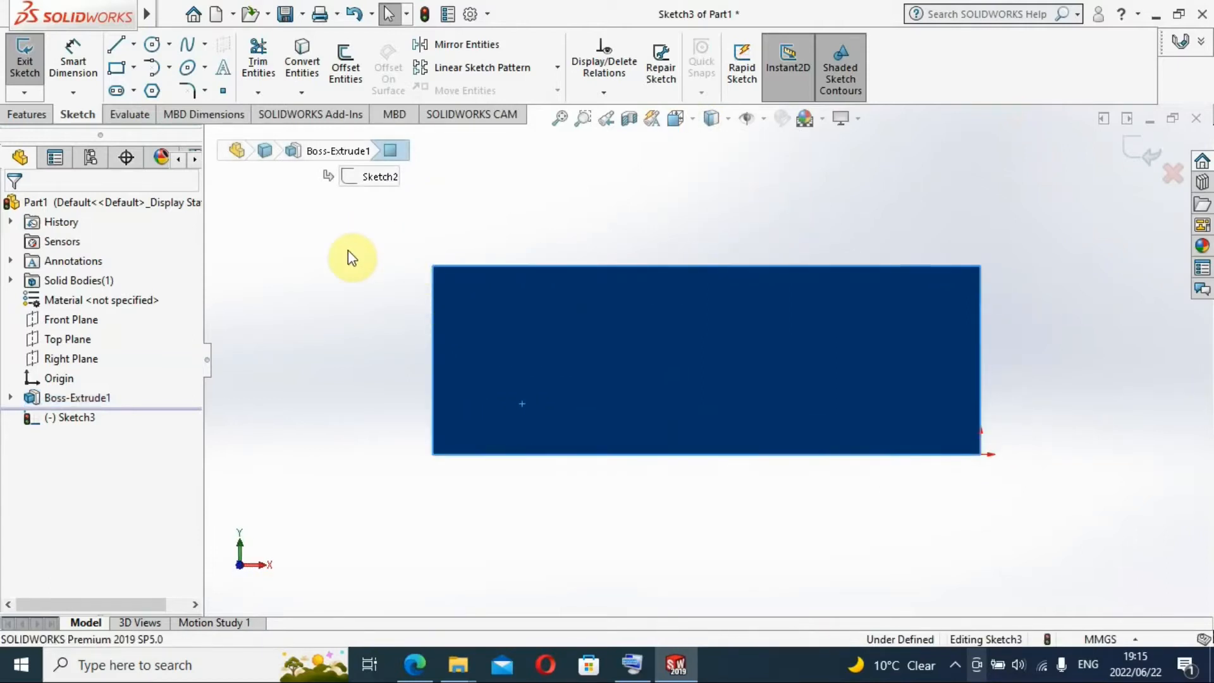
mouse_move(423, 664)
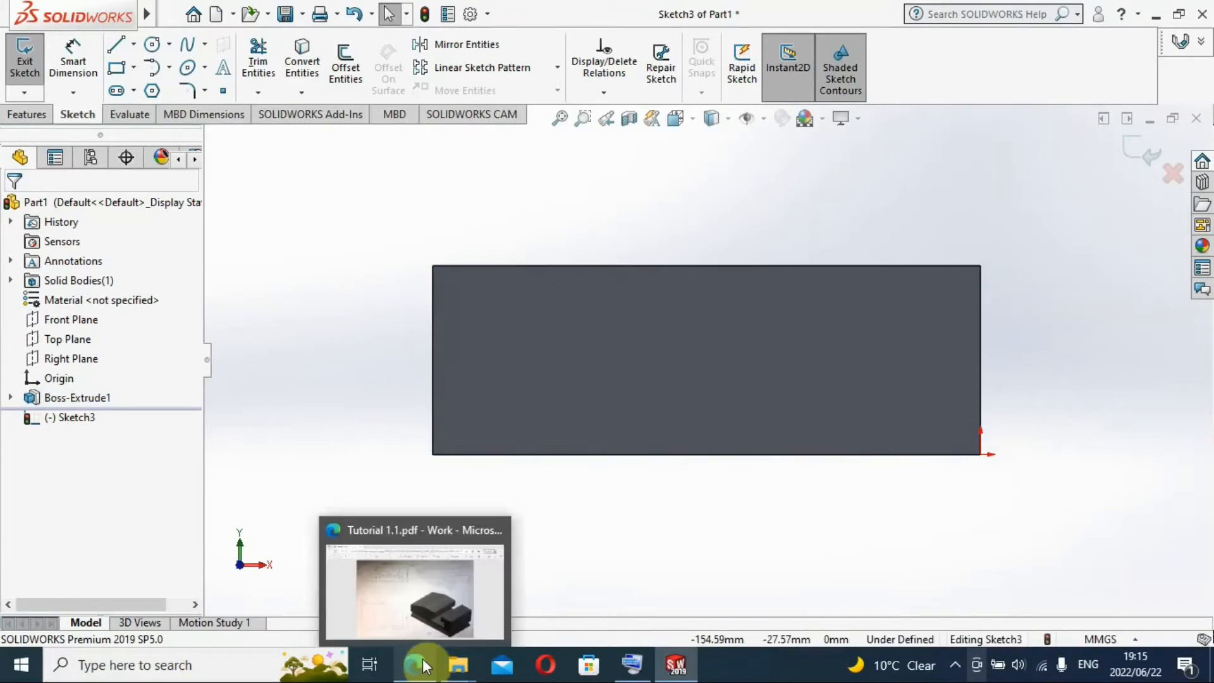
click(415, 577)
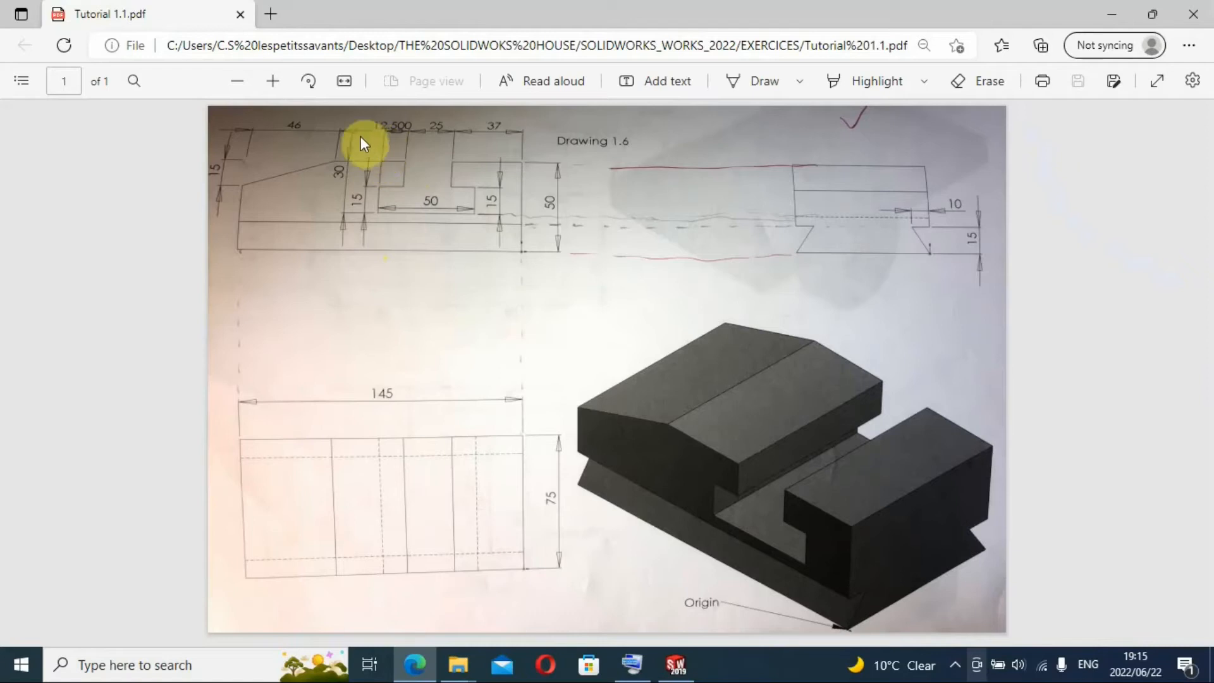
mouse_move(232, 152)
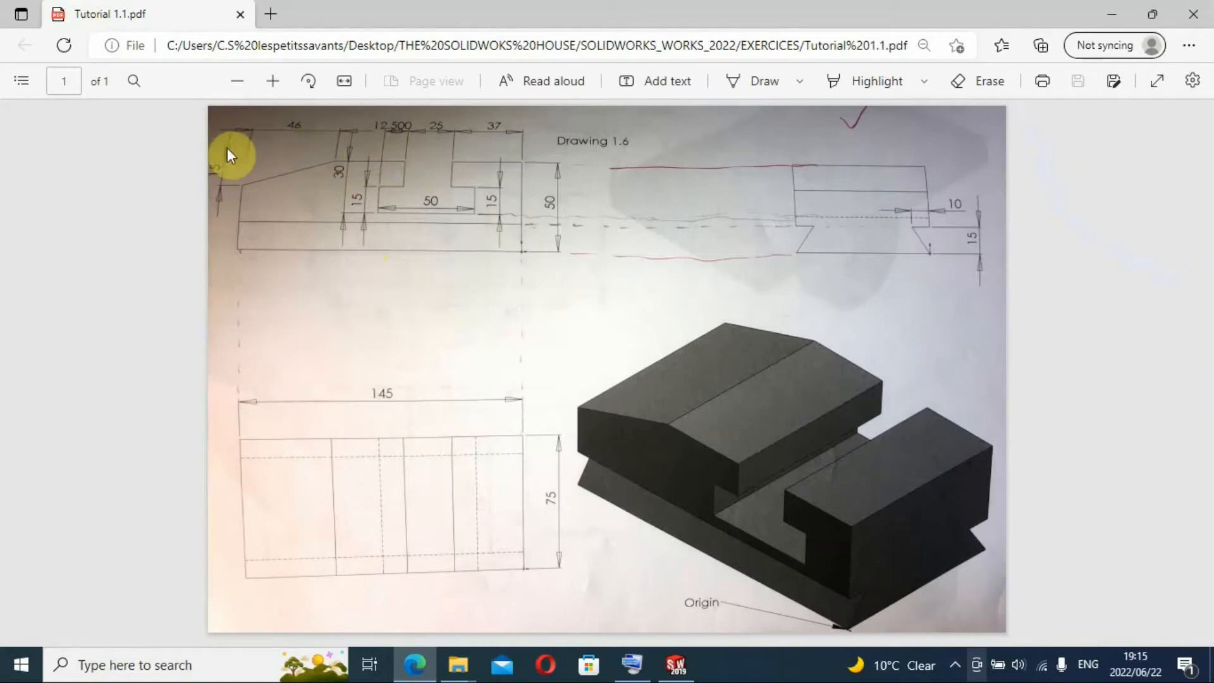
mouse_move(513, 191)
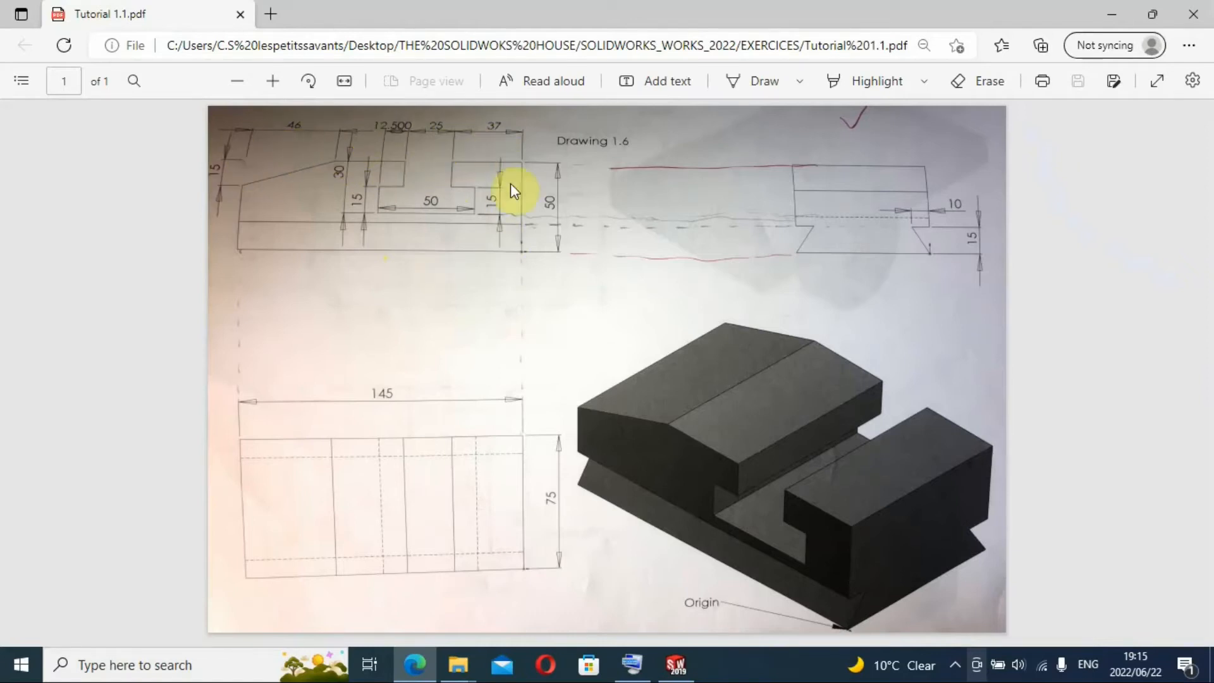
mouse_move(1107, 23)
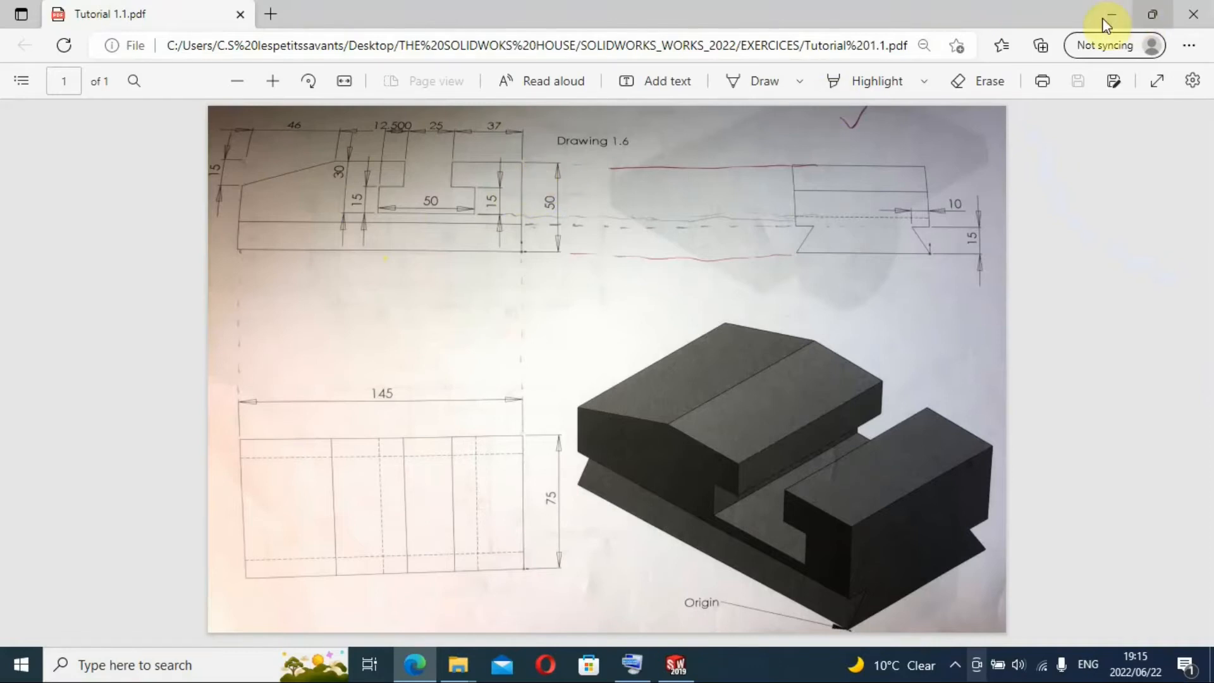
Step: Review the front-view dimensions, then minimize Edge to return to the part
click(675, 665)
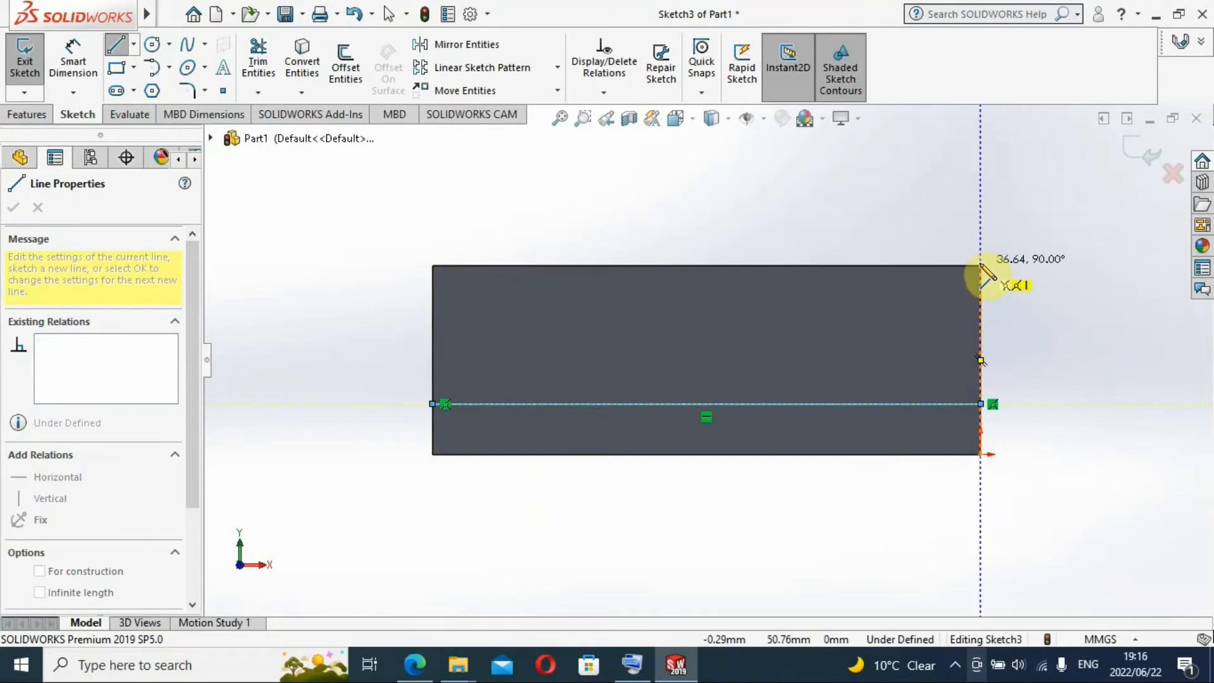
mouse_move(883, 279)
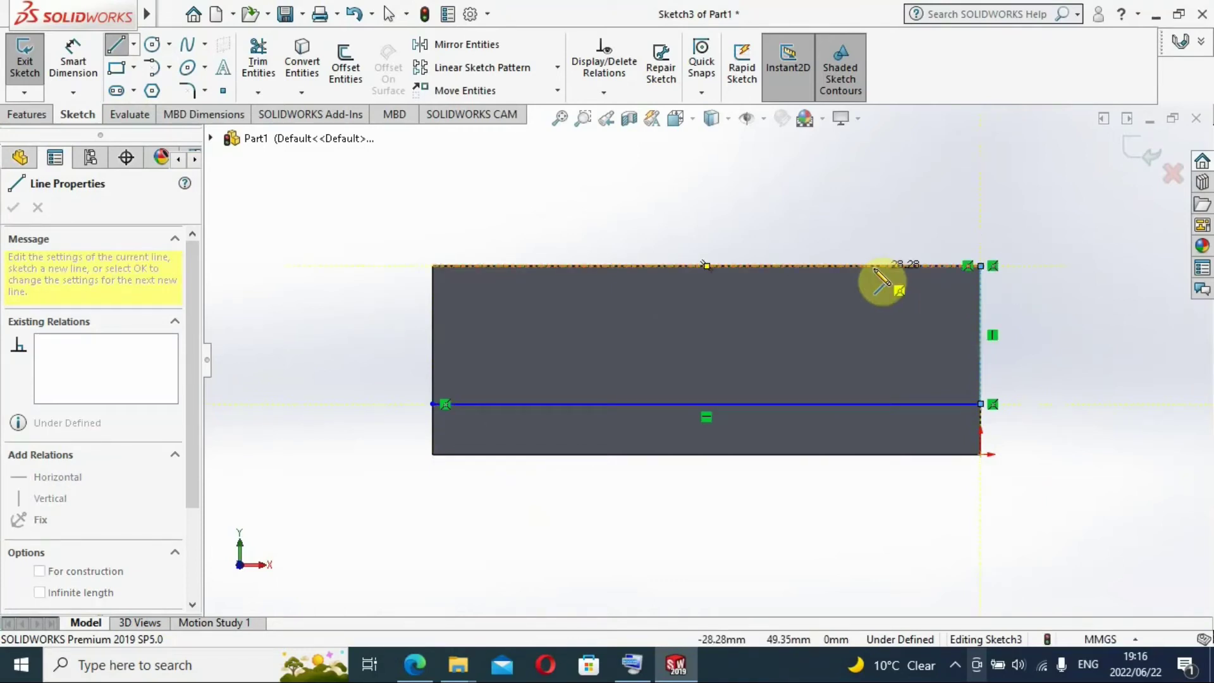
mouse_move(856, 279)
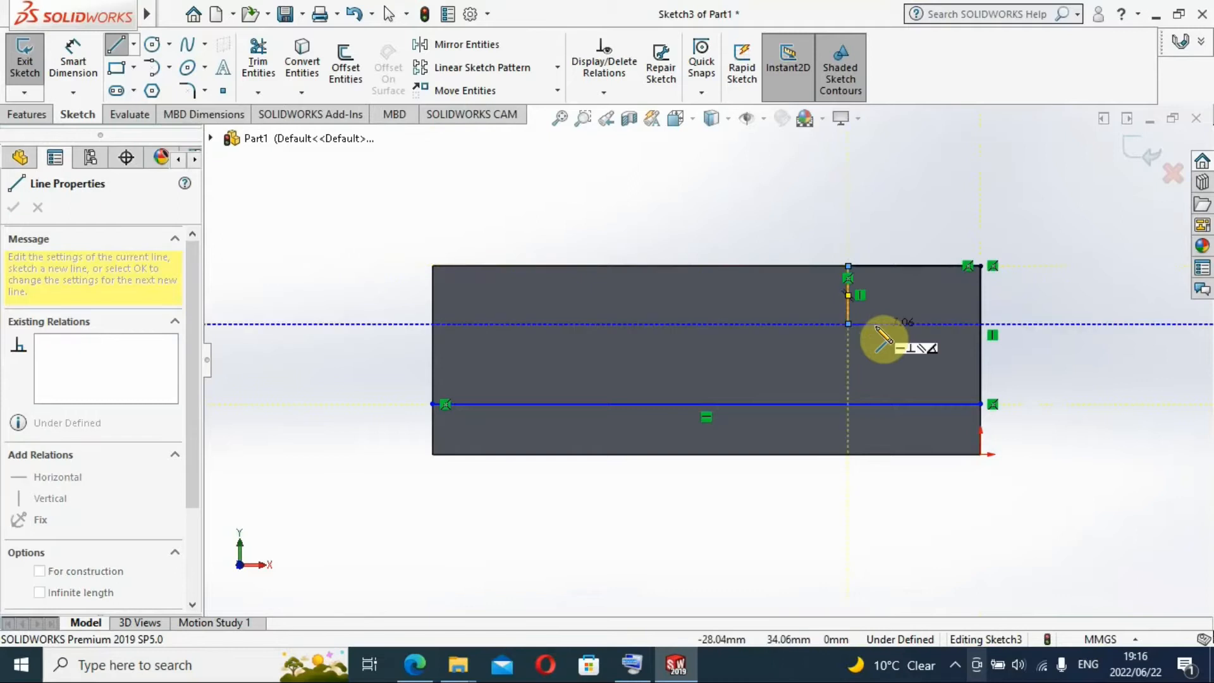
mouse_move(914, 359)
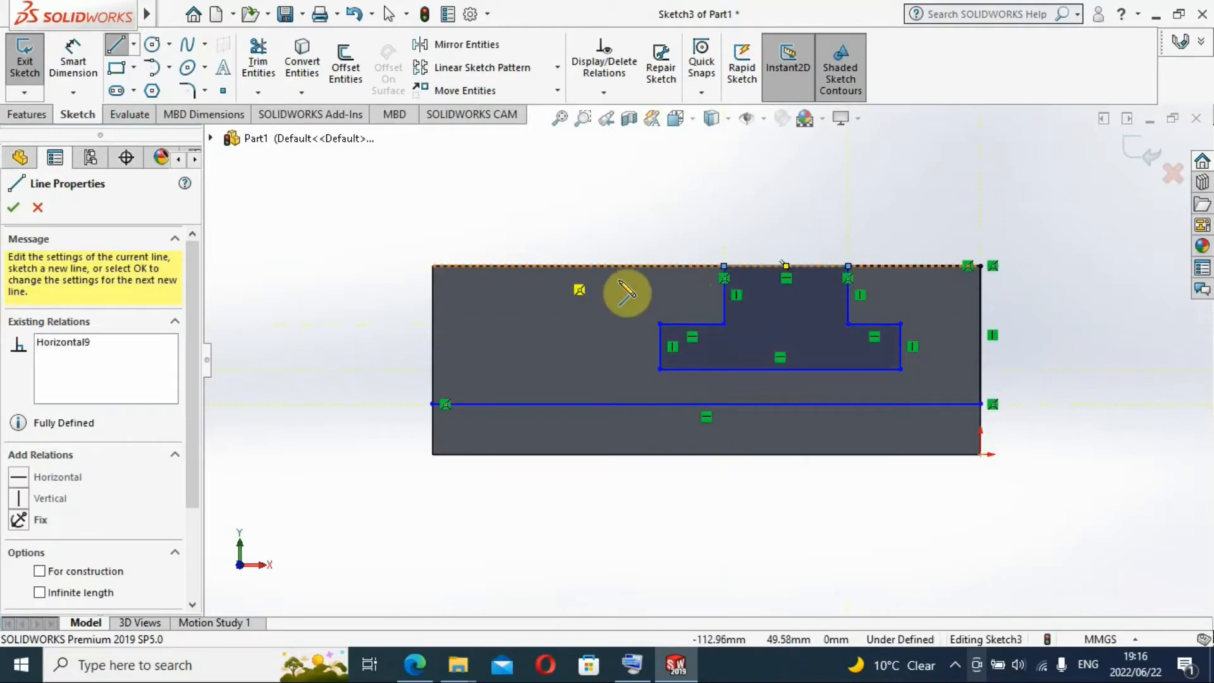
mouse_move(732, 279)
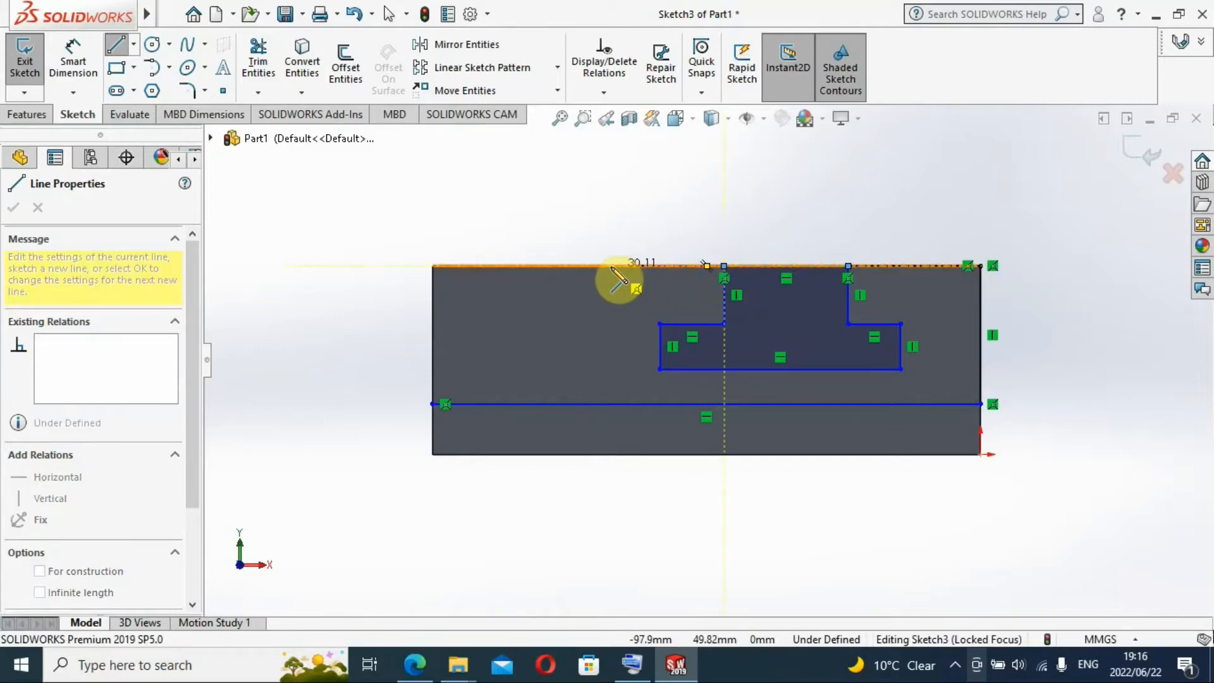
mouse_move(612, 279)
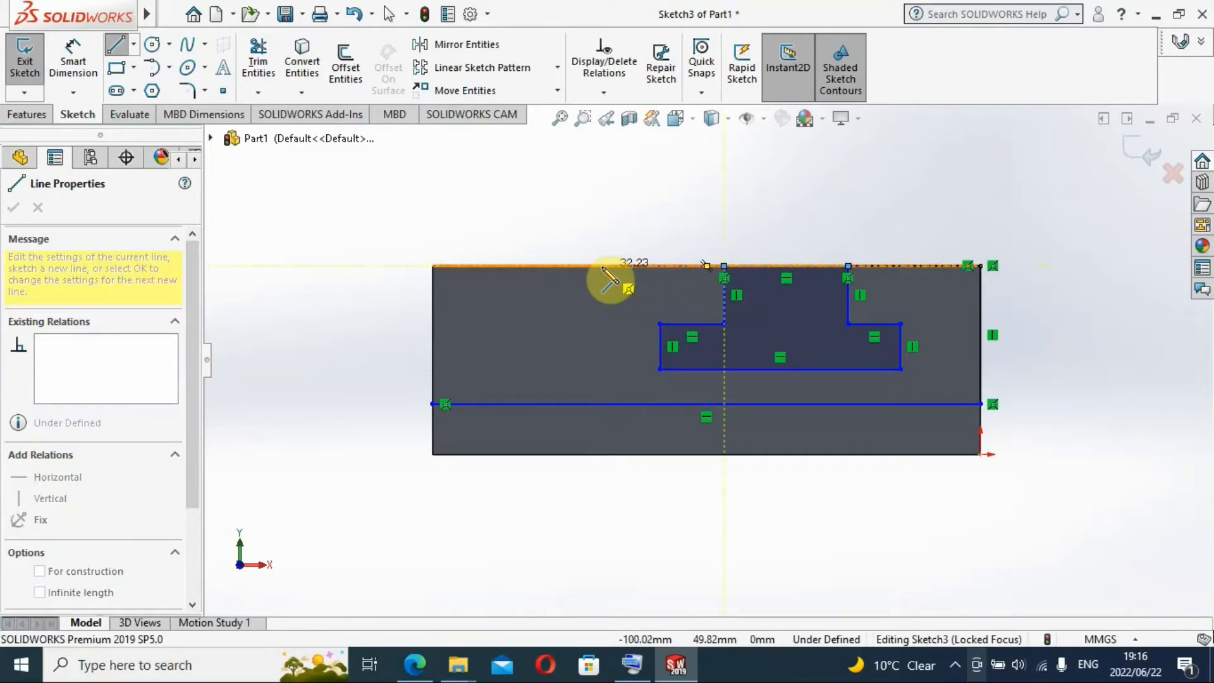
mouse_move(581, 279)
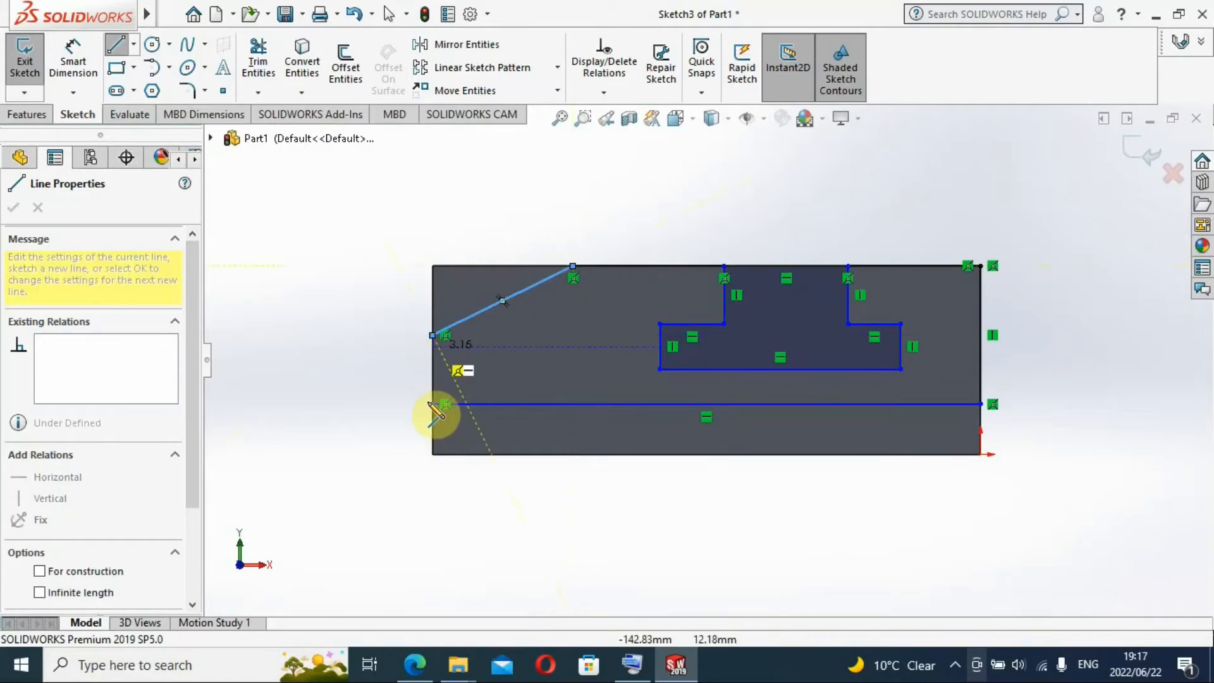
Step: End the left vertical line on the base line and finish the profile lines
click(50, 498)
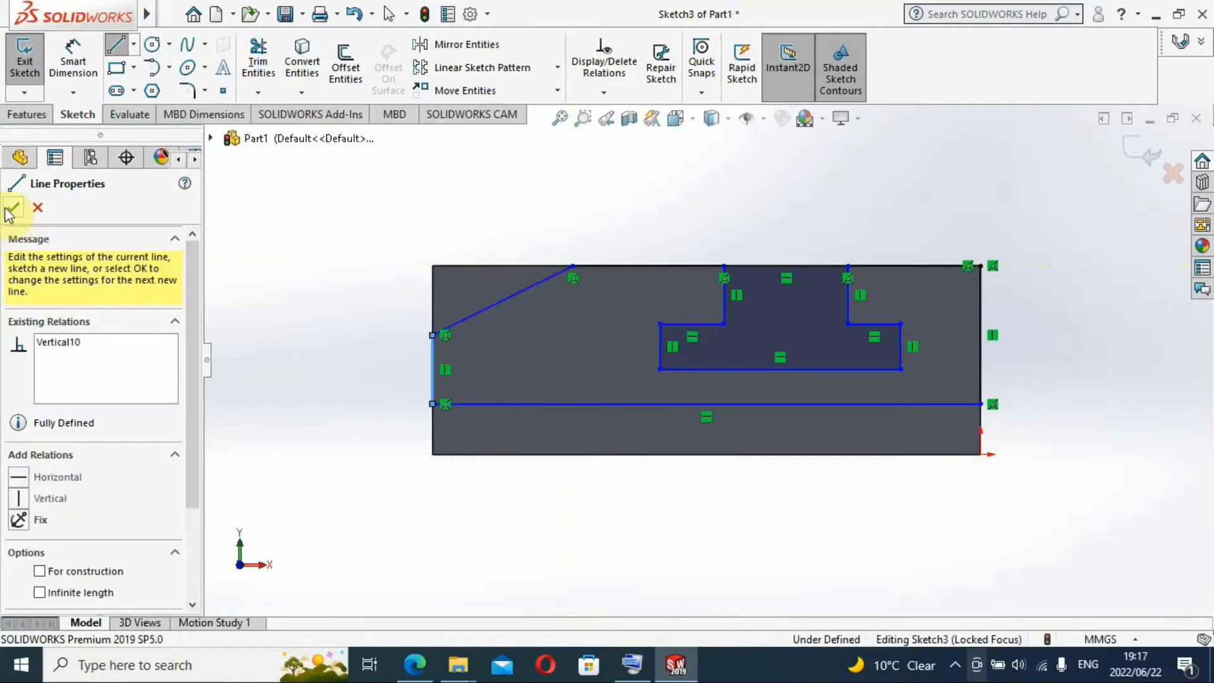
click(10, 211)
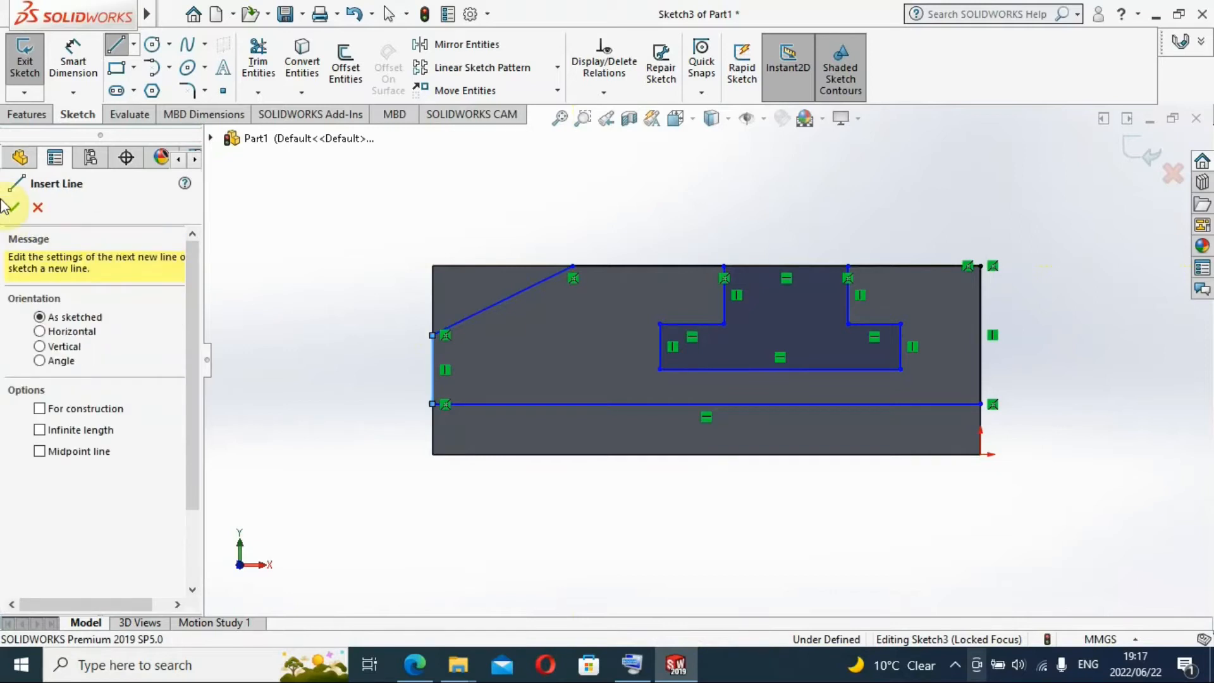
mouse_move(13, 210)
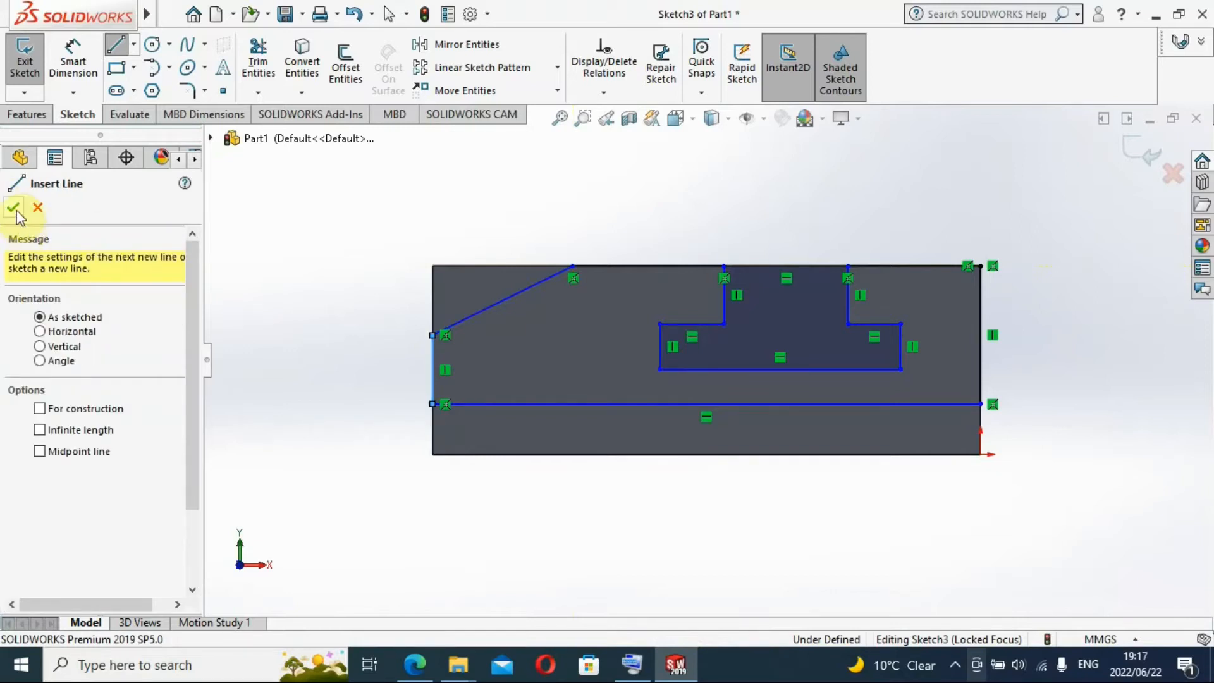
click(14, 207)
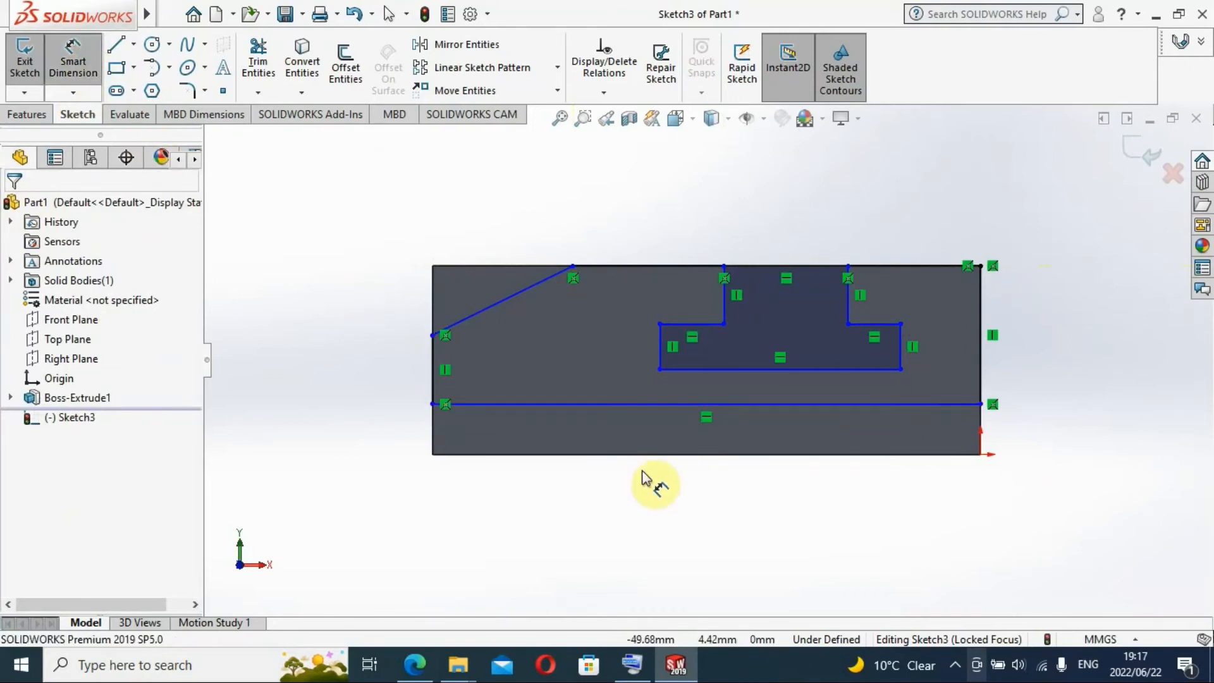
mouse_move(646, 476)
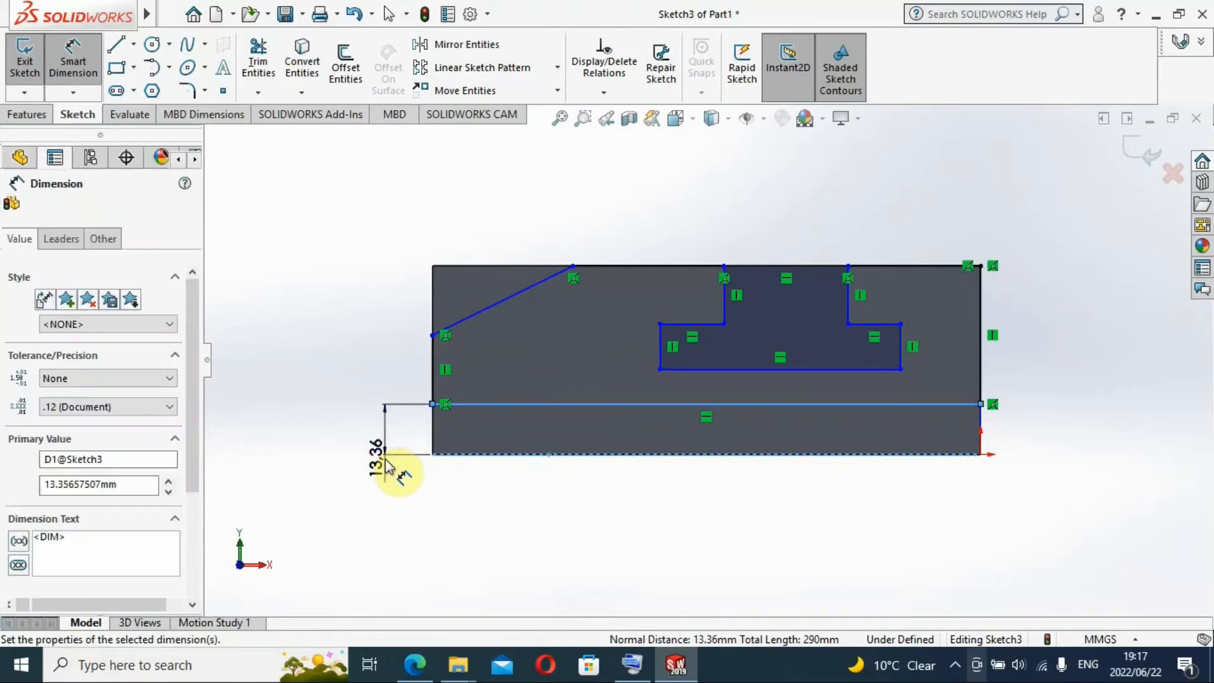
Step: Dimension the base line 15 mm above the block's bottom edge using the on-screen keyboard
click(390, 464)
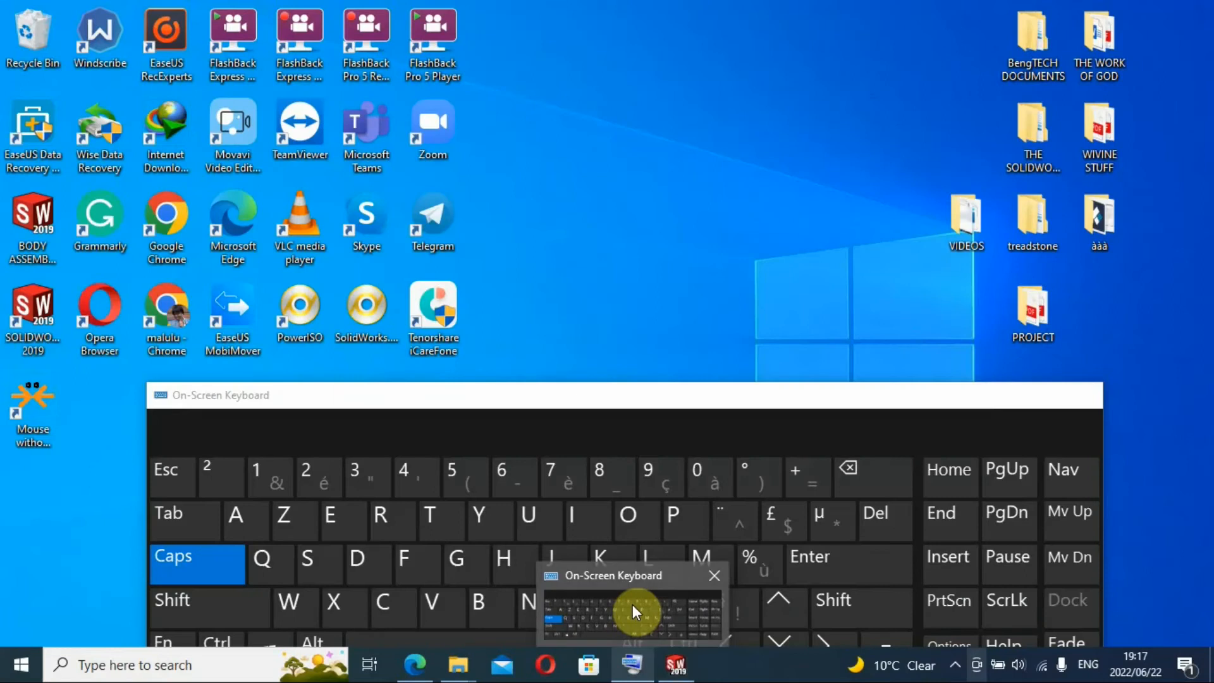
click(675, 665)
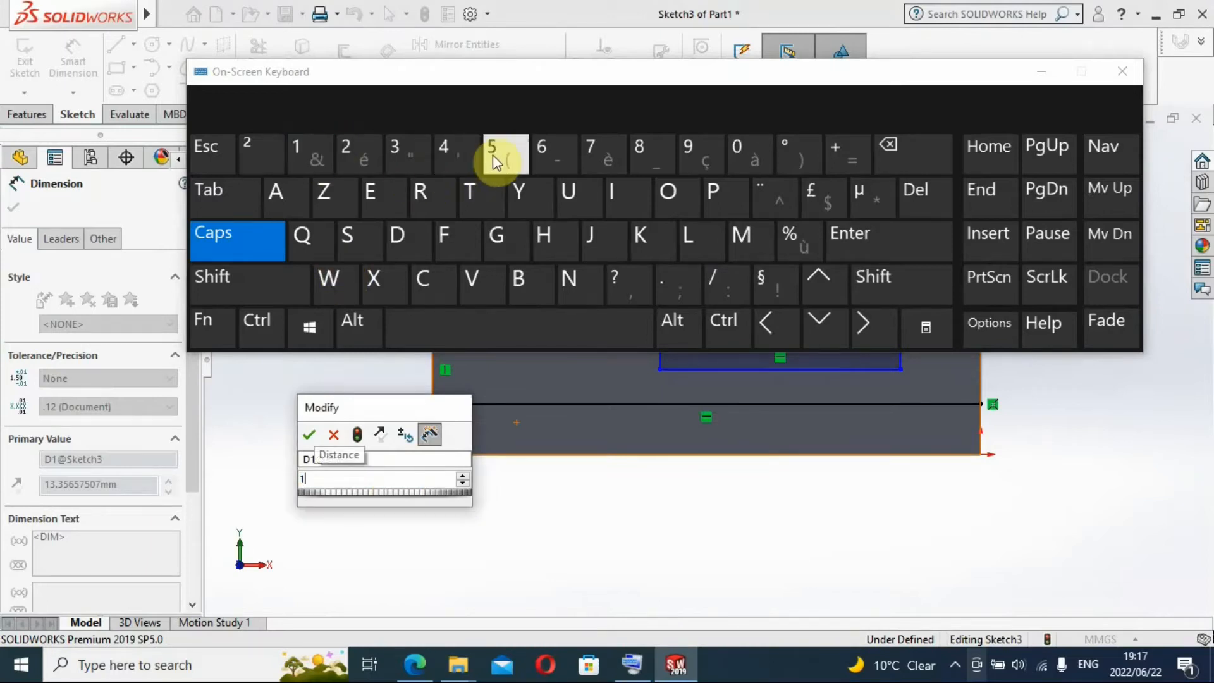
click(491, 146)
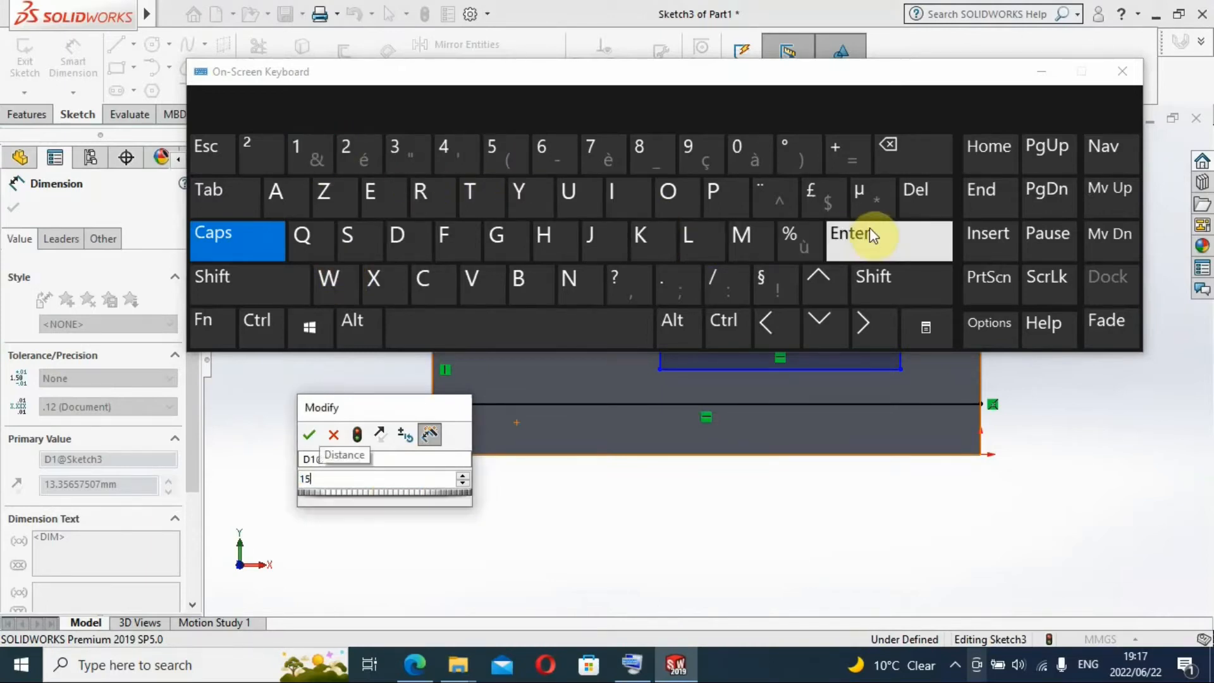
click(849, 233)
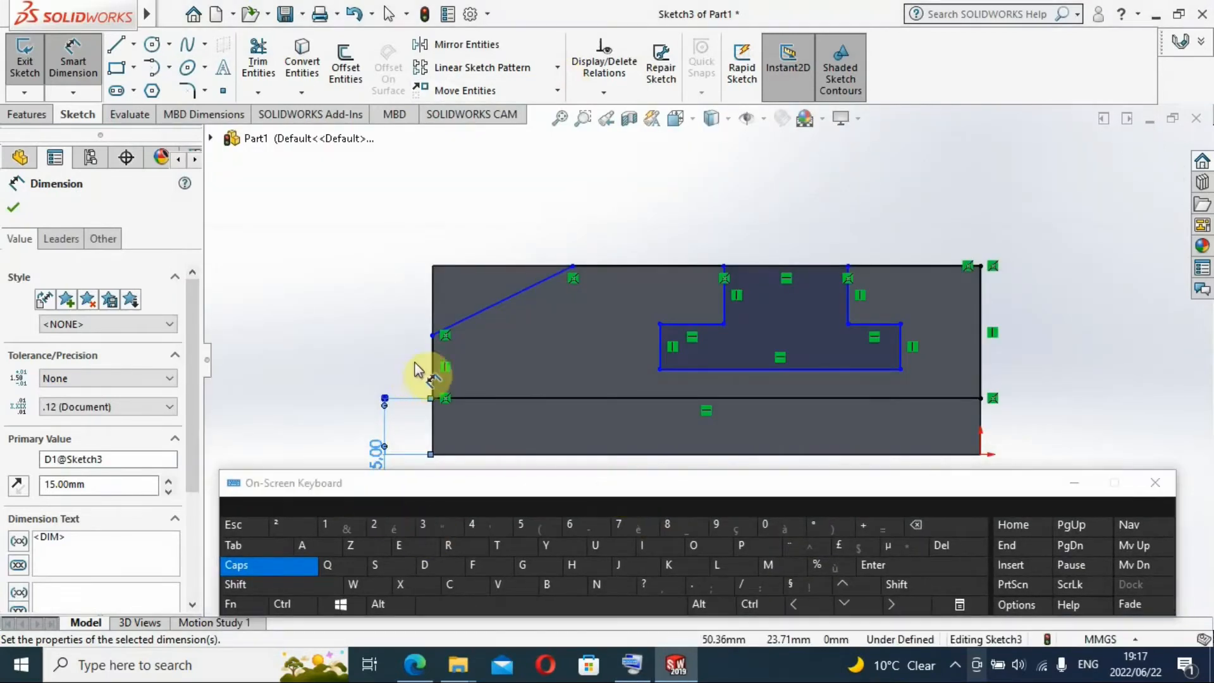
mouse_move(434, 341)
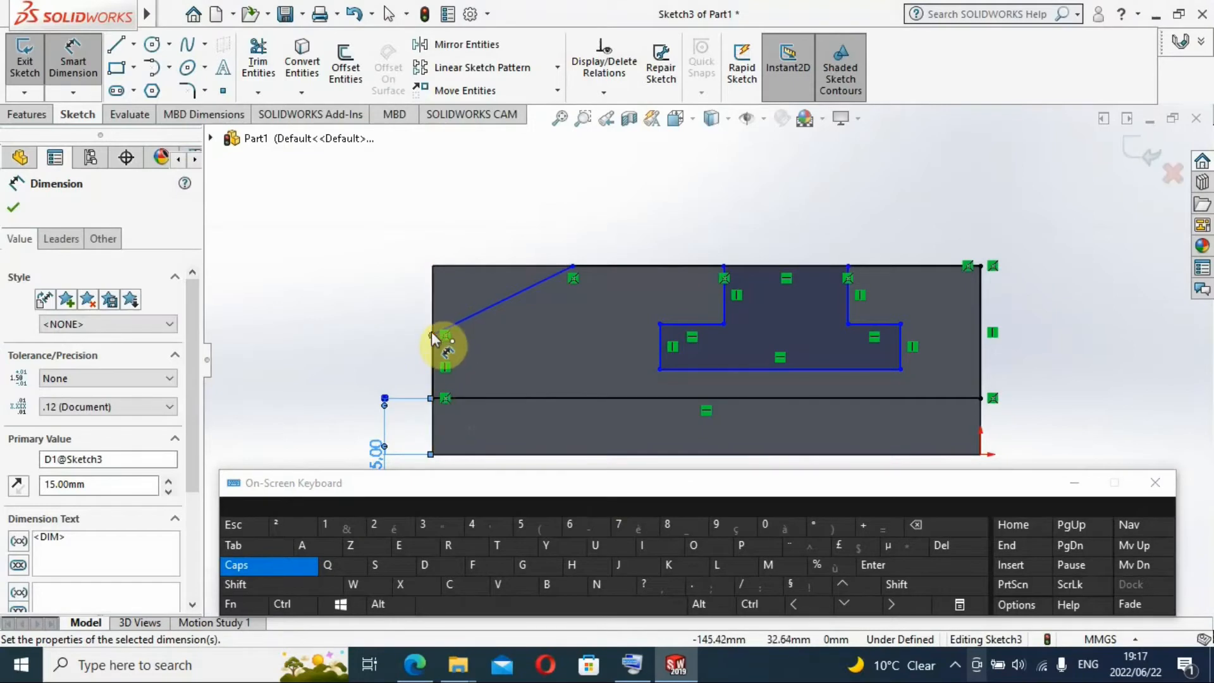
mouse_move(456, 244)
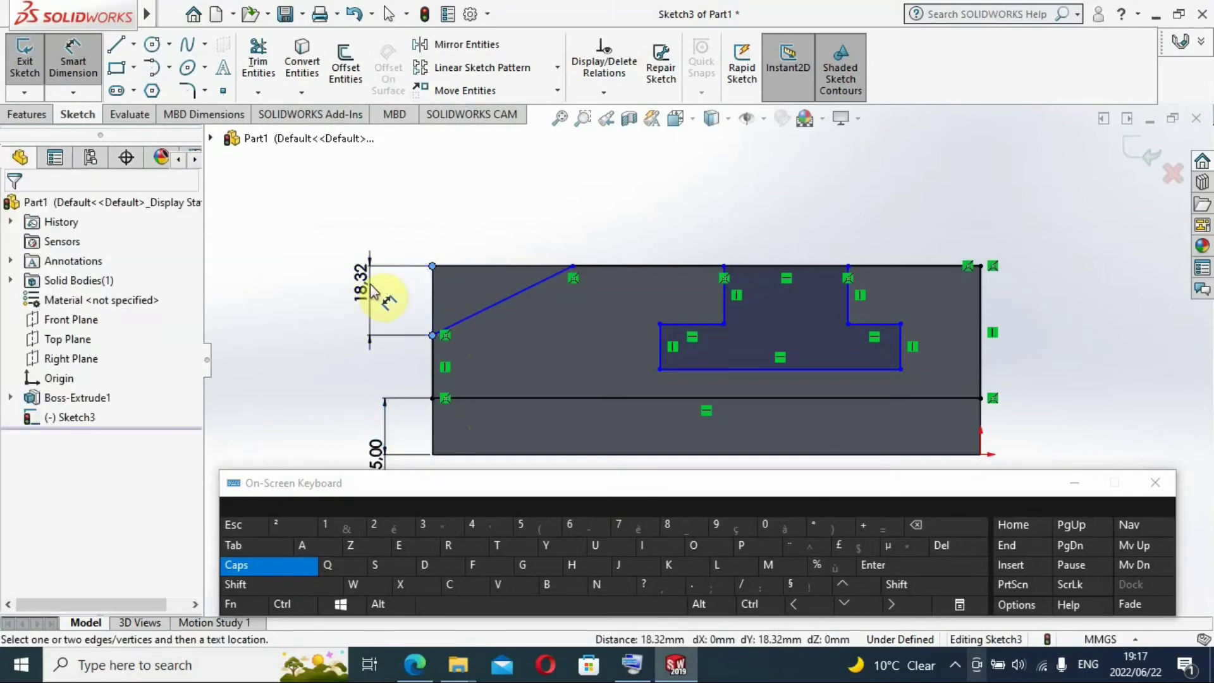
mouse_move(368, 322)
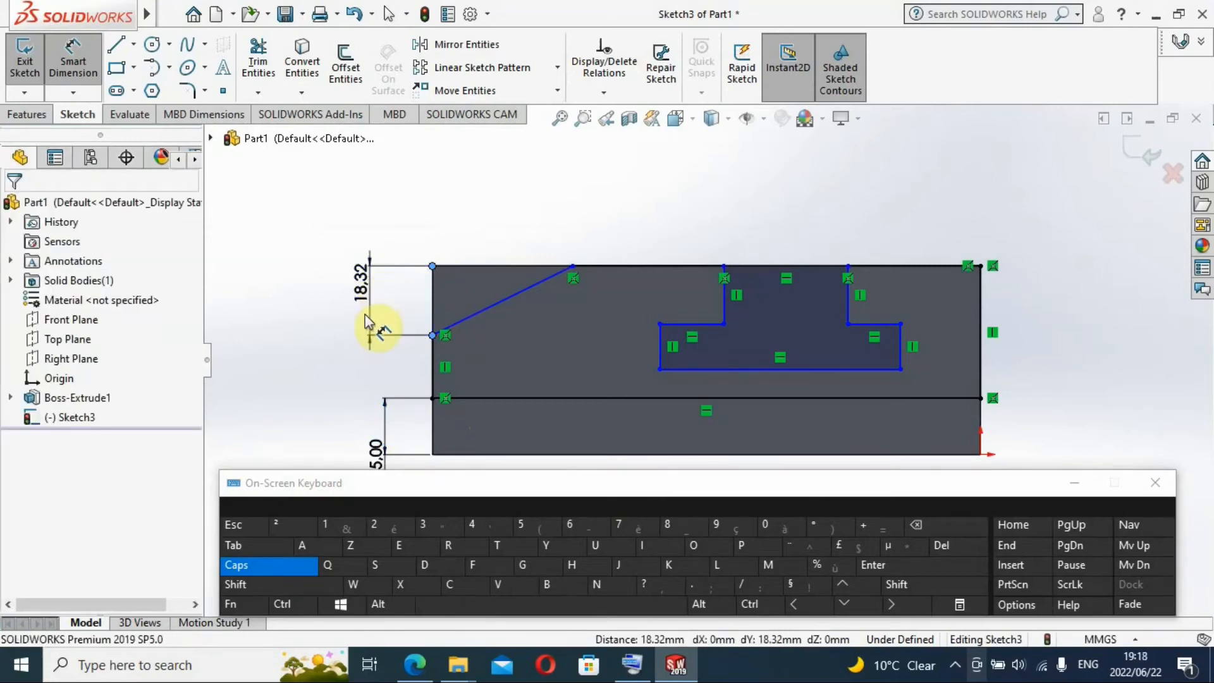
Step: Dimension the slant's lower endpoint 15 mm below the block's top edge
click(365, 310)
text(1)
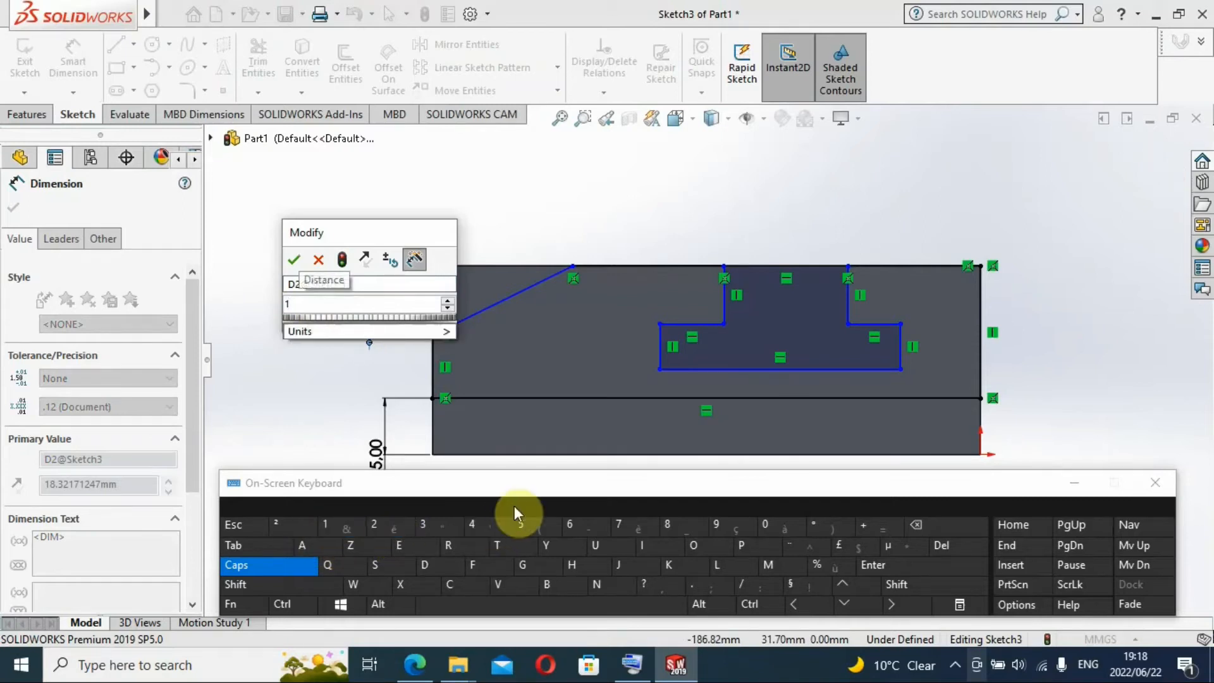
click(535, 525)
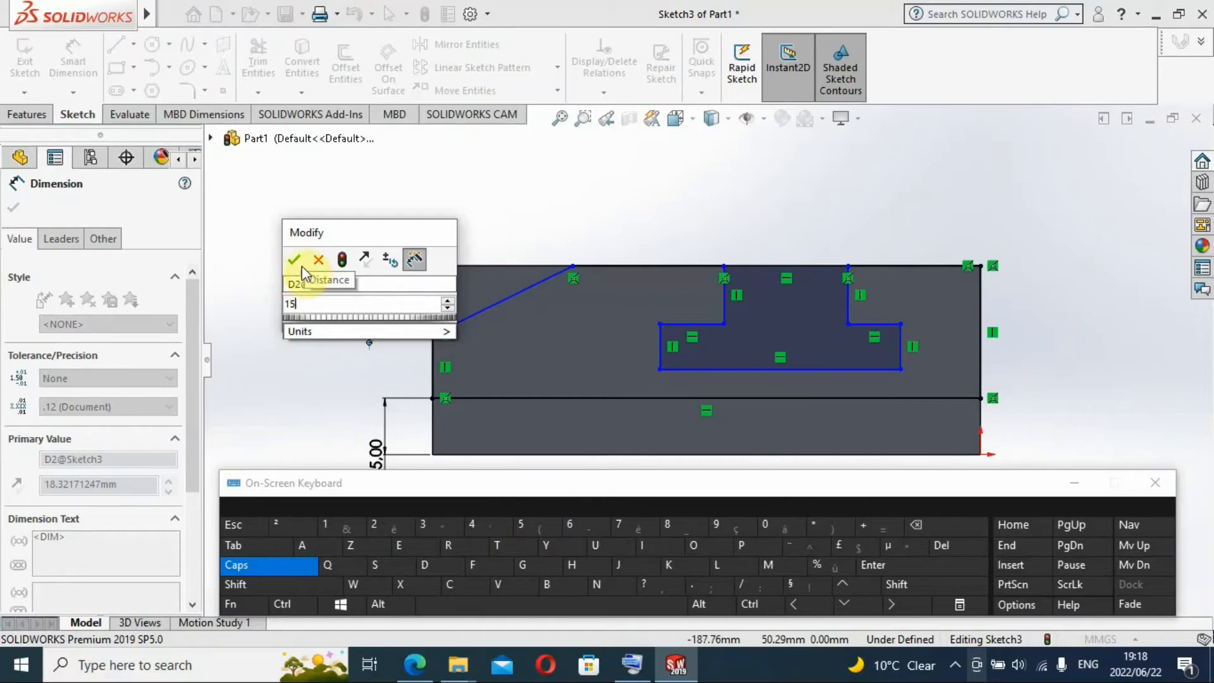
click(295, 259)
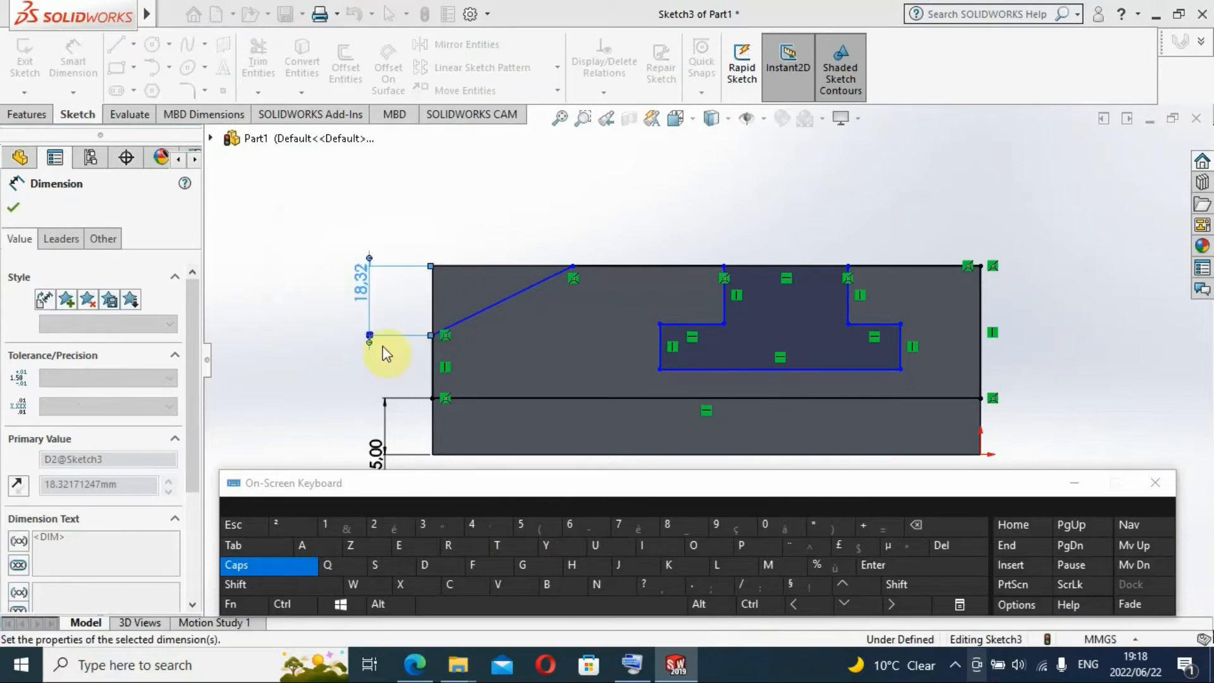
text(15.00mm)
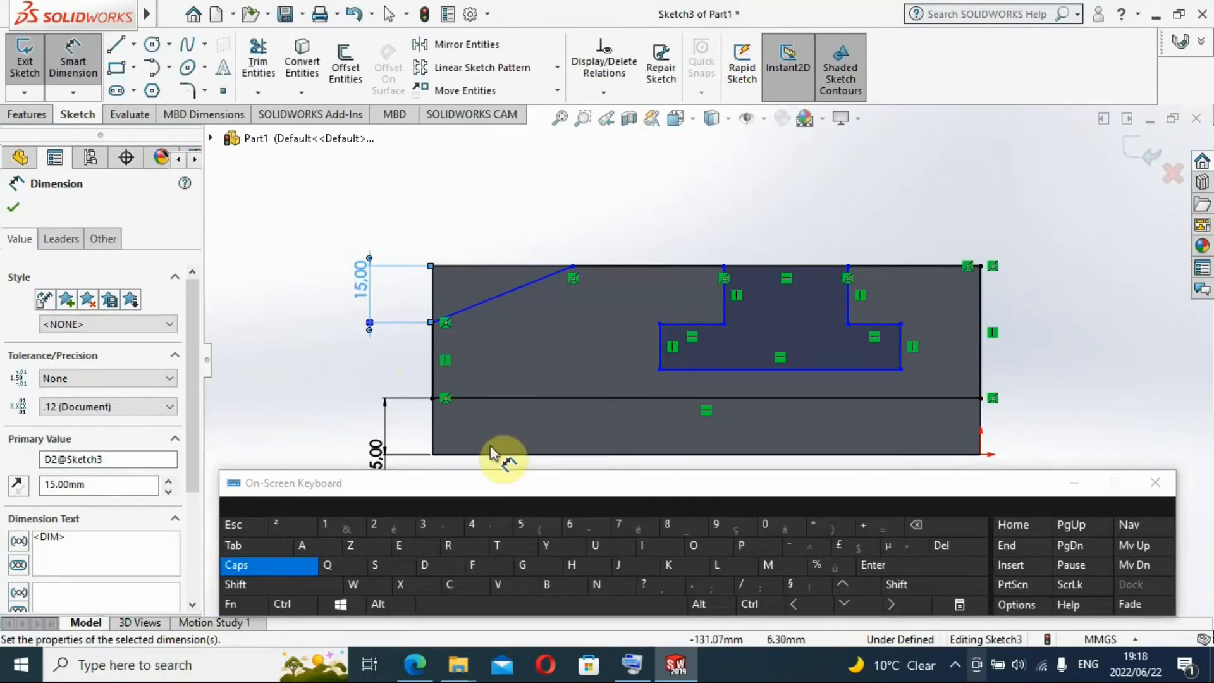
mouse_move(662, 372)
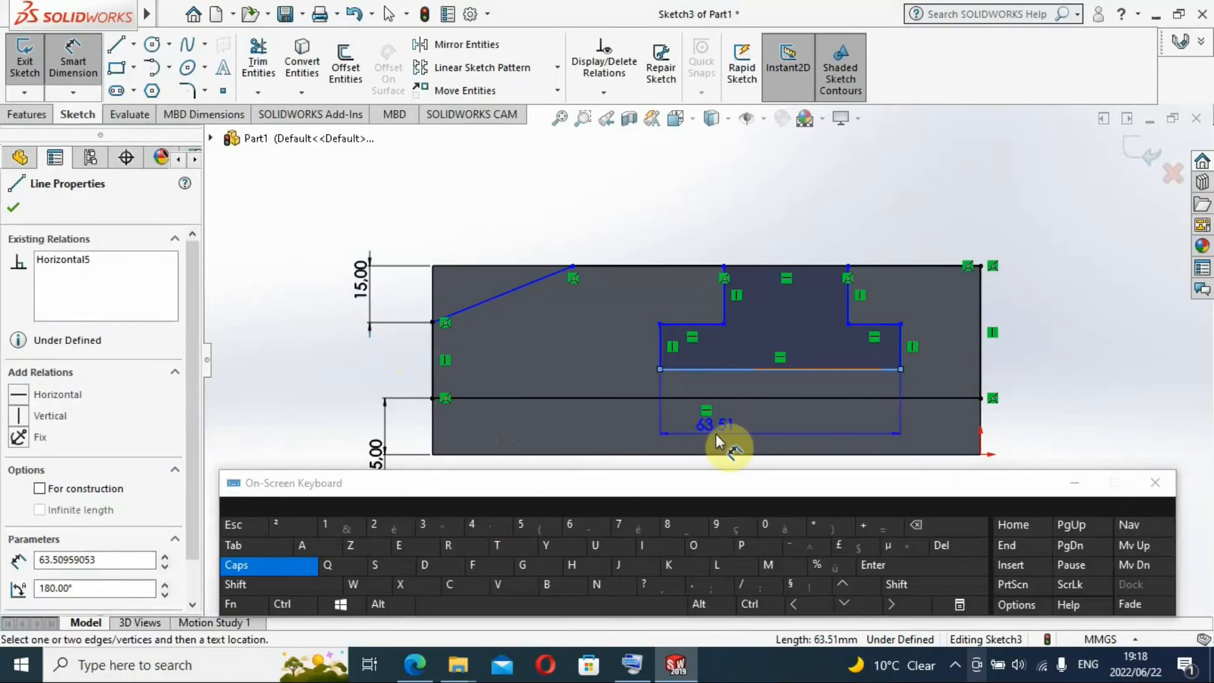
Step: Dimension the T-slot's bottom line at 50 mm, placed below the slot
click(12, 207)
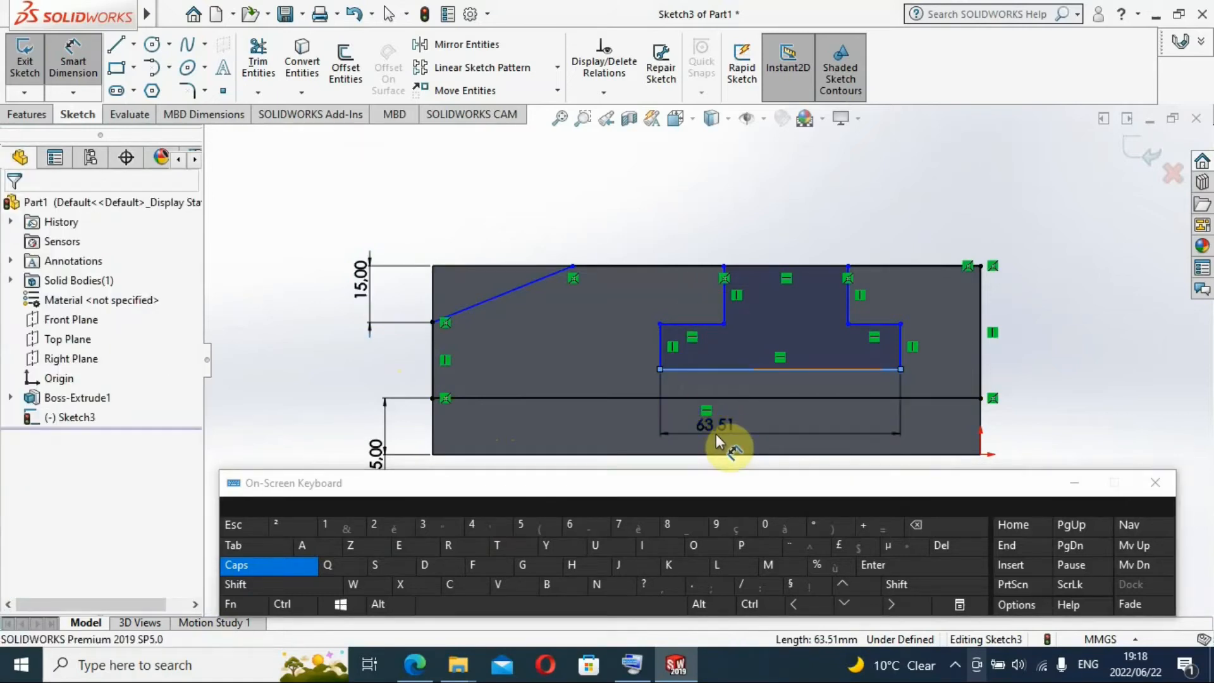
click(704, 424)
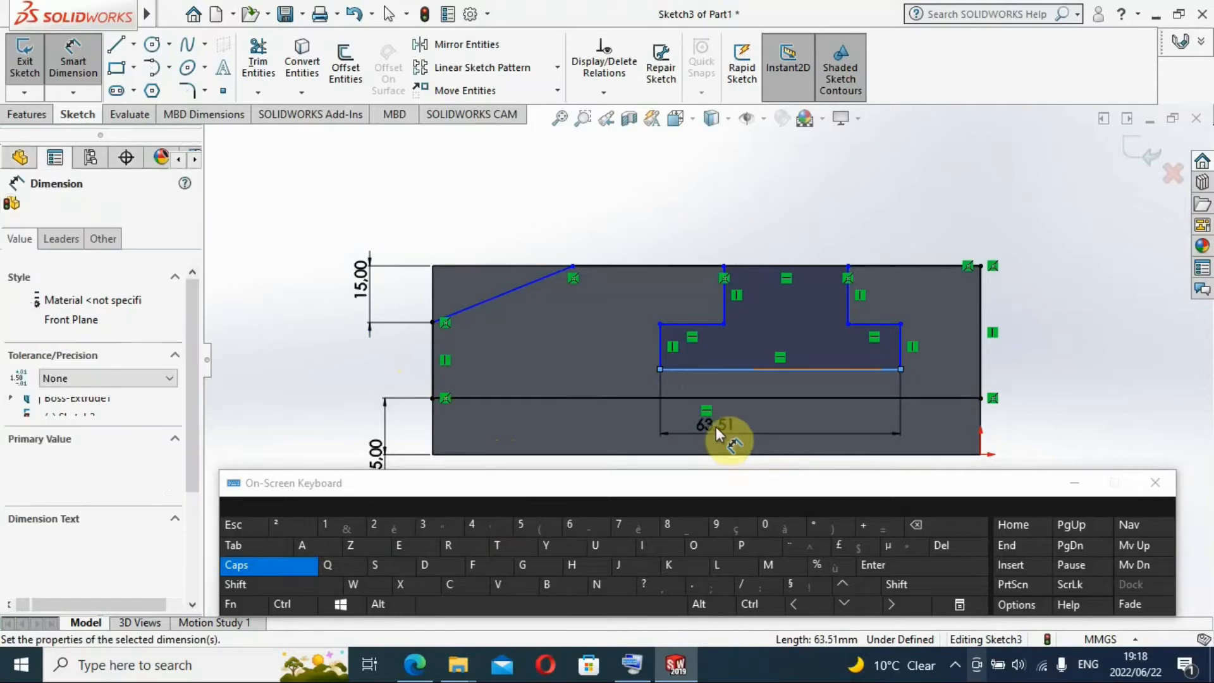
click(704, 424)
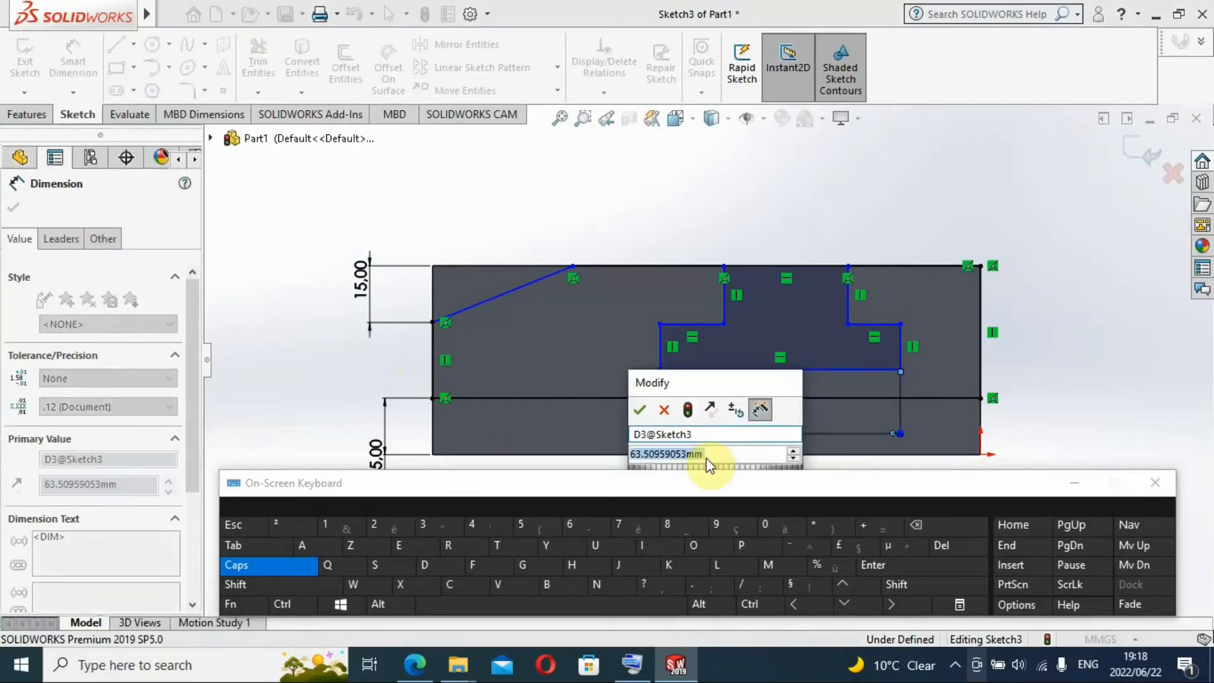
mouse_move(713, 455)
text(50)
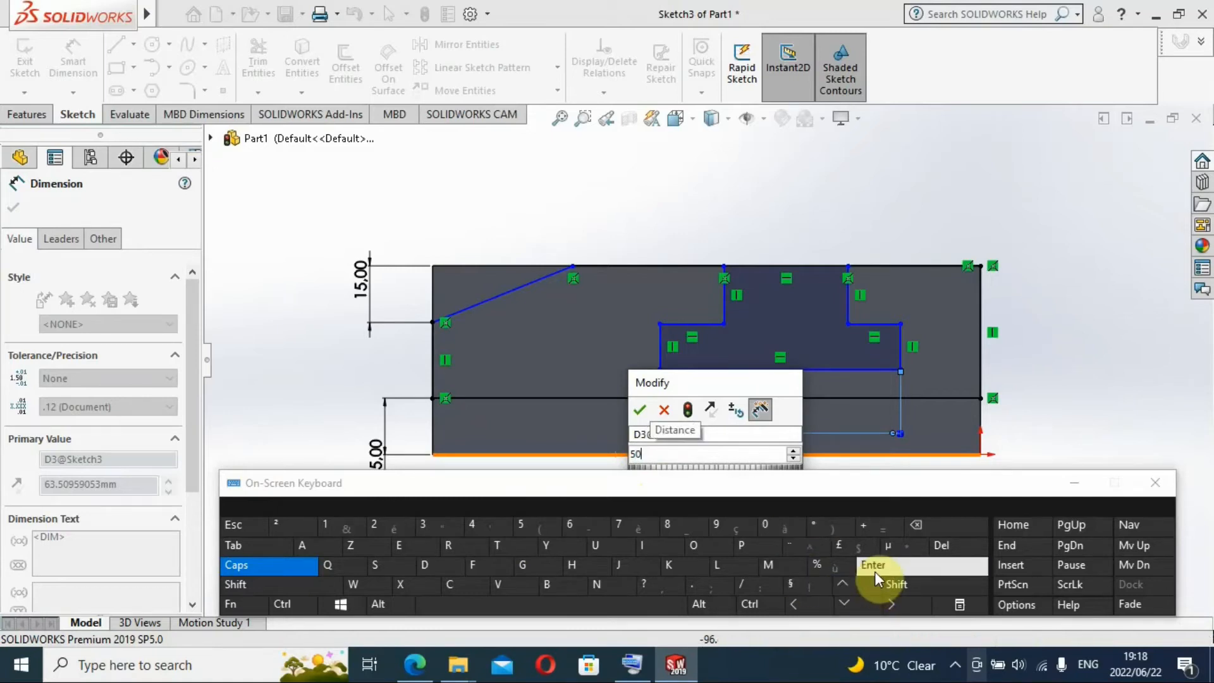
click(873, 565)
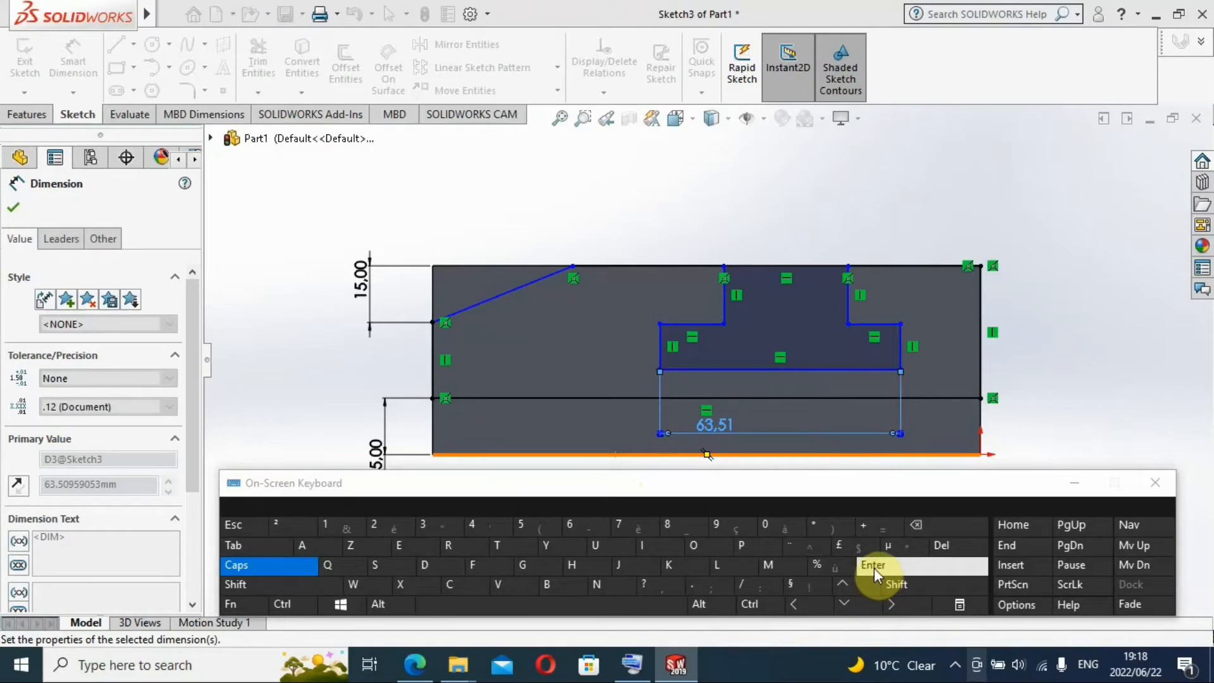
click(873, 566)
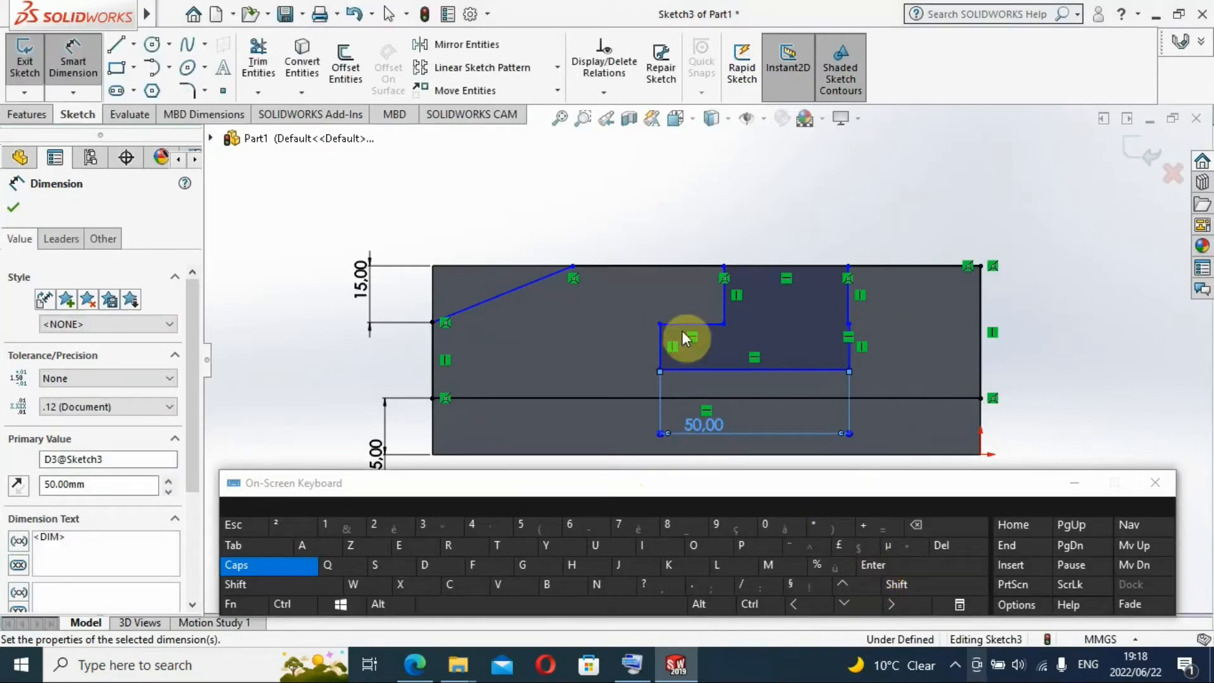
mouse_move(717, 348)
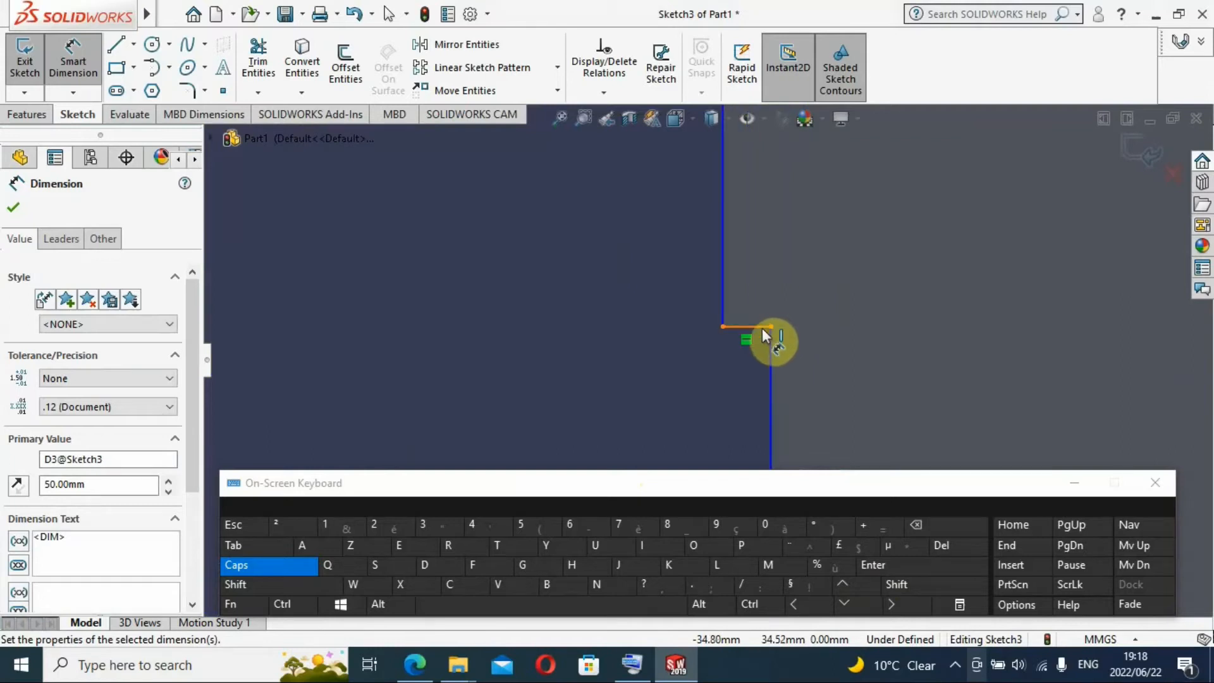
Step: Dimension the short horizontal ledge on the T-slot's right side to 12.5 mm
click(748, 325)
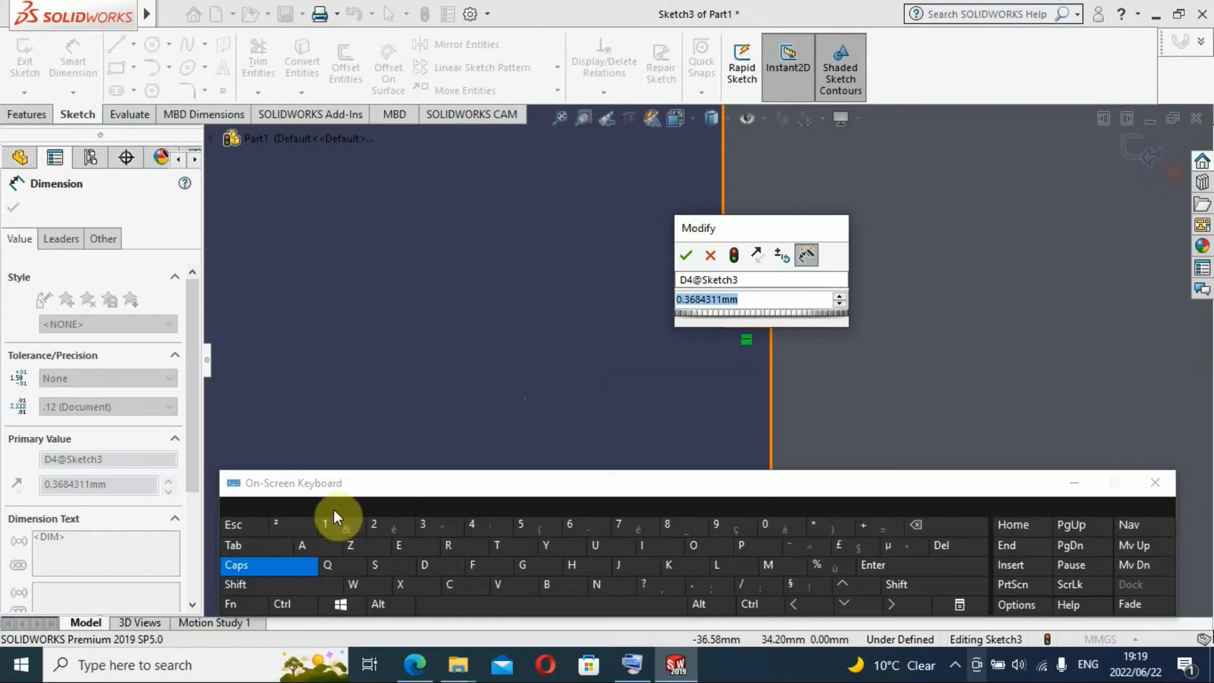
click(325, 524)
text(12.5)
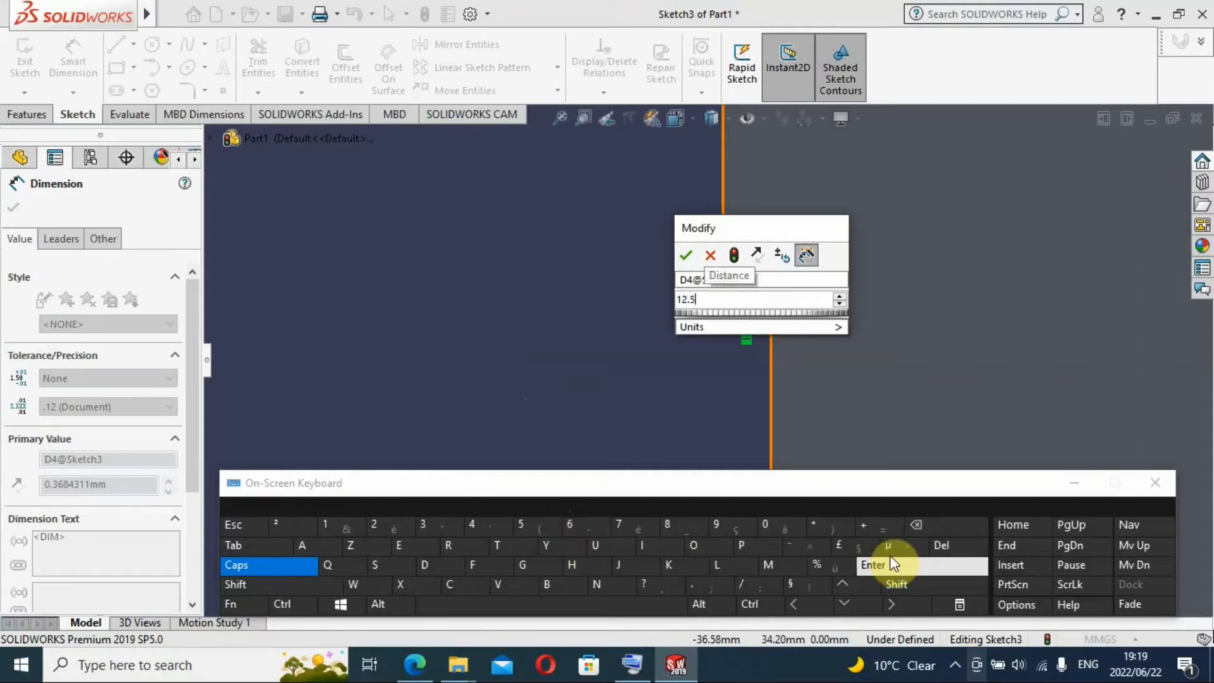
click(873, 565)
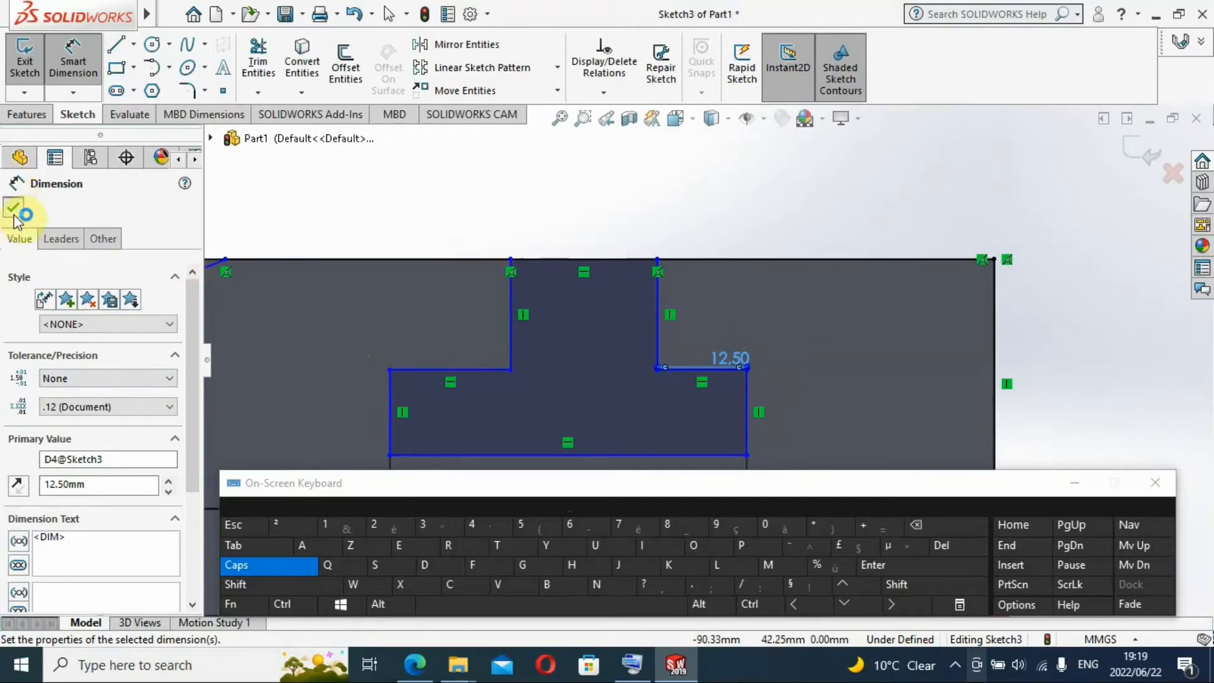
click(13, 208)
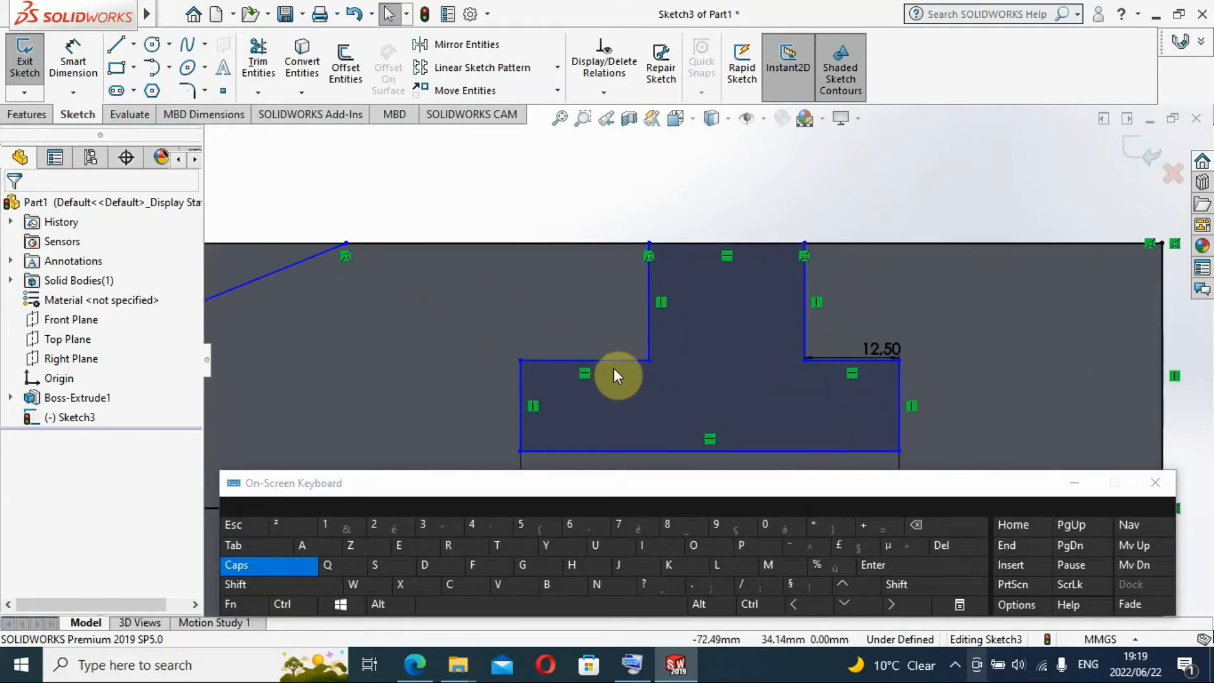
Step: Add an Equal relation between the T-slot's left and right ledges
click(580, 362)
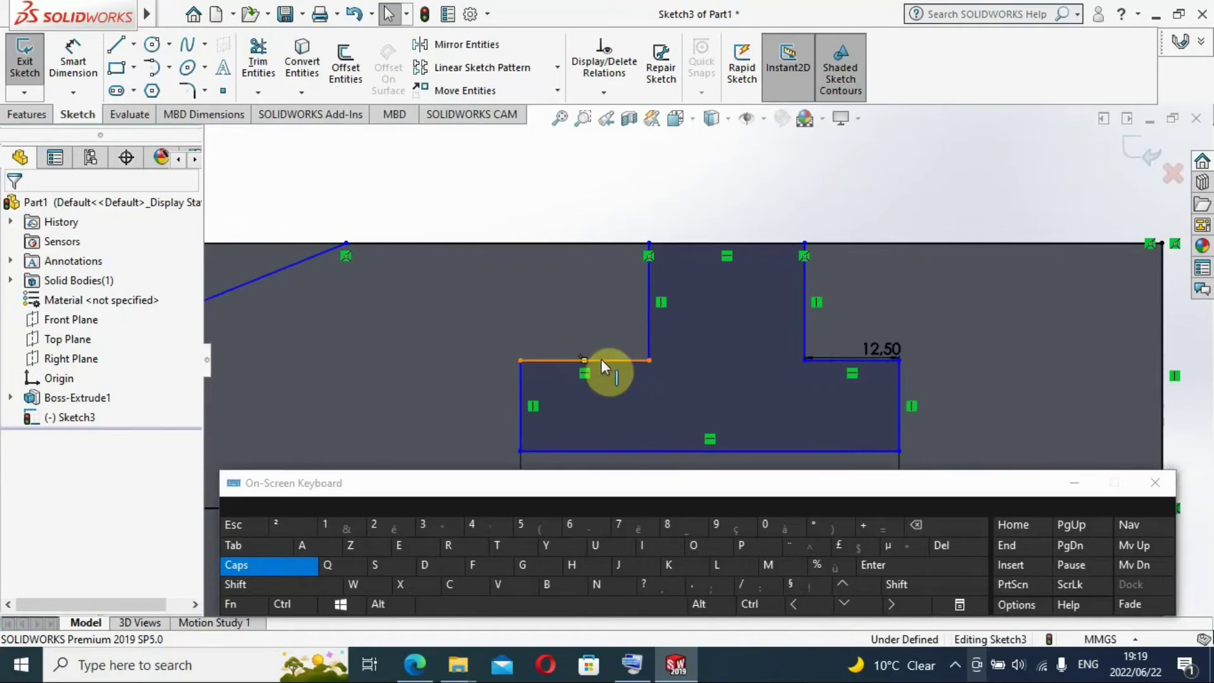
click(583, 361)
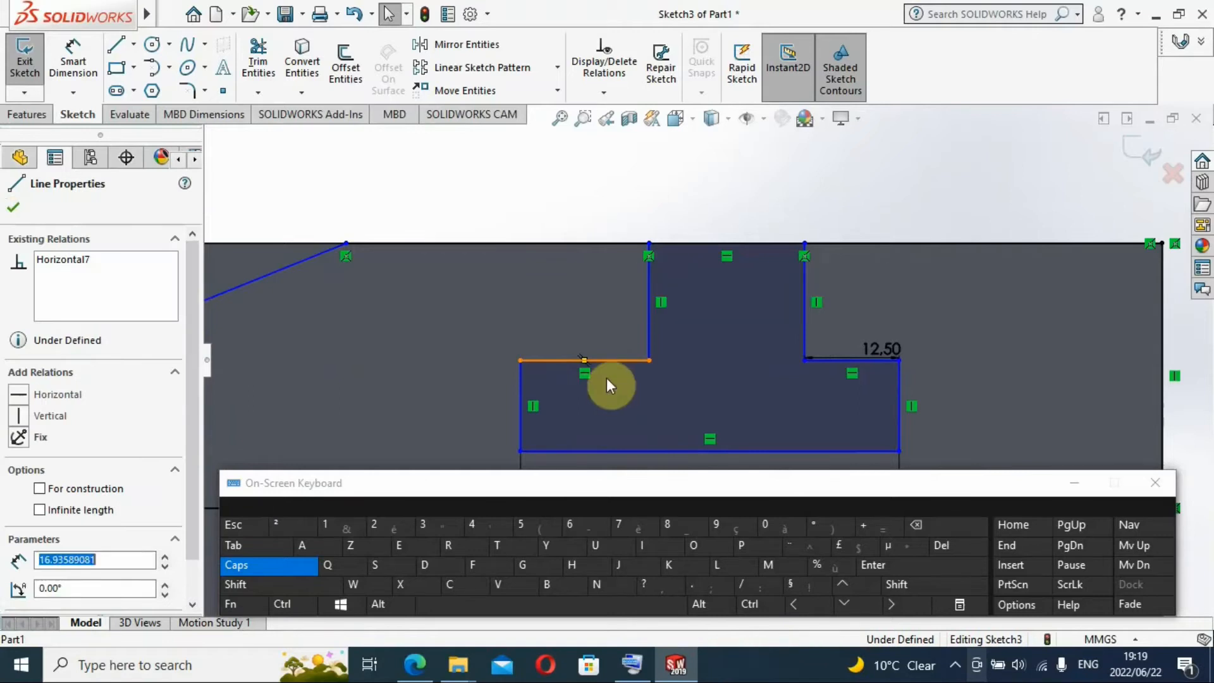
click(856, 360)
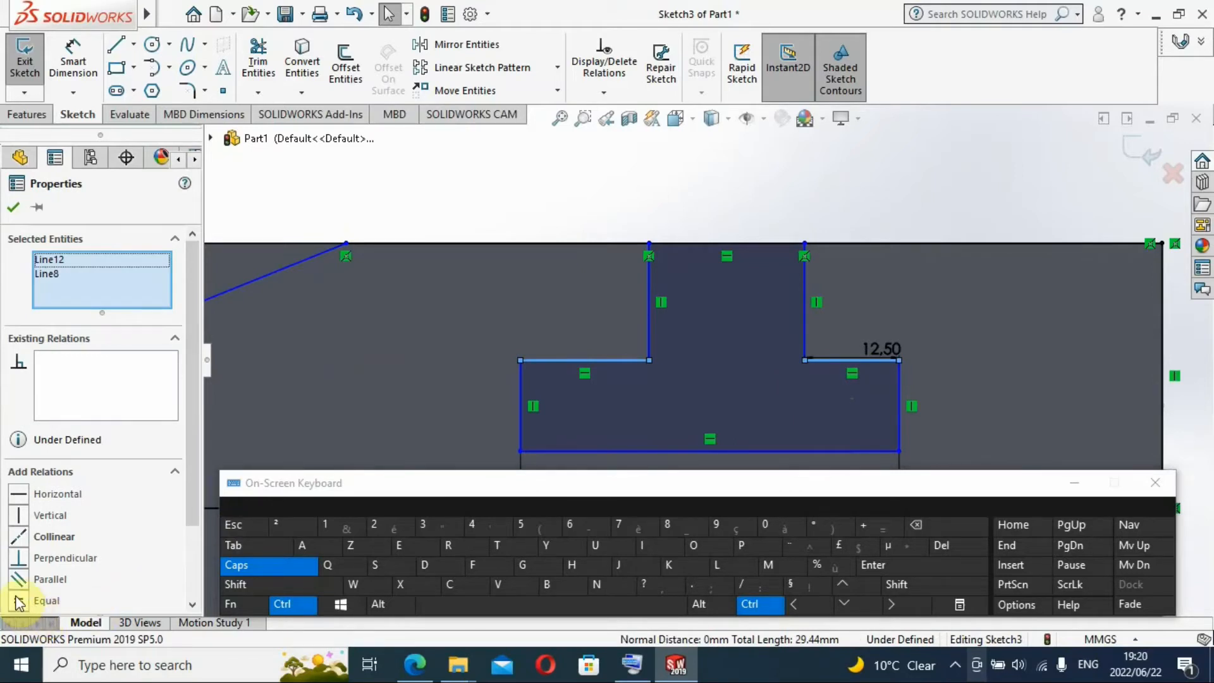
click(18, 601)
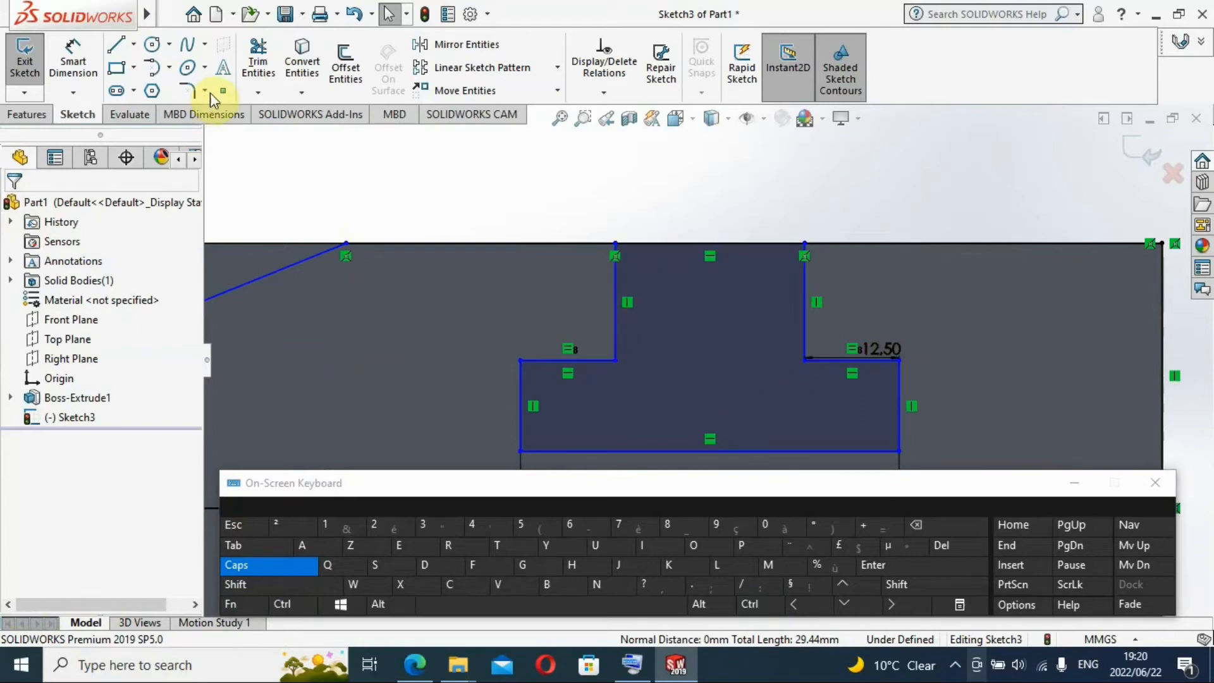
mouse_move(73, 61)
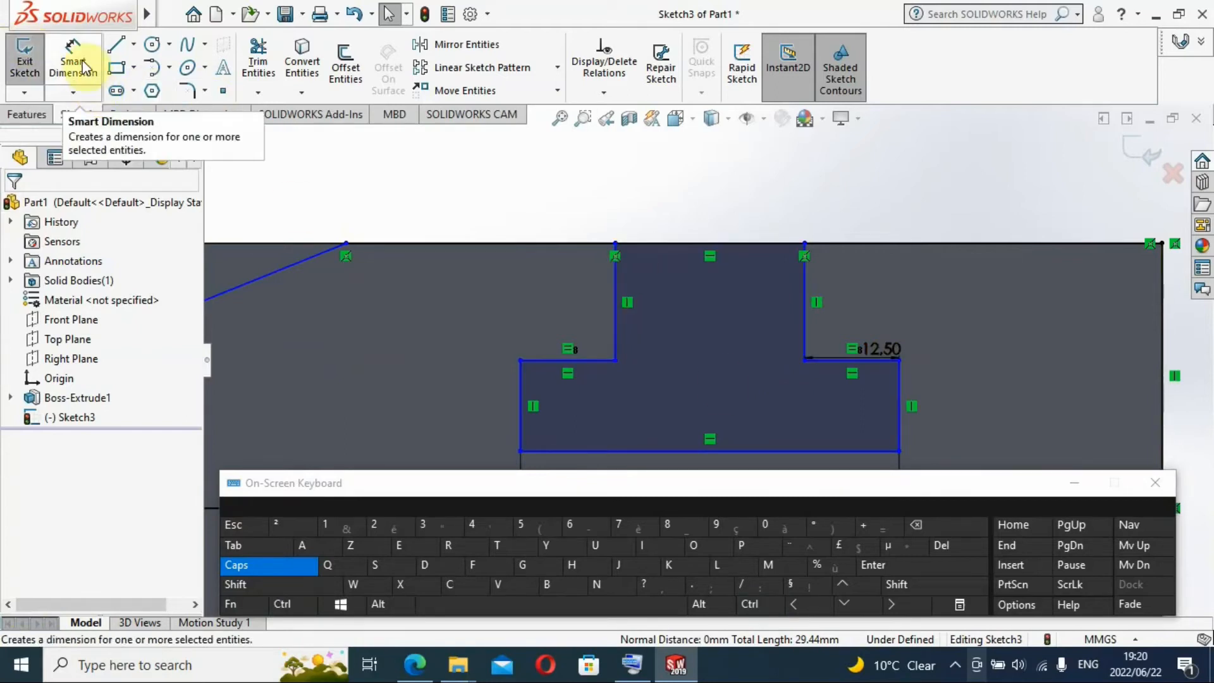
mouse_move(693, 251)
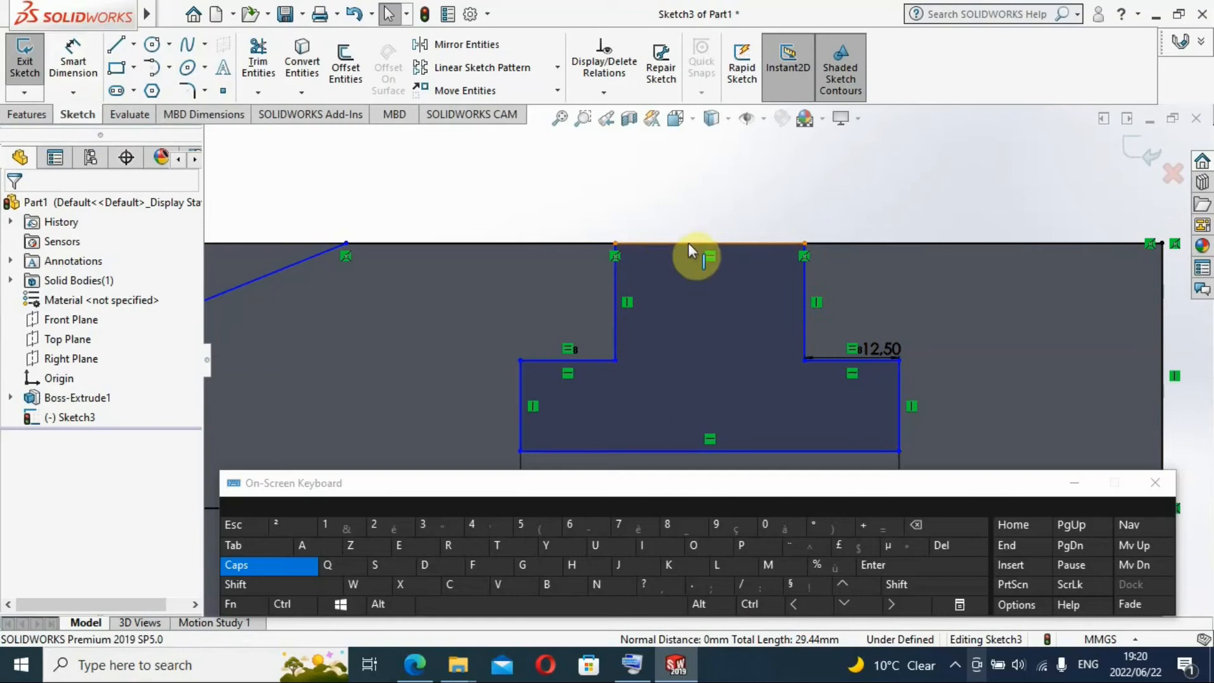
Step: Dimension the T-slot's 25 mm top opening as a reference dimension
click(73, 58)
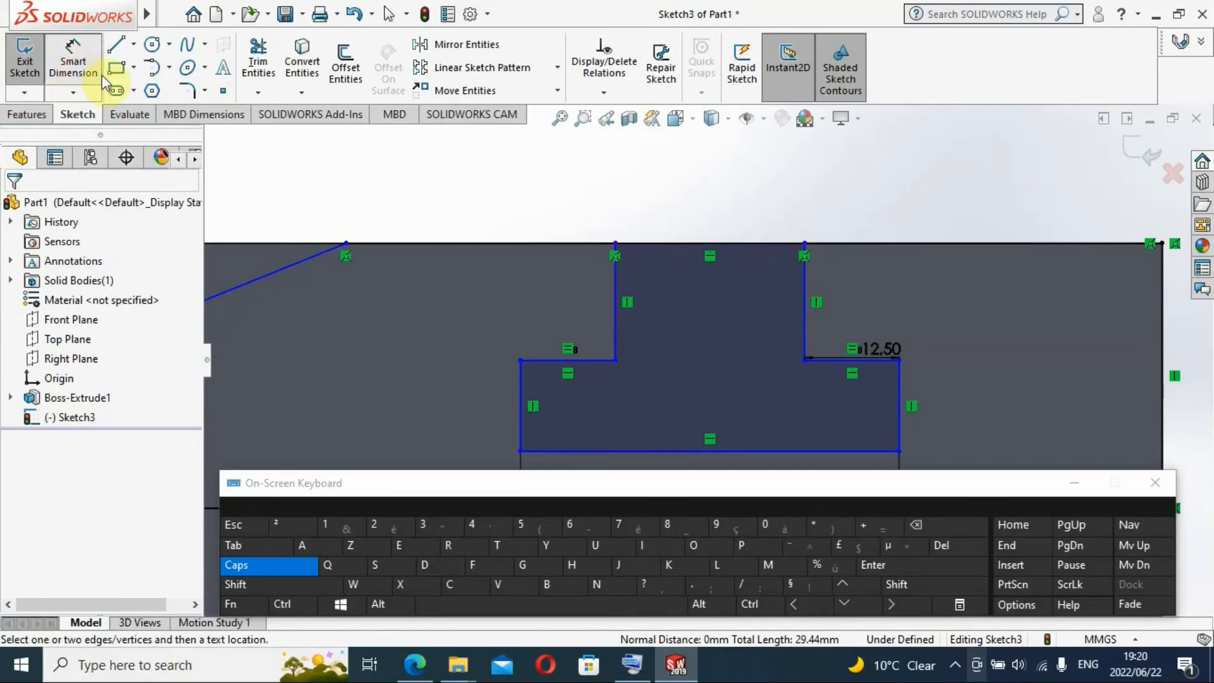
mouse_move(656, 252)
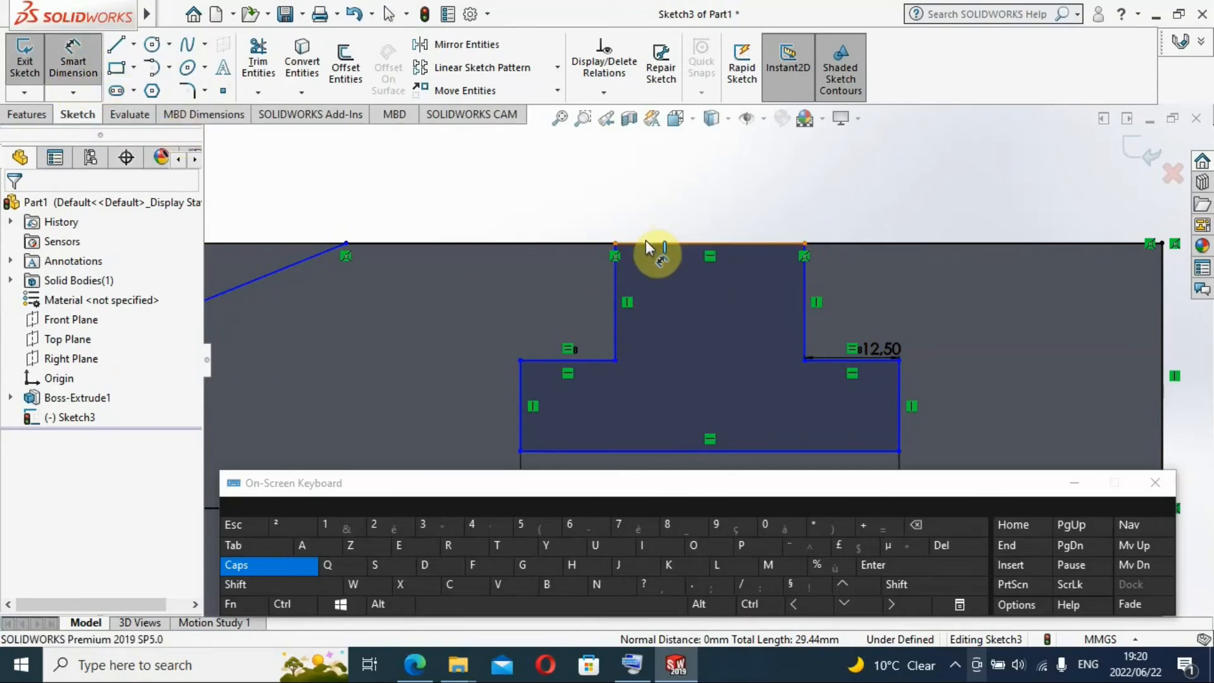
mouse_move(663, 213)
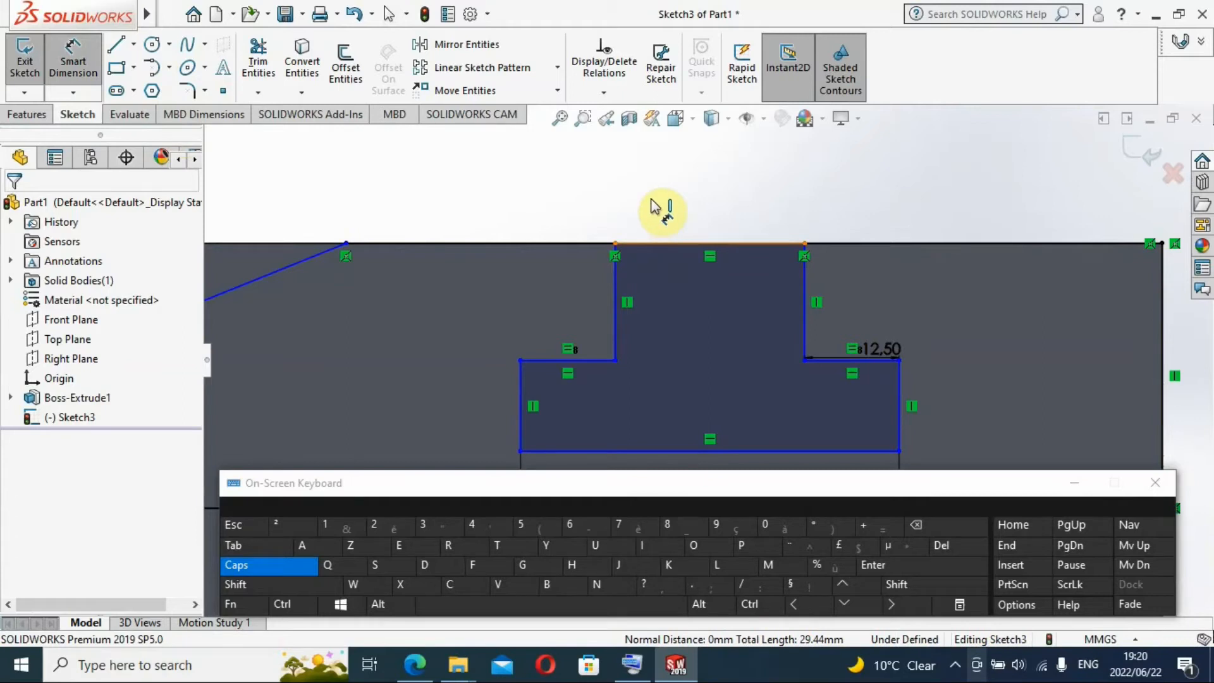
click(709, 246)
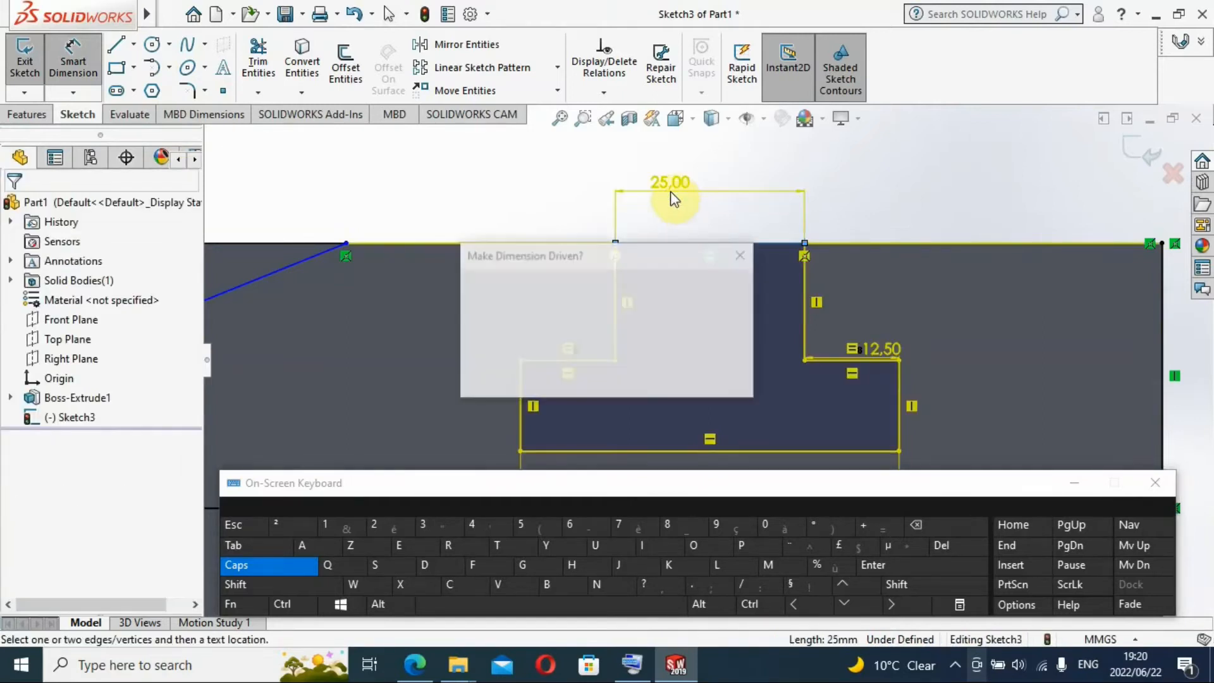
click(739, 256)
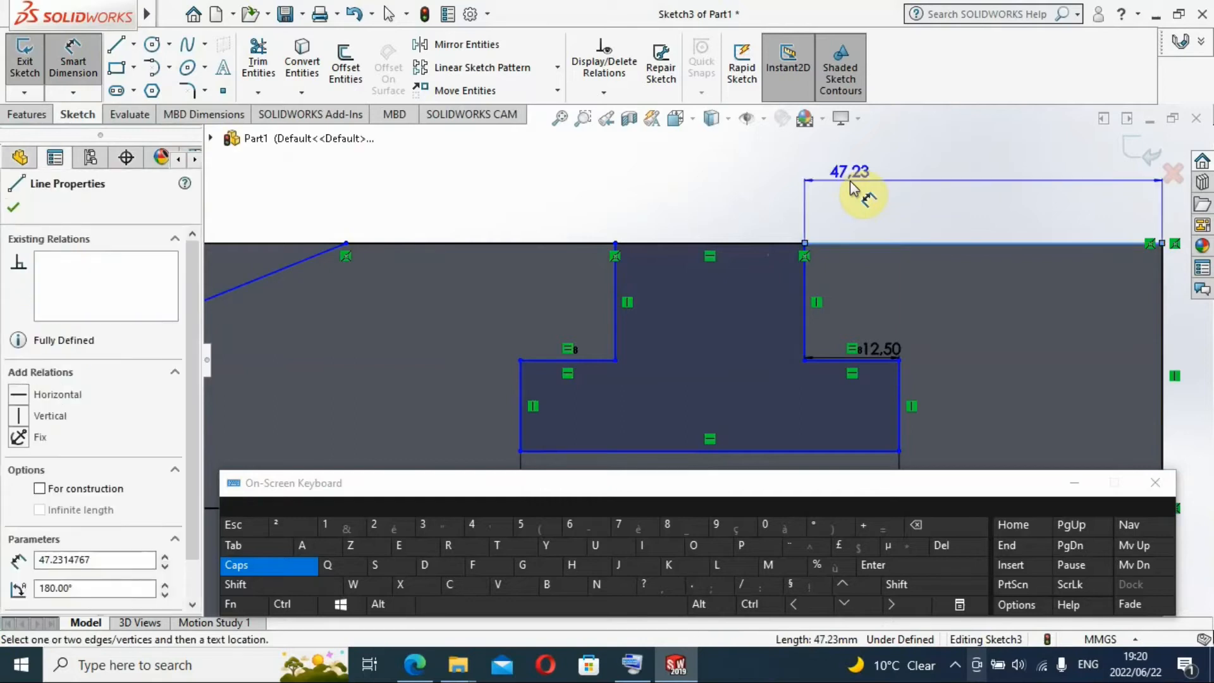
Step: Change the 47.23 gap from the T-slot's right edge to the part's end to 37 mm
click(13, 207)
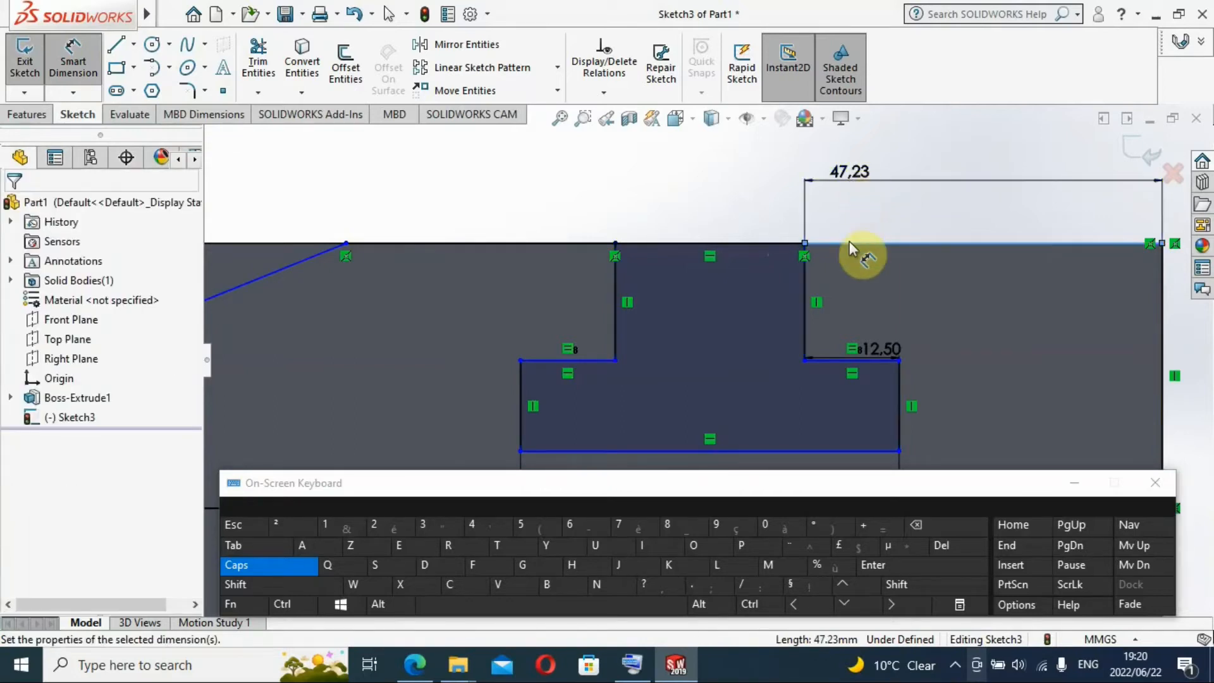
double_click(848, 171)
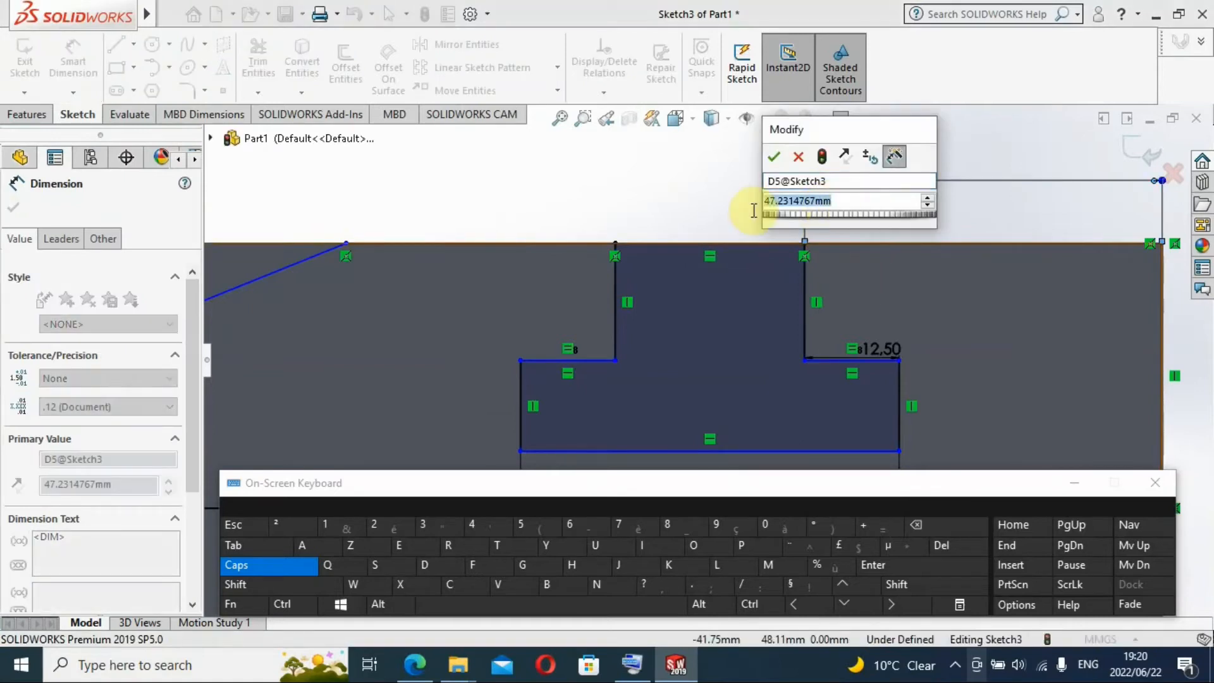
click(618, 525)
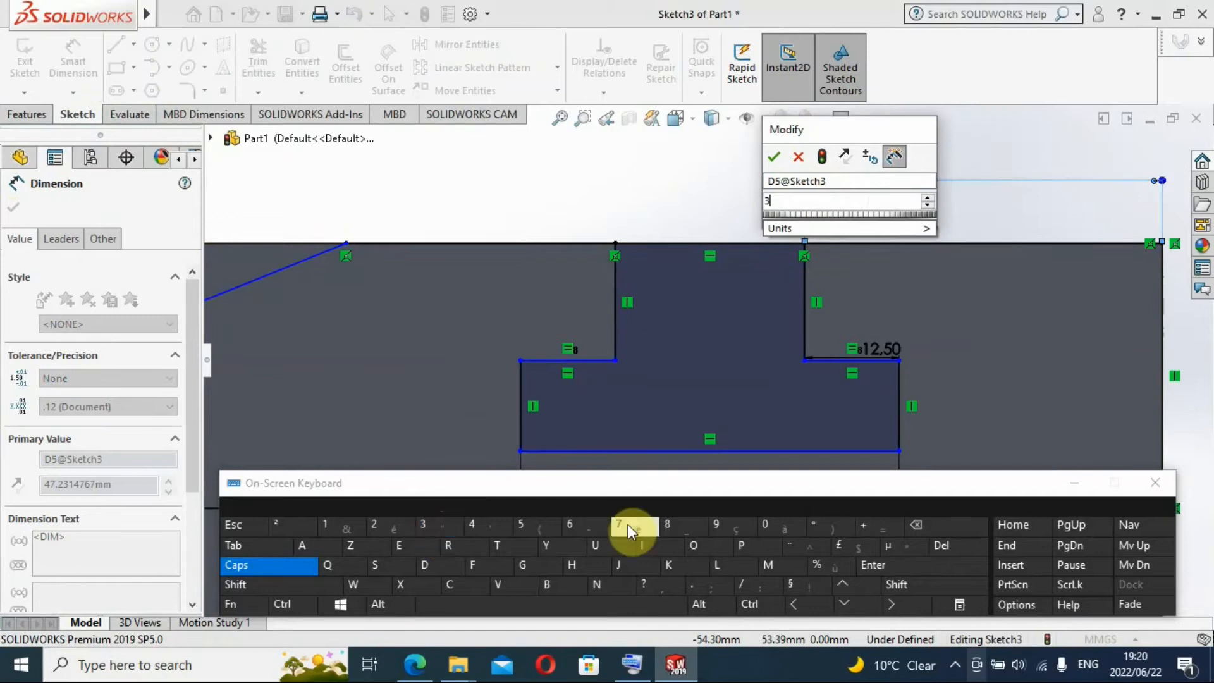
click(618, 525)
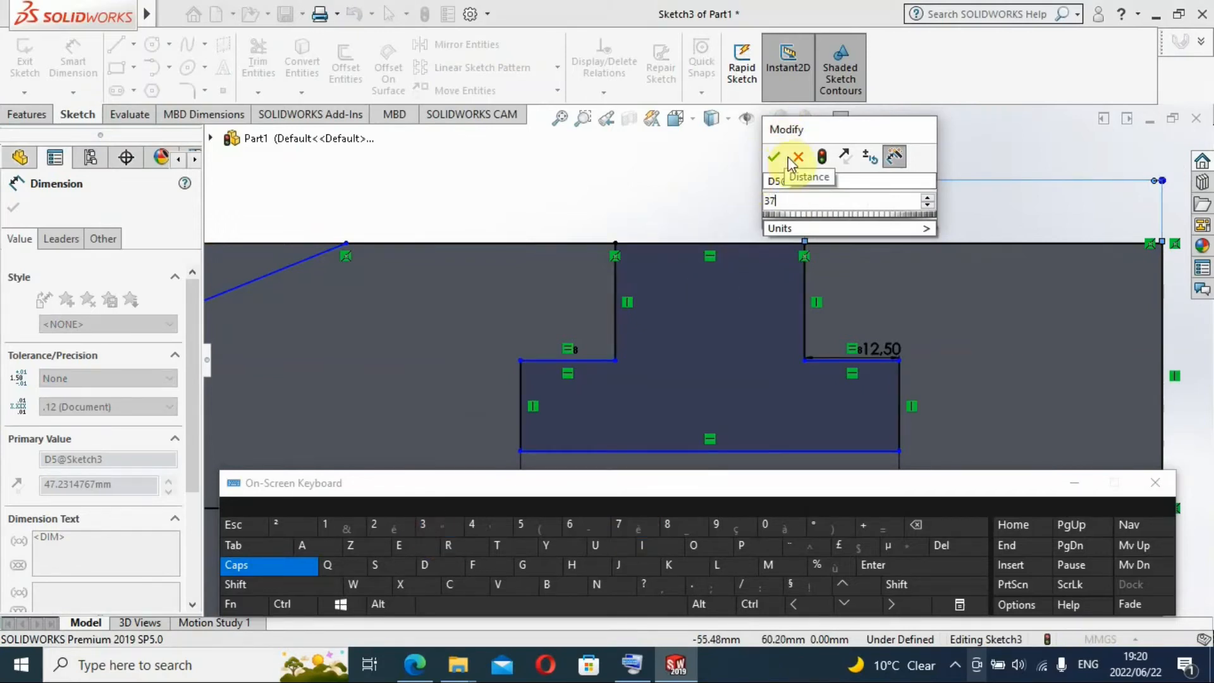
click(776, 158)
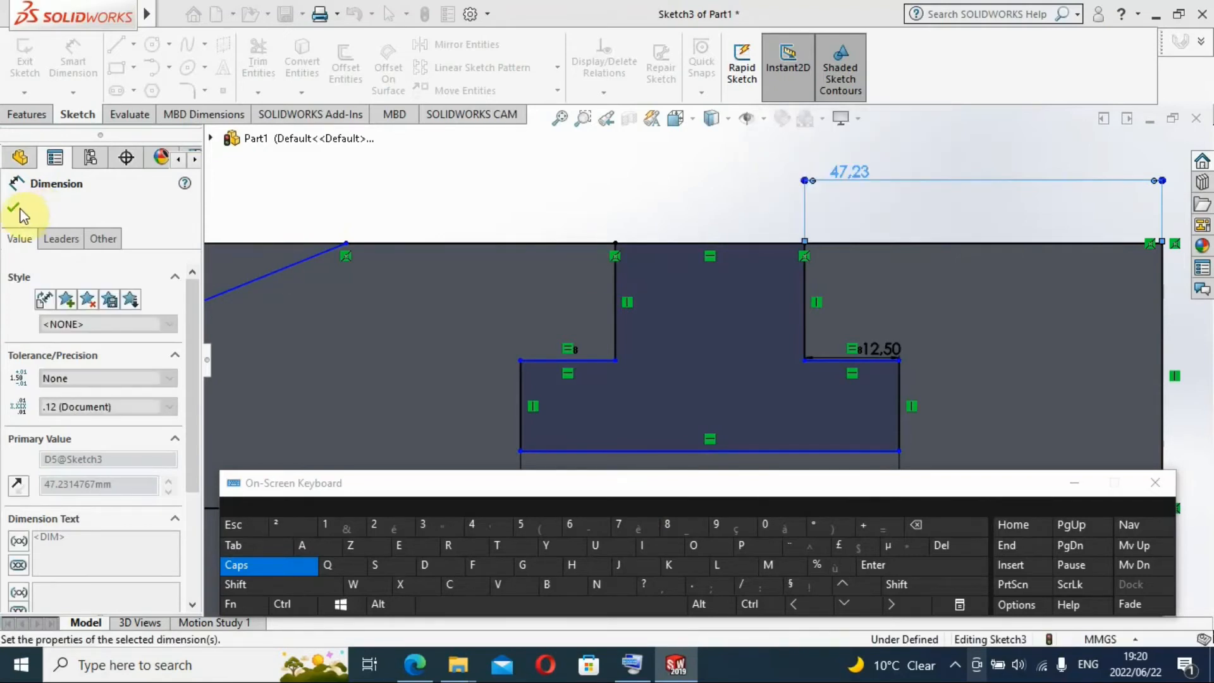
click(14, 209)
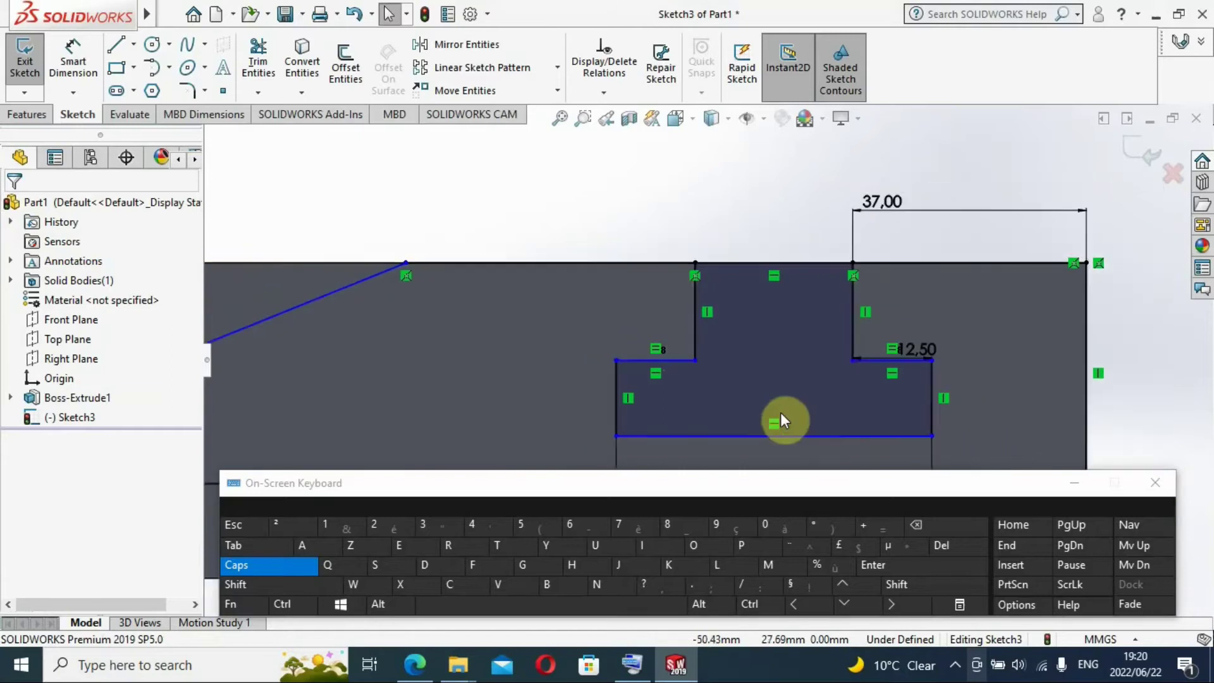
Step: Dimension the T-slot's bottom edge 10 mm above the lower horizontal line
scroll(down, 3)
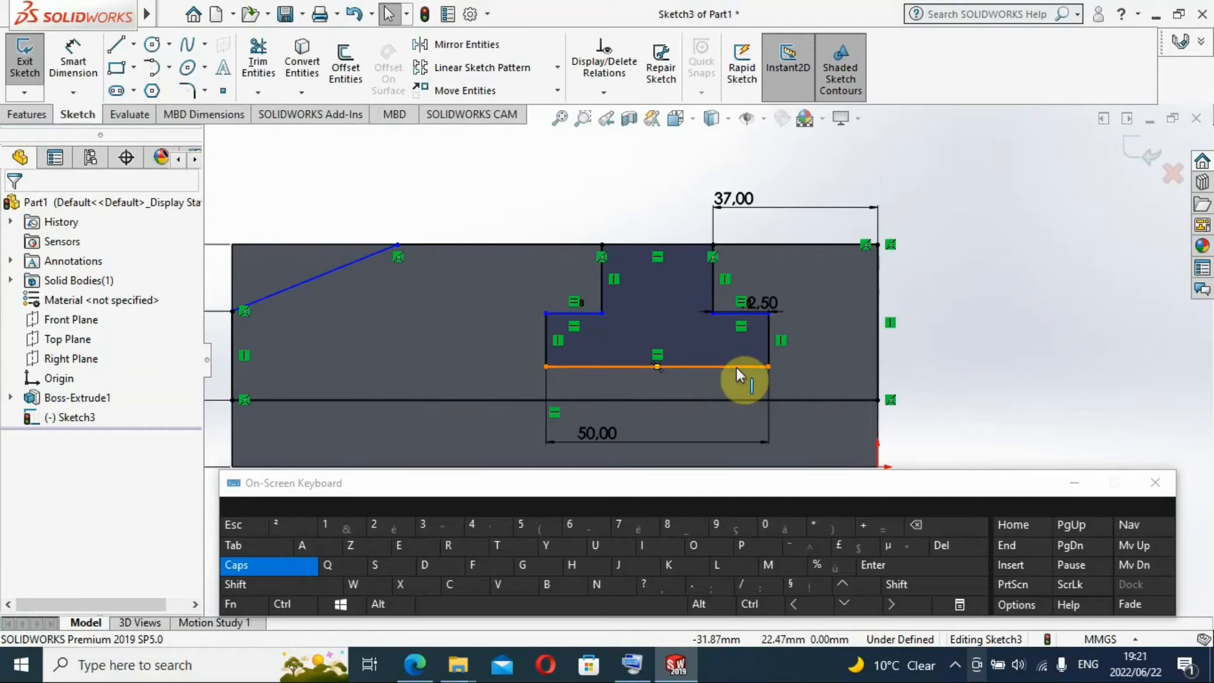
mouse_move(735, 403)
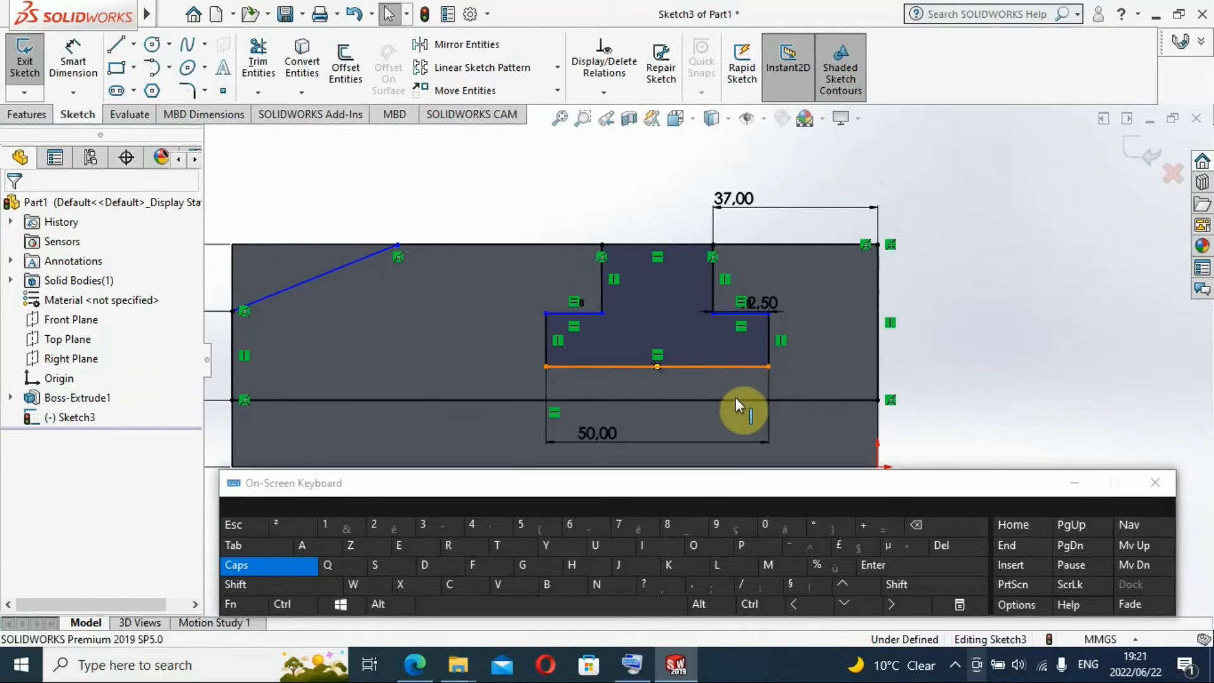
click(656, 366)
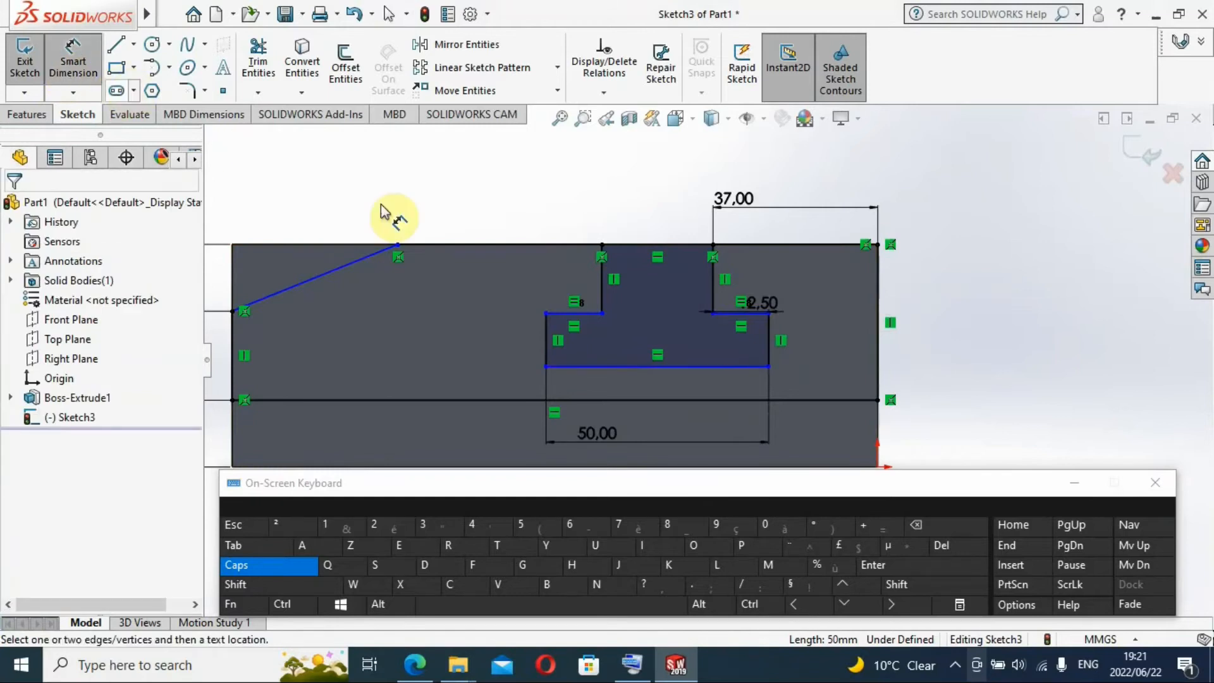
click(656, 366)
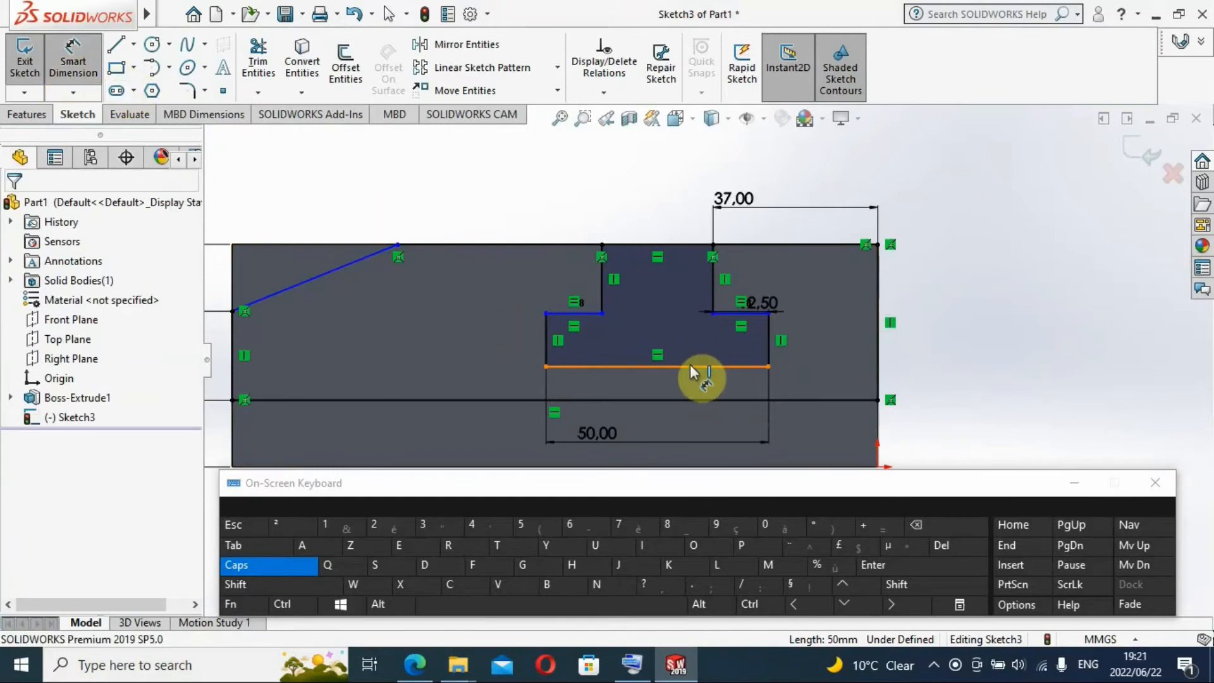
click(656, 367)
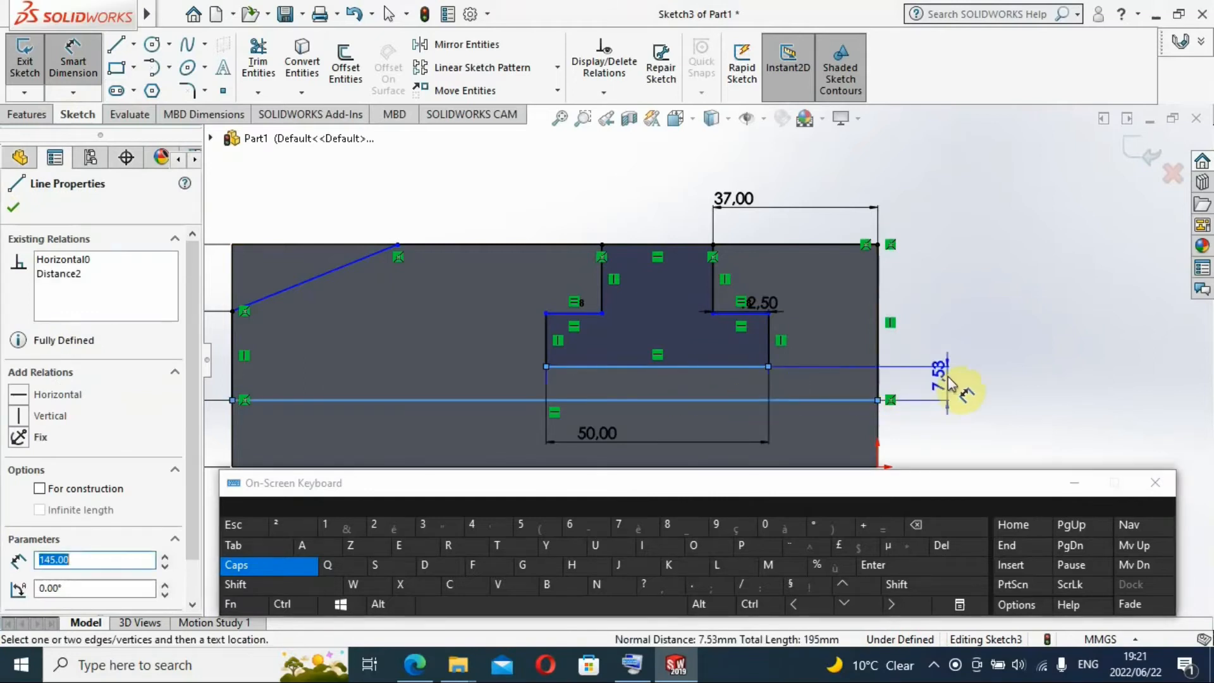
click(13, 207)
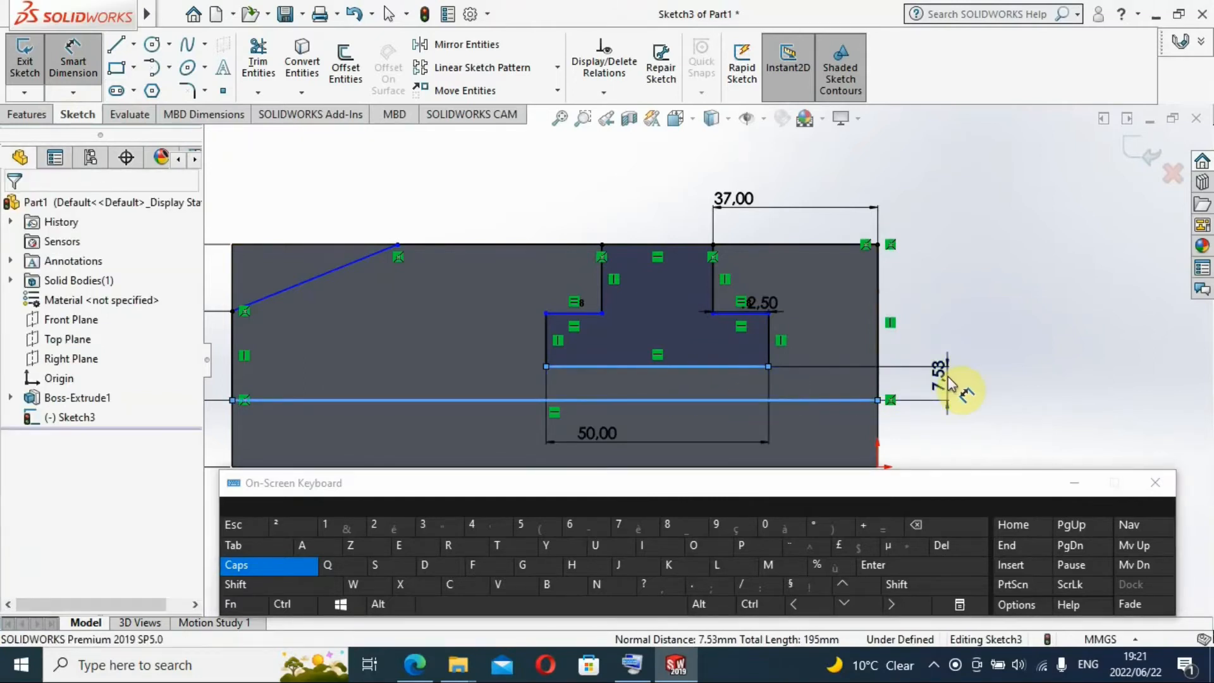
click(935, 365)
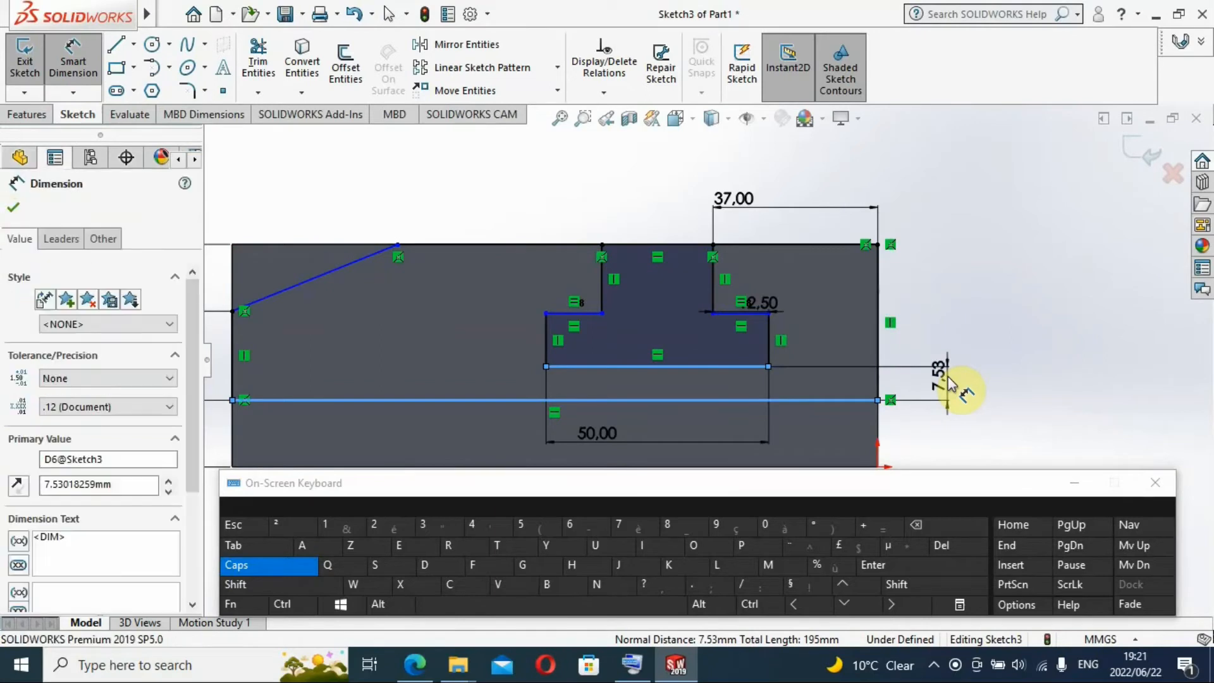
click(937, 389)
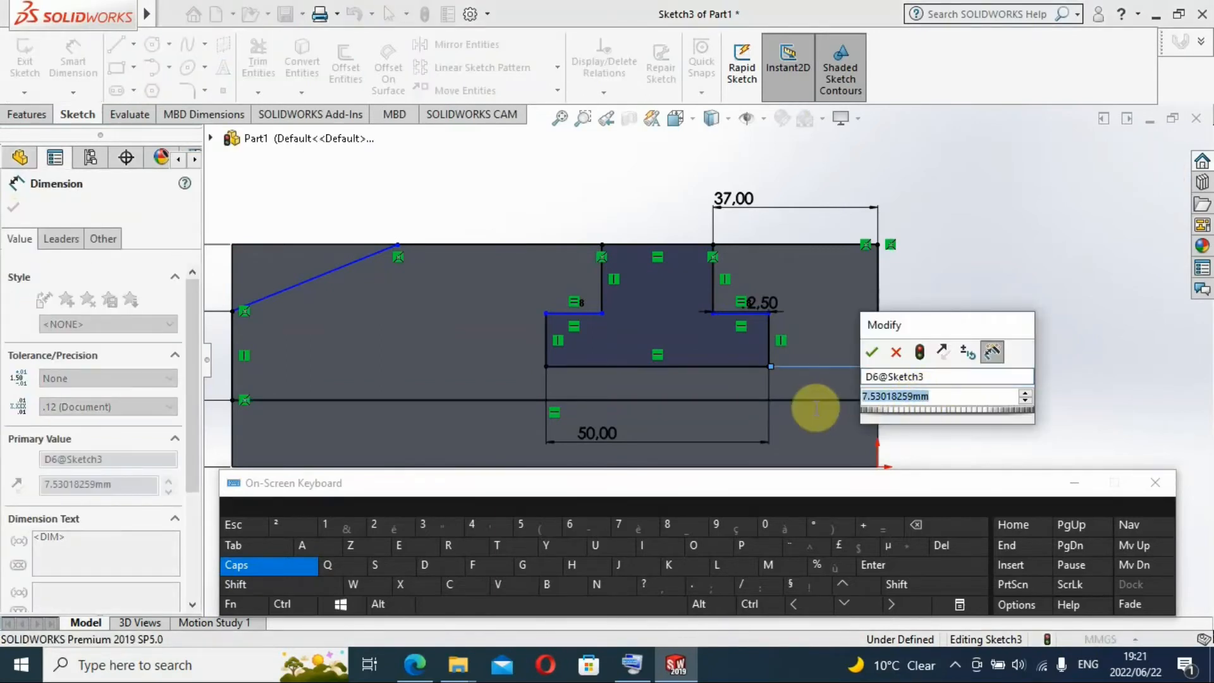
mouse_move(324, 519)
text(1)
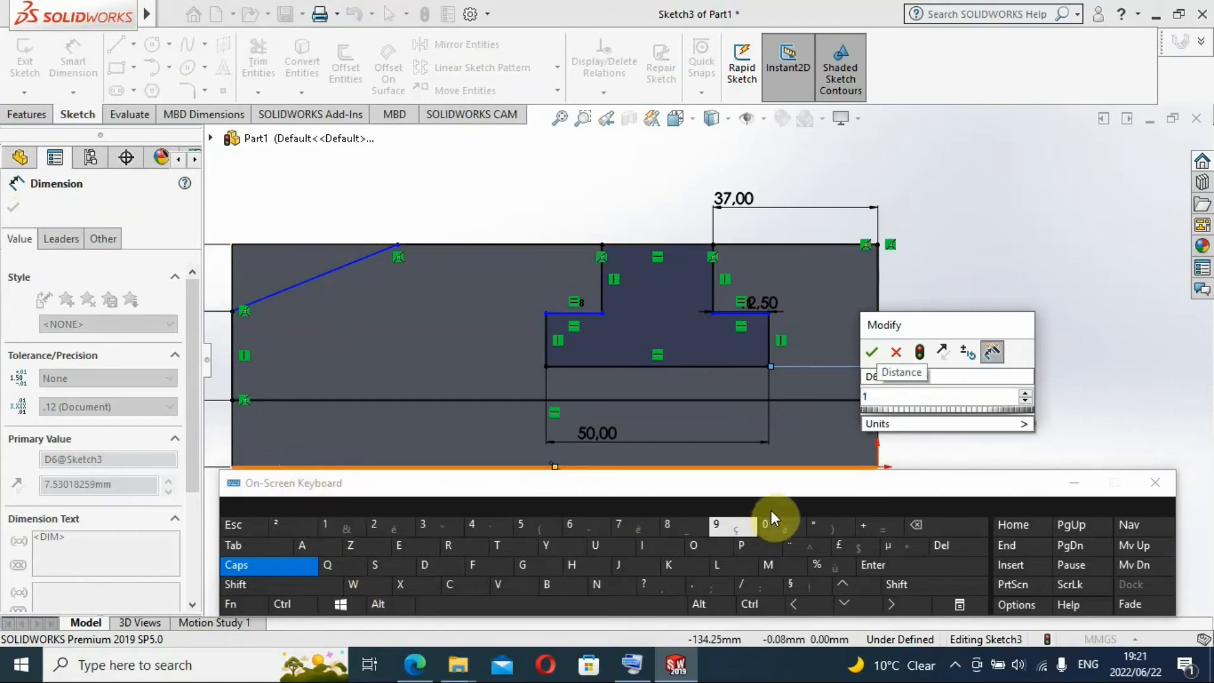
click(765, 525)
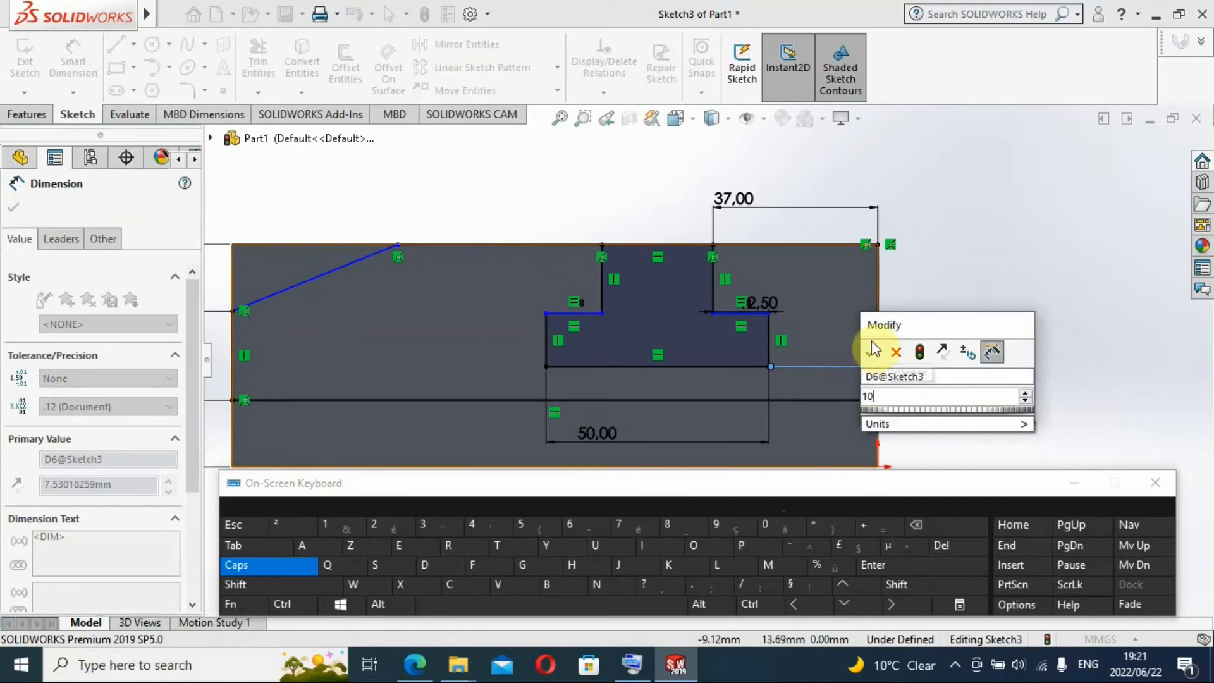
click(876, 352)
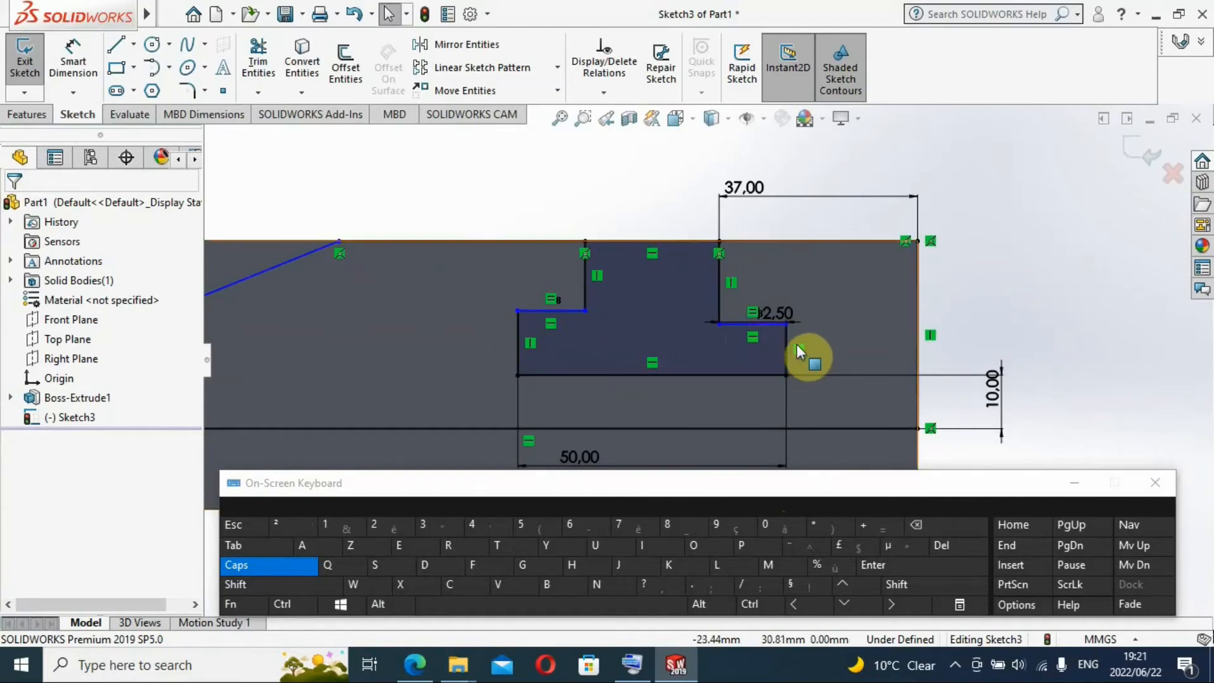
mouse_move(784, 348)
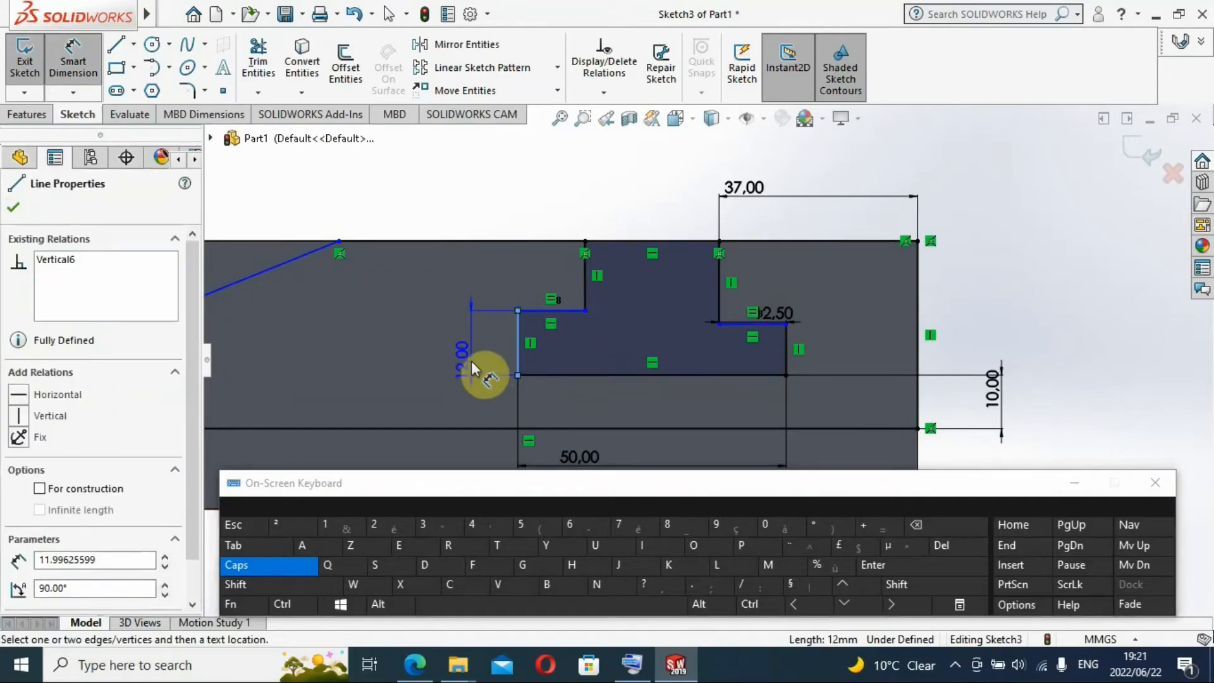
Step: Change the T-slot's left vertical edge height from 12 mm to 15 mm
click(13, 207)
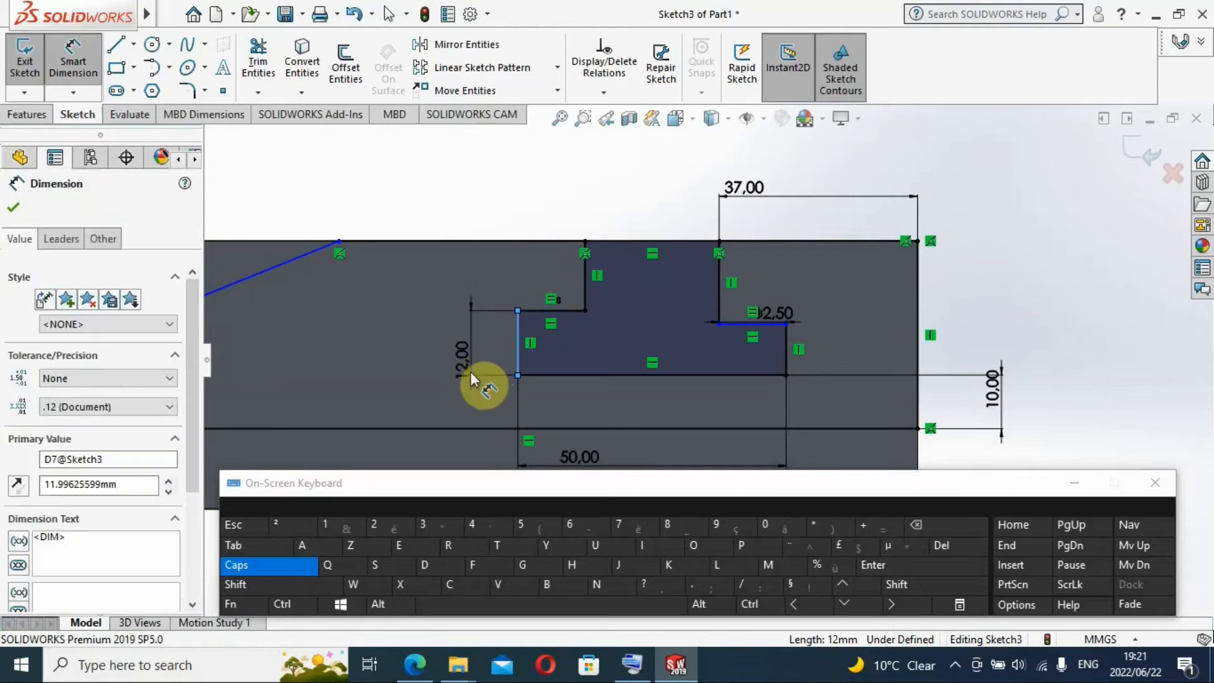
double_click(457, 352)
text(15)
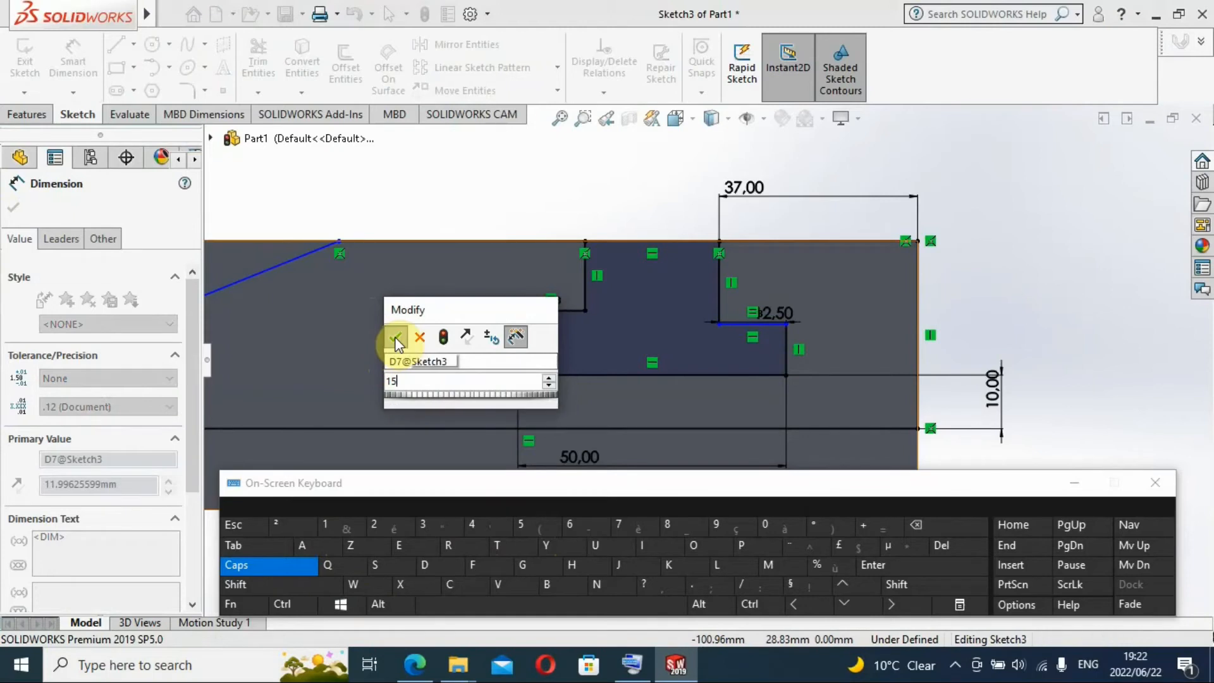
click(395, 338)
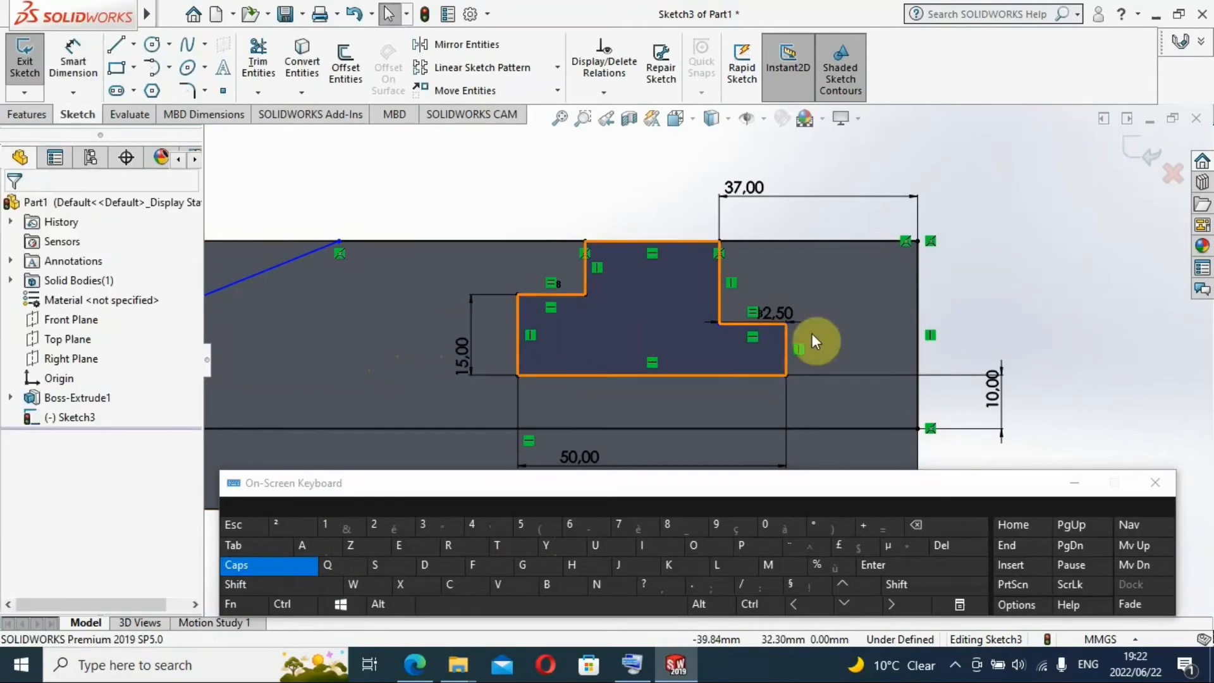
mouse_move(589, 318)
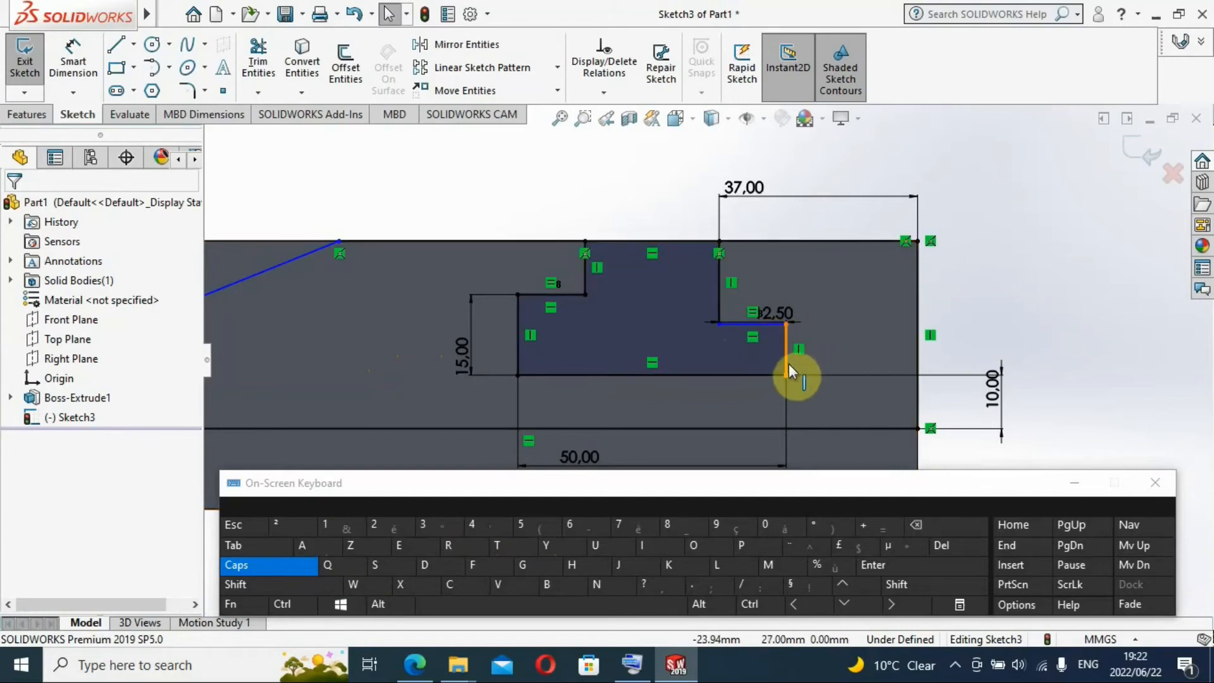
mouse_move(790, 368)
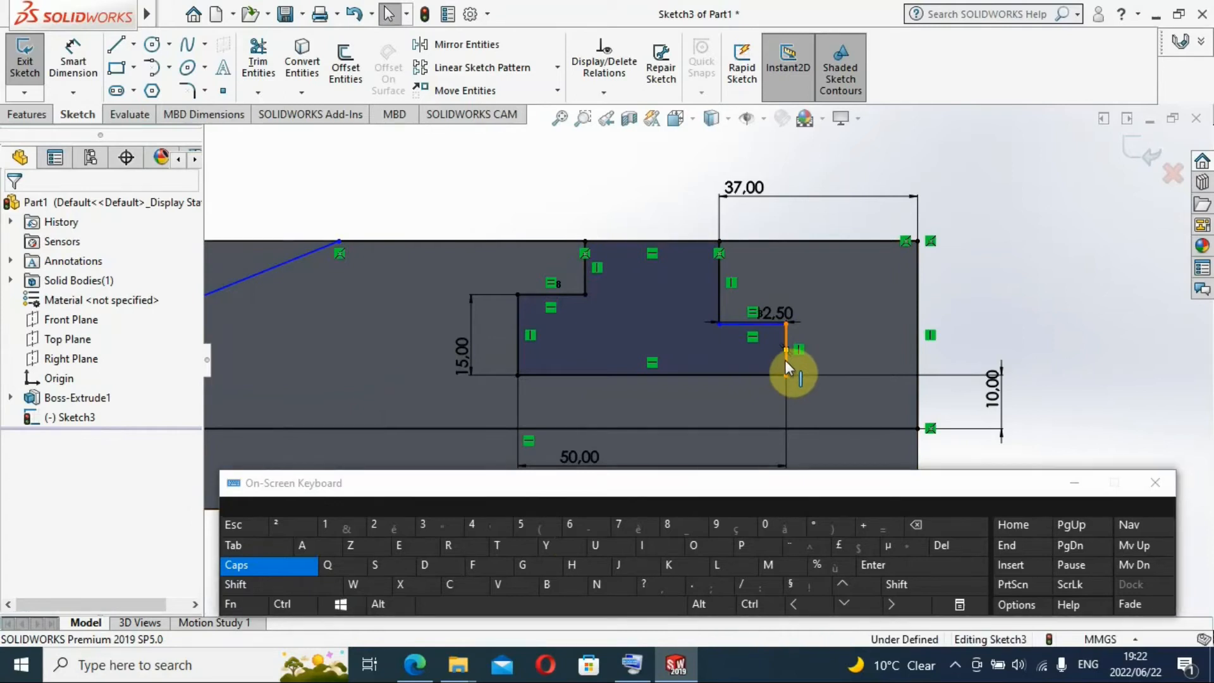
Step: Add an Equal relation between the T-slot's left and right vertical edges
click(788, 353)
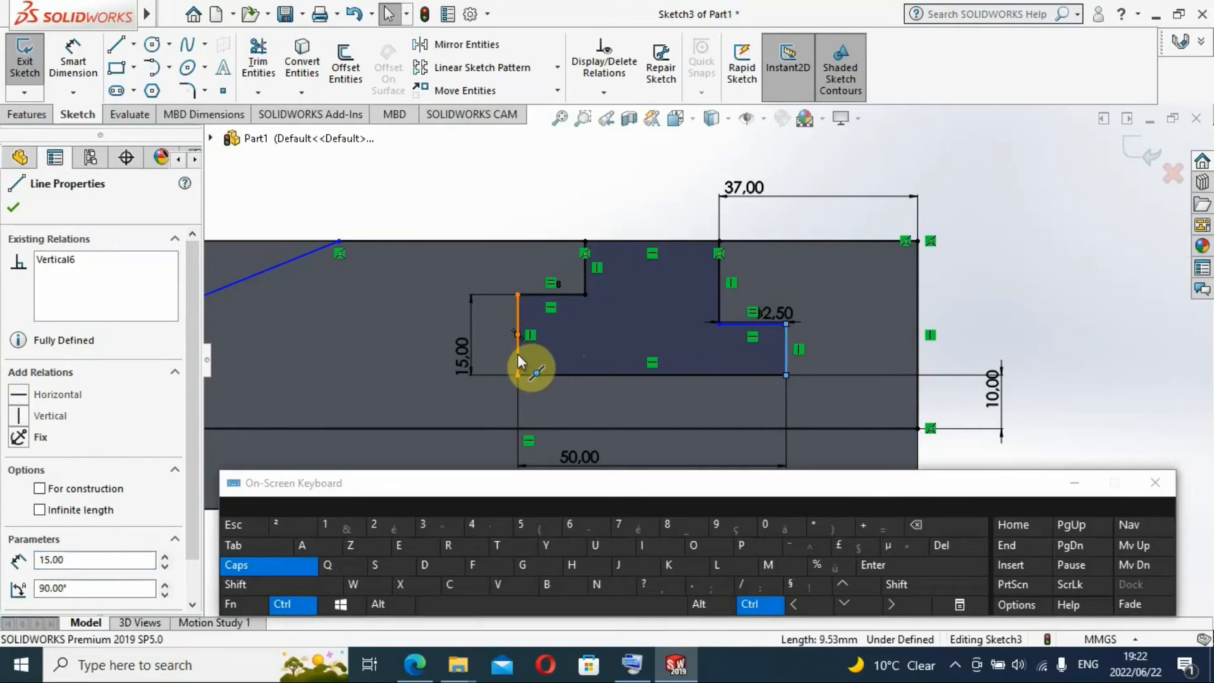
click(518, 335)
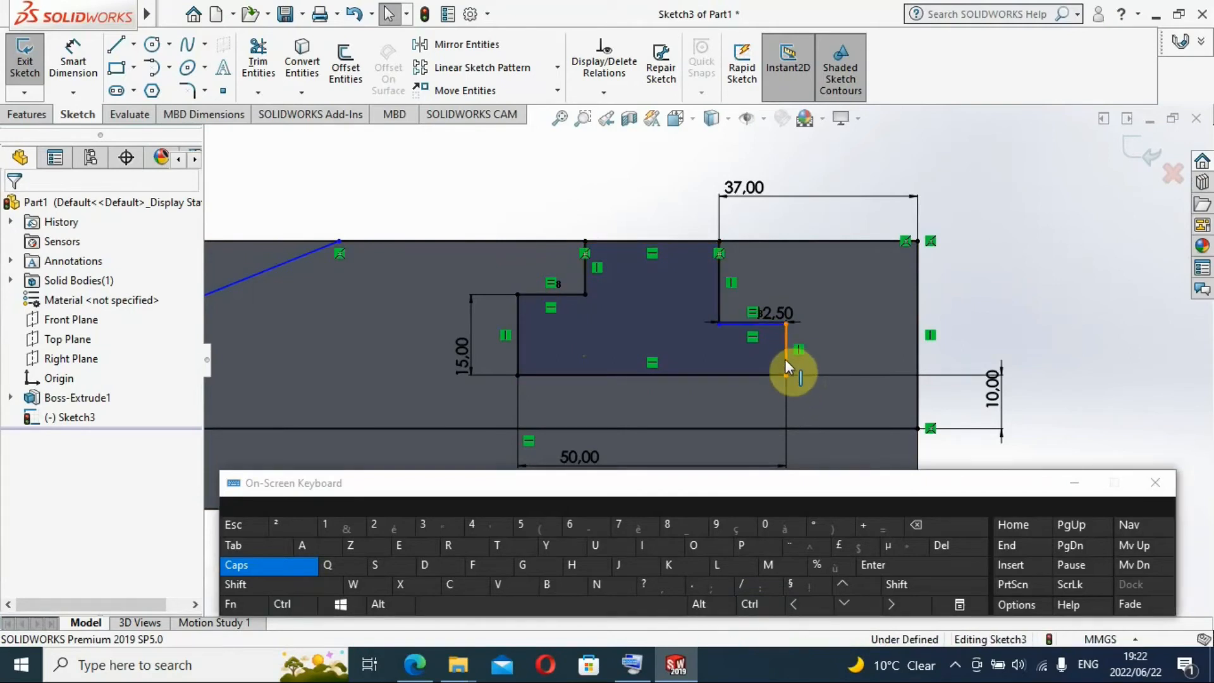
click(787, 356)
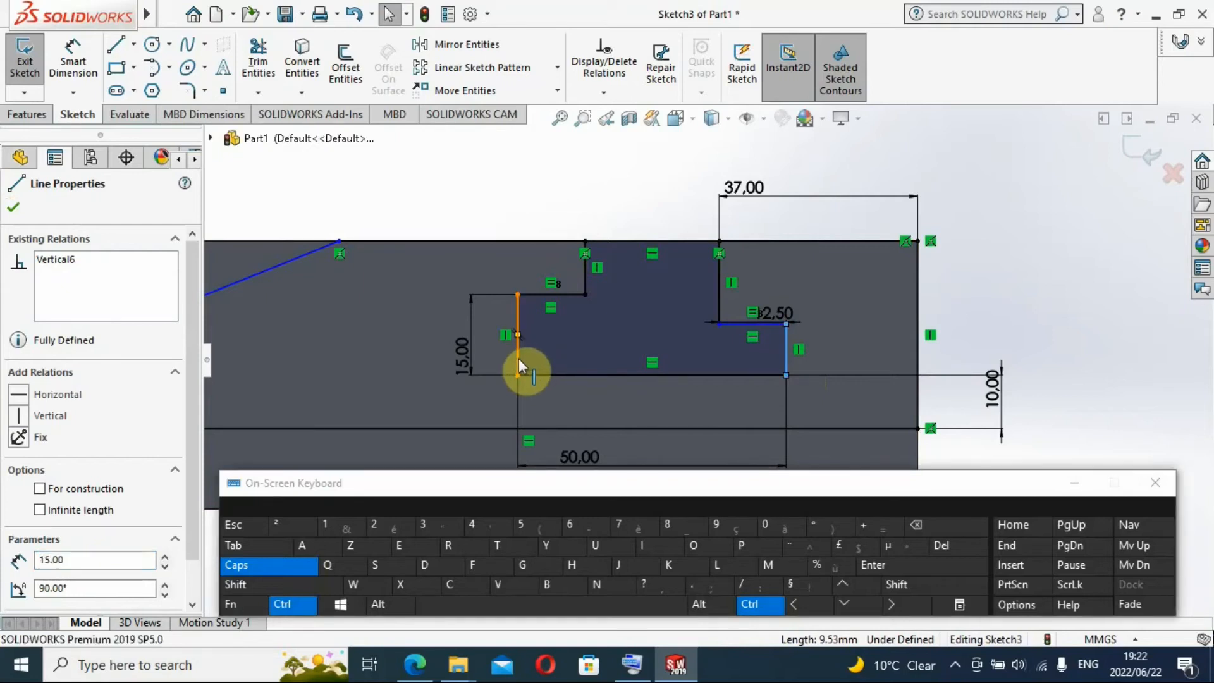
click(517, 337)
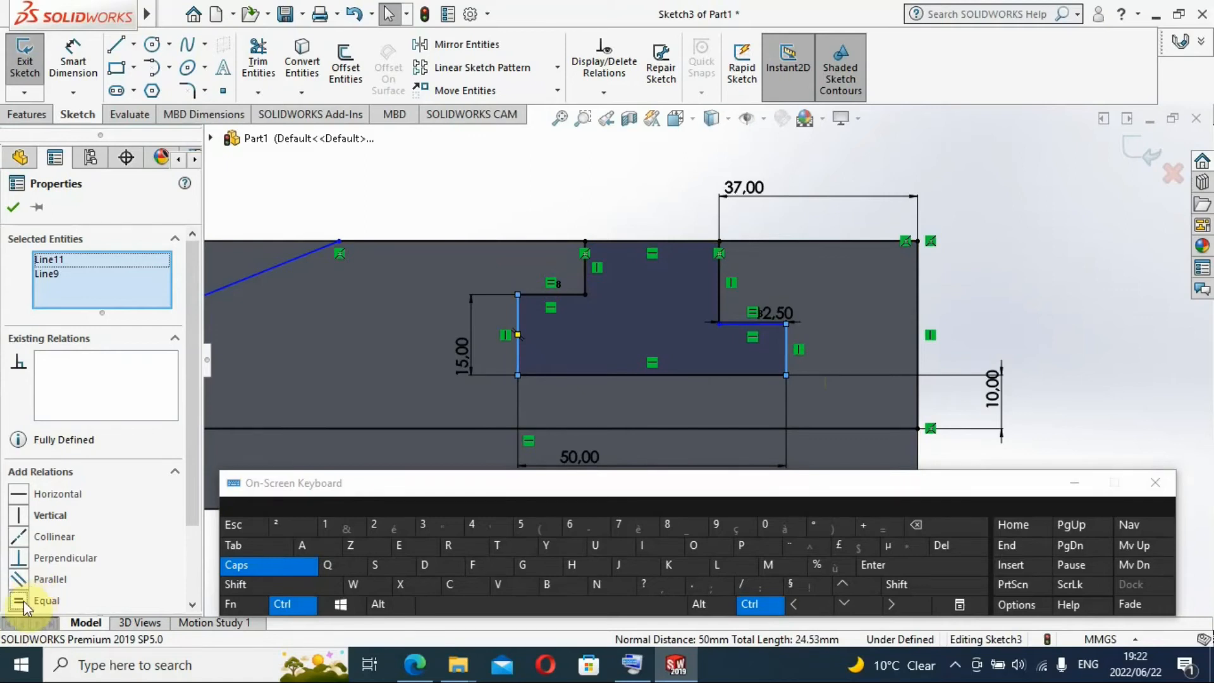
click(45, 601)
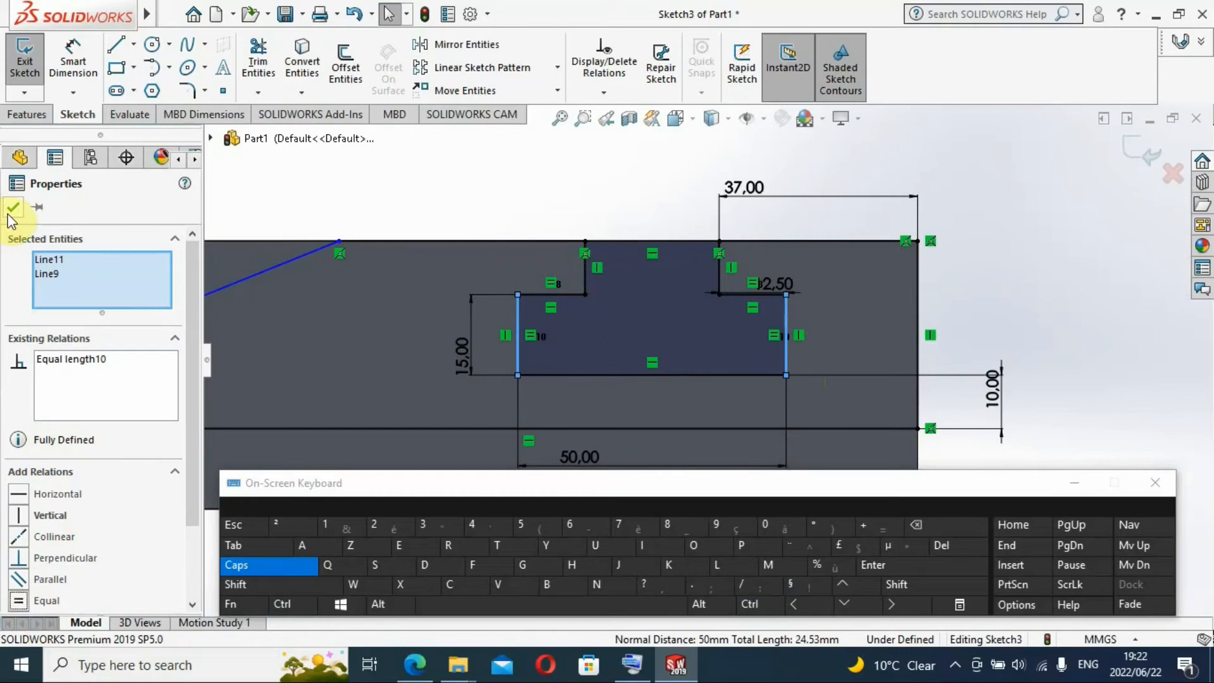
click(12, 207)
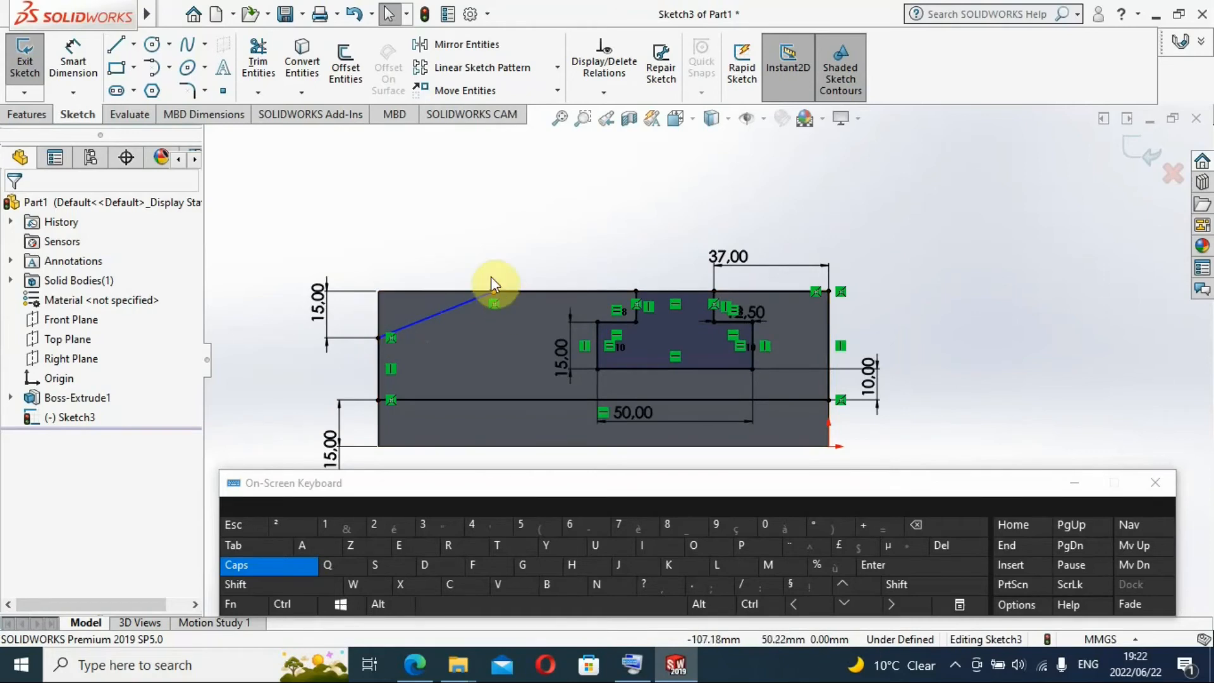
mouse_move(73, 62)
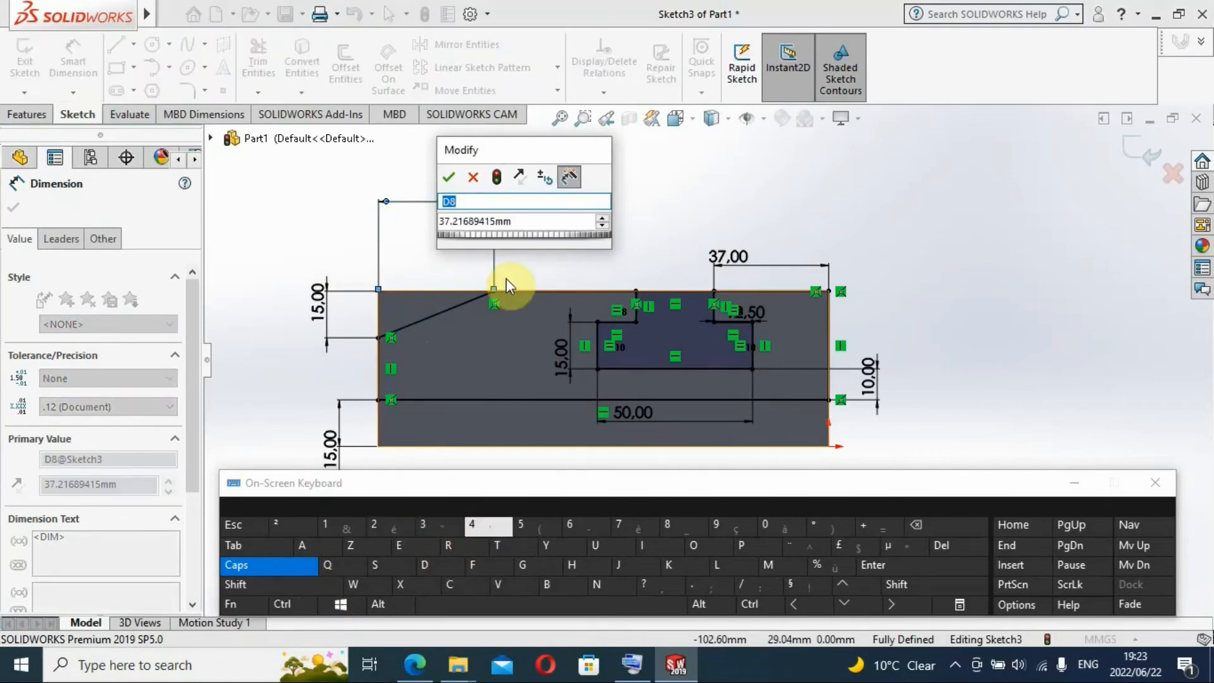
Step: Locate the slant's upper end 46 mm from the block's left edge, fully defining Sketch3
click(533, 221)
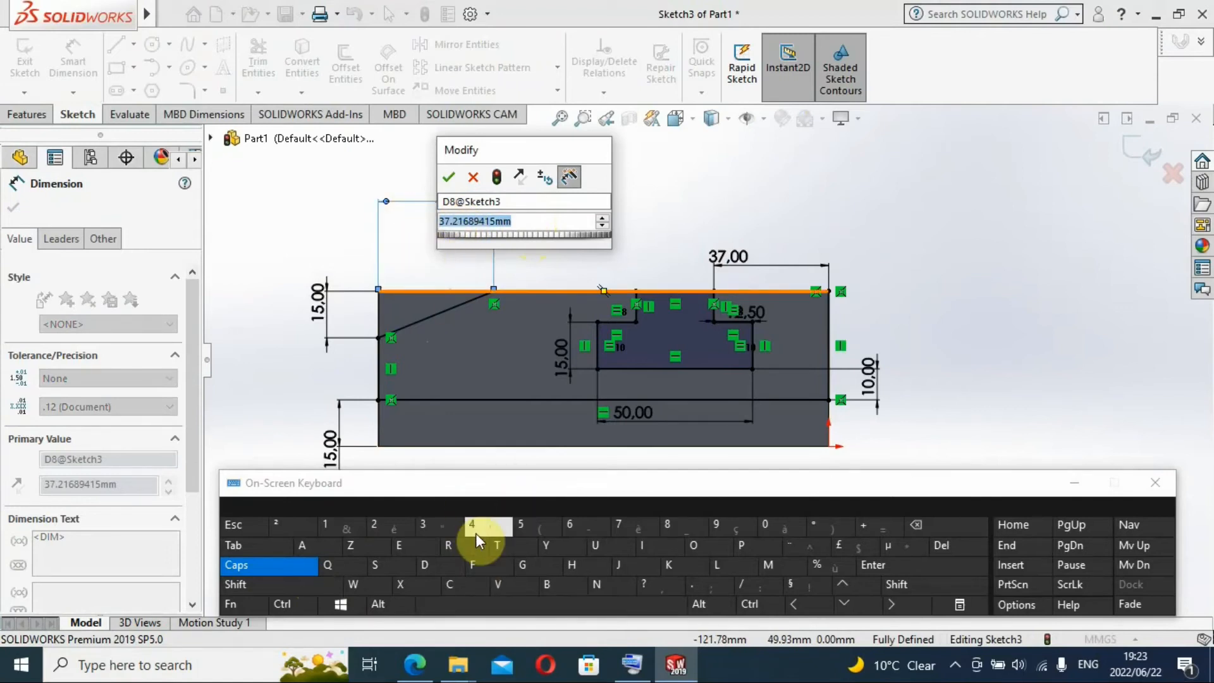
text(46)
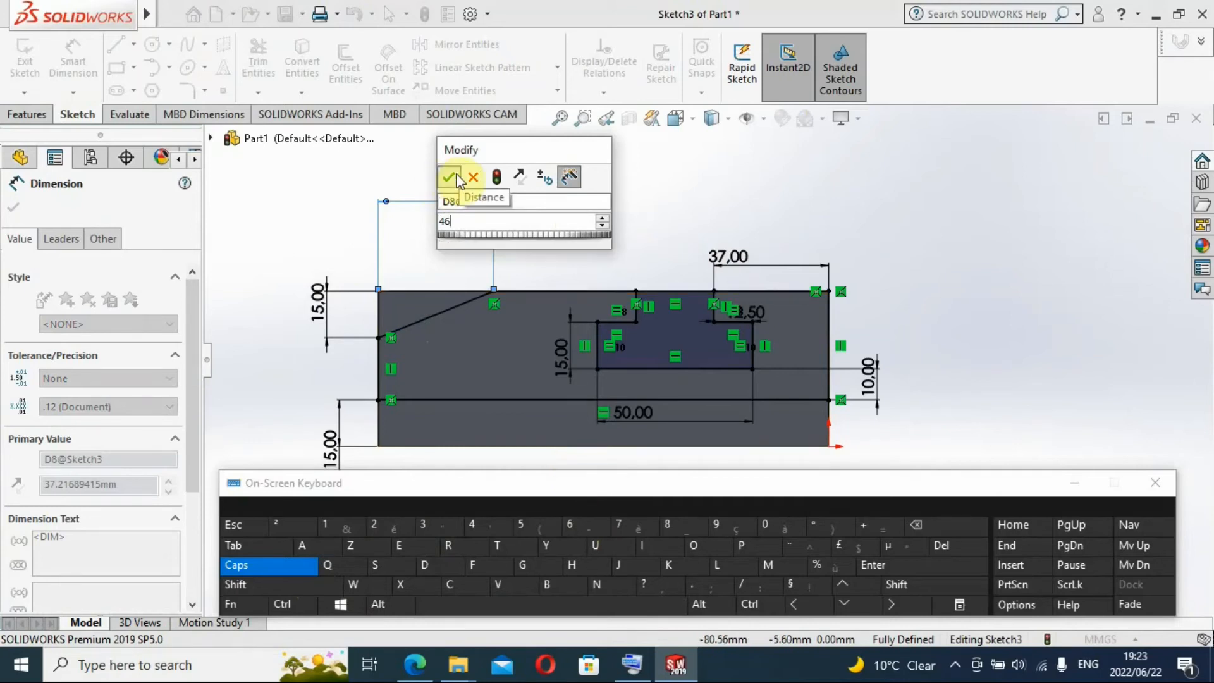
click(450, 177)
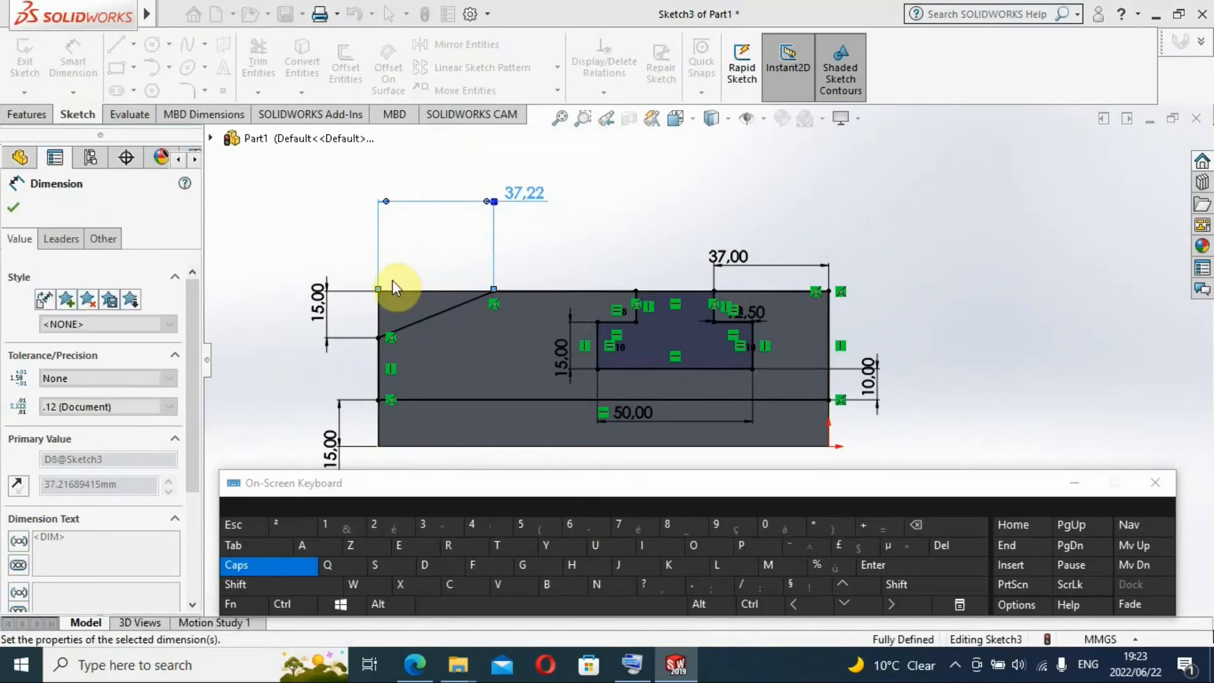
text(46.00mm)
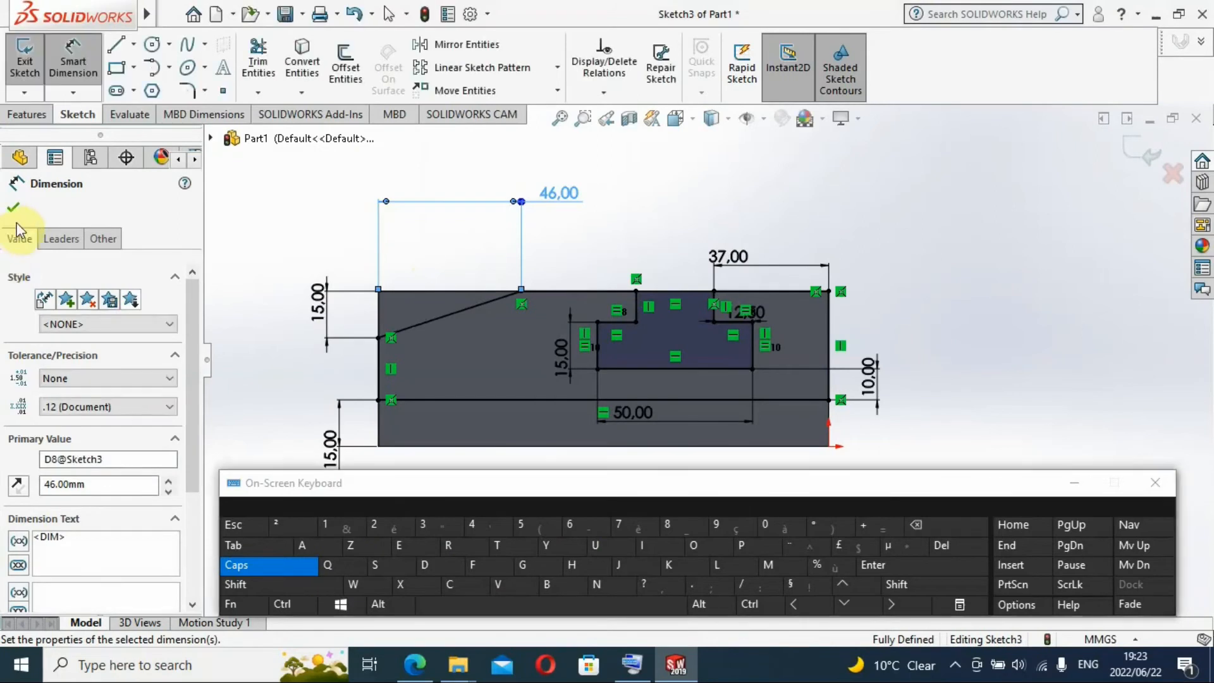
click(15, 207)
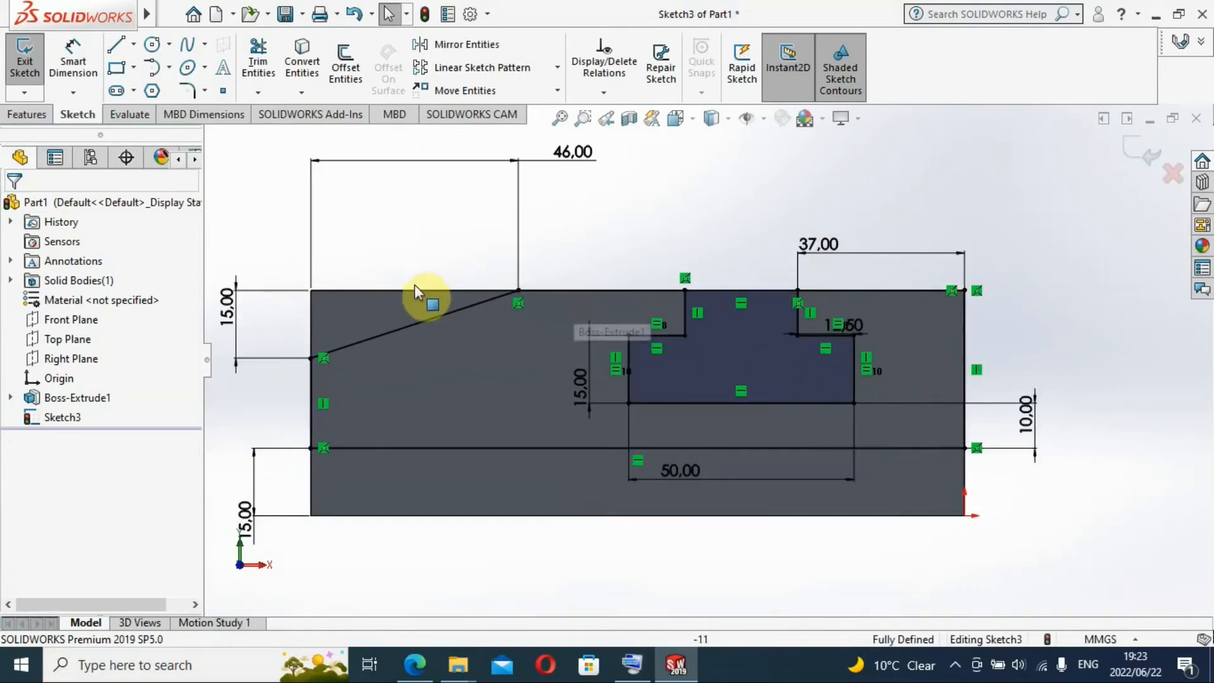
mouse_move(445, 344)
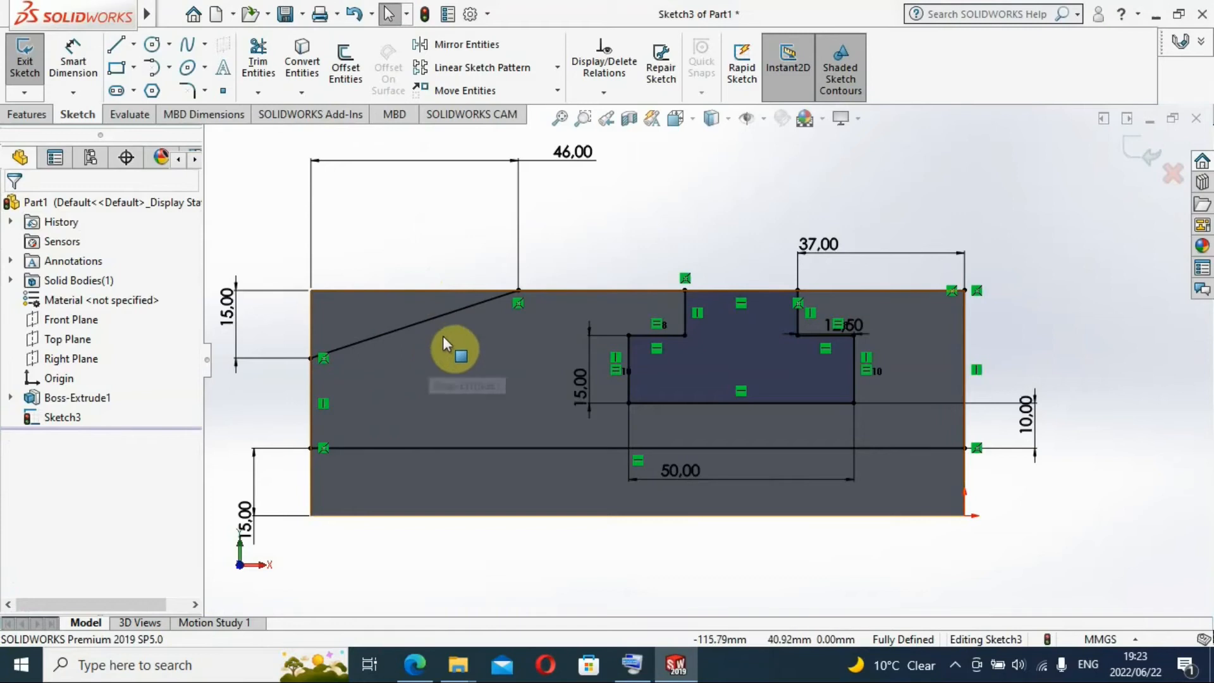
mouse_move(523, 598)
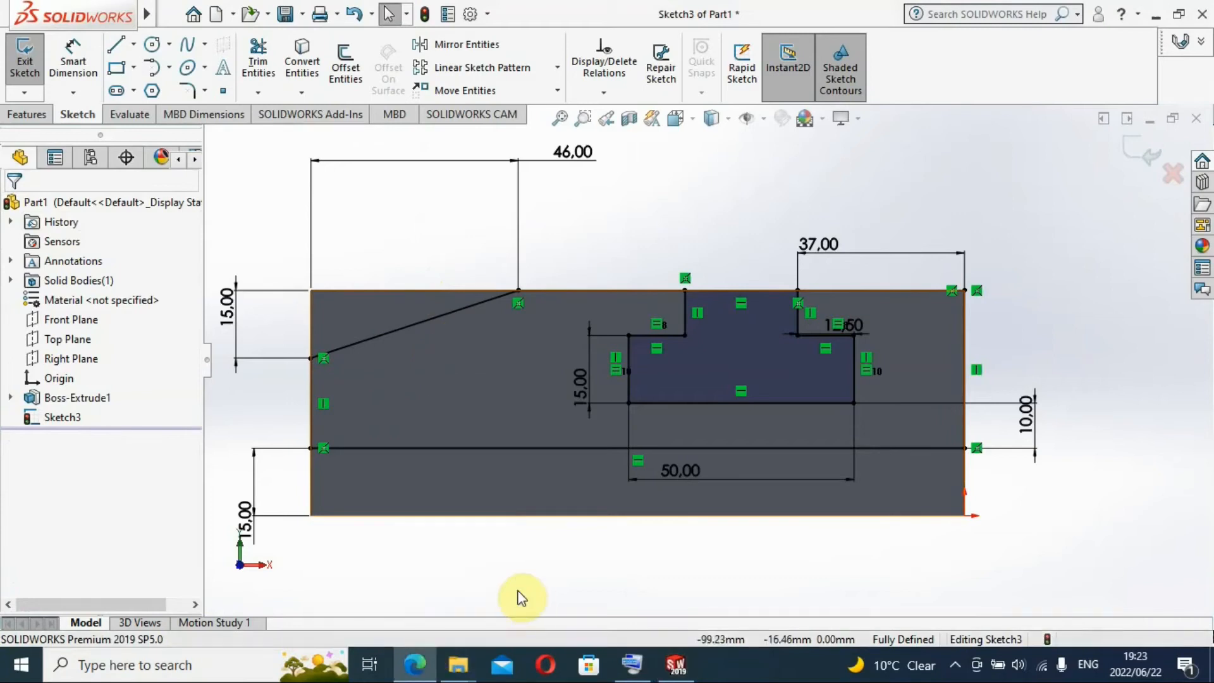
click(416, 665)
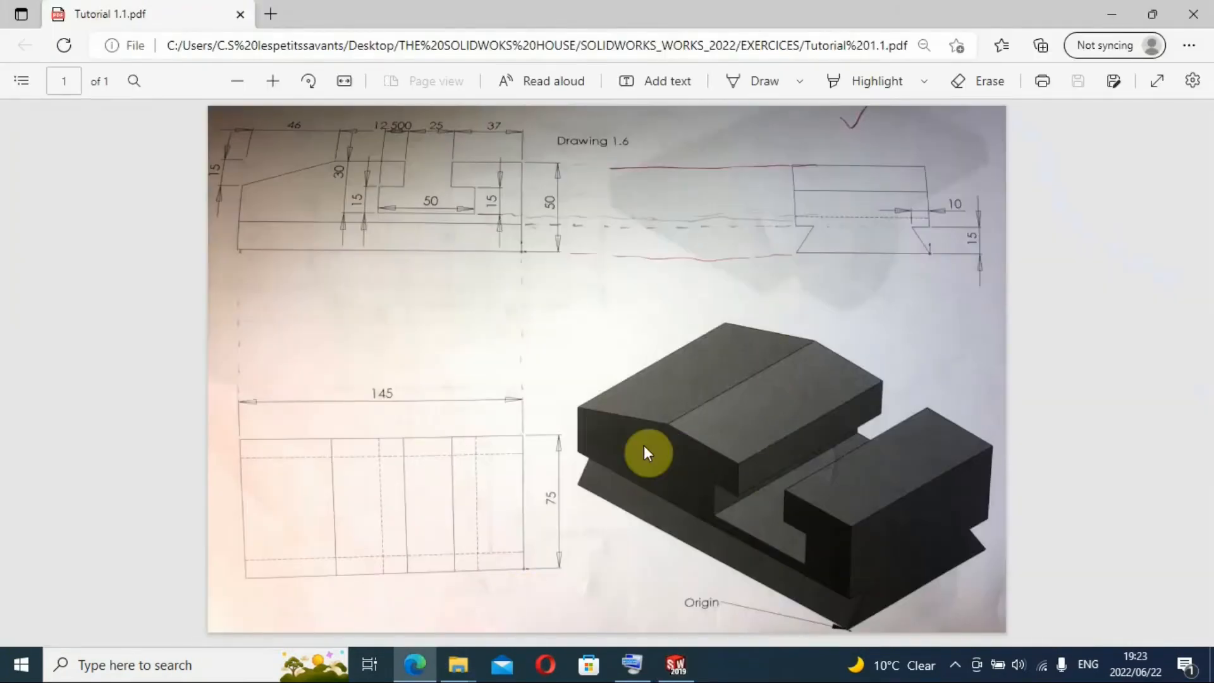
mouse_move(697, 351)
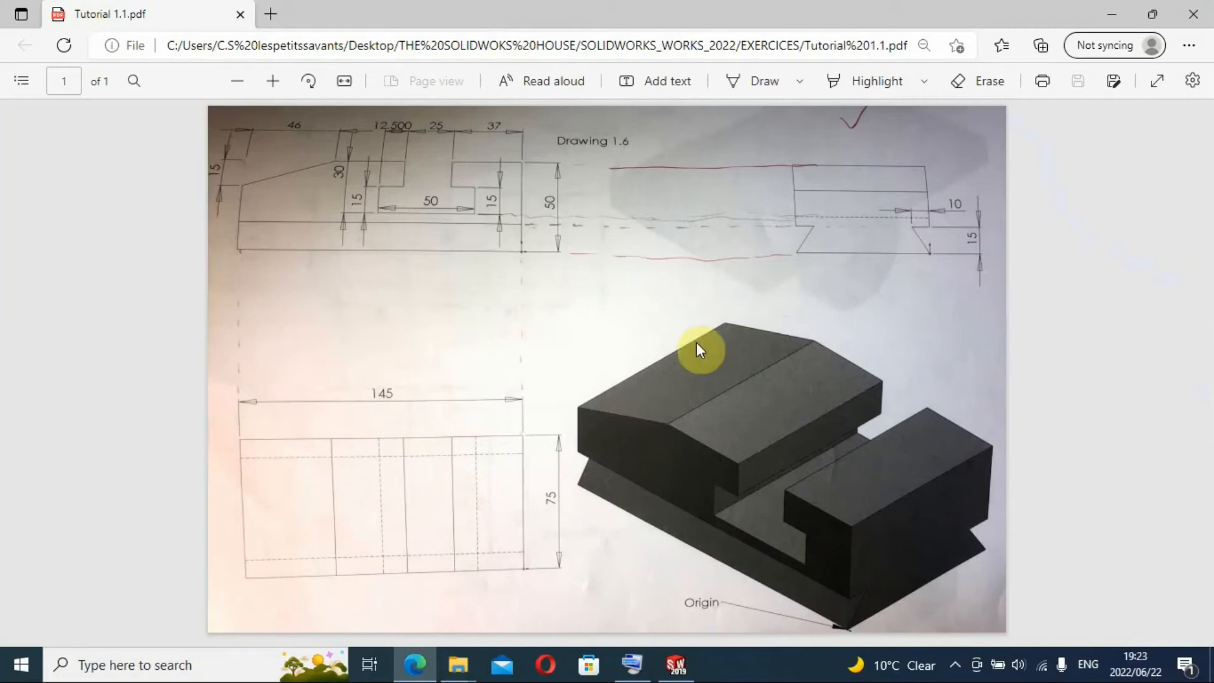
mouse_move(471, 383)
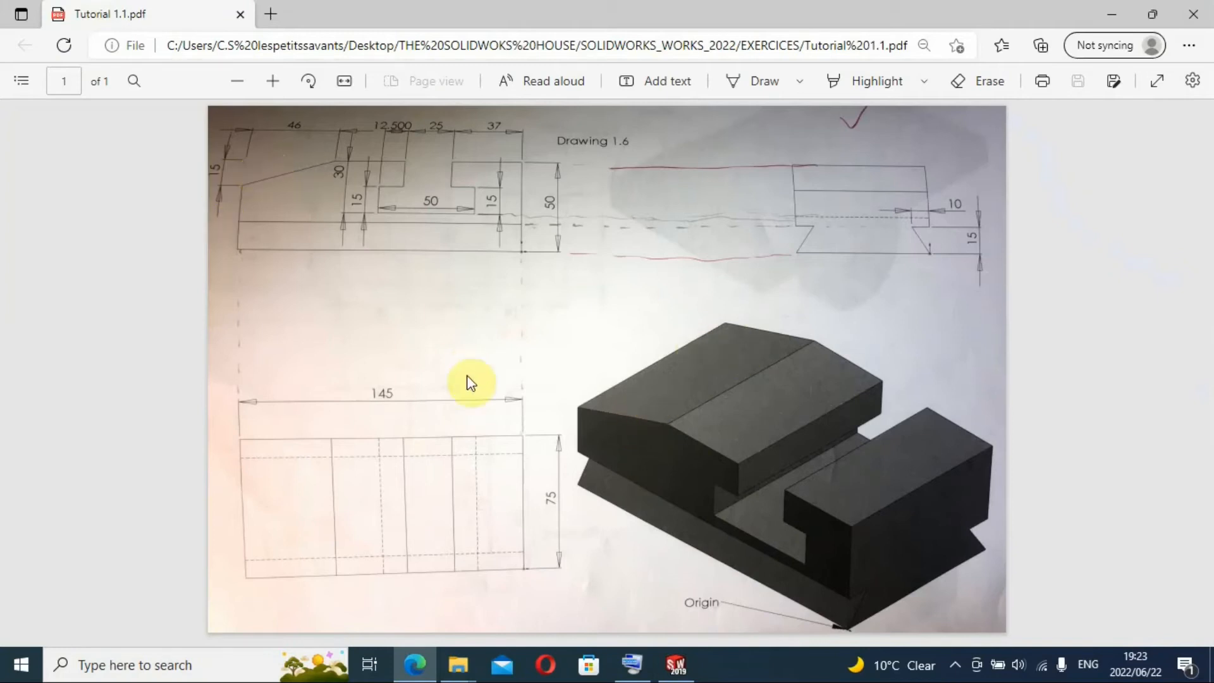
mouse_move(803, 476)
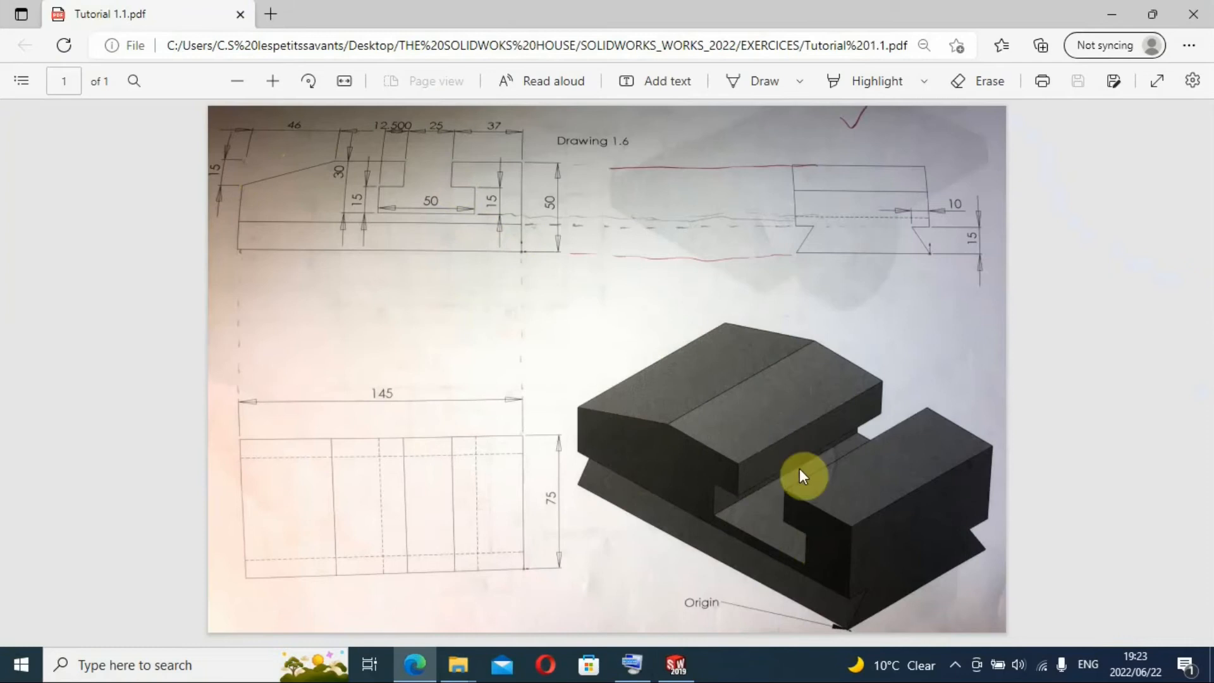
mouse_move(1113, 14)
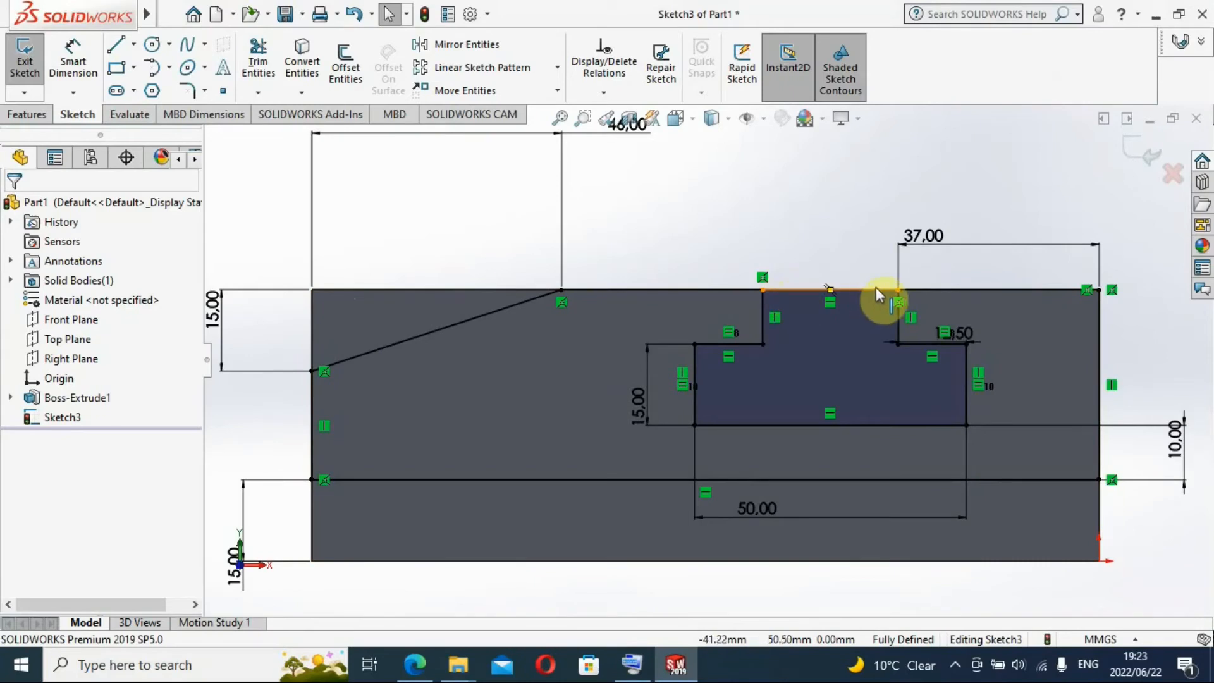
mouse_move(325, 296)
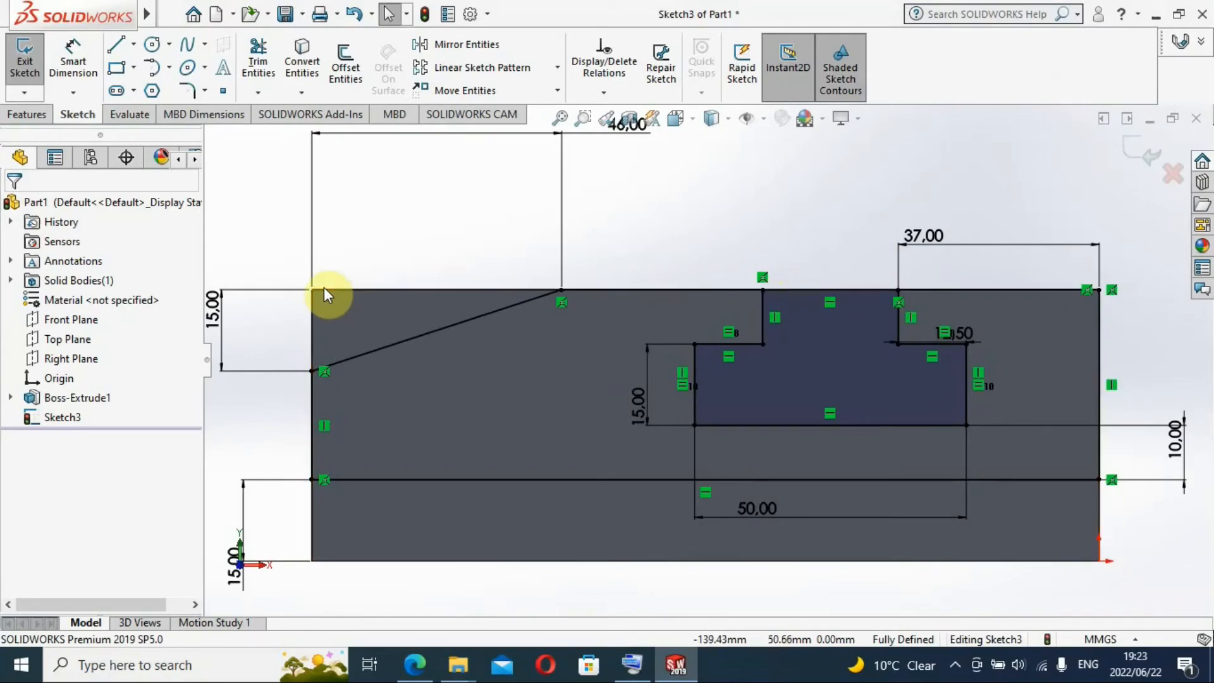
mouse_move(511, 317)
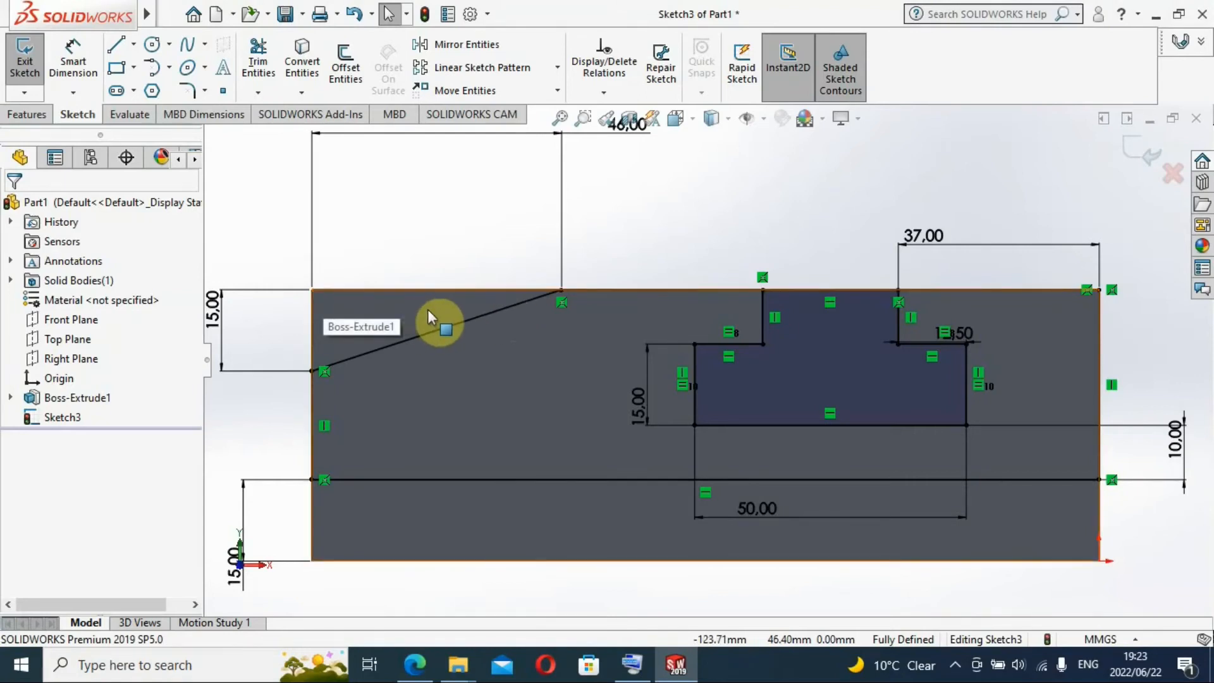
mouse_move(432, 320)
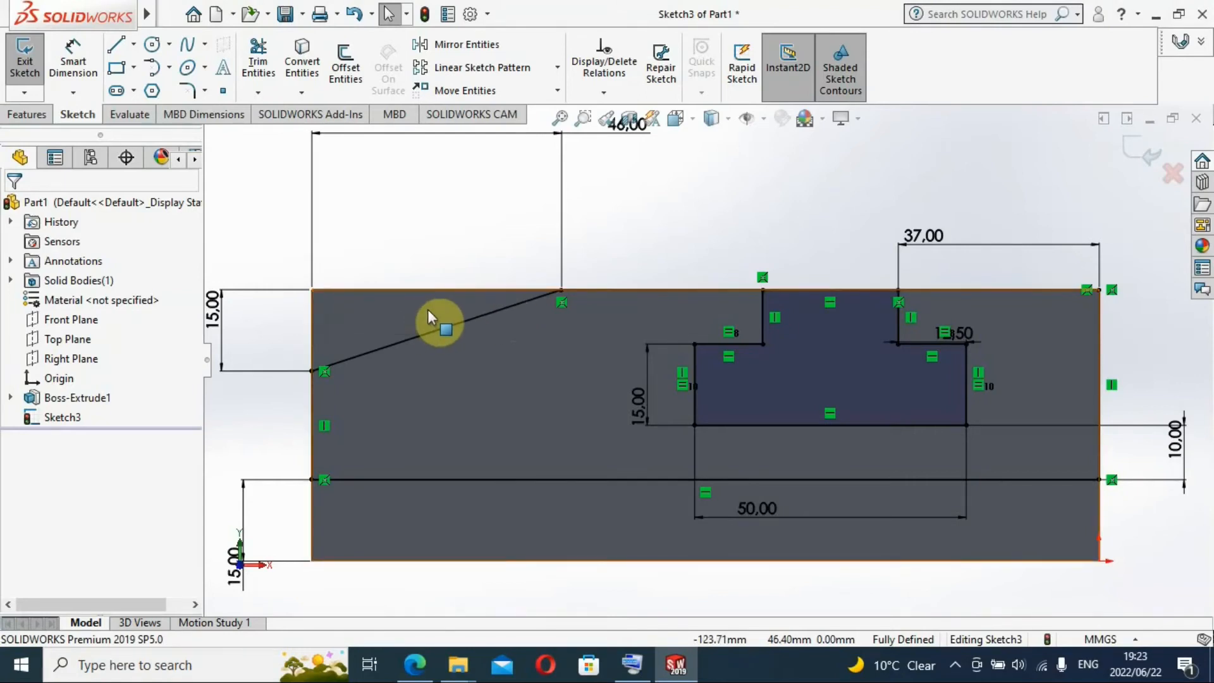
mouse_move(83, 15)
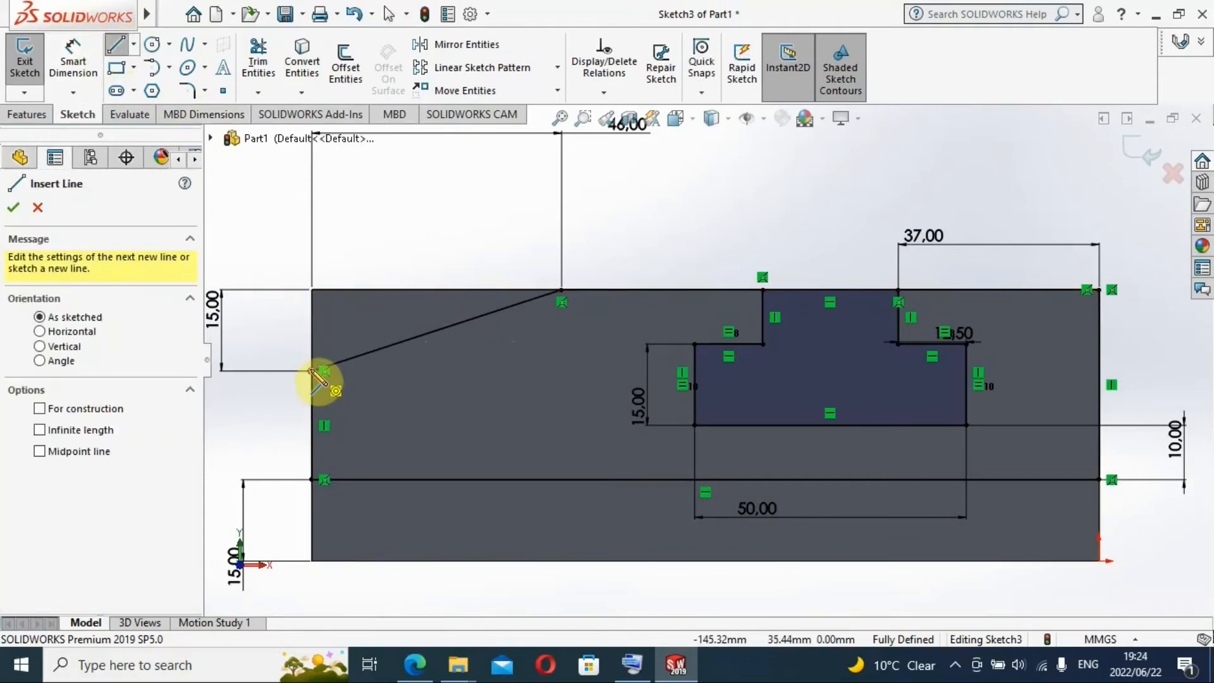
Step: Draw a horizontal line from the block's top-left corner to the slant's upper end
click(318, 370)
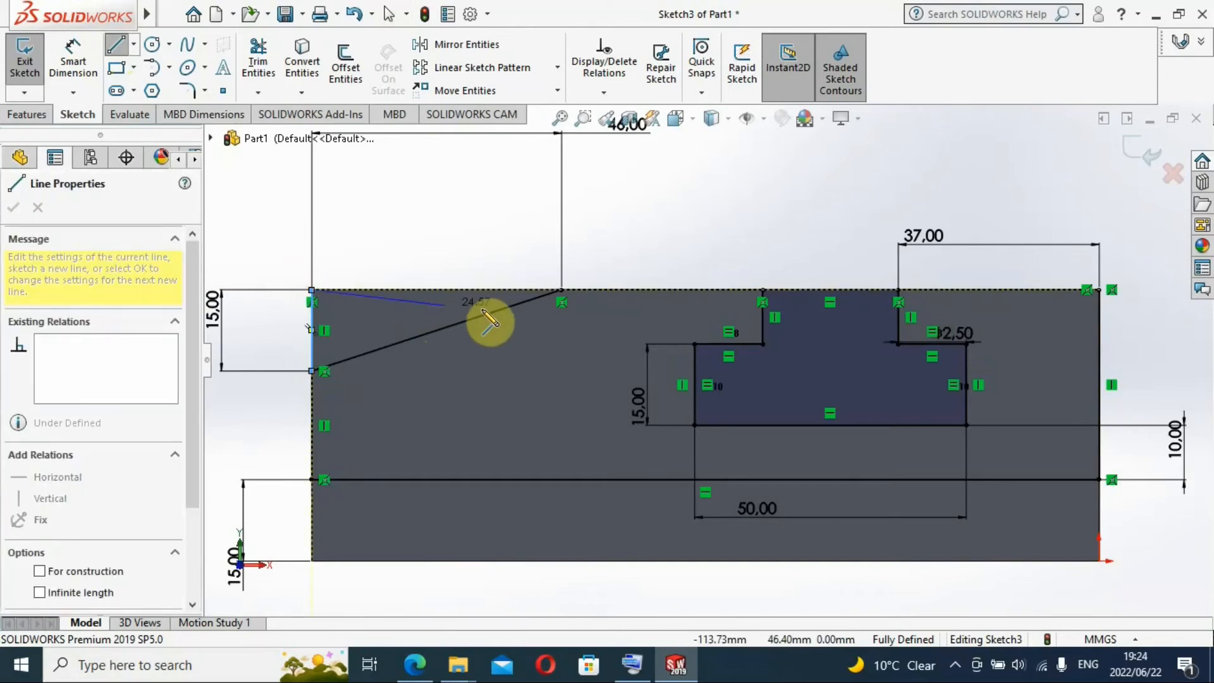
mouse_move(570, 302)
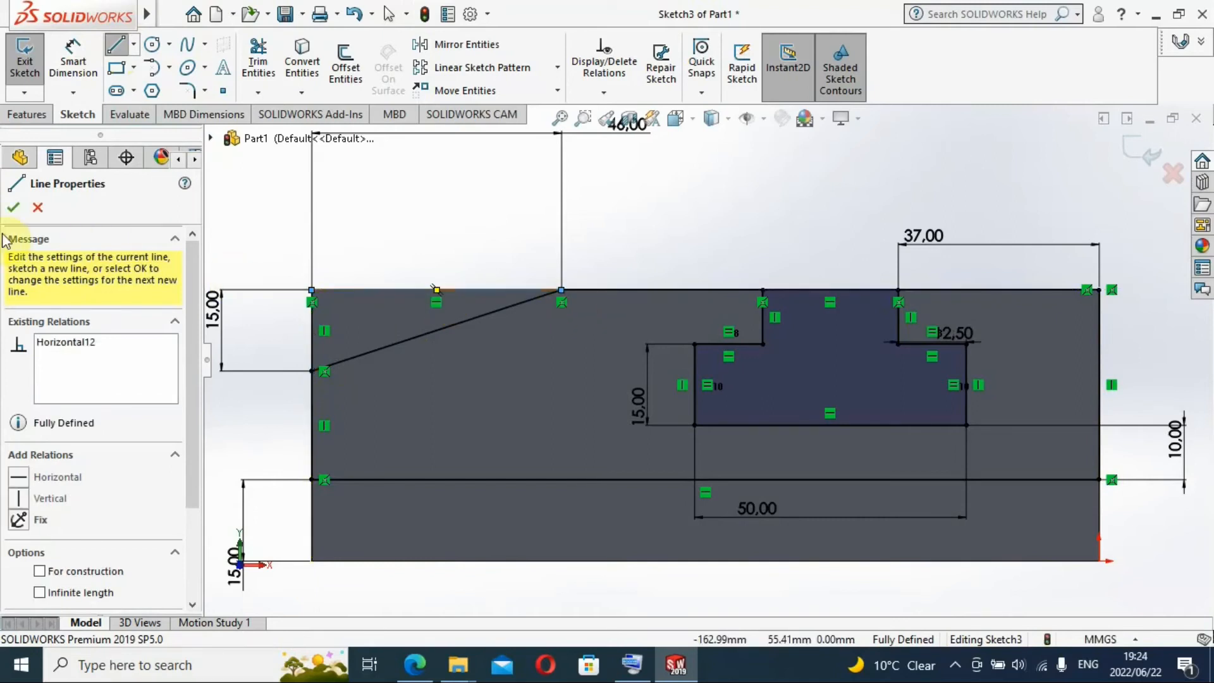
click(13, 207)
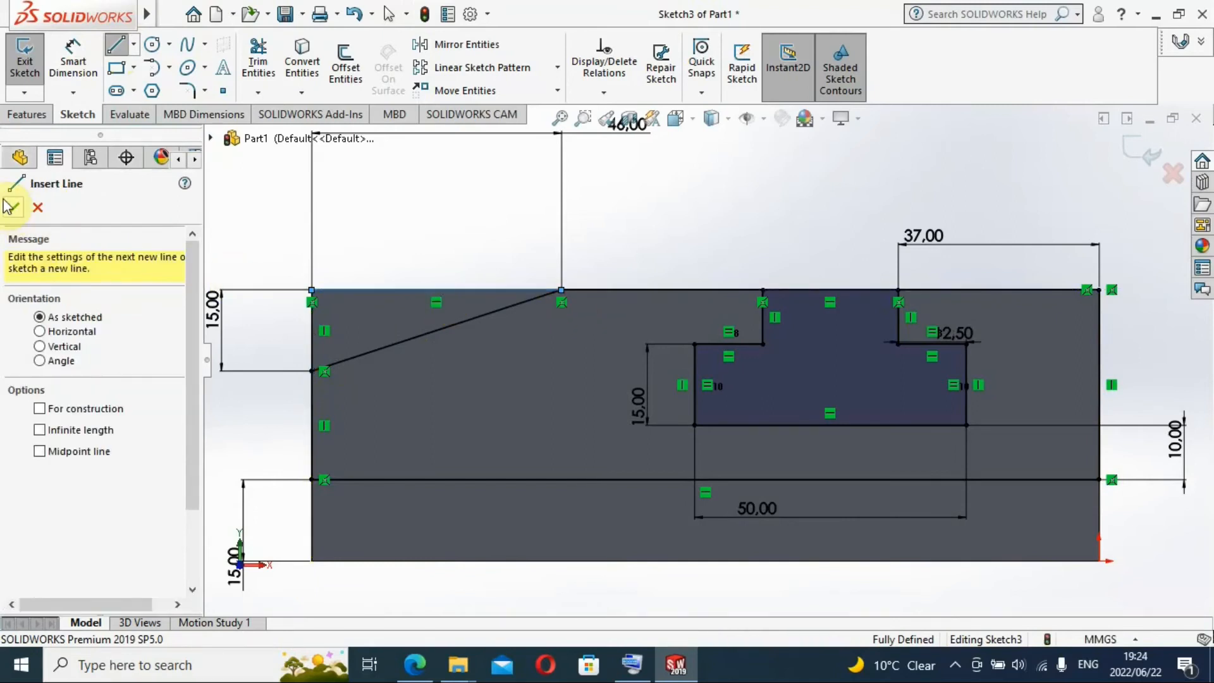
click(11, 207)
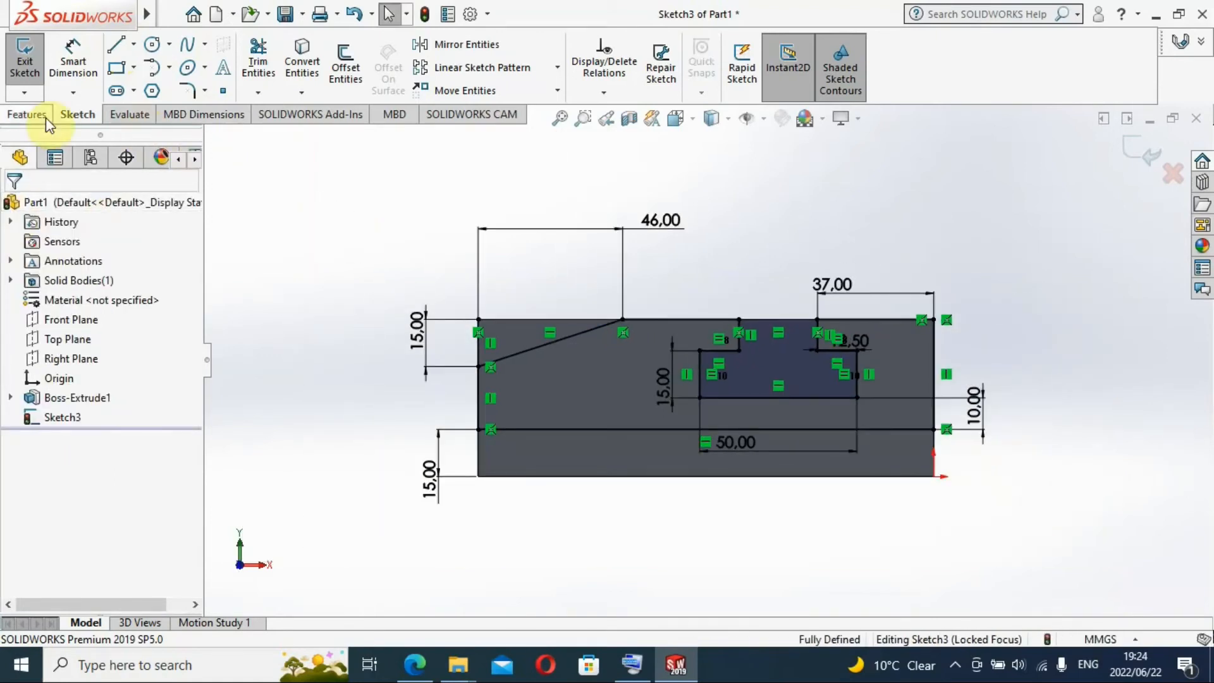
Step: Extrude-cut the triangular top wedge and T-slot regions Through All, creating Cut-Extrude1
click(27, 114)
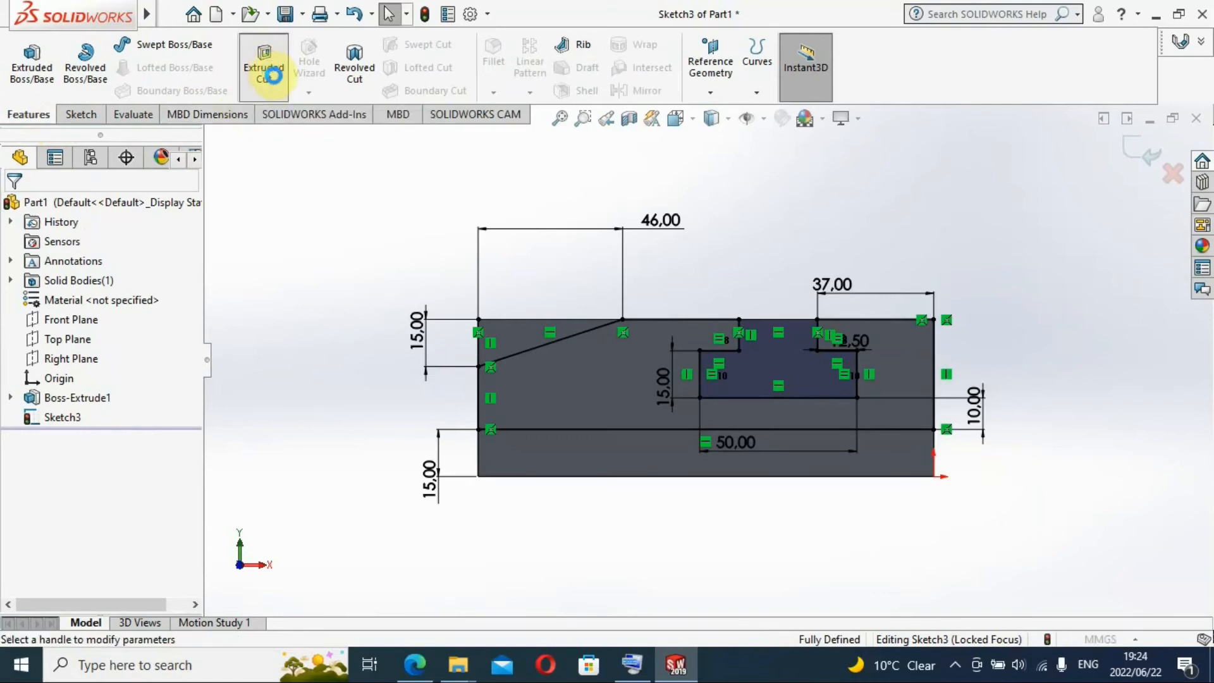
click(265, 62)
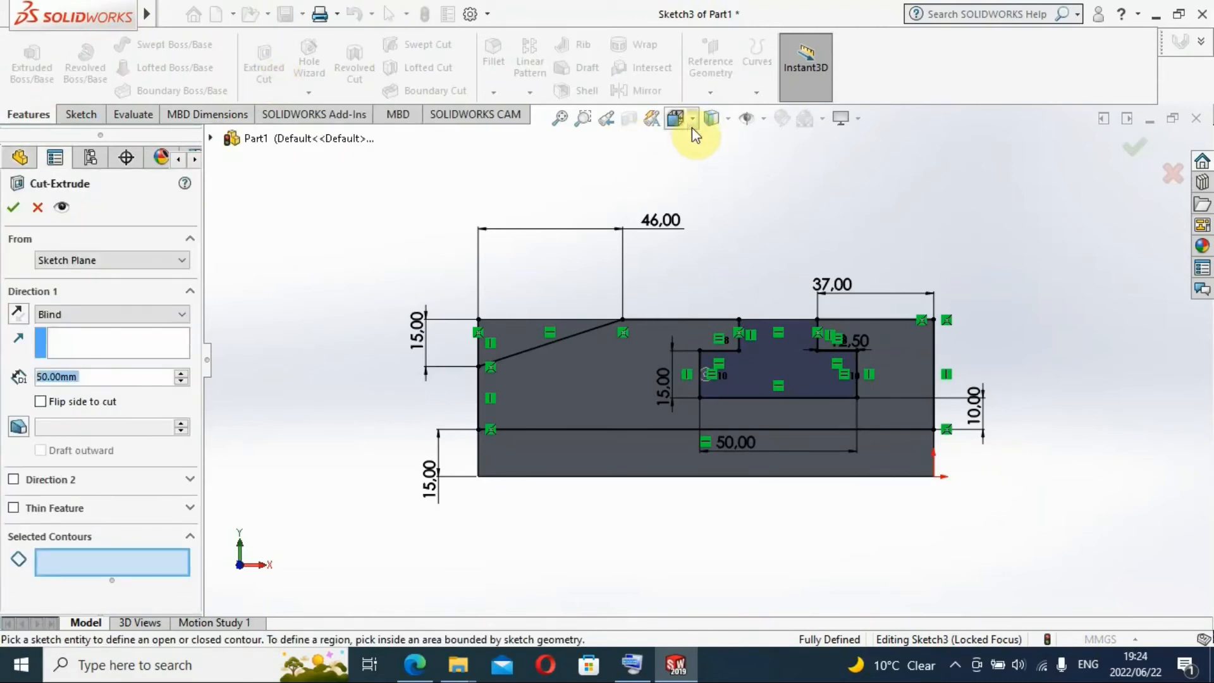
click(677, 117)
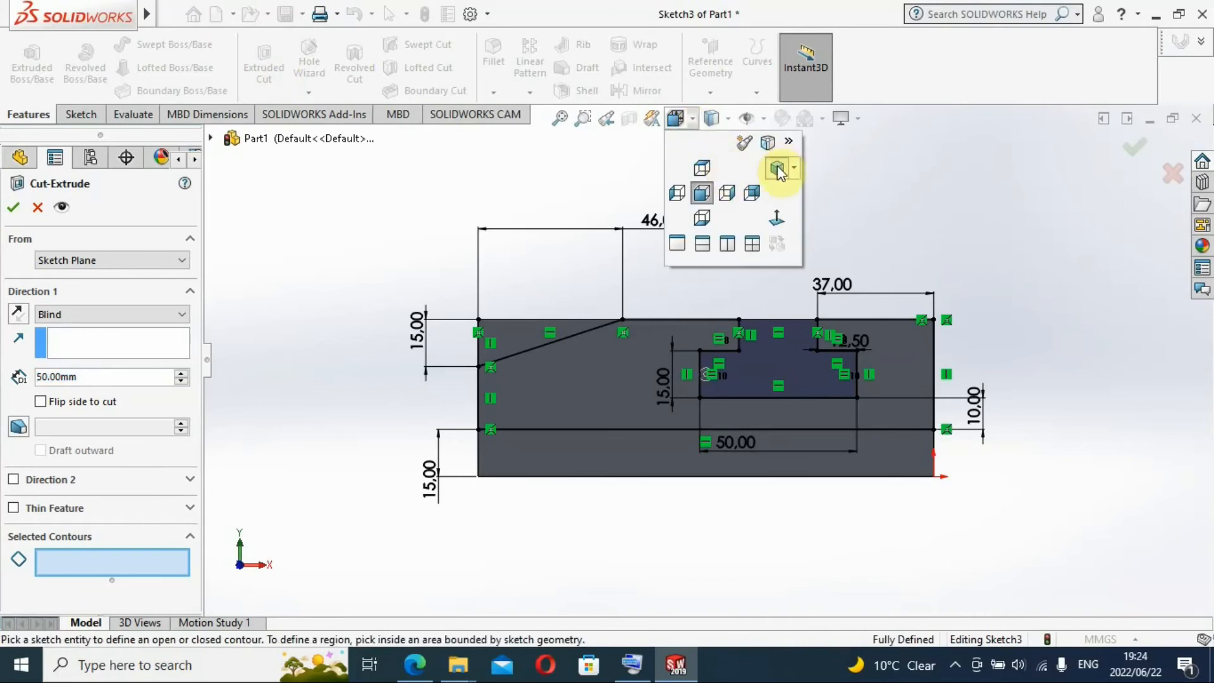
click(777, 169)
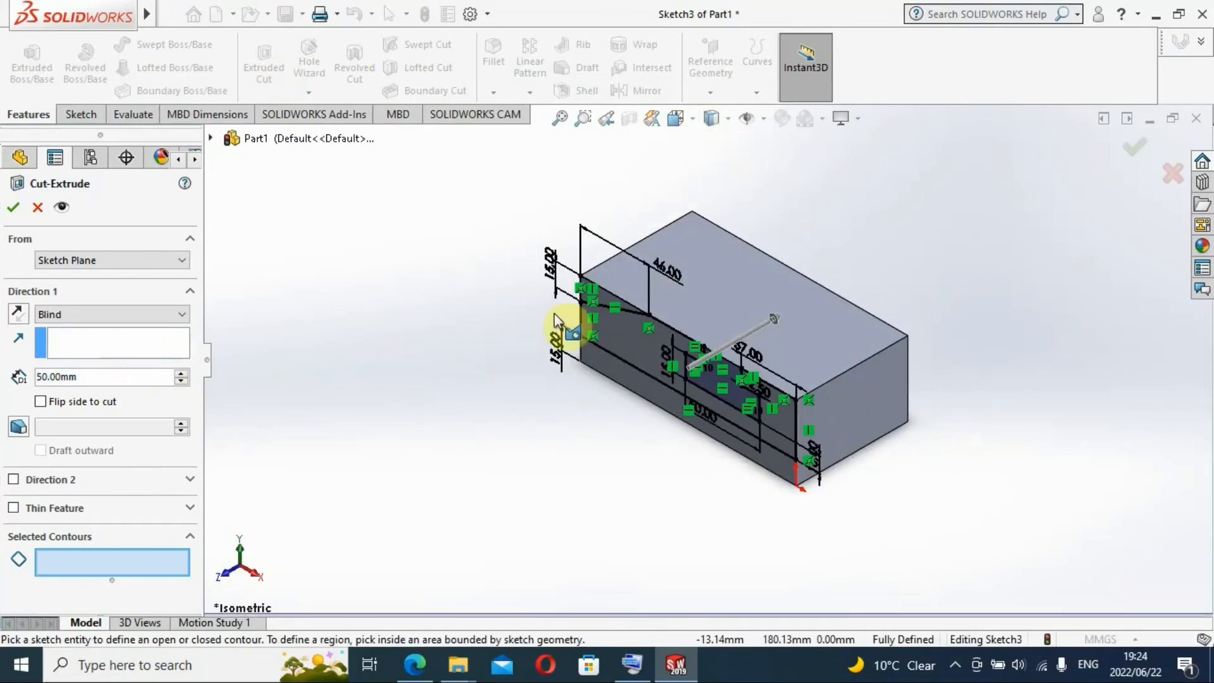
scroll(up, 3)
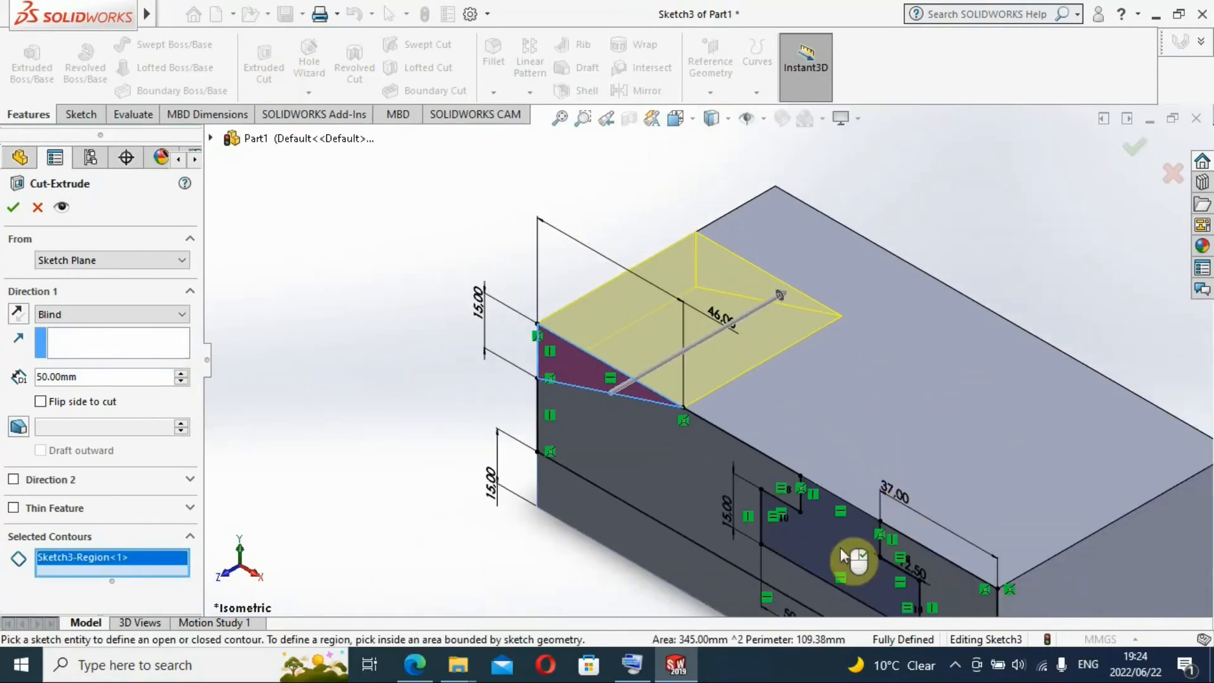
click(852, 558)
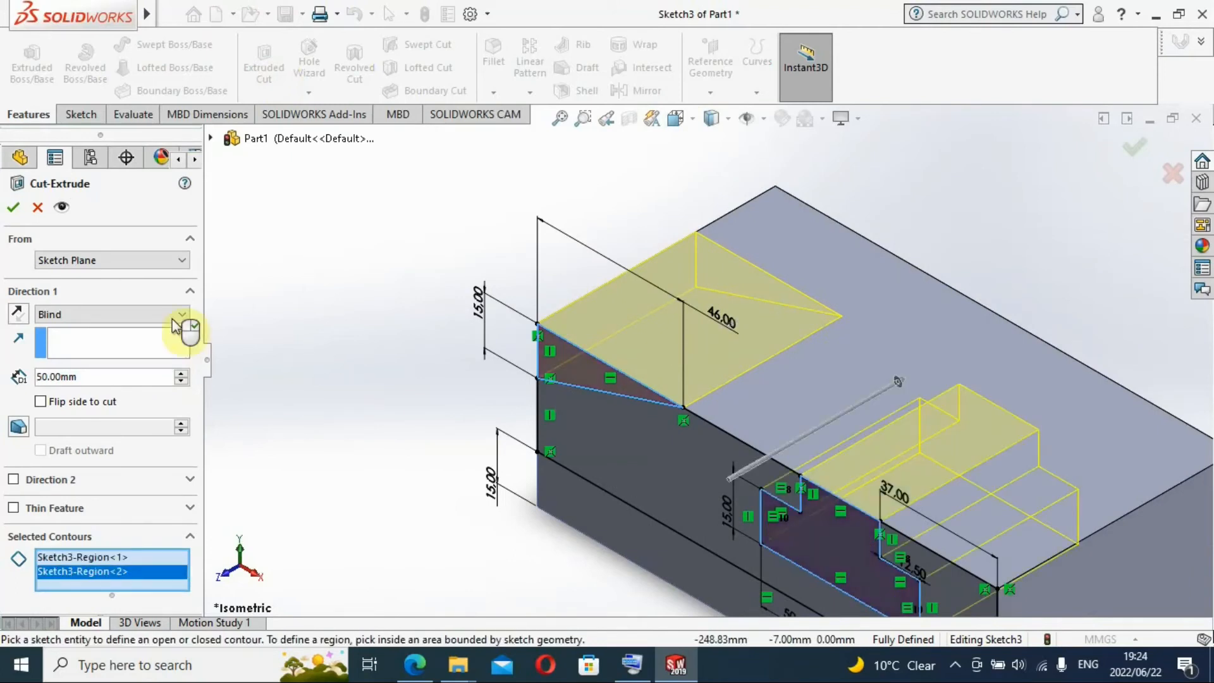
mouse_move(182, 321)
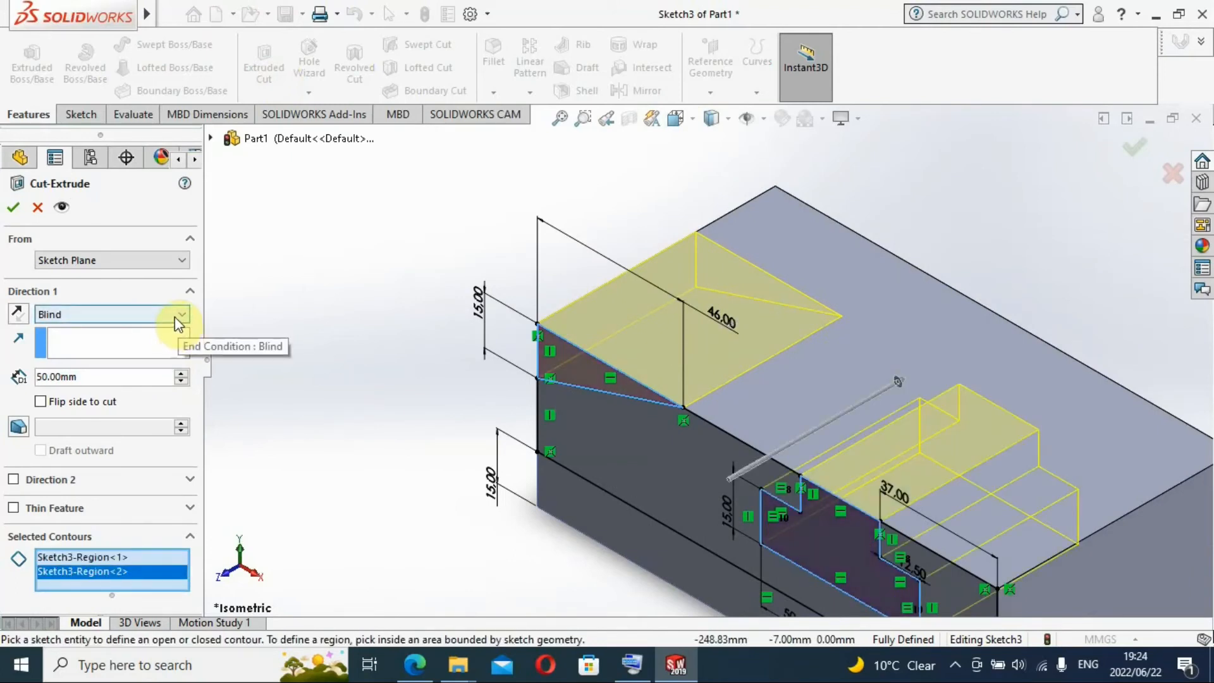
click(183, 313)
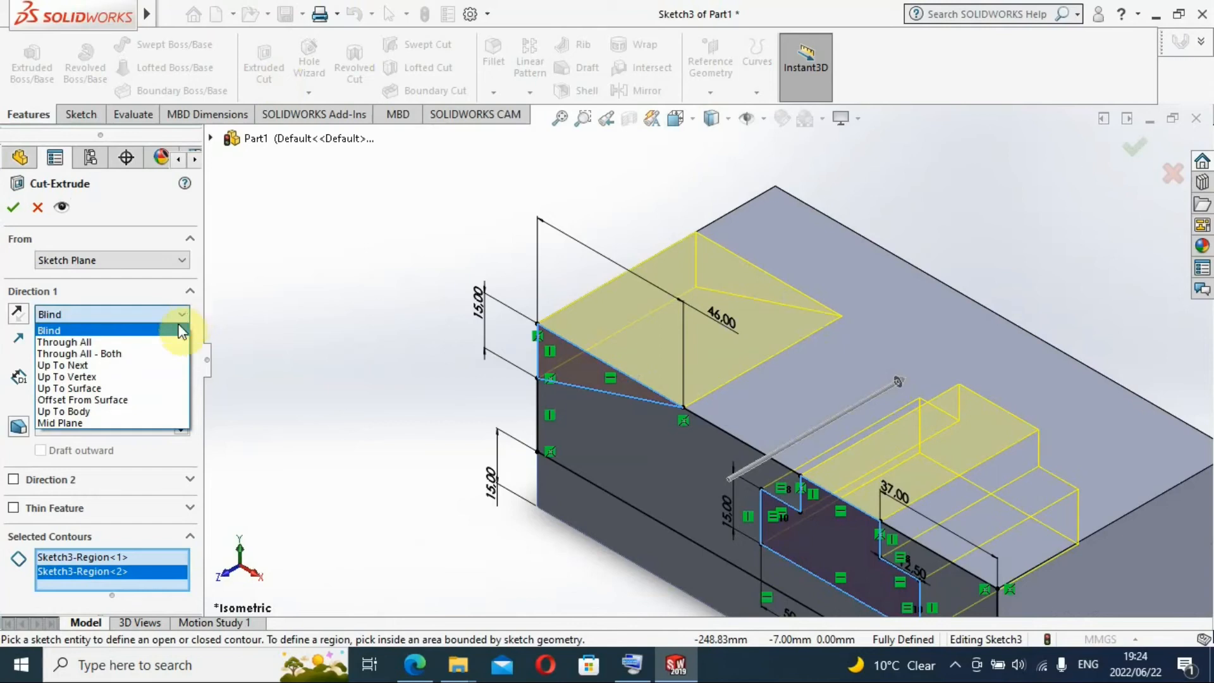
click(64, 341)
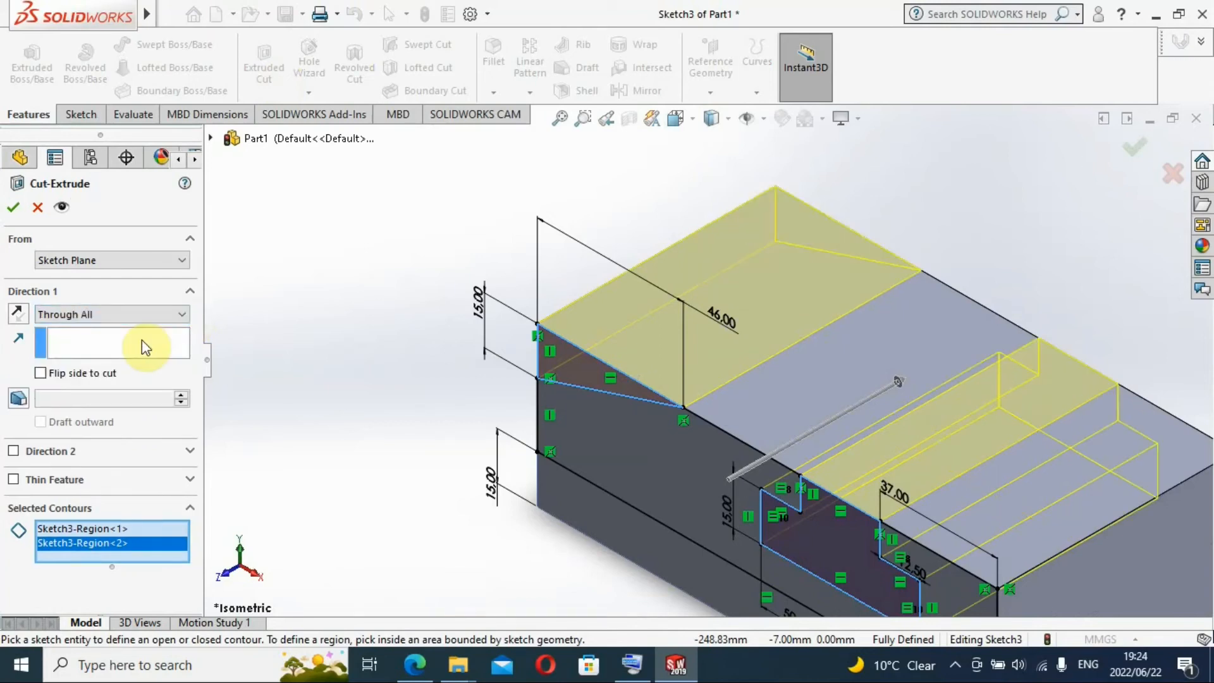
mouse_move(43, 260)
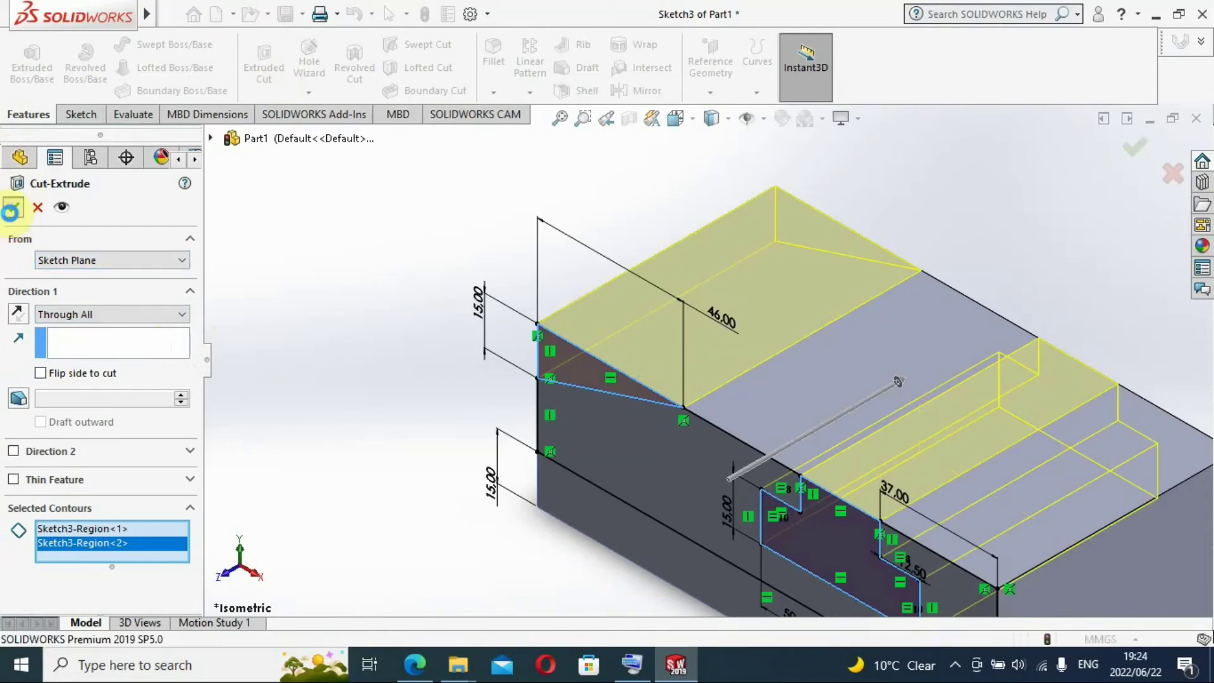
click(1134, 147)
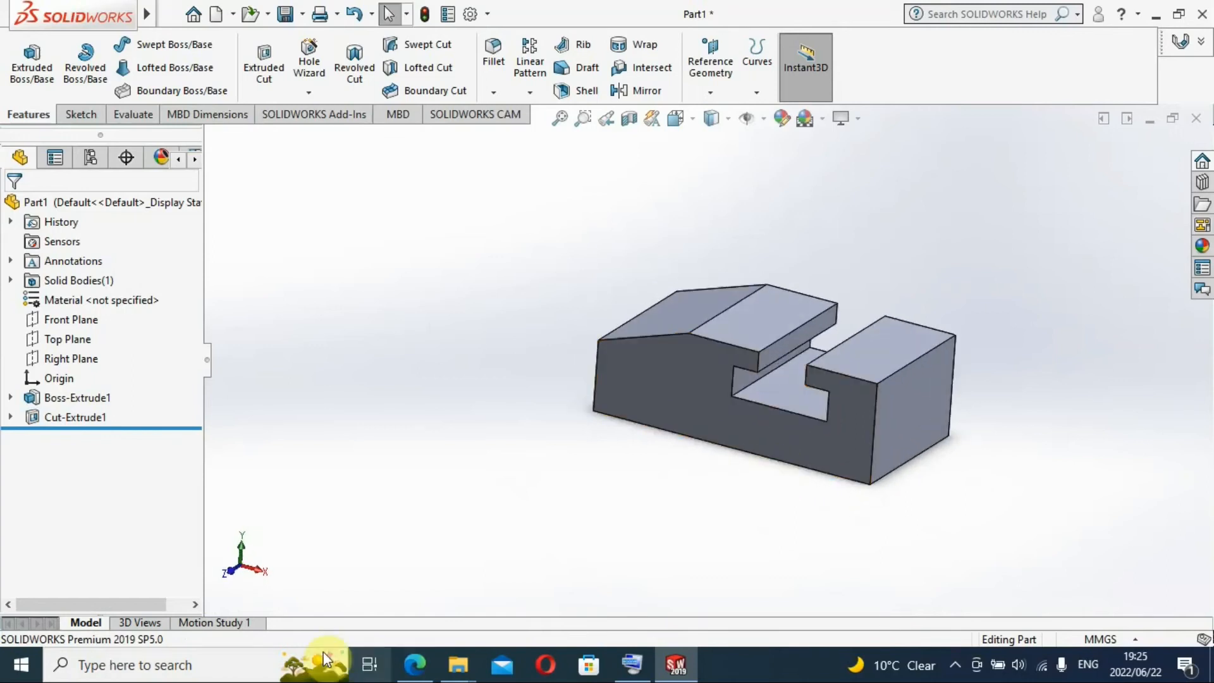
mouse_move(416, 665)
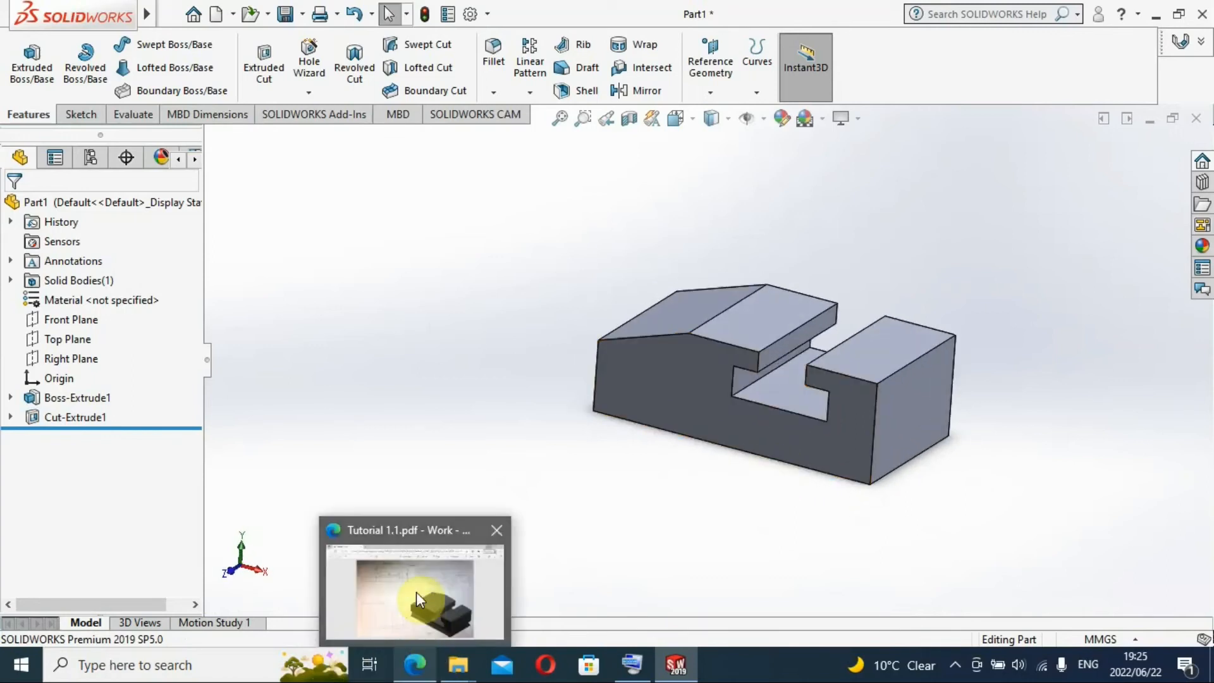
Step: Check the drawing's 10 and 15 mm notch details in the PDF, then minimize Edge
click(415, 584)
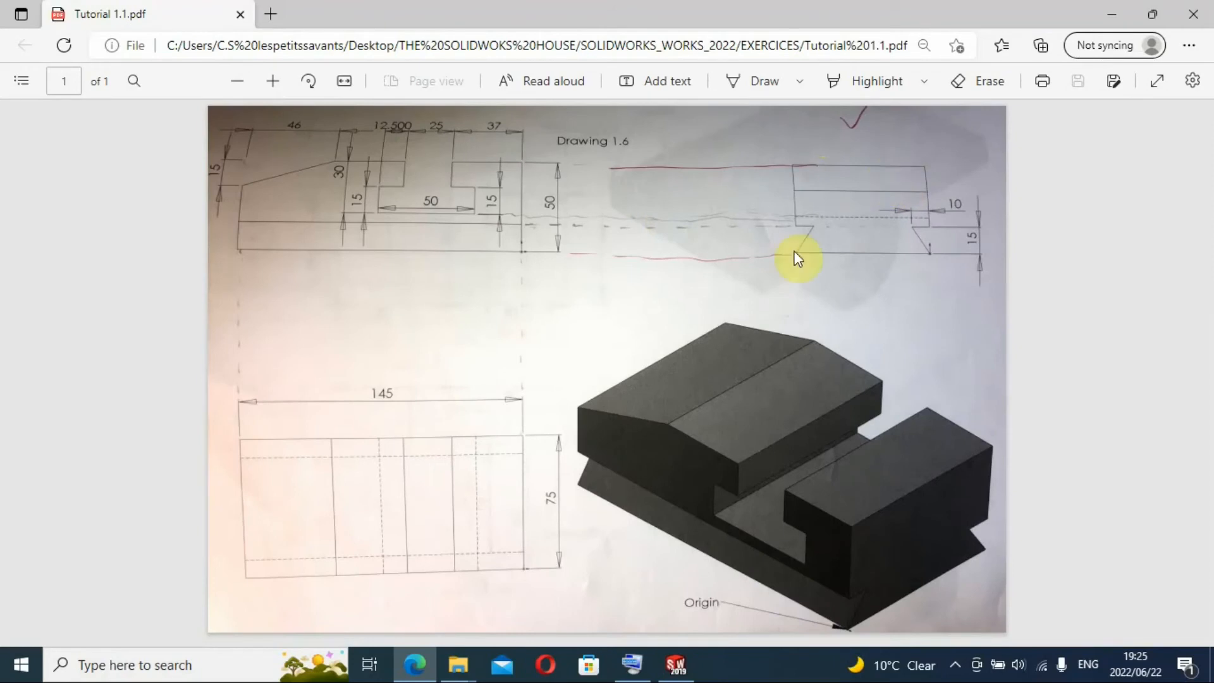
mouse_move(867, 280)
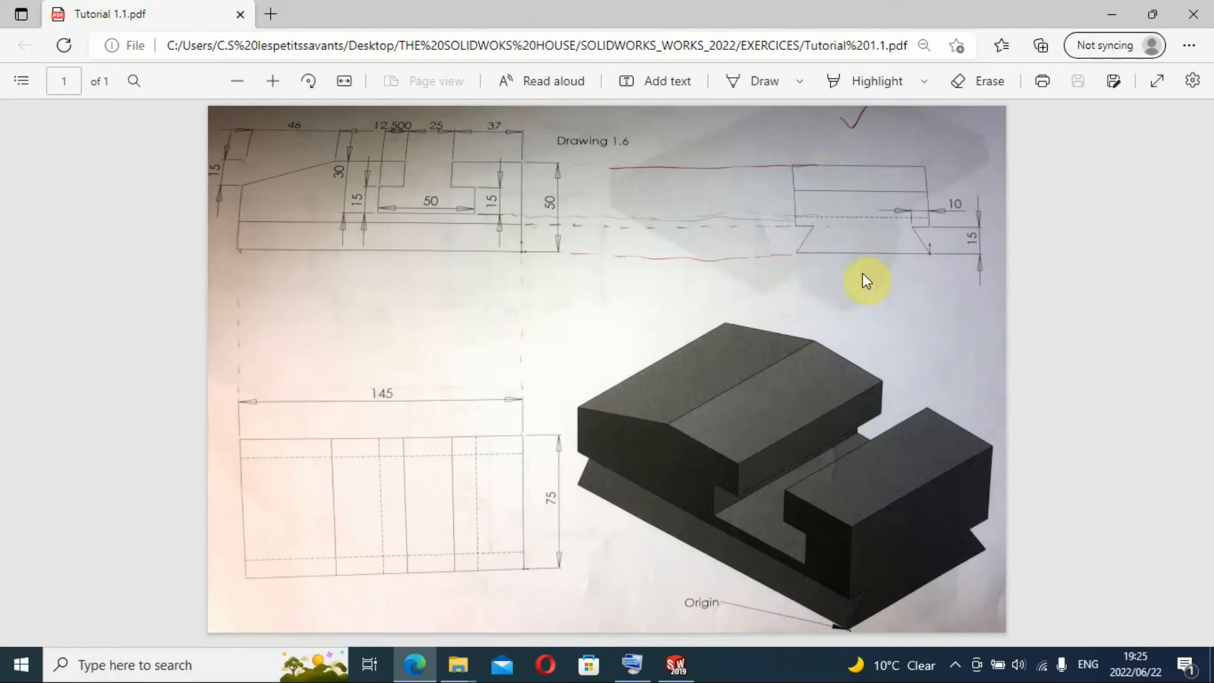
mouse_move(769, 184)
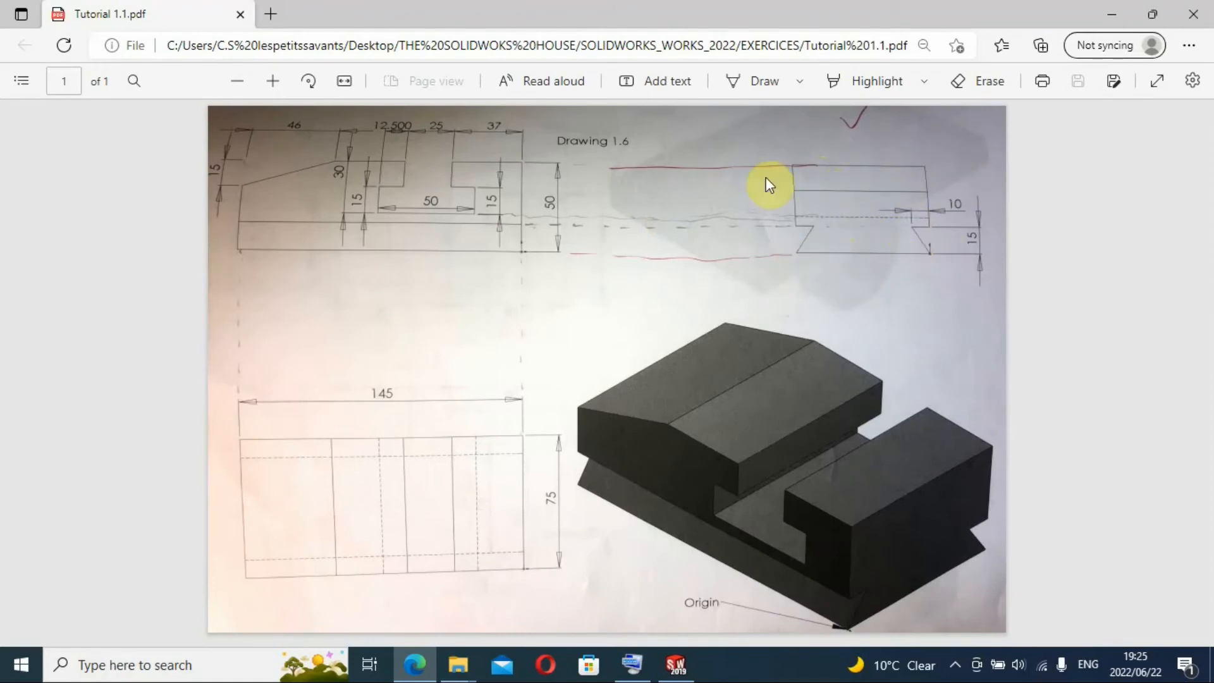
mouse_move(898, 225)
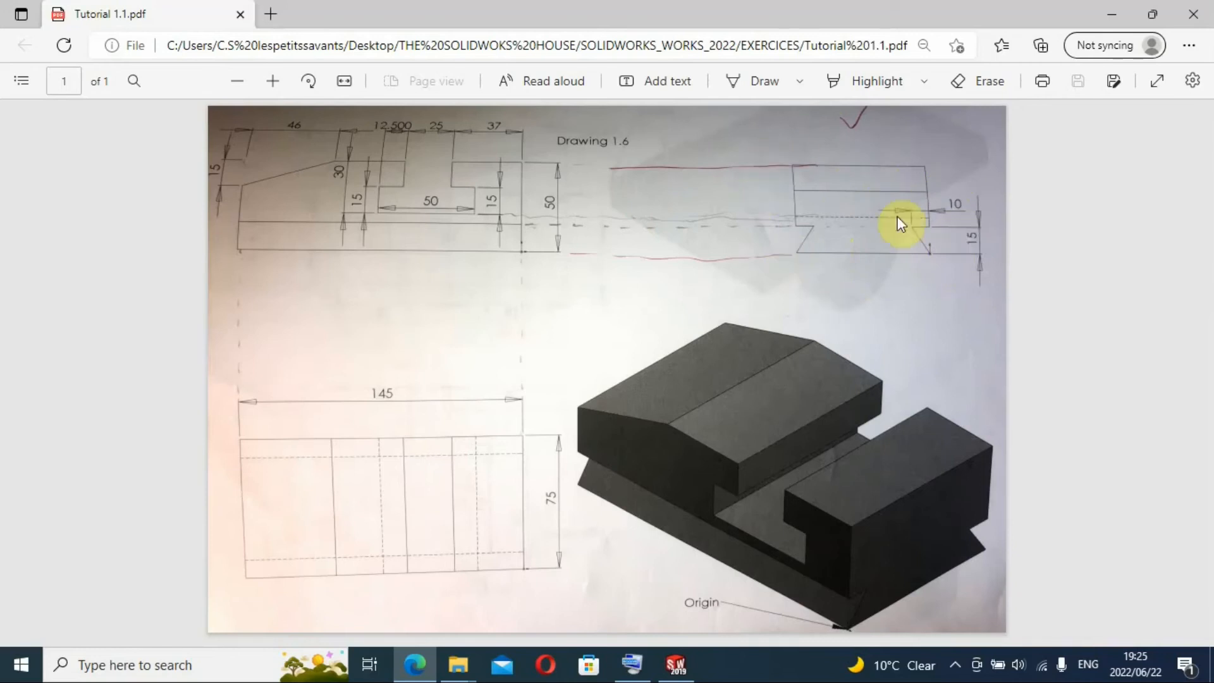
mouse_move(776, 577)
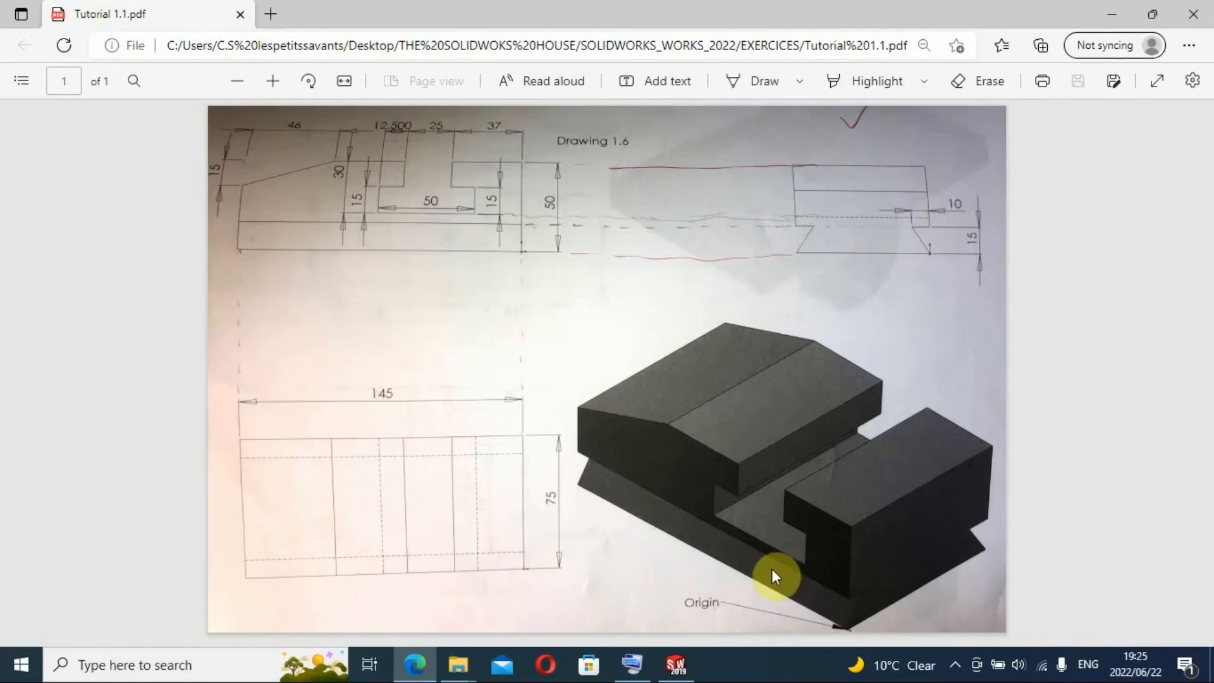
mouse_move(1112, 15)
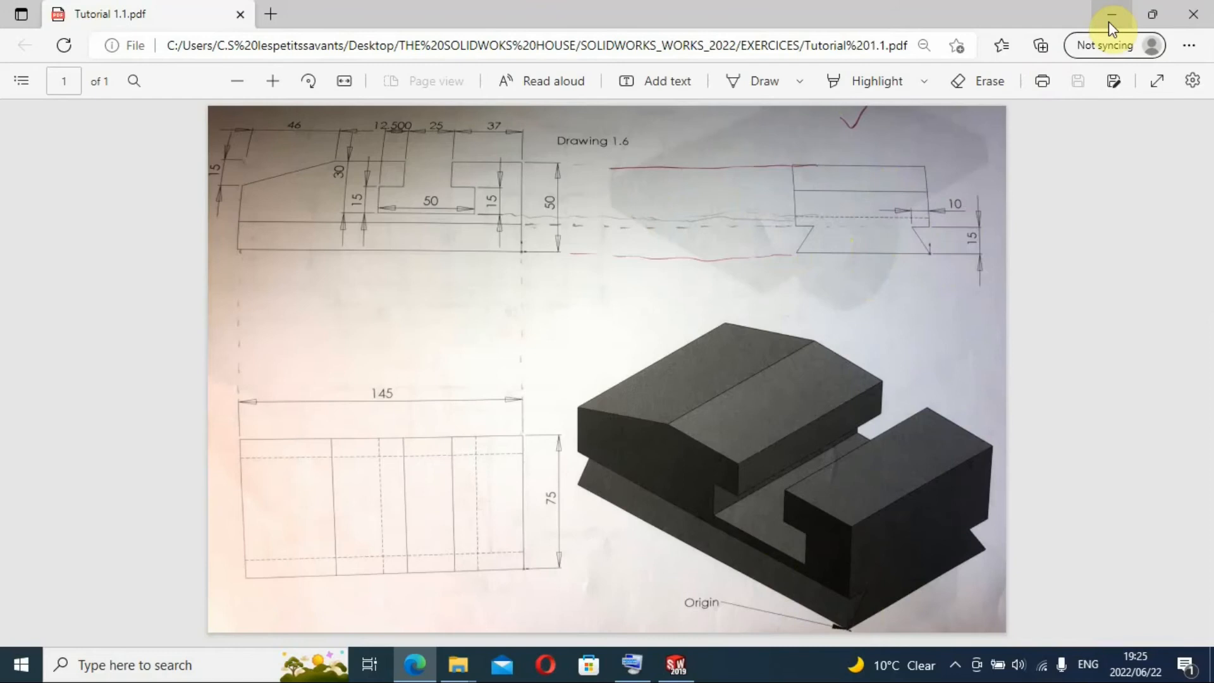
click(676, 665)
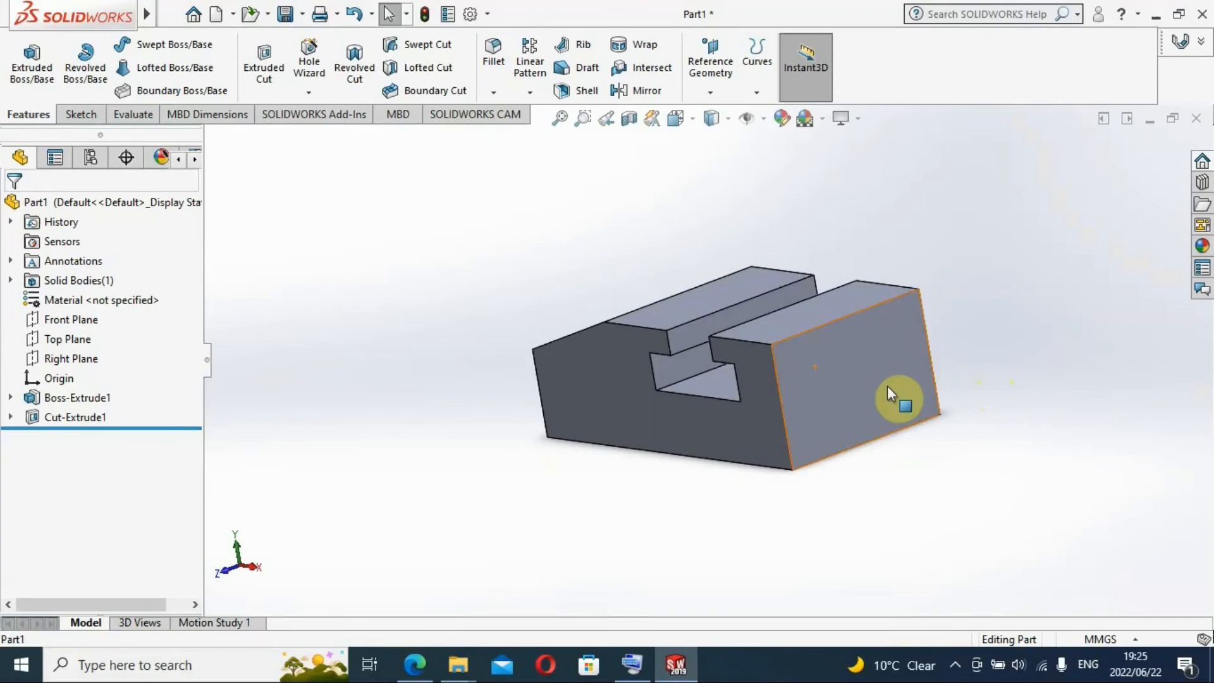
Step: Open Sketch4 on the bracket's end face and orient the view Normal To it
click(891, 394)
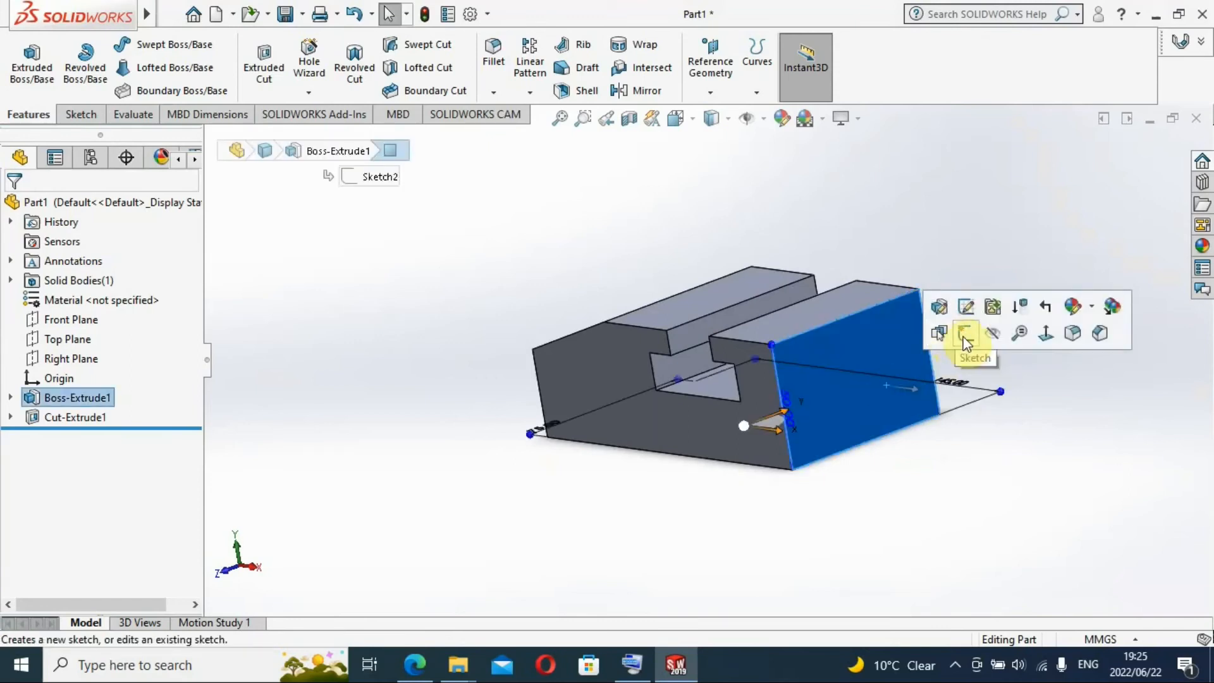
click(967, 332)
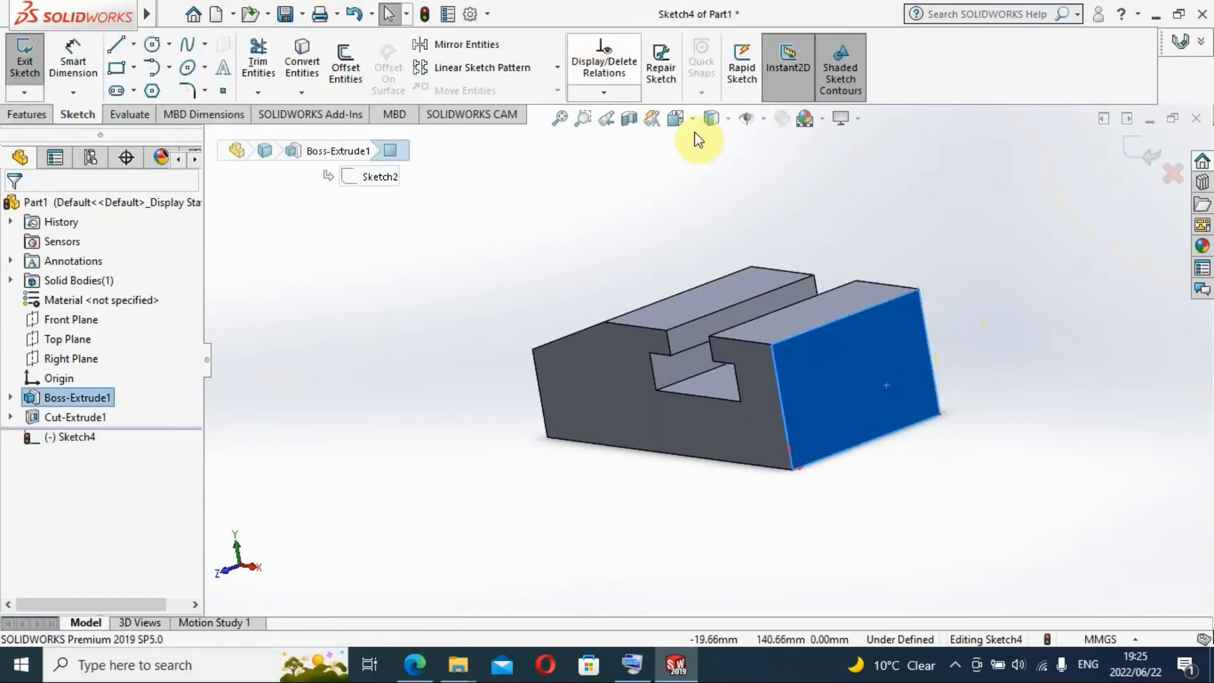
click(707, 117)
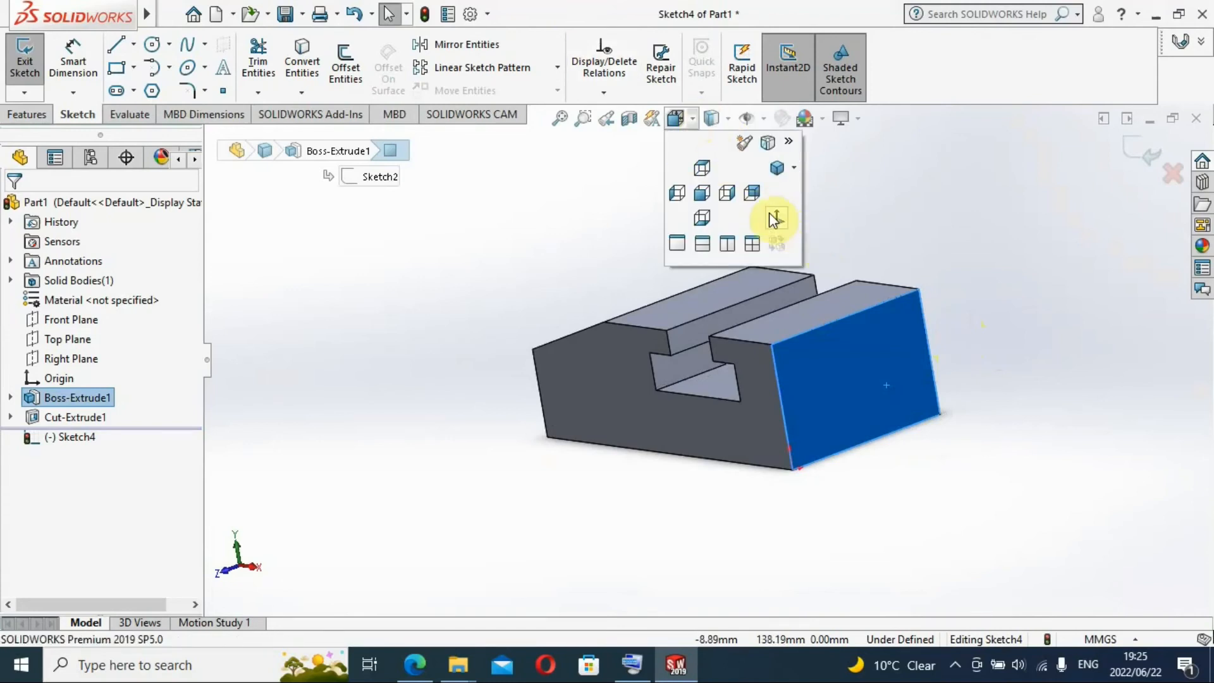
click(777, 218)
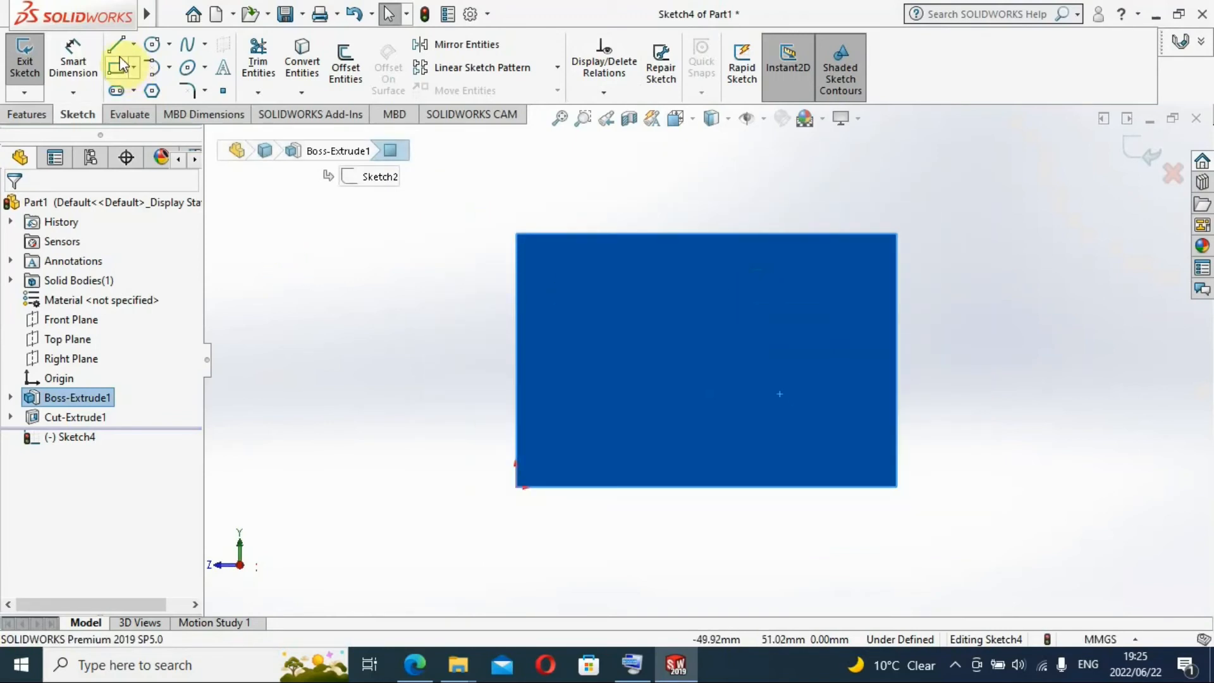
mouse_move(121, 54)
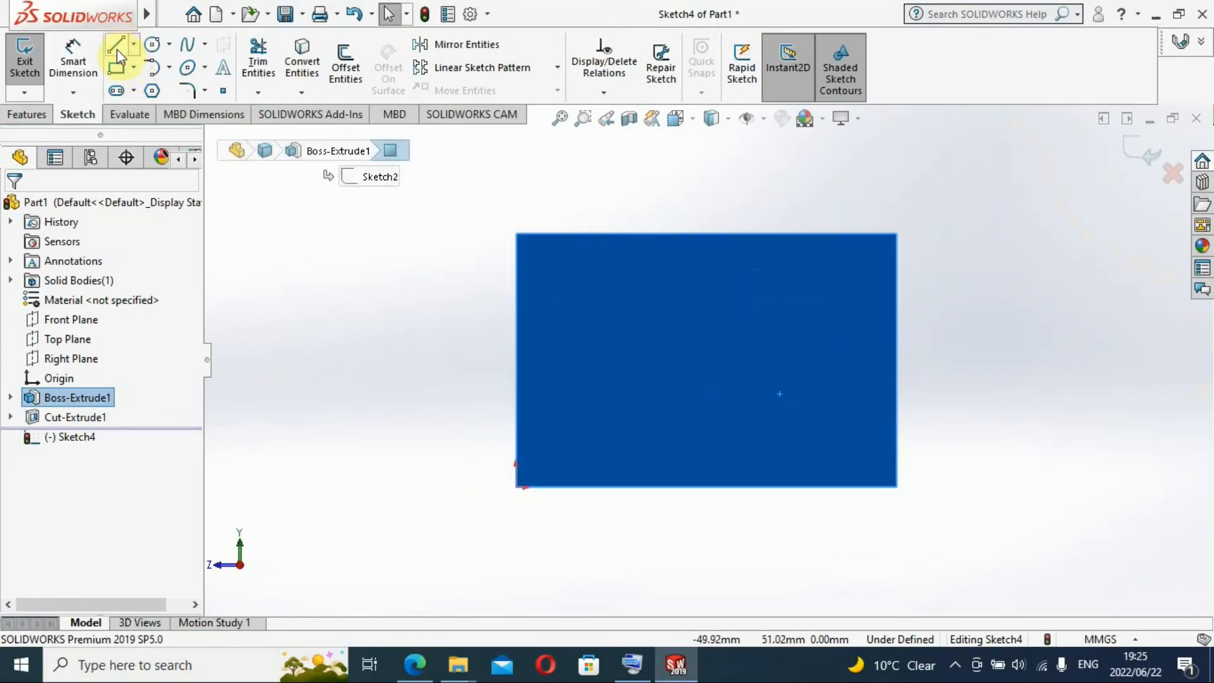
Step: Draw horizontal, slanted and vertical lines outlining dovetail notches at both lower corners
click(116, 44)
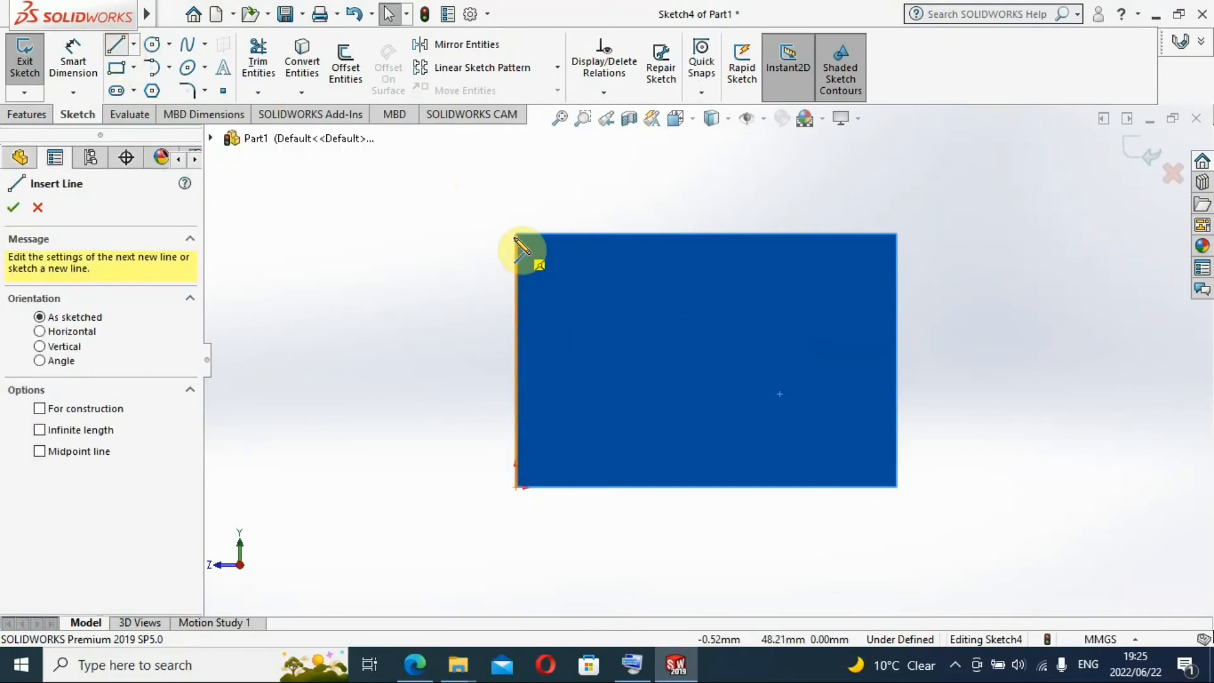
mouse_move(531, 255)
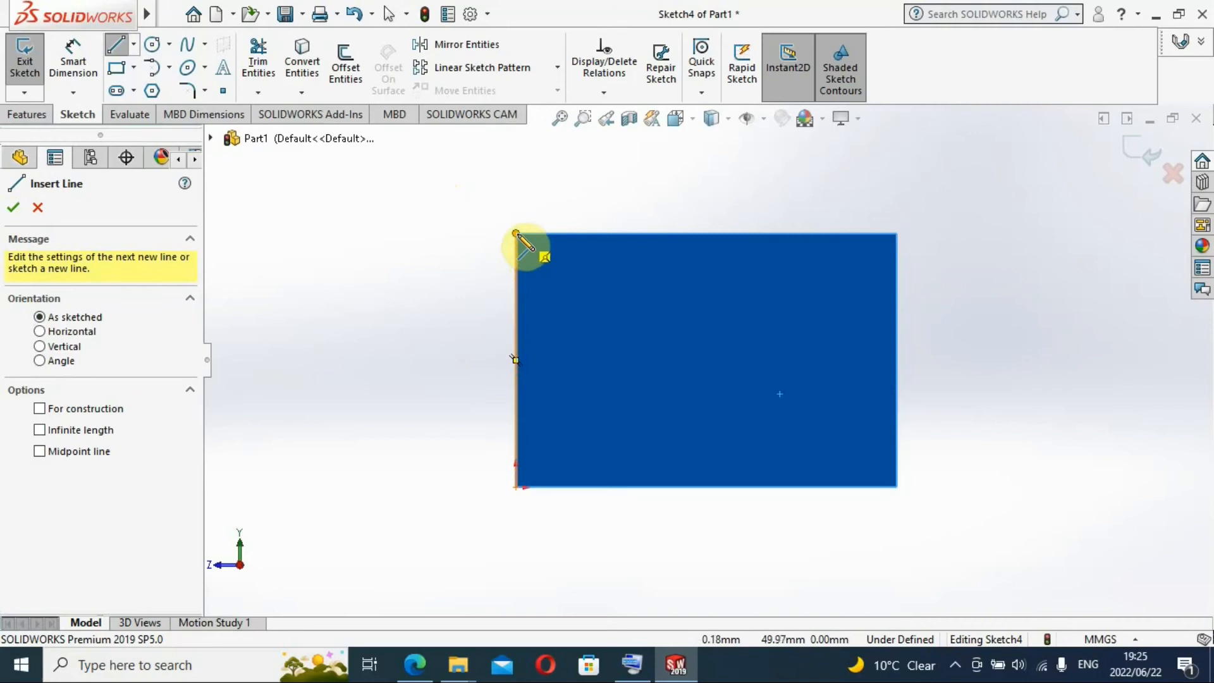
click(899, 236)
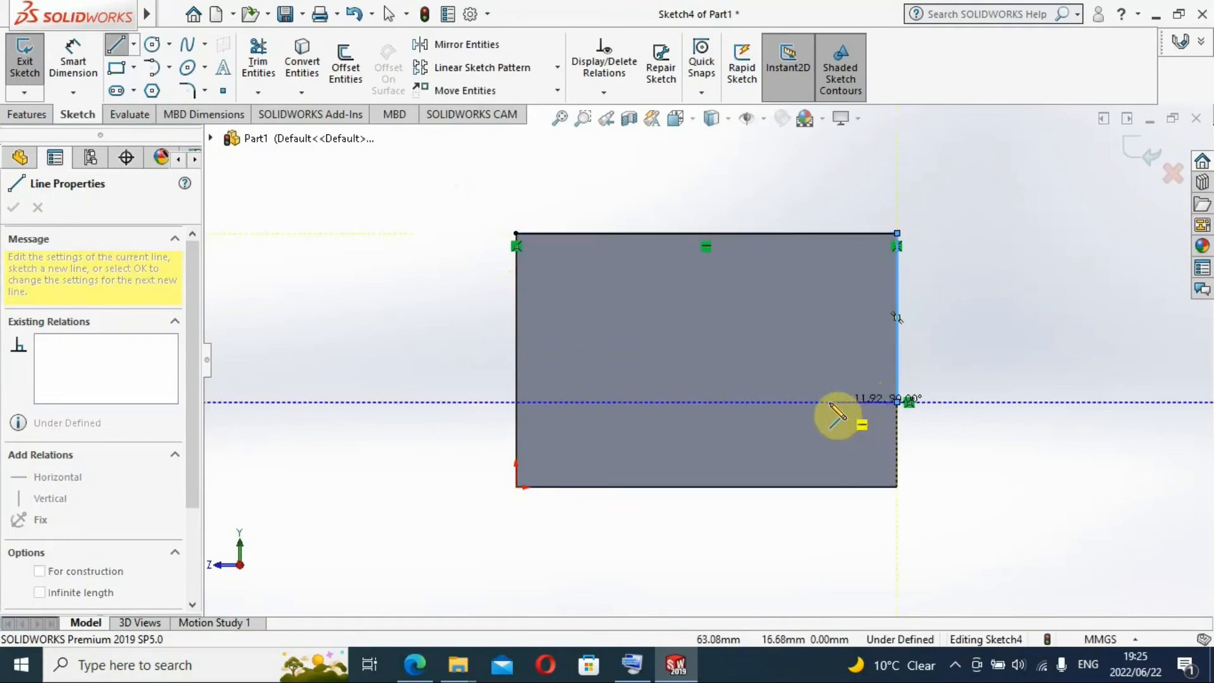
mouse_move(898, 488)
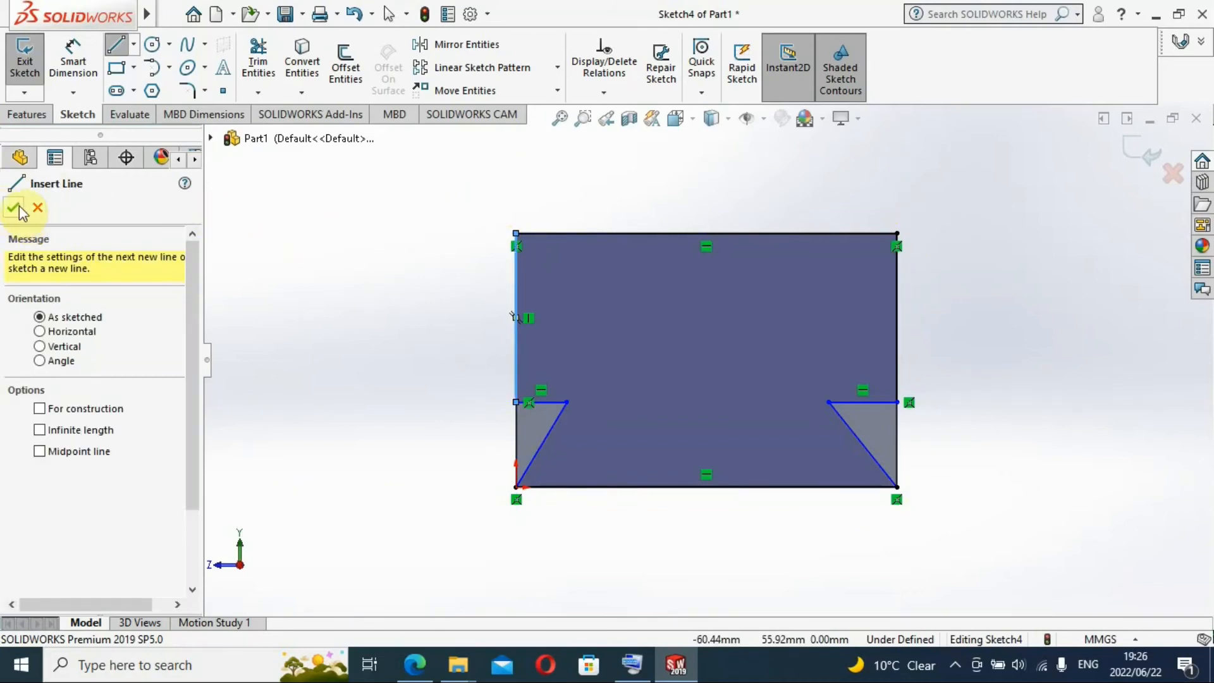
click(16, 210)
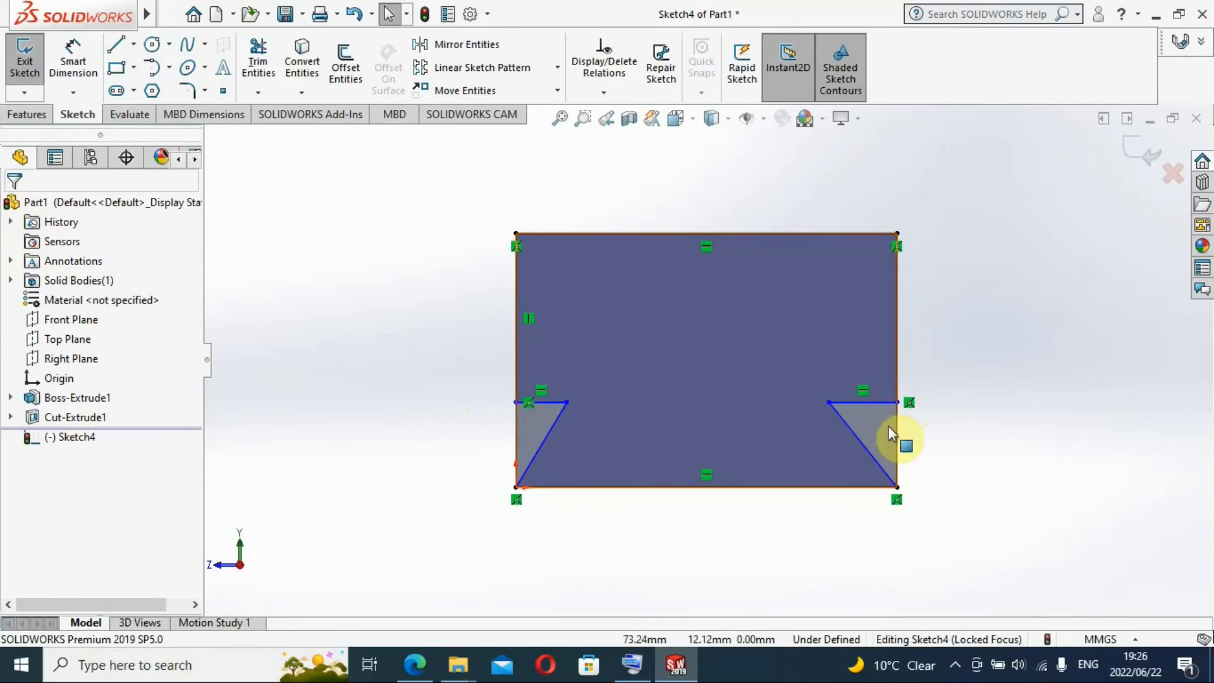
click(742, 336)
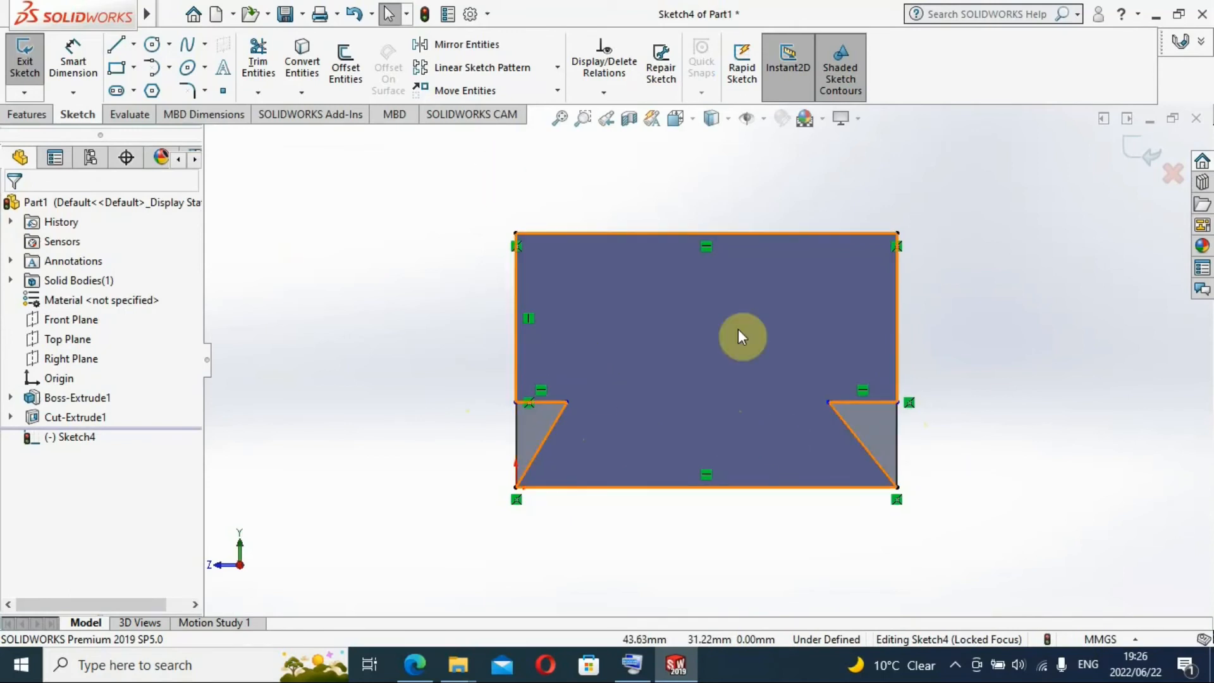
mouse_move(816, 354)
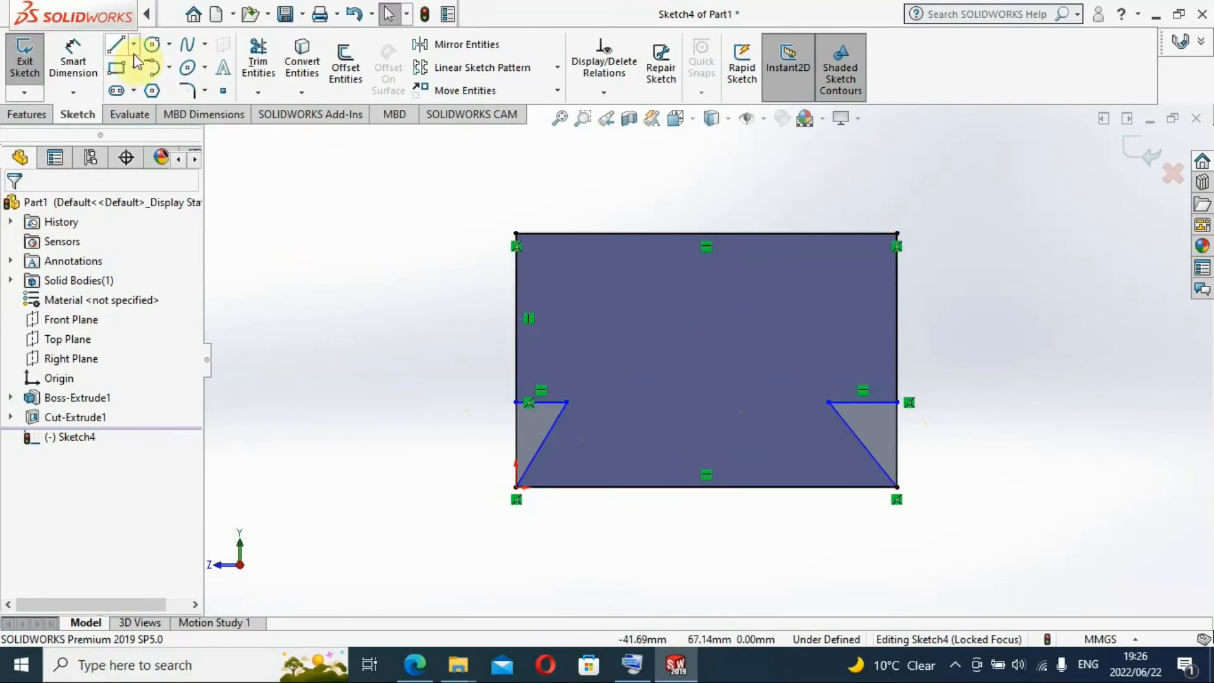
mouse_move(559, 427)
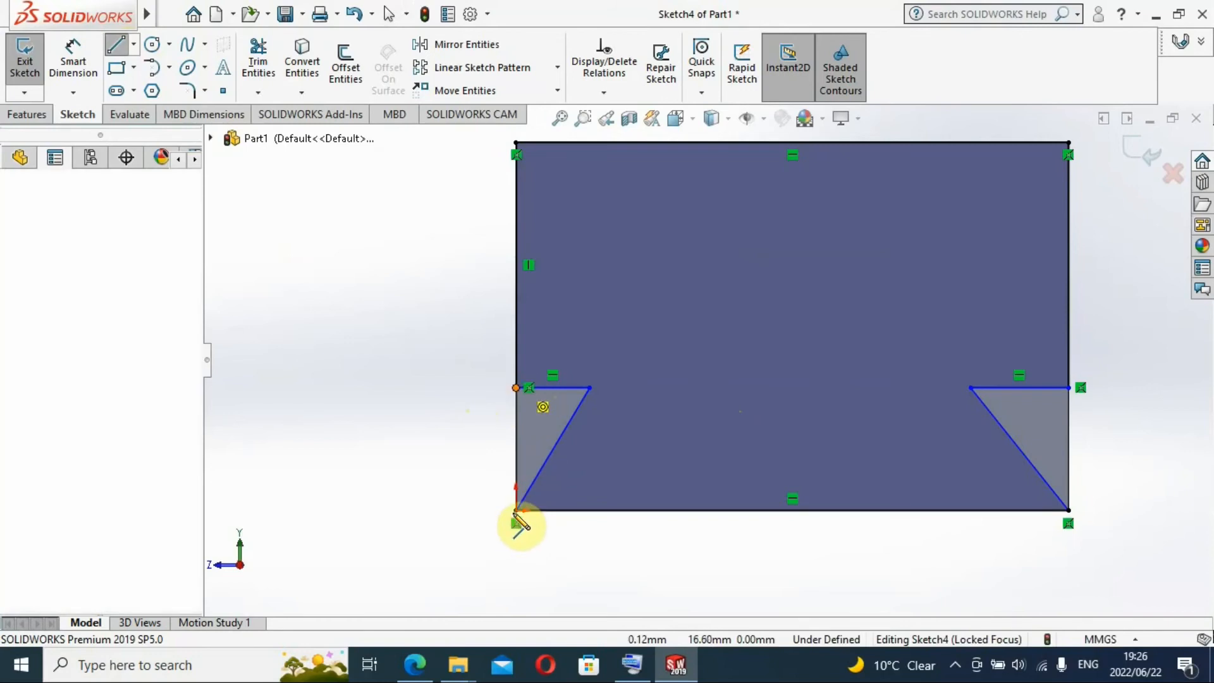
click(518, 449)
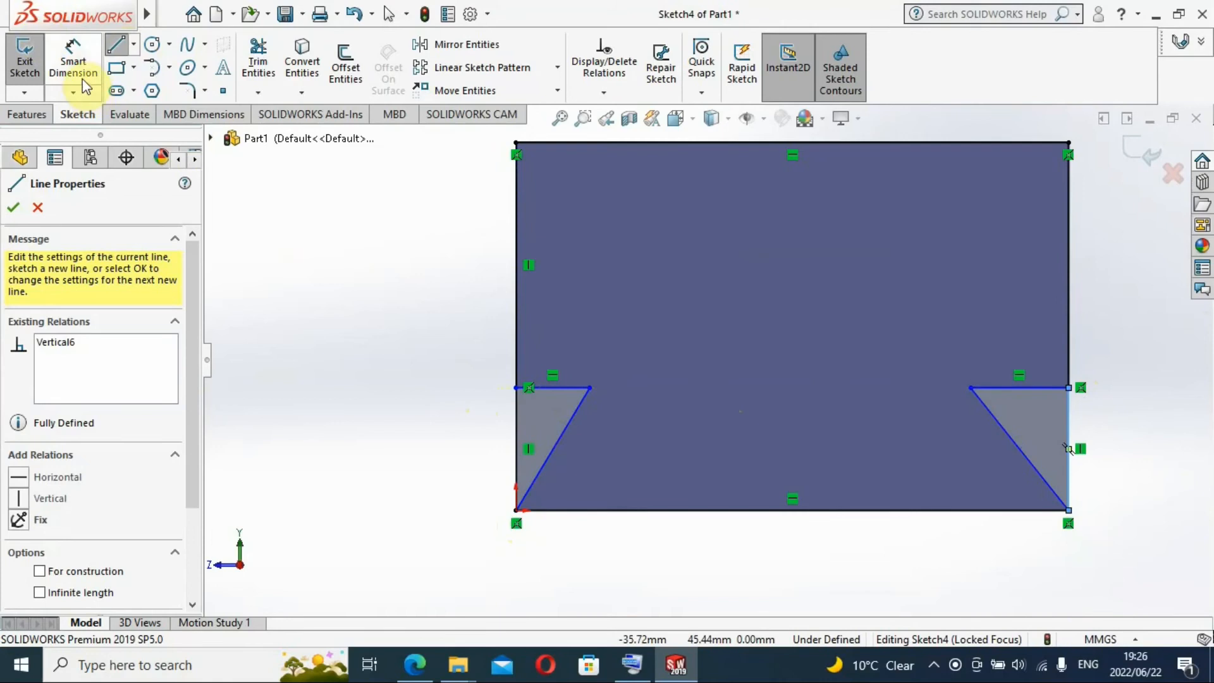
Step: Dimension the left notch's top horizontal line to 10 mm with the on-screen keyboard
click(14, 207)
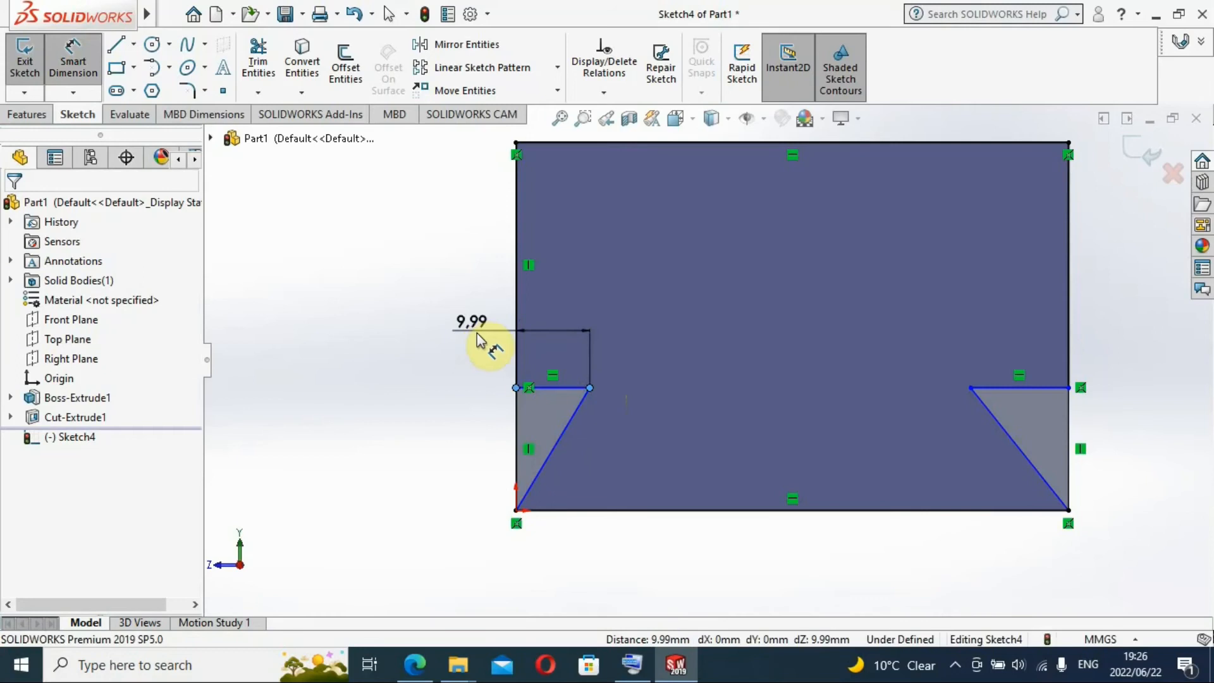
click(488, 341)
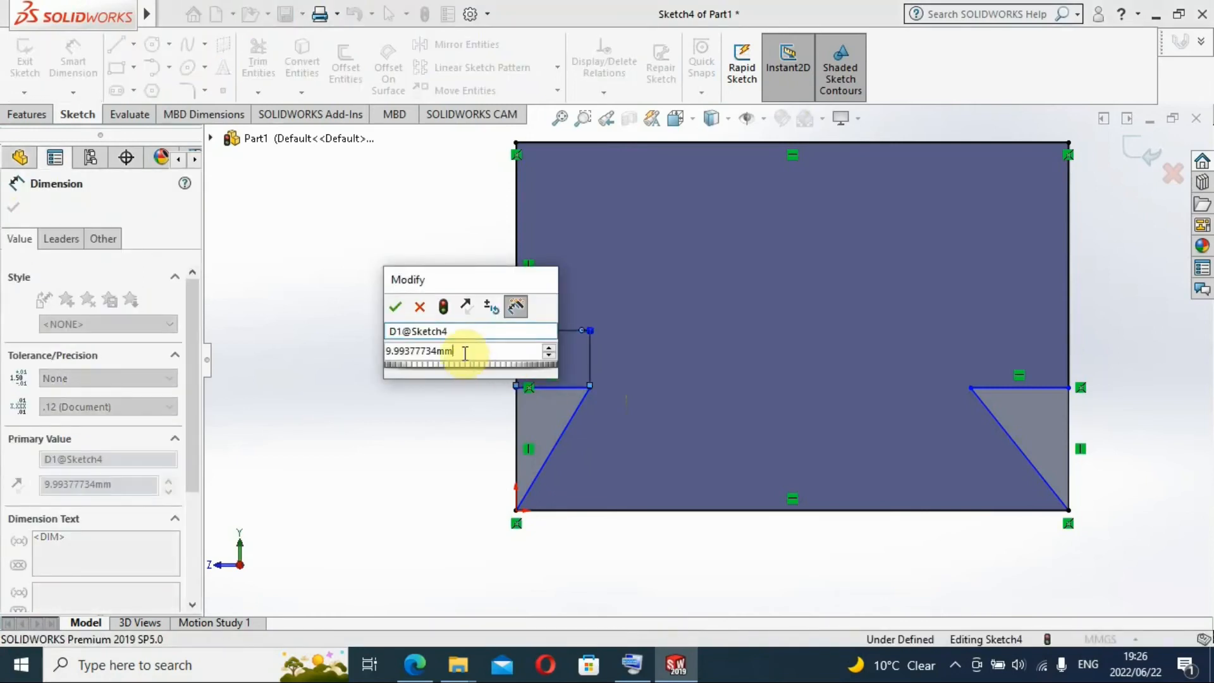
triple_click(465, 351)
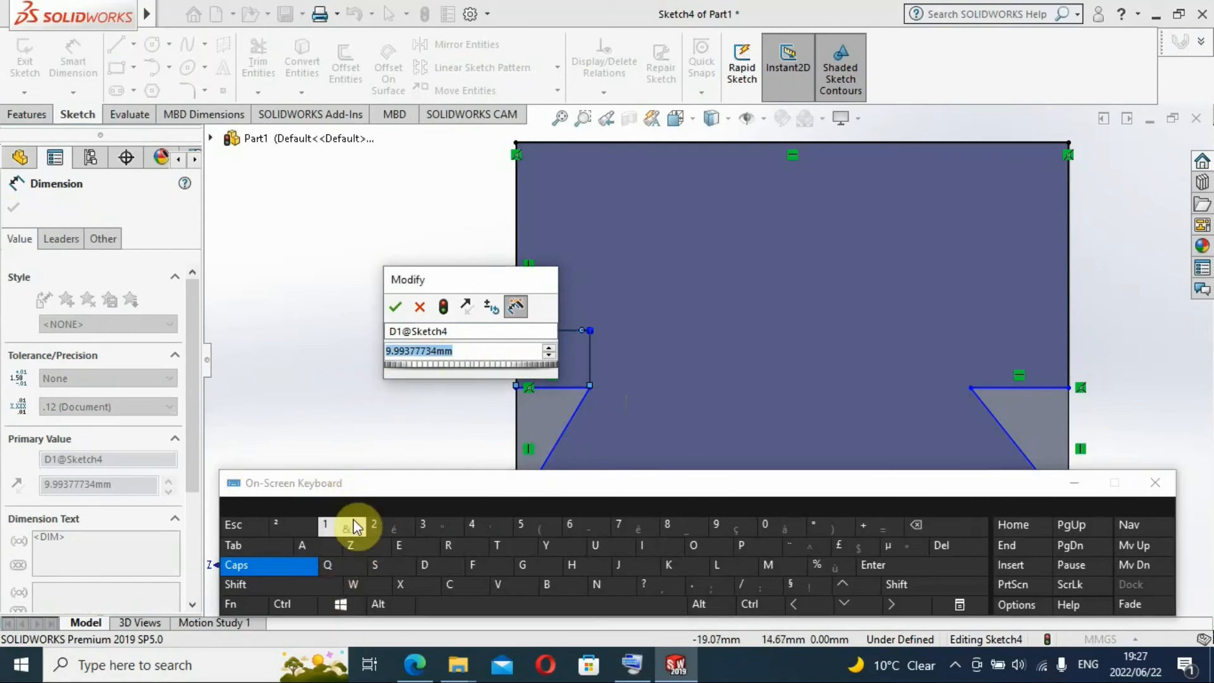
click(325, 525)
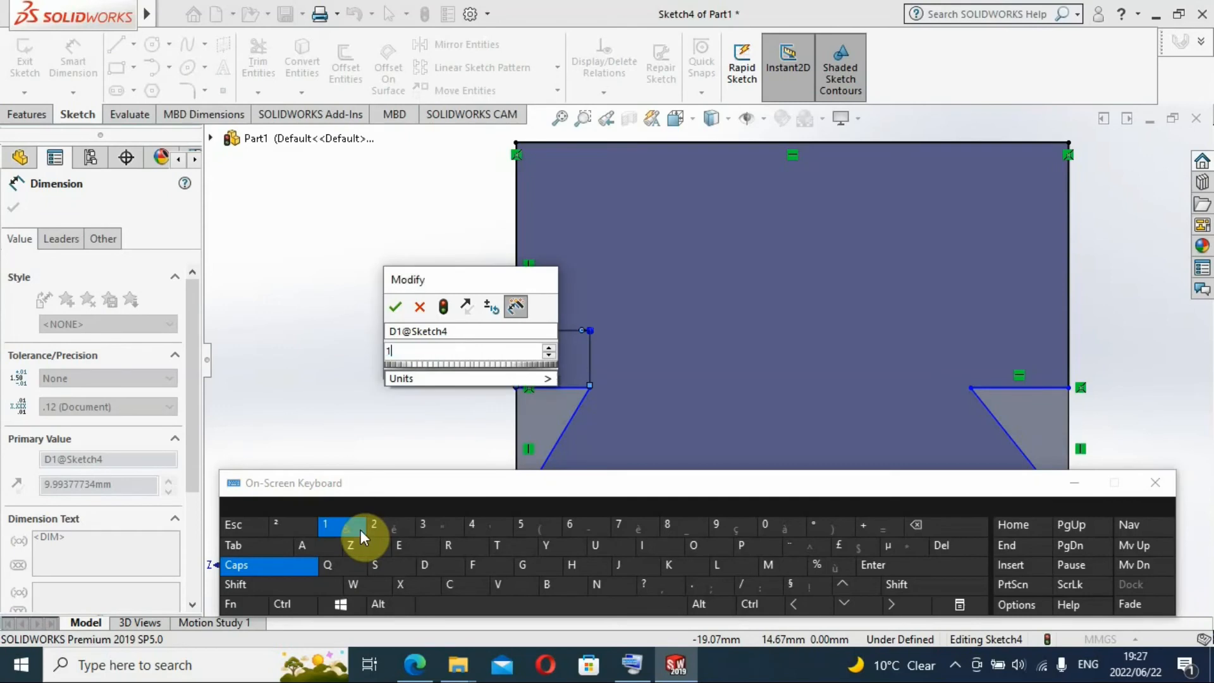
click(766, 525)
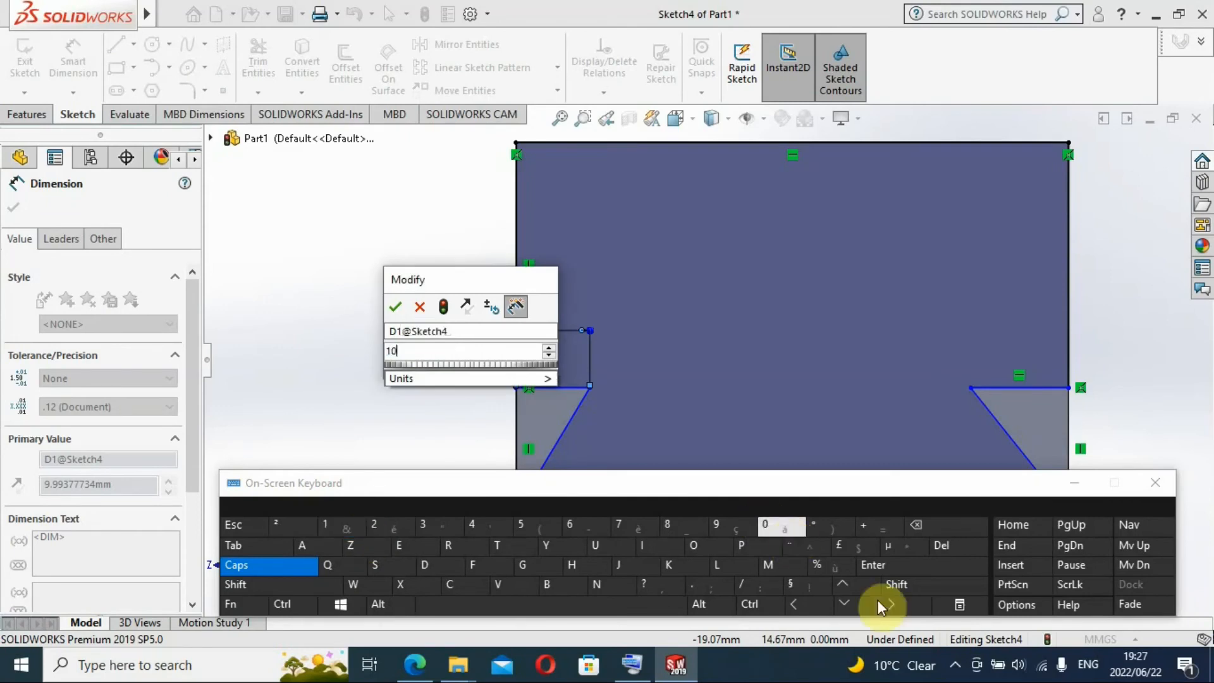
mouse_move(873, 565)
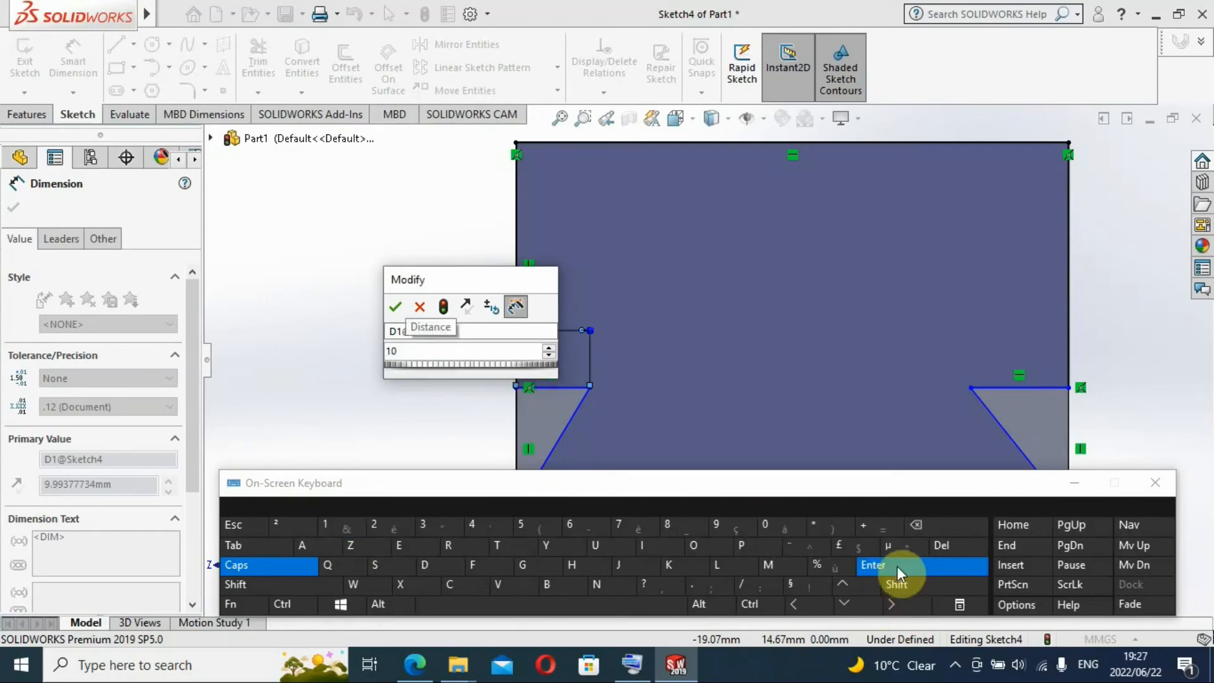
click(873, 565)
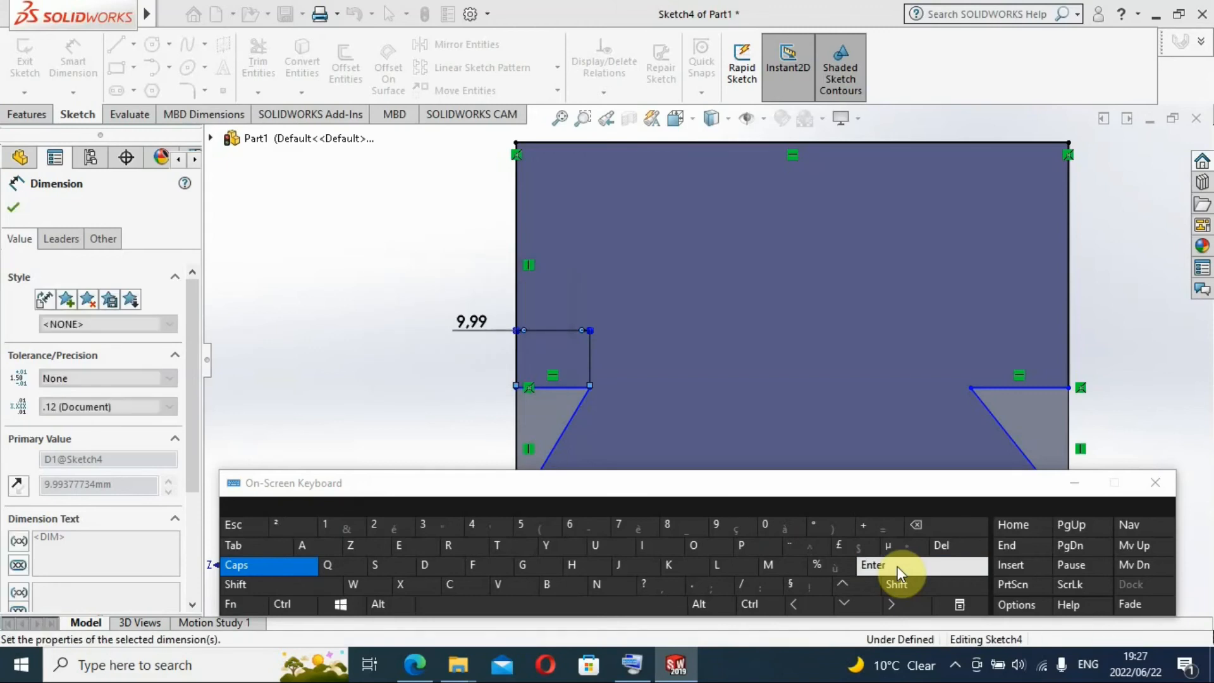
click(873, 565)
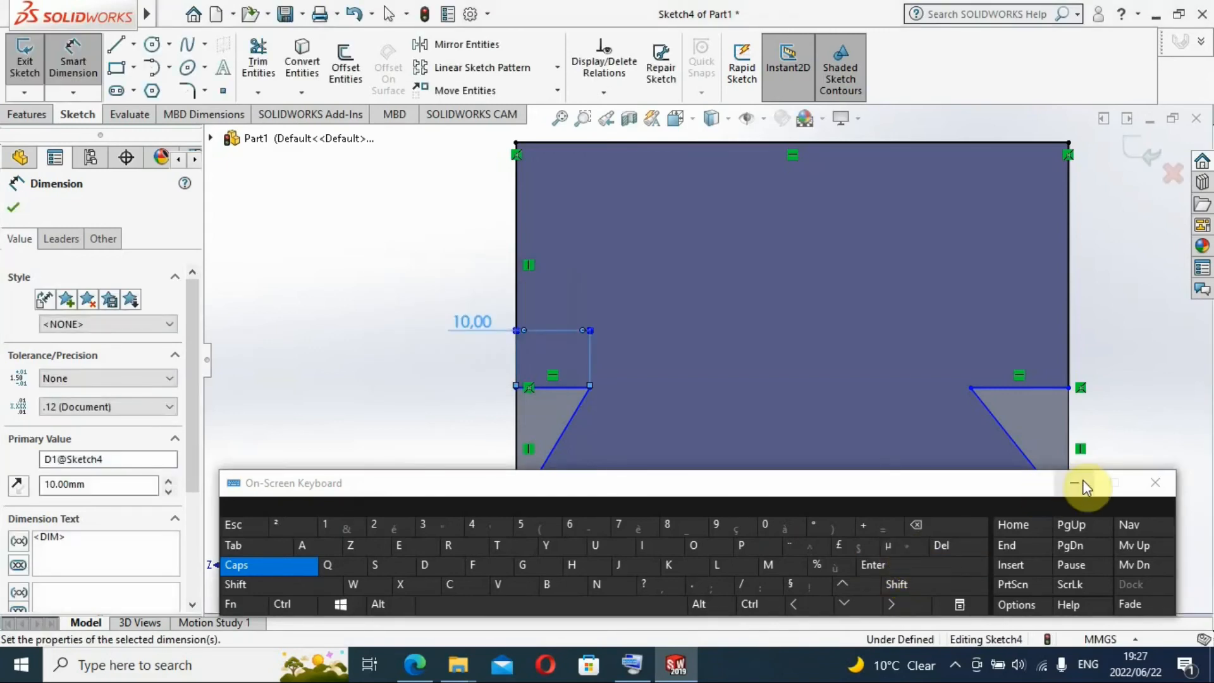
click(1076, 483)
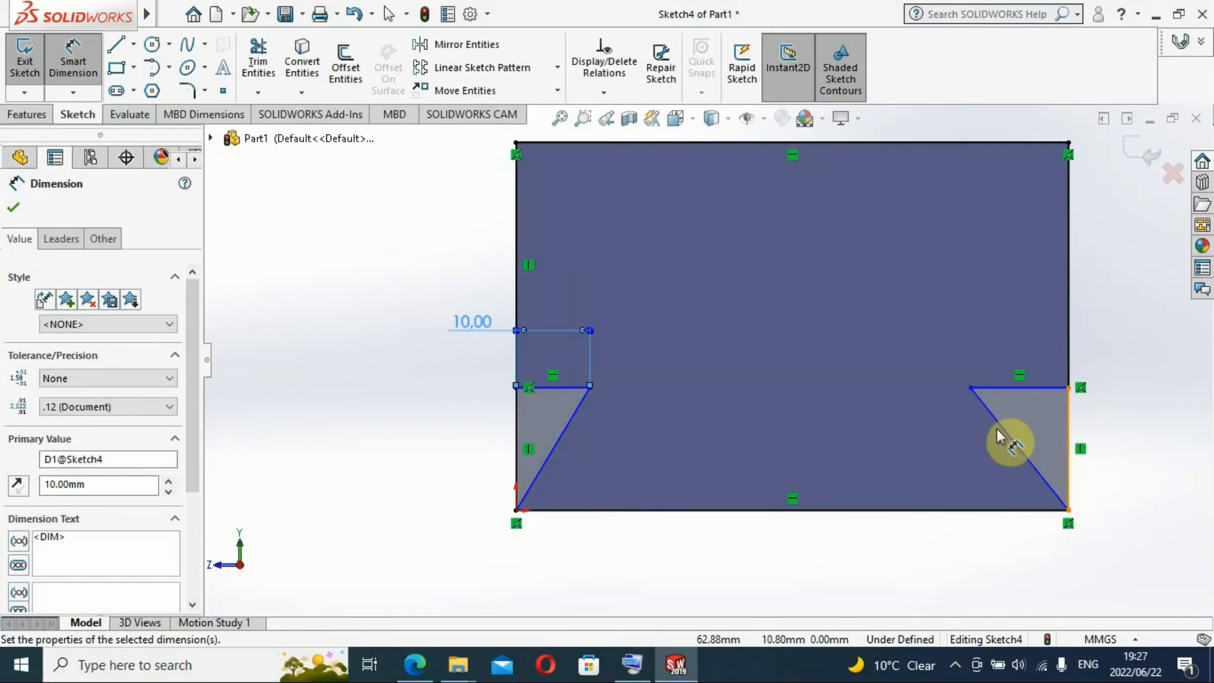
click(13, 207)
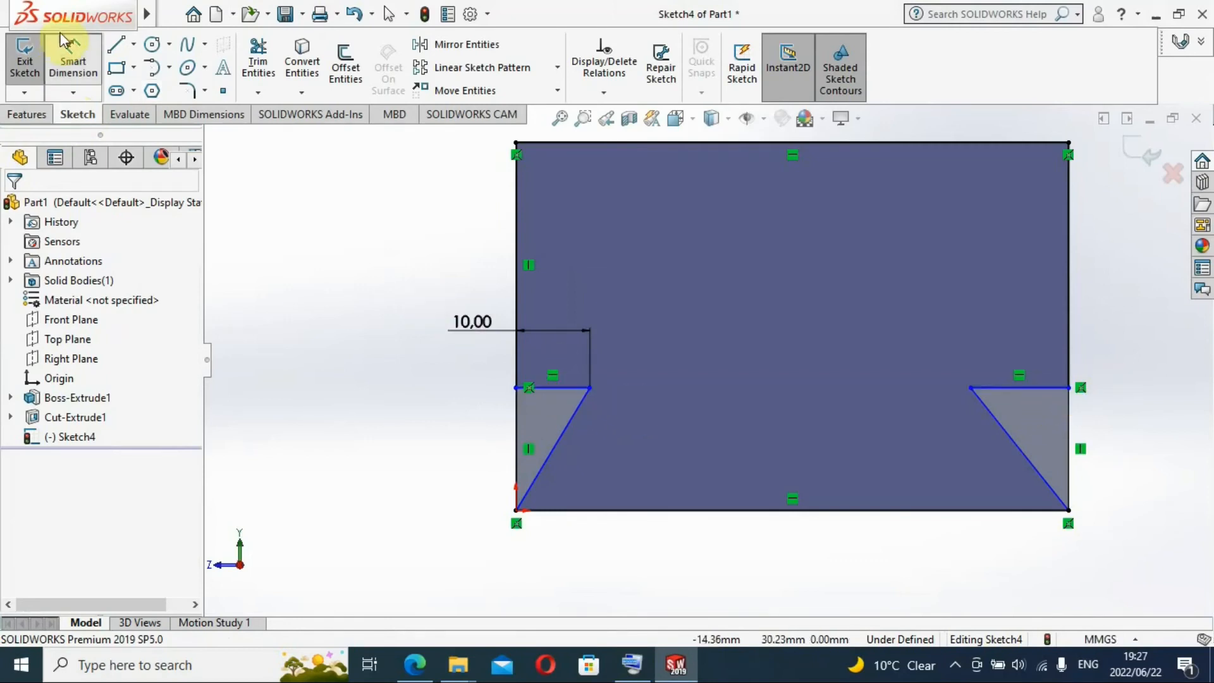
mouse_move(612, 487)
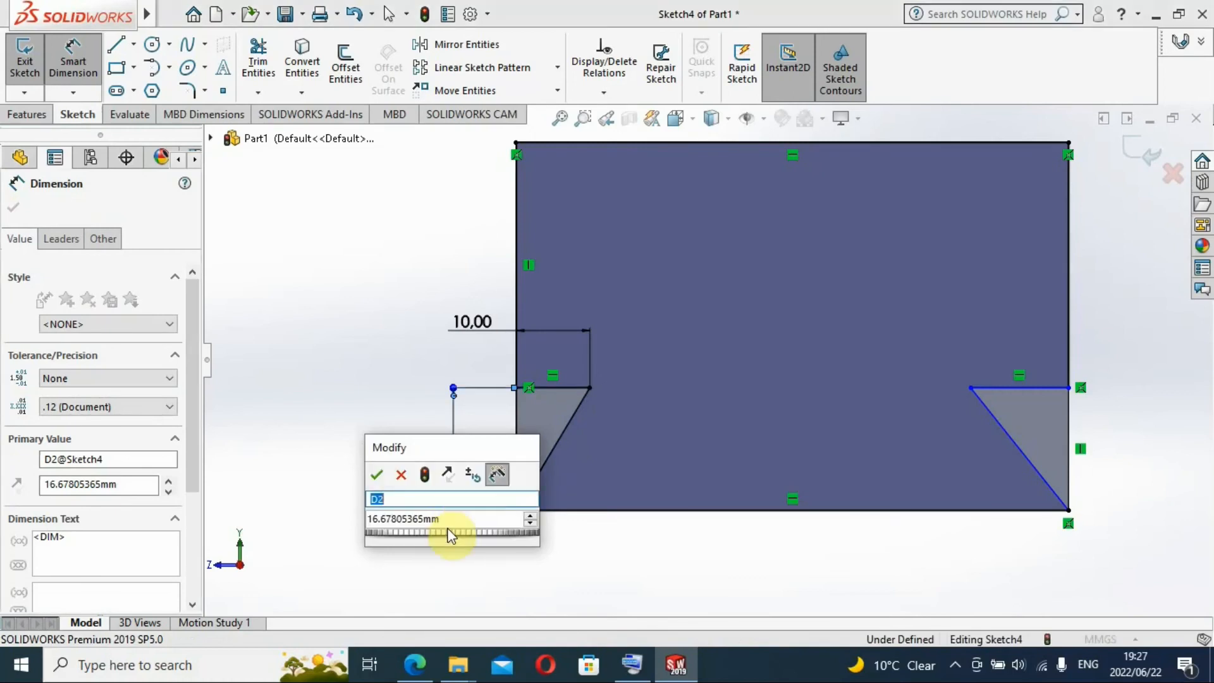
Step: Set the left notch's vertical height dimension to 15 mm
click(434, 519)
text(1)
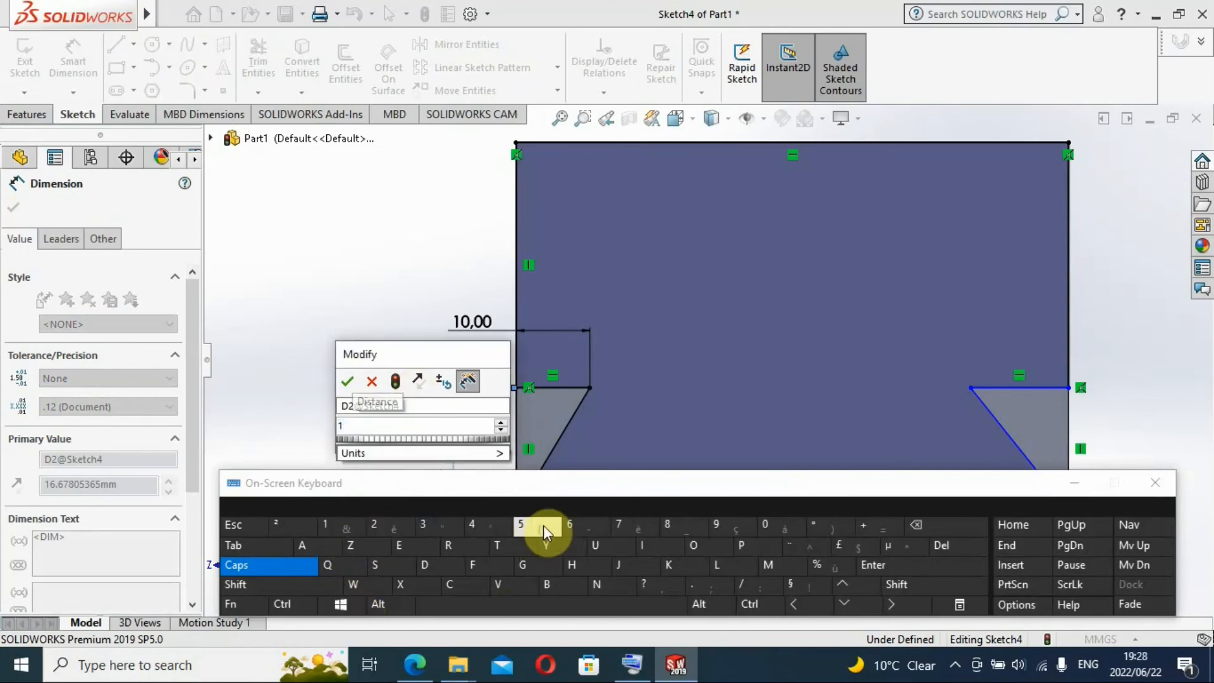
click(520, 531)
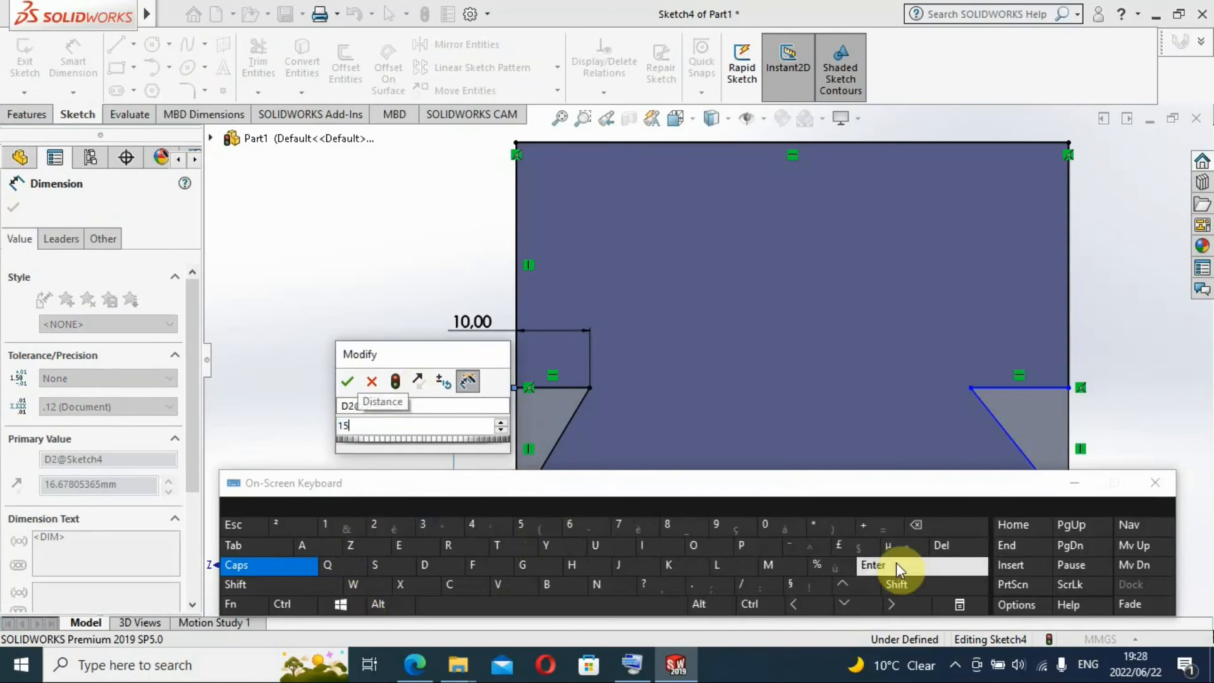
click(873, 565)
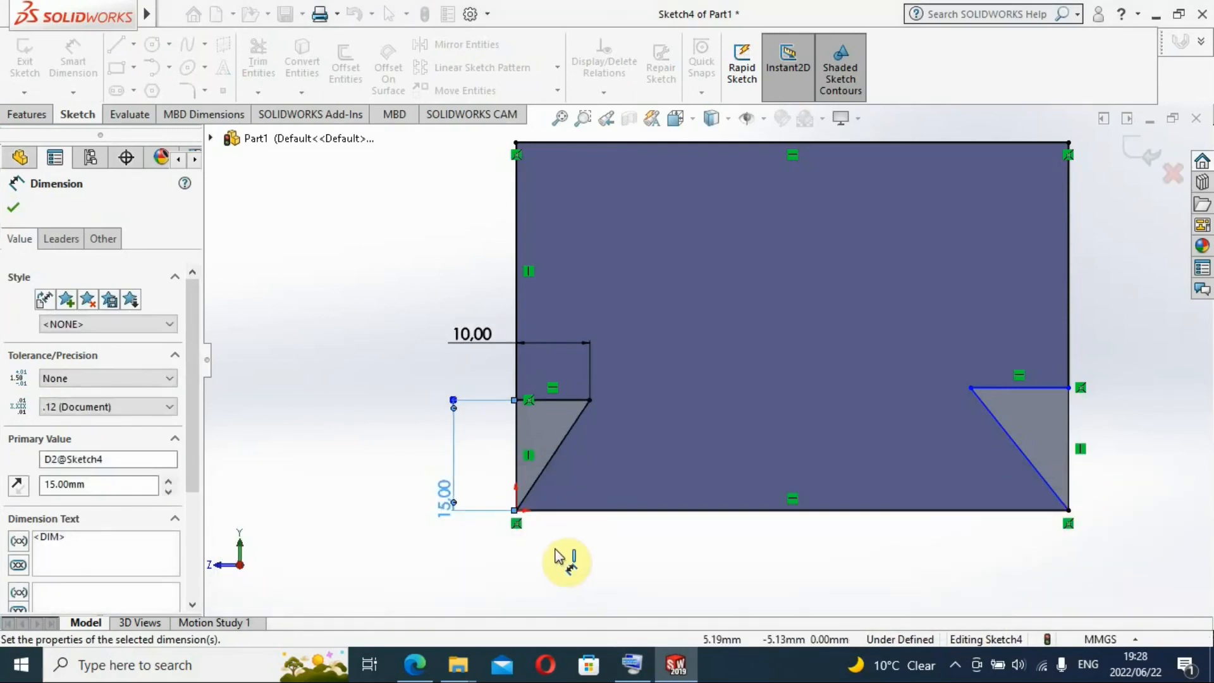
mouse_move(628, 562)
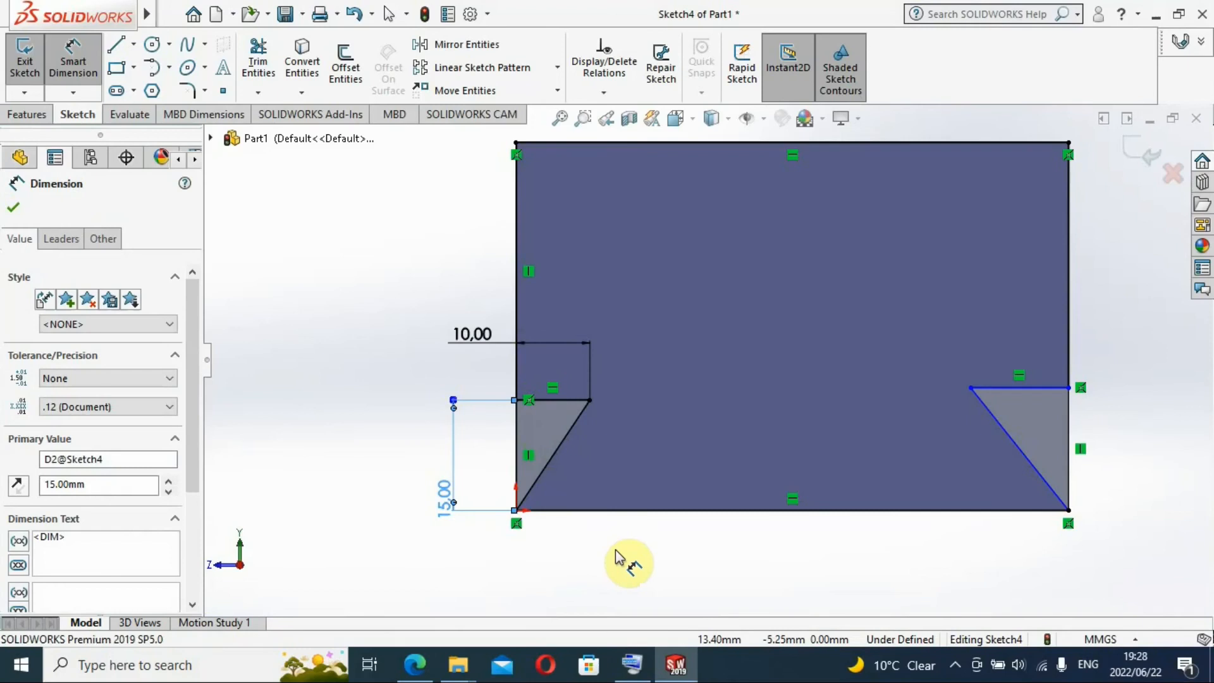
Step: Add an Equal relation between the two notches' vertical edges
click(14, 207)
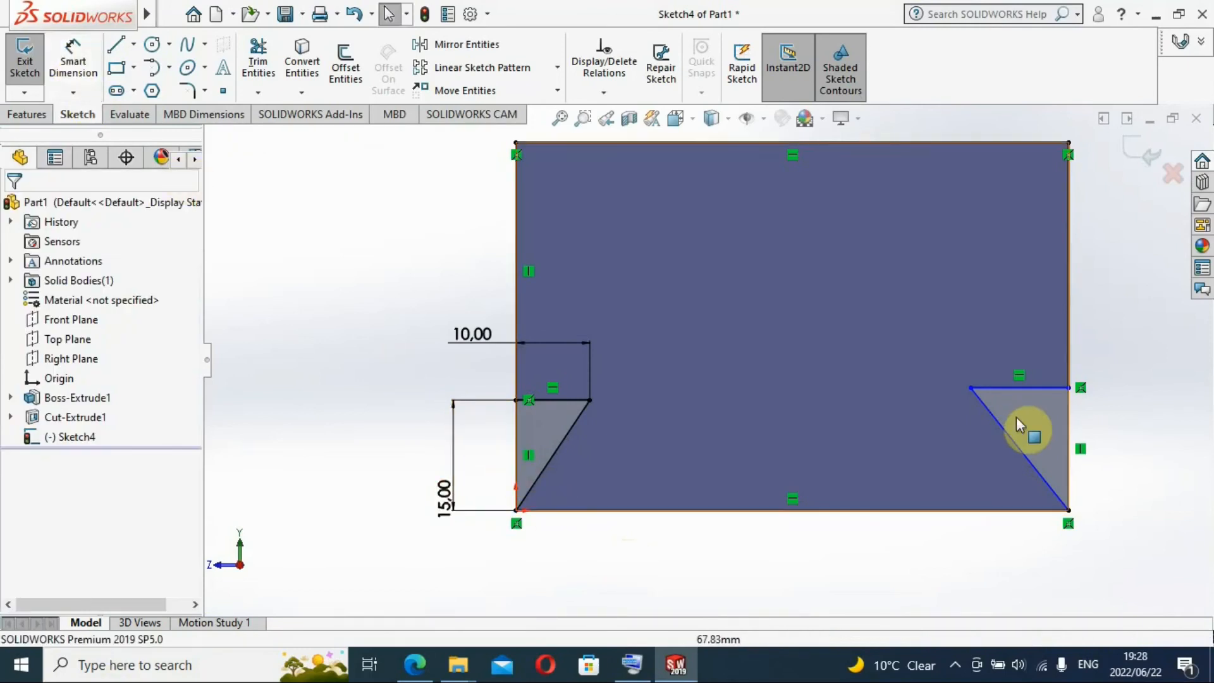
mouse_move(558, 442)
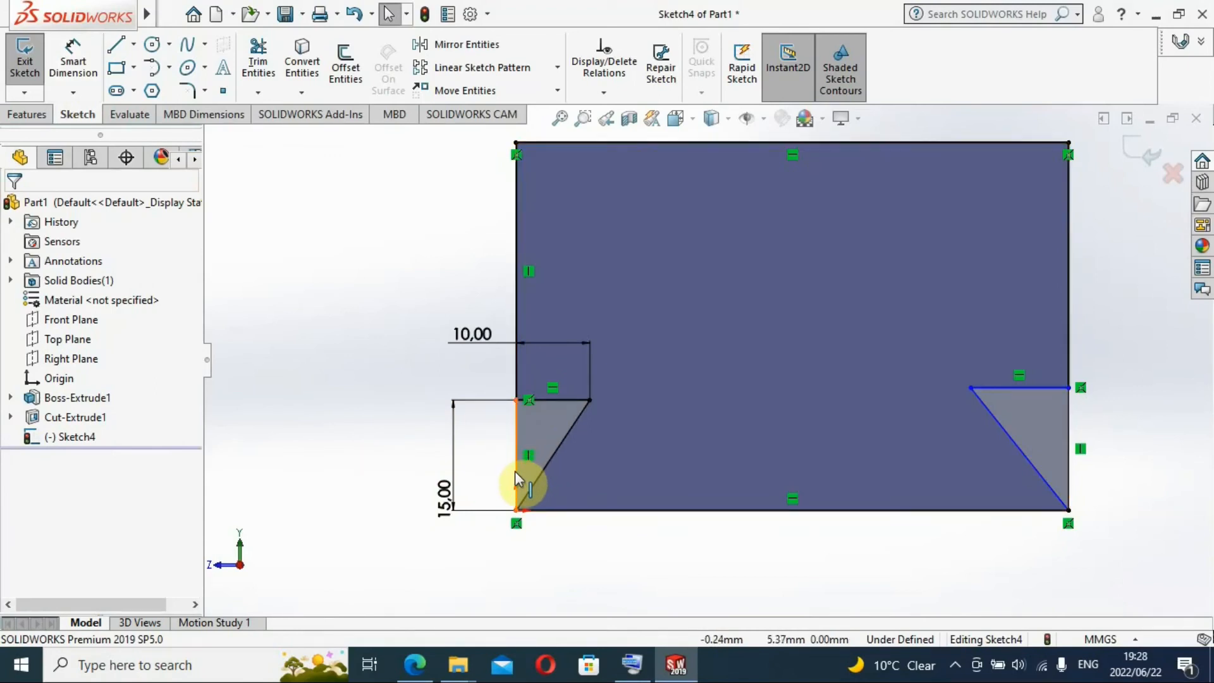
click(517, 480)
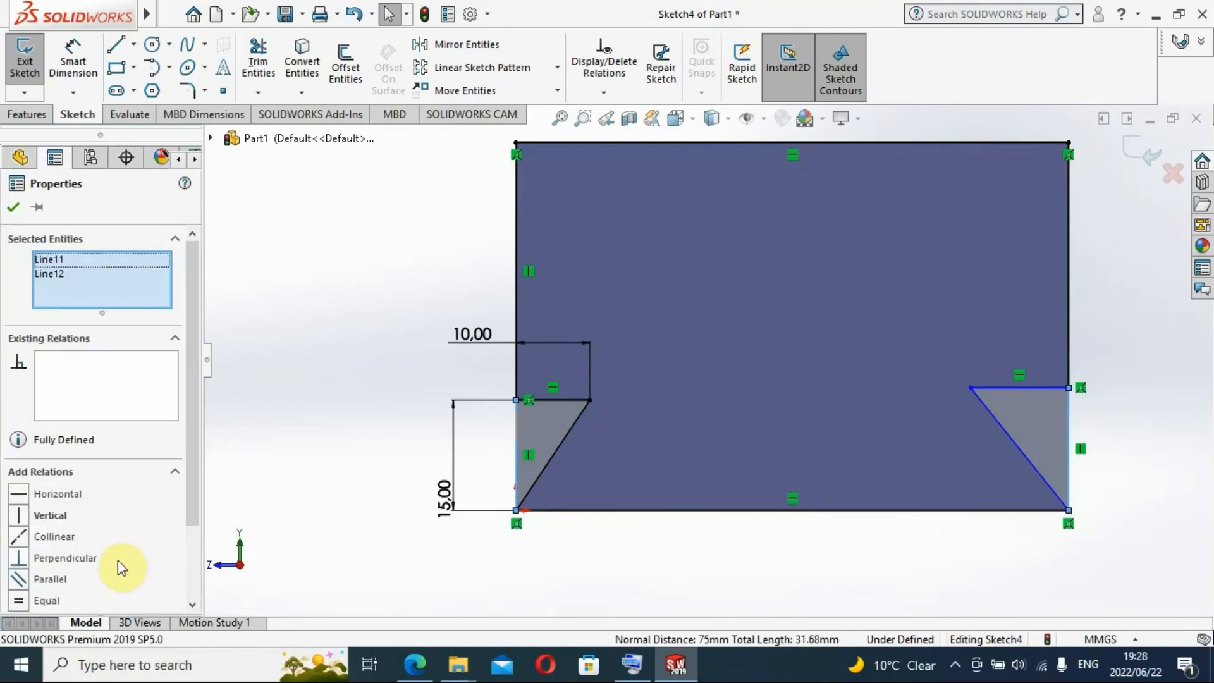
click(45, 601)
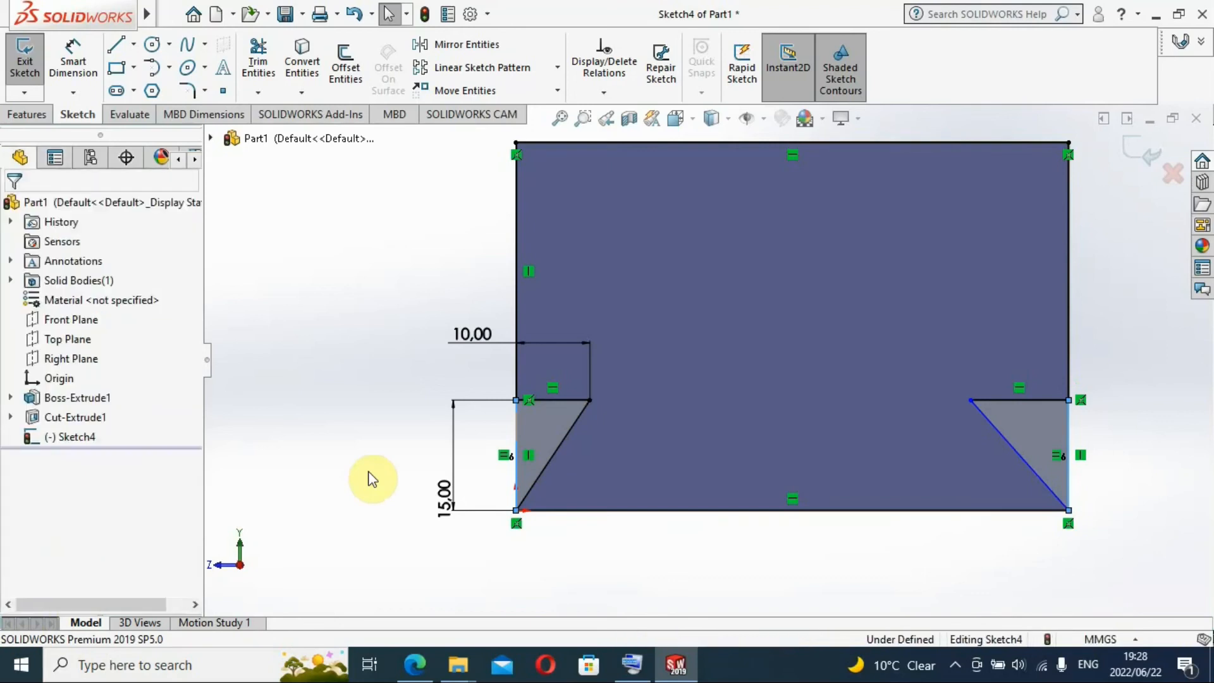
mouse_move(134, 300)
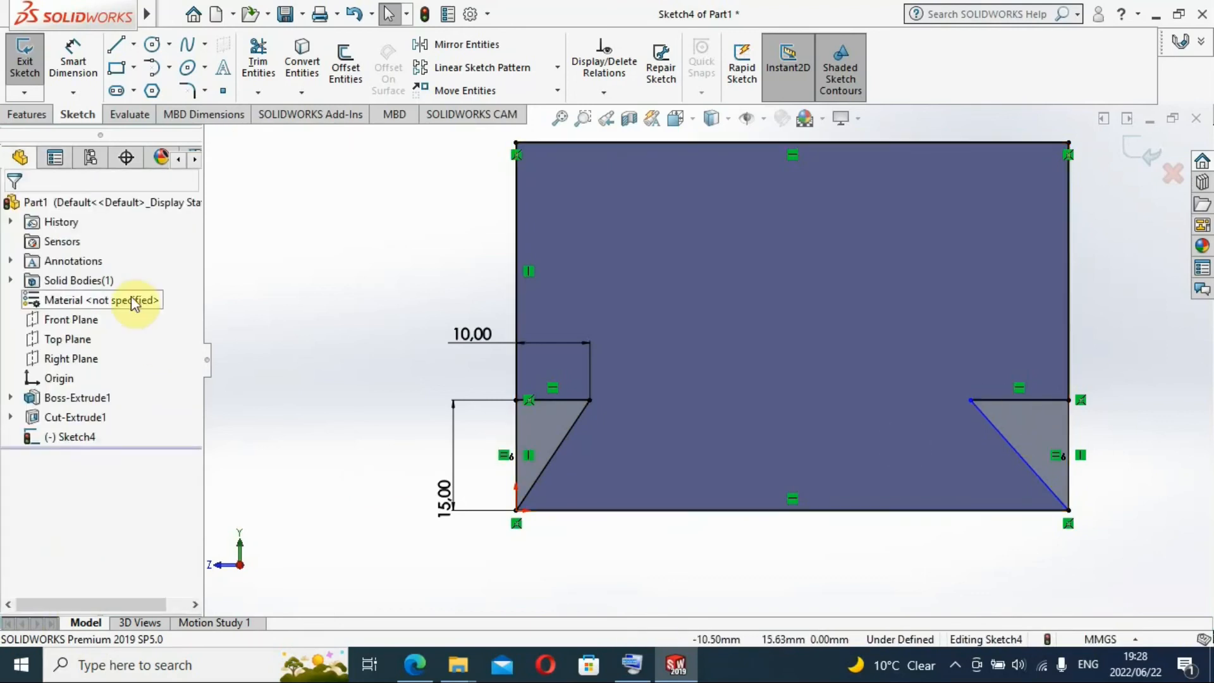
Step: Make the right notch's top edge equal to the left 10 mm edge, fully defining Sketch4
click(993, 400)
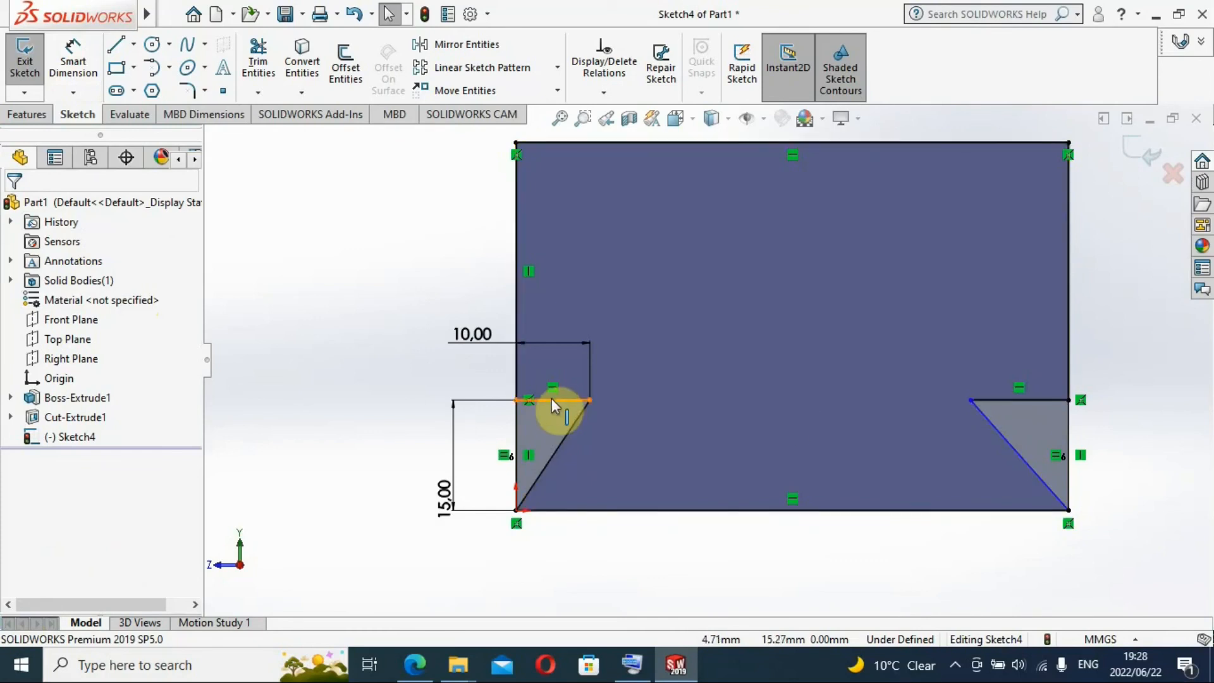
click(553, 400)
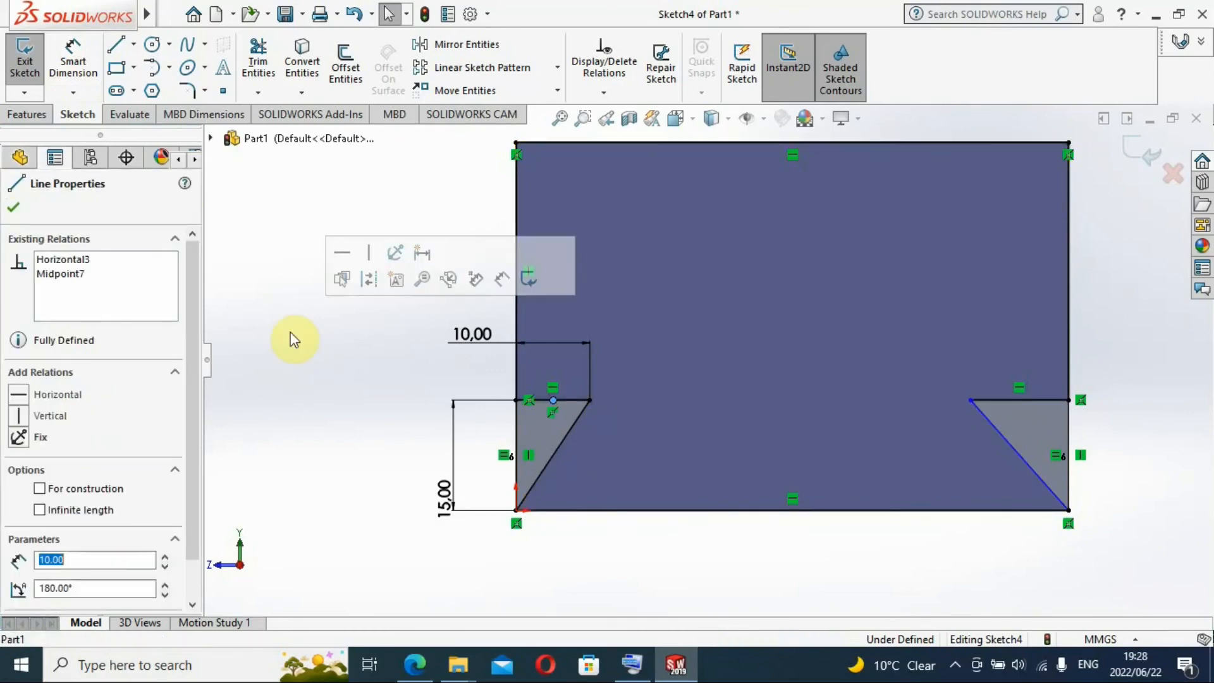
mouse_move(580, 406)
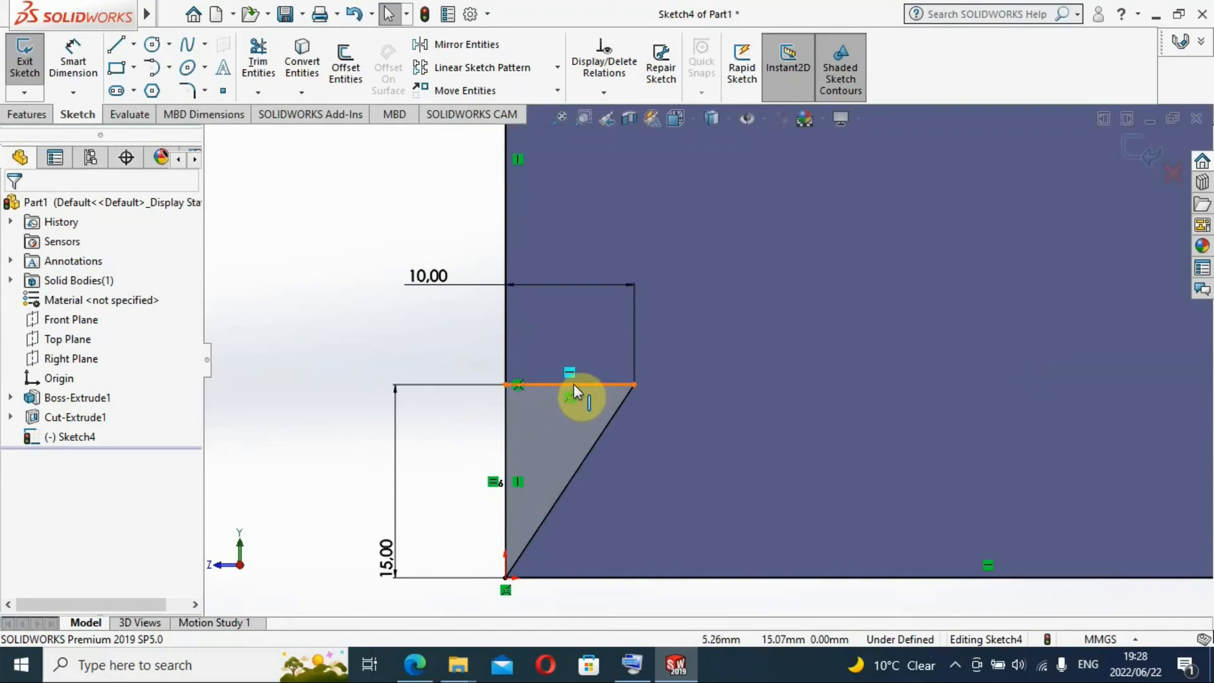
click(569, 385)
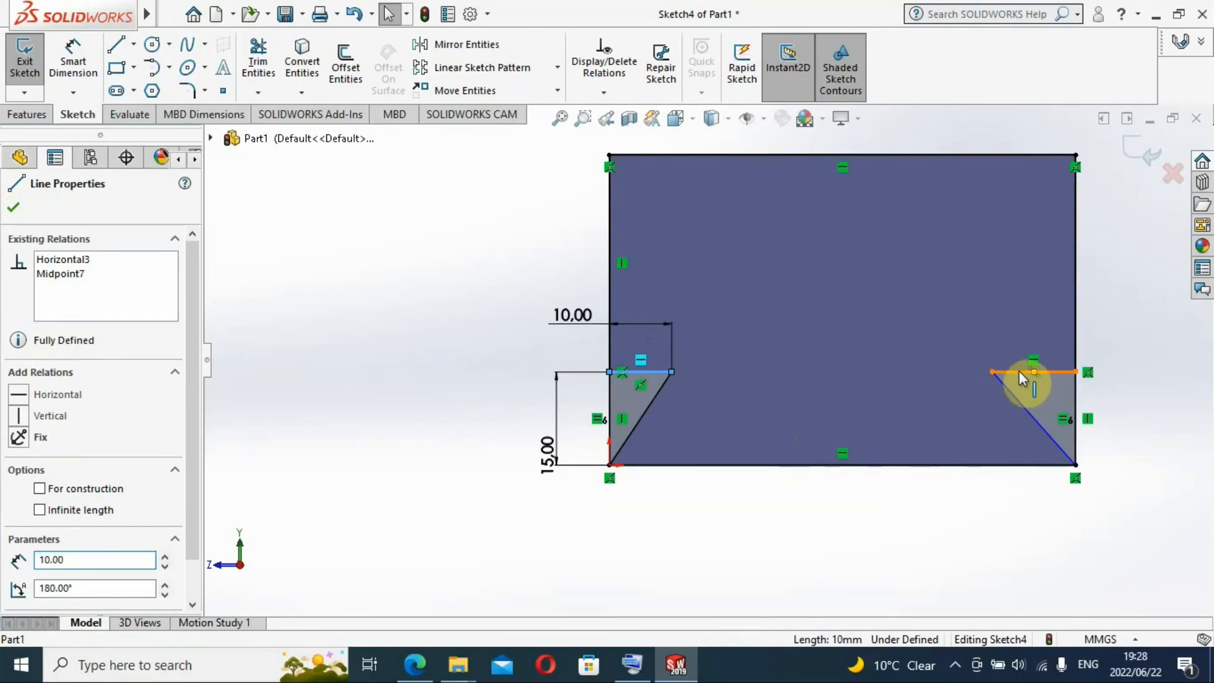
click(1038, 373)
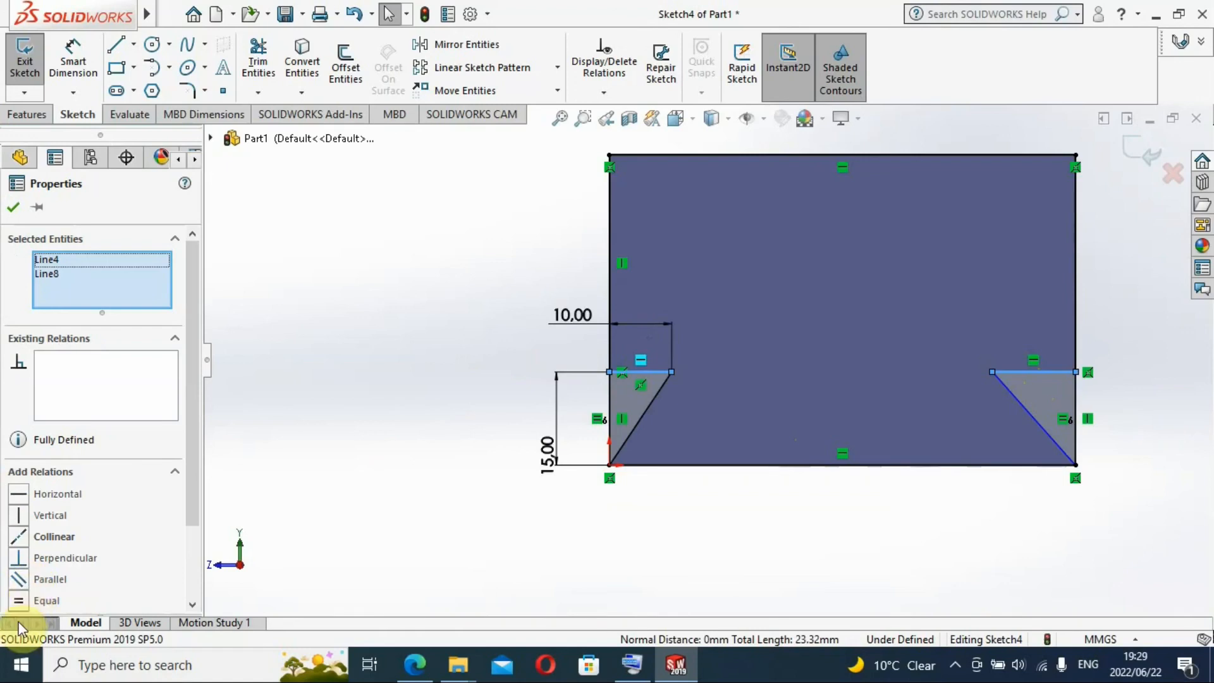
click(46, 600)
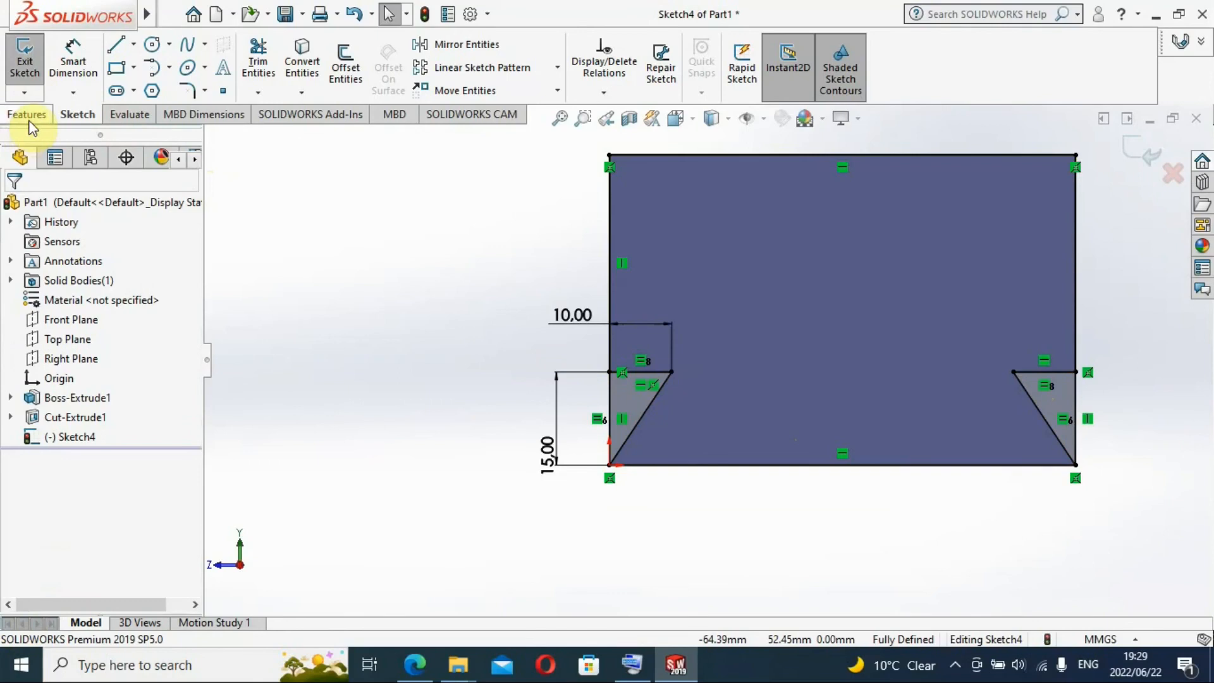
Step: Extrude-cut both dovetail notch regions Through All in isometric view, creating Cut-Extrude2
click(27, 114)
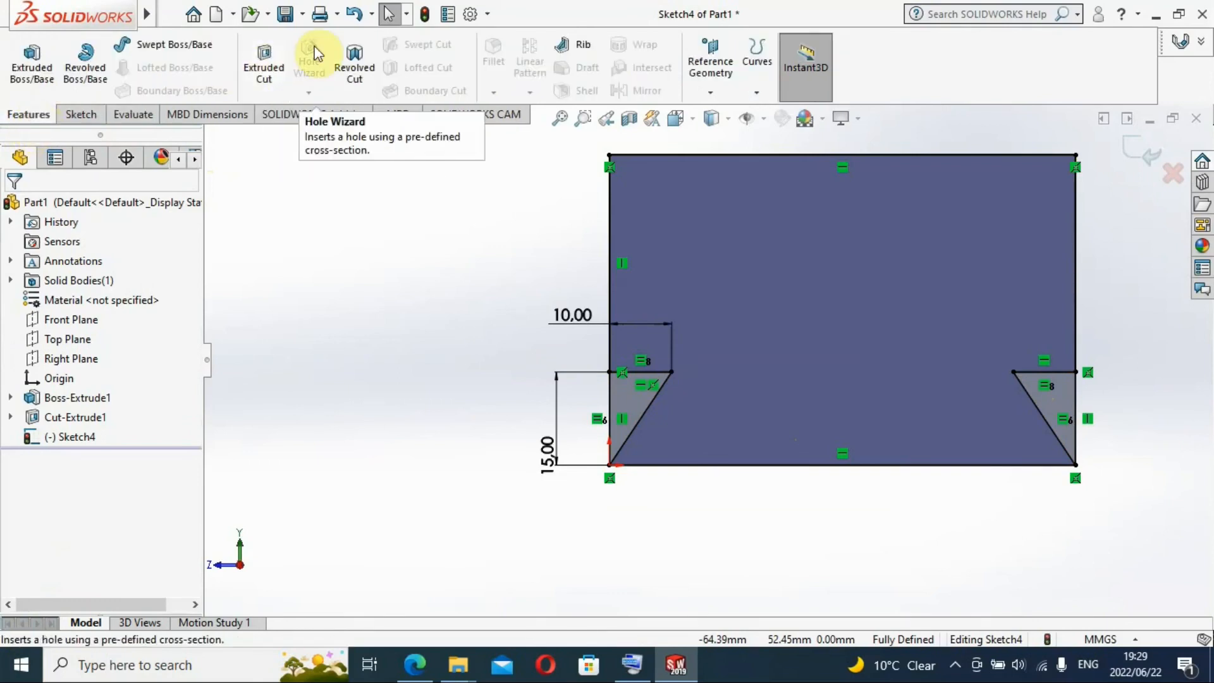
mouse_move(264, 67)
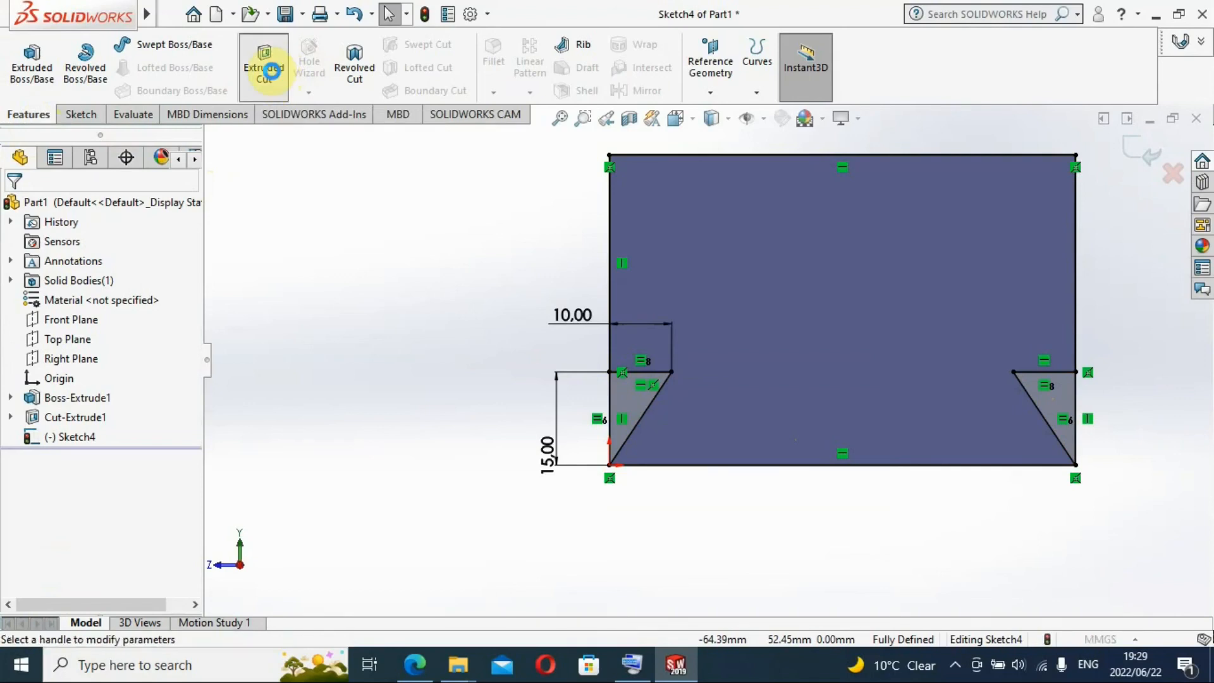
click(263, 62)
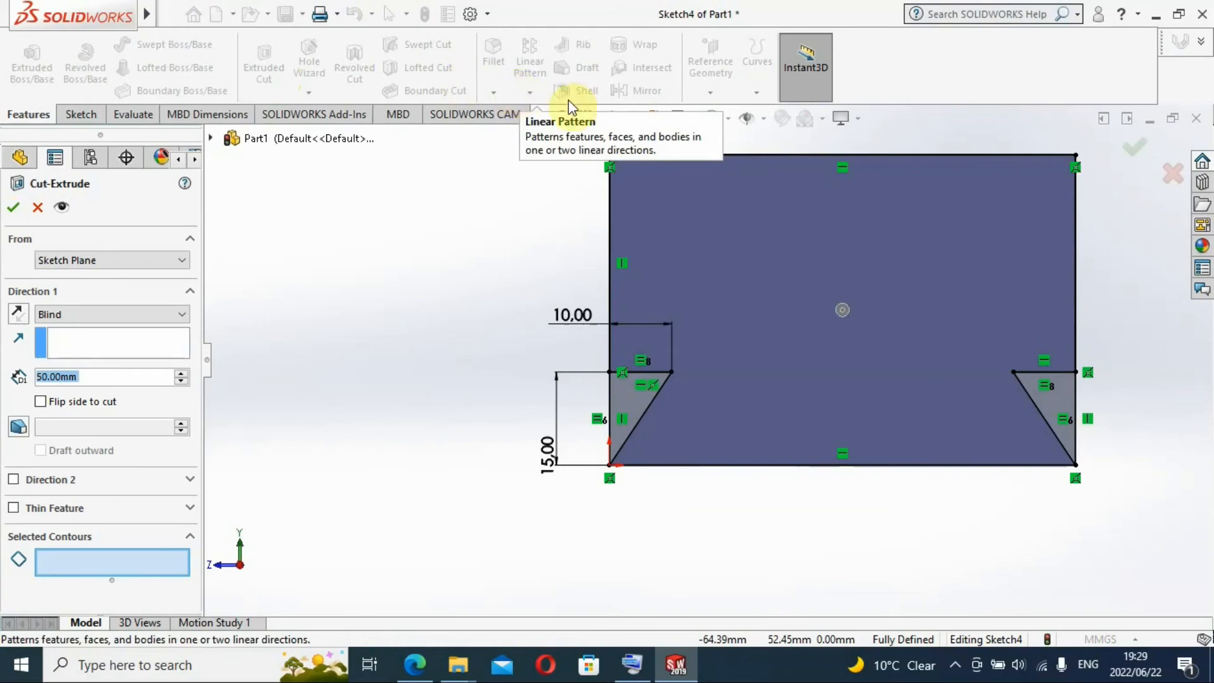
mouse_move(693, 124)
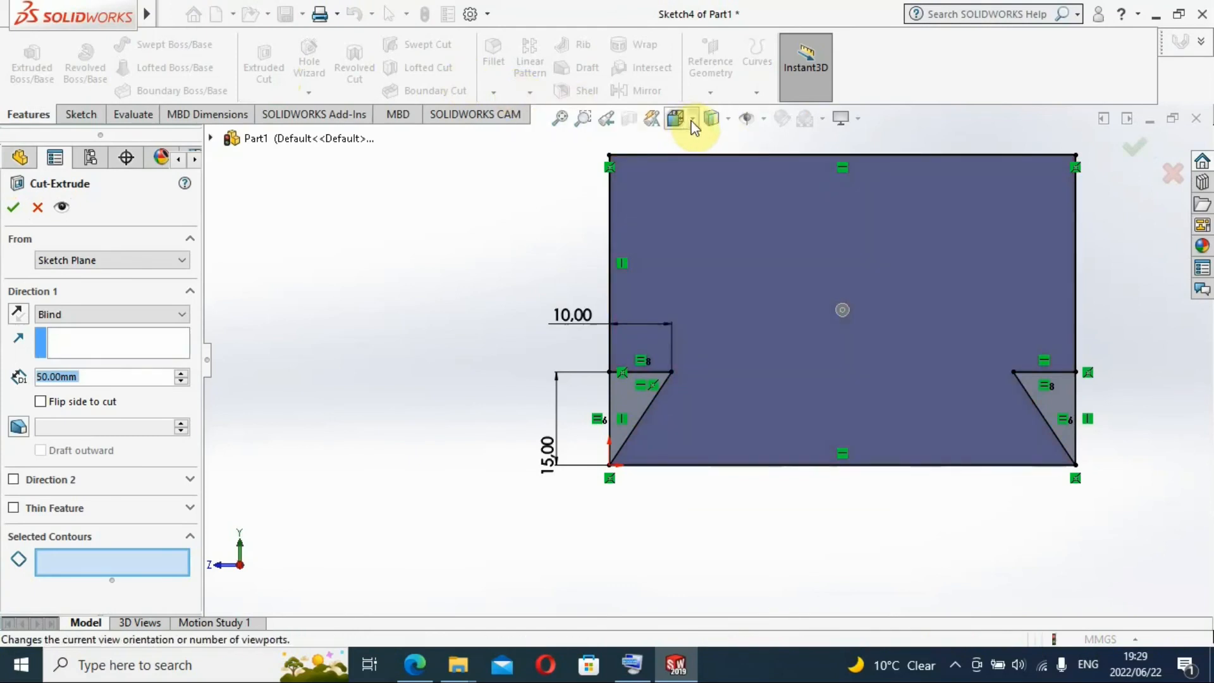
click(711, 117)
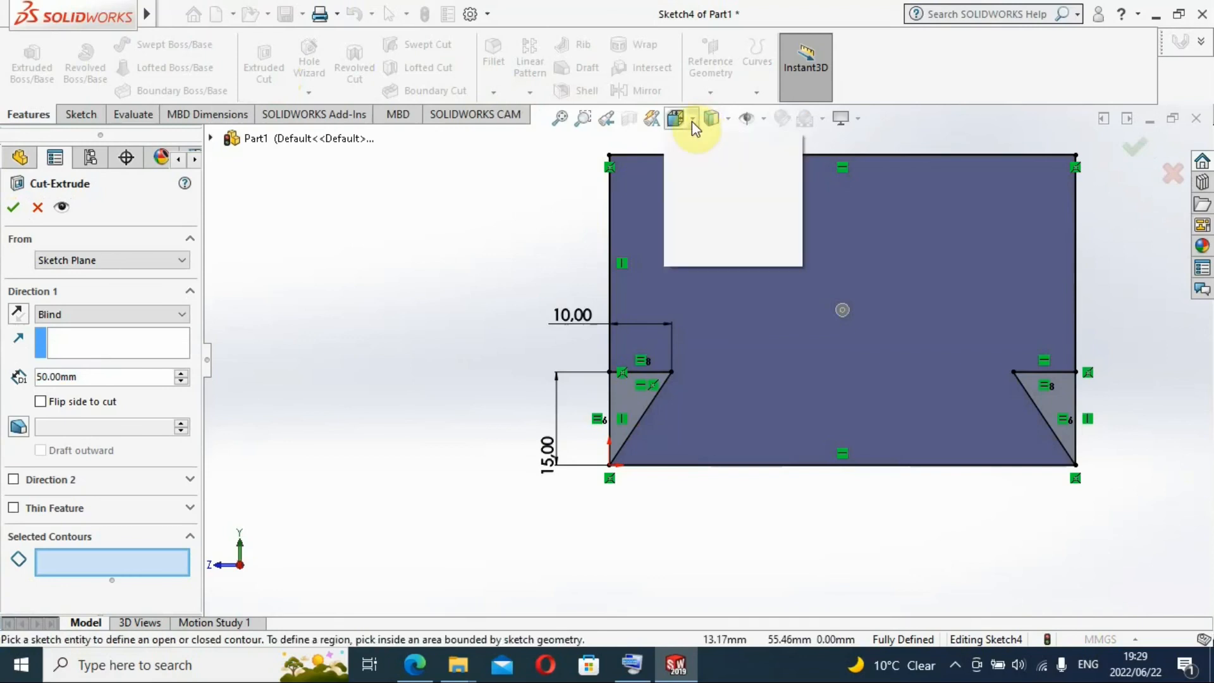
click(694, 117)
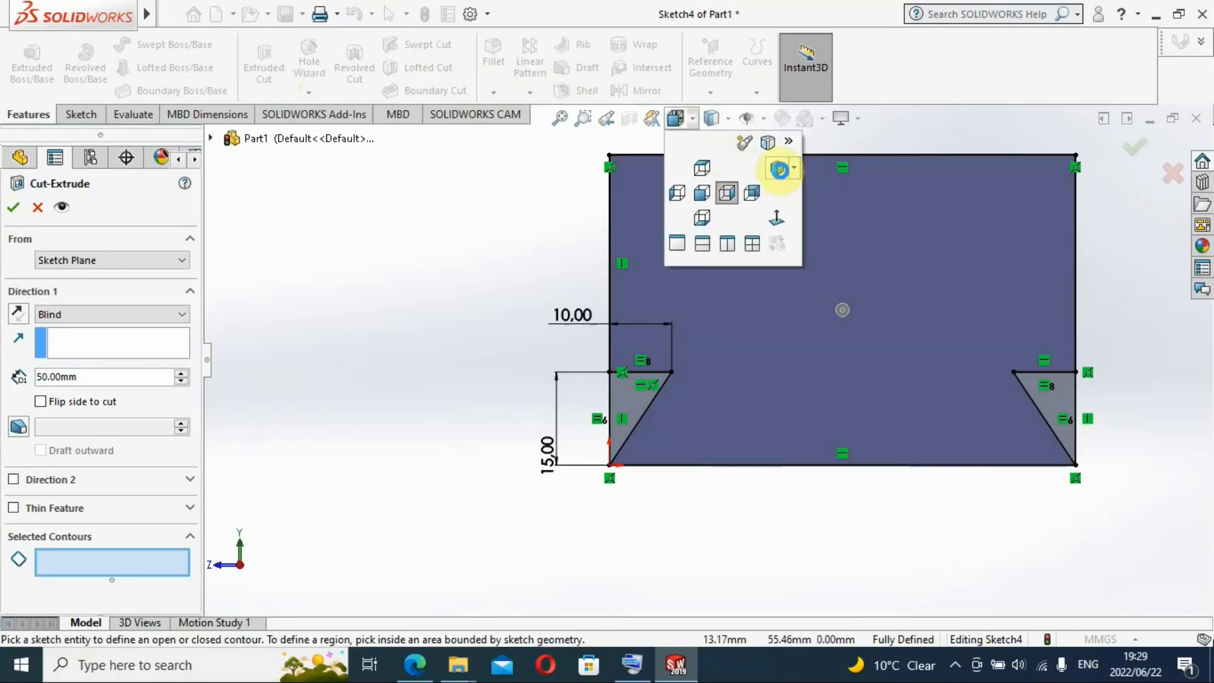
click(780, 169)
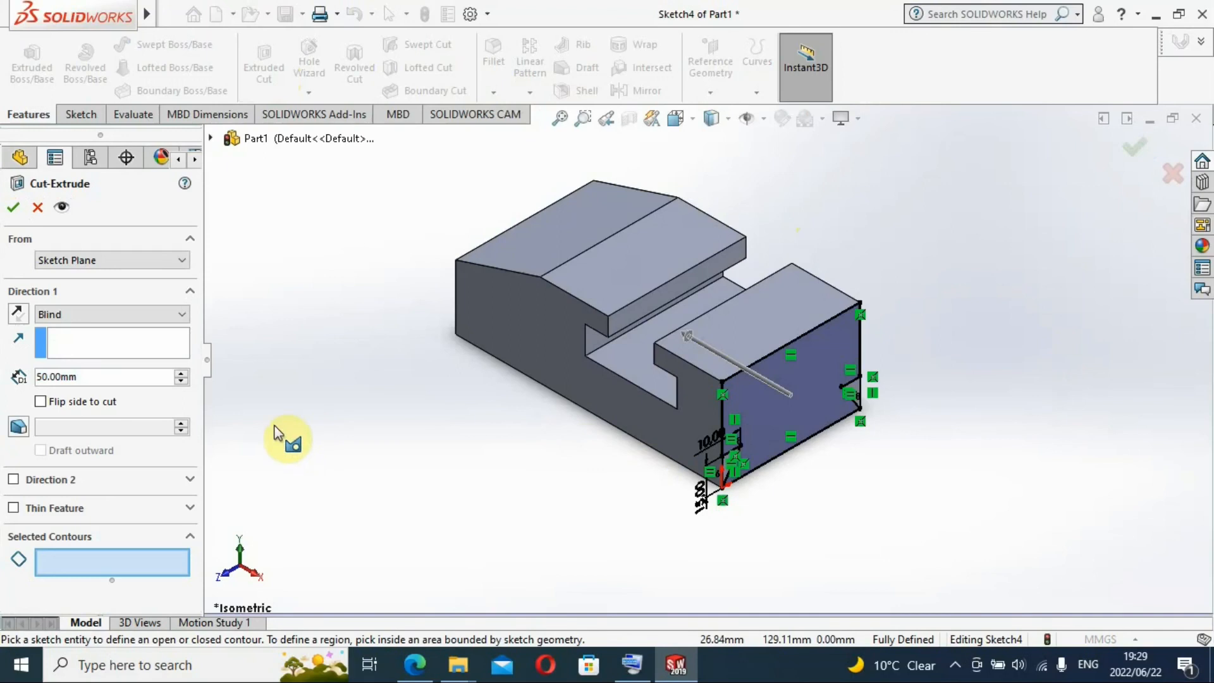
mouse_move(585, 453)
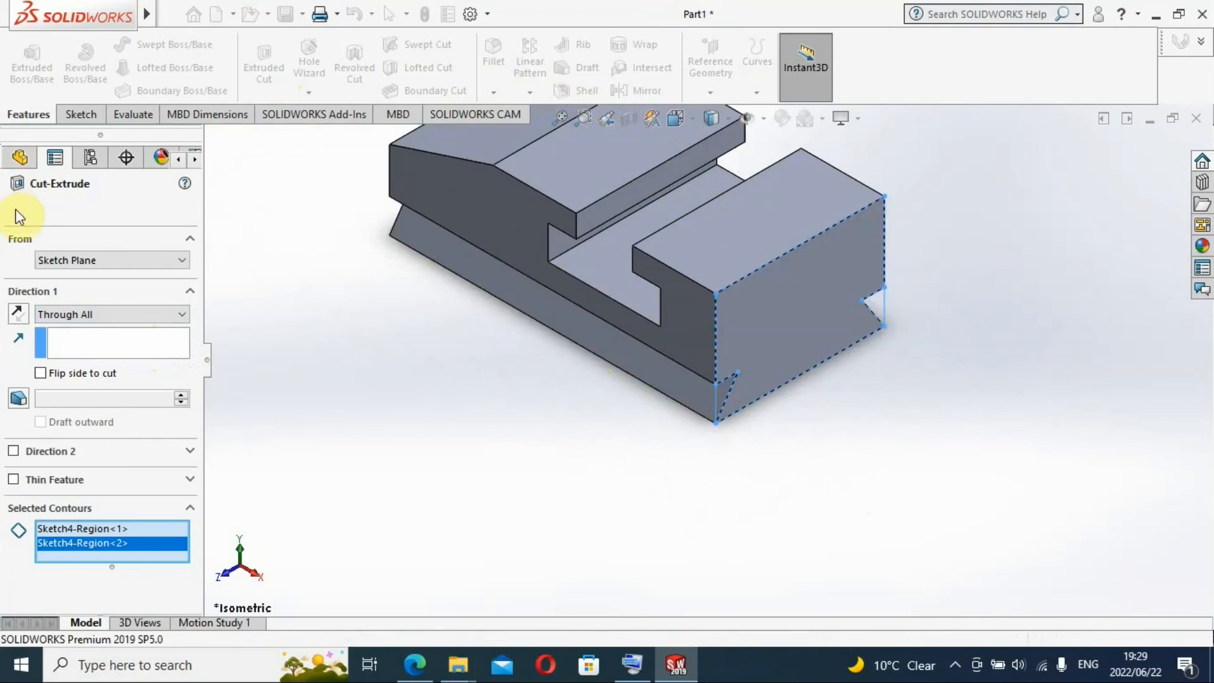
click(11, 180)
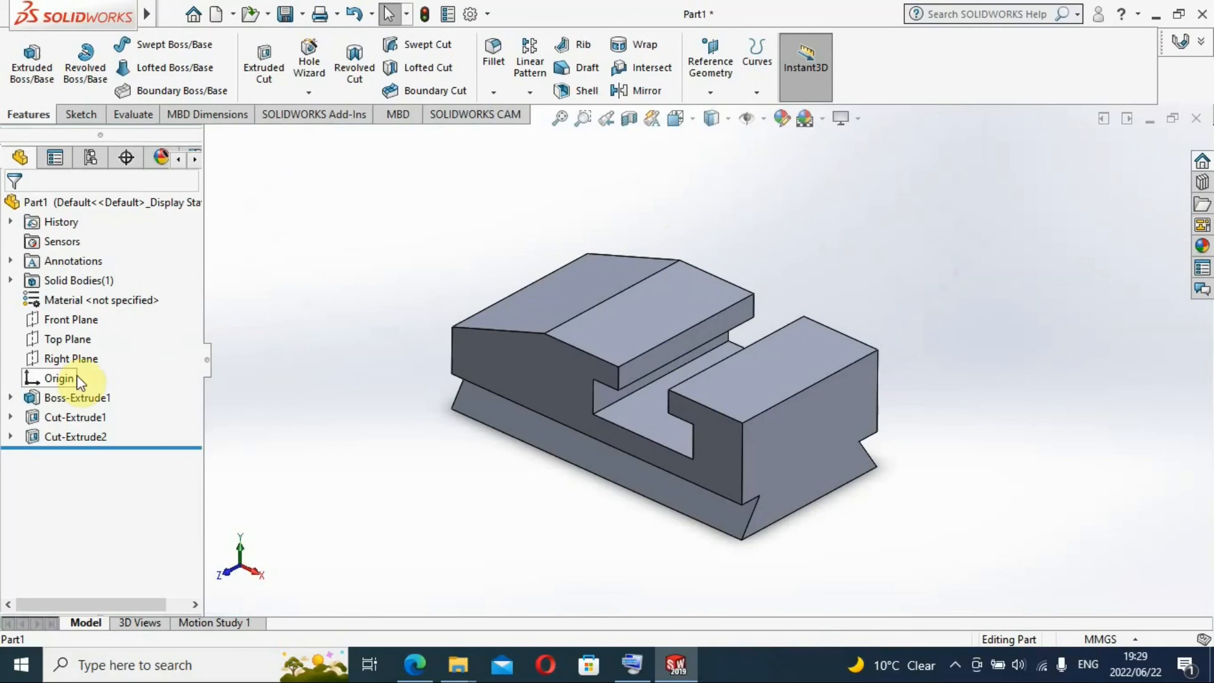
click(59, 379)
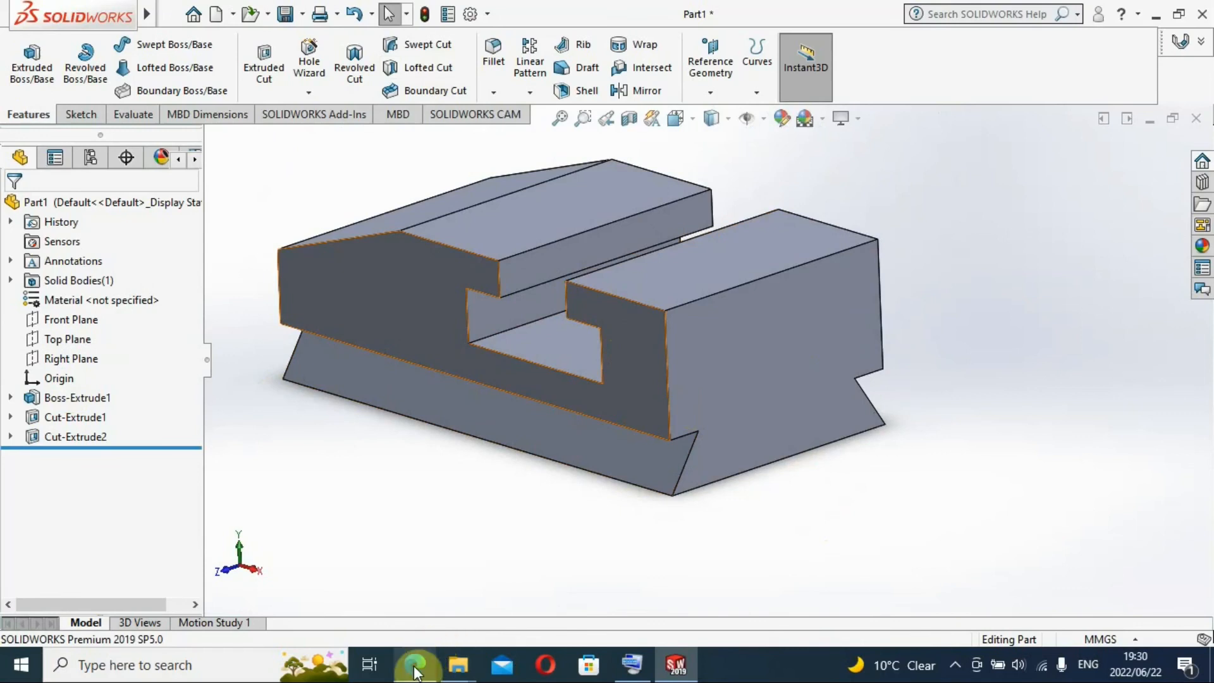
Step: Compare the finished bracket with the Tutorial 1.1.pdf illustration, then return to SOLIDWORKS
click(416, 665)
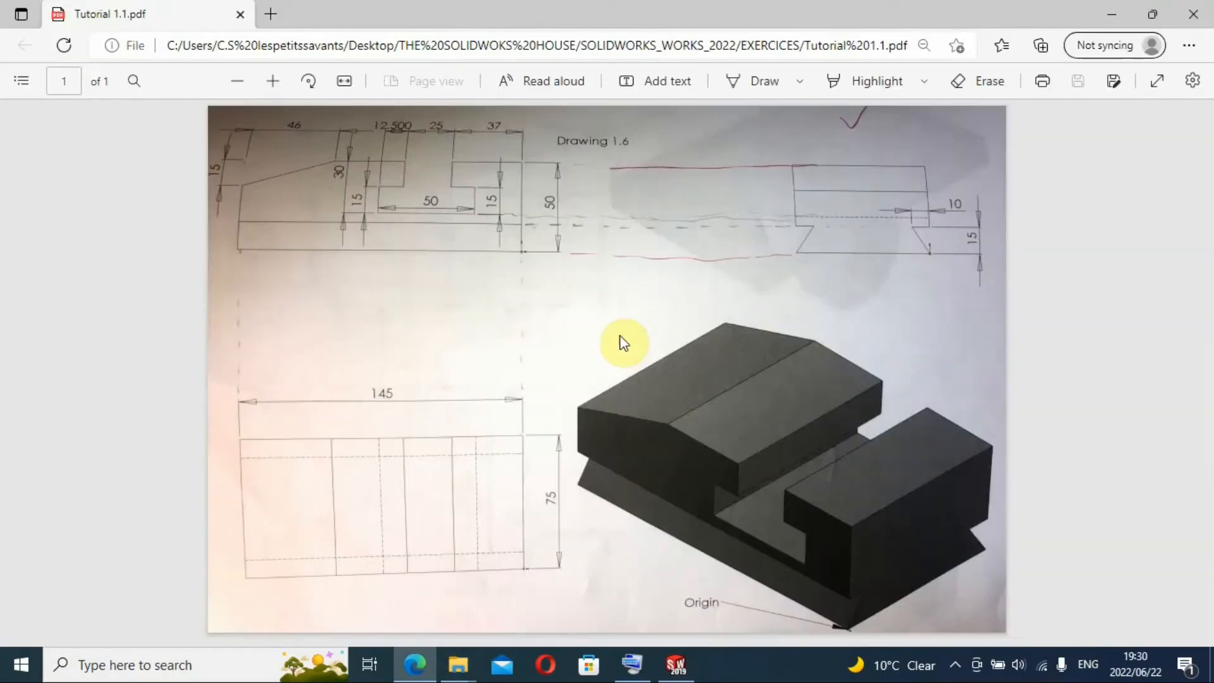
mouse_move(676, 665)
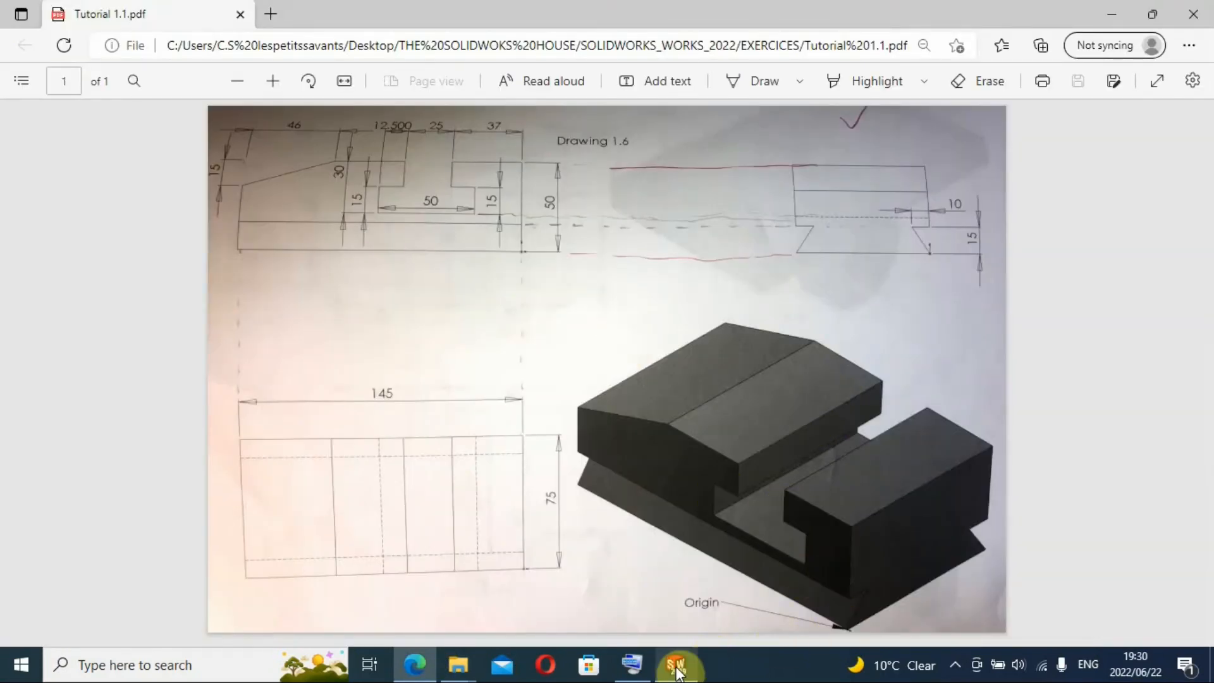
click(675, 665)
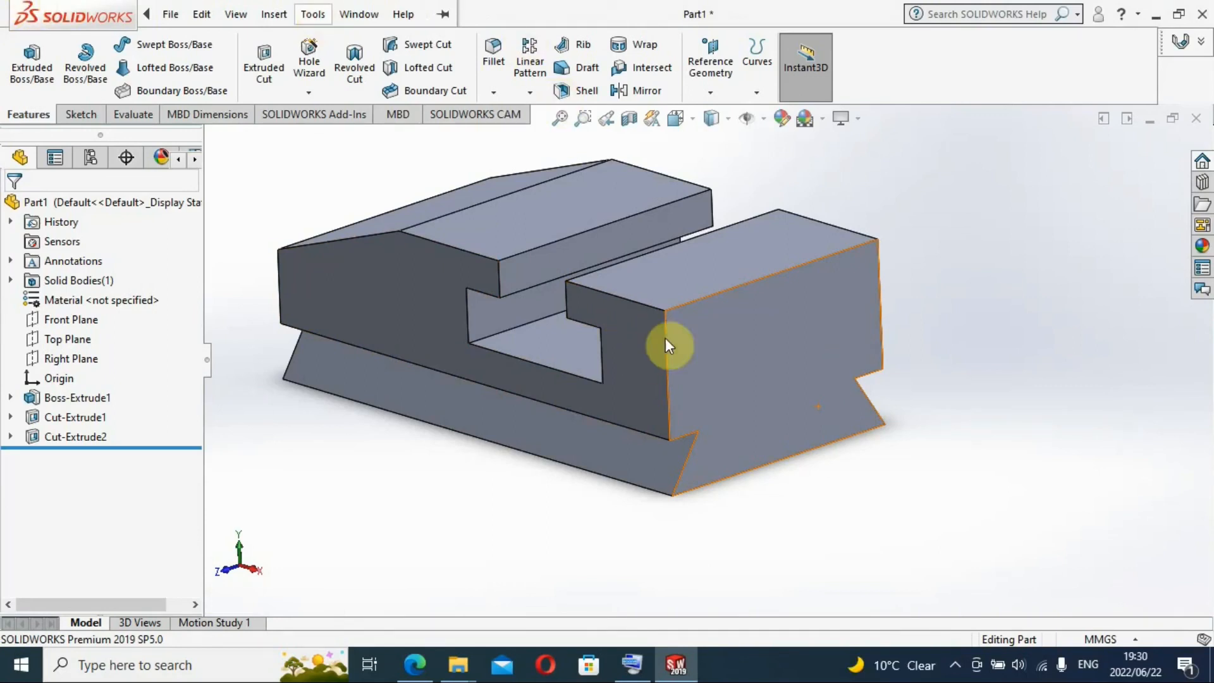
mouse_move(703, 327)
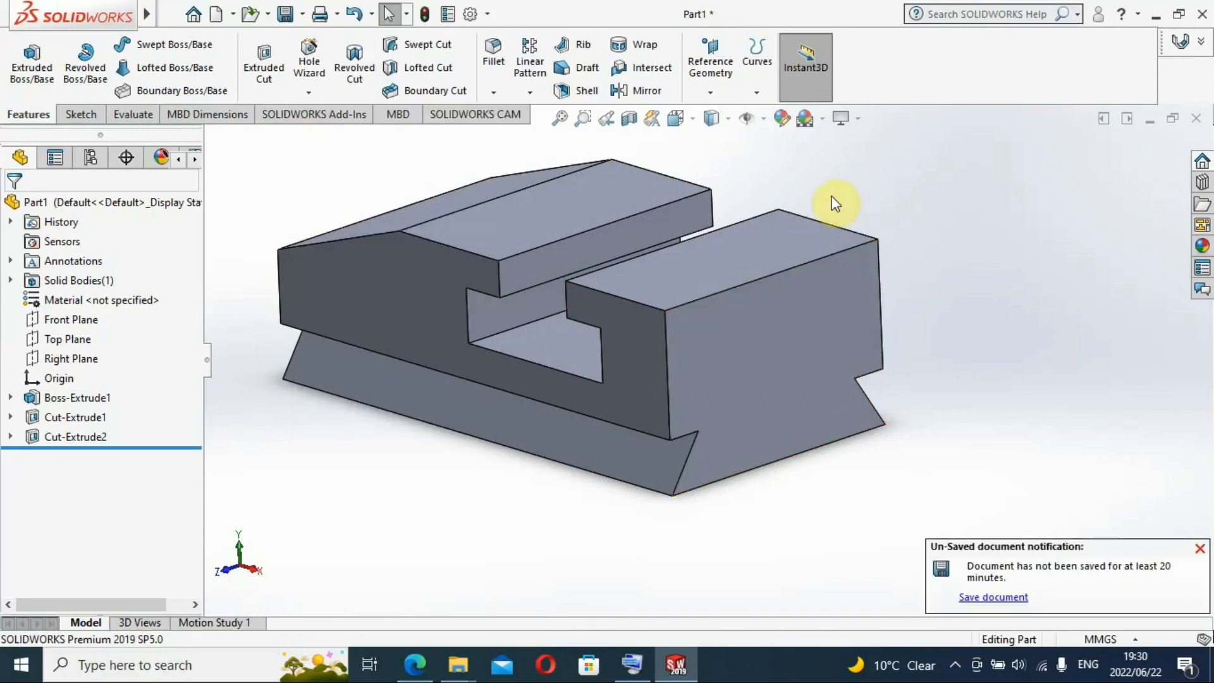
mouse_move(842, 230)
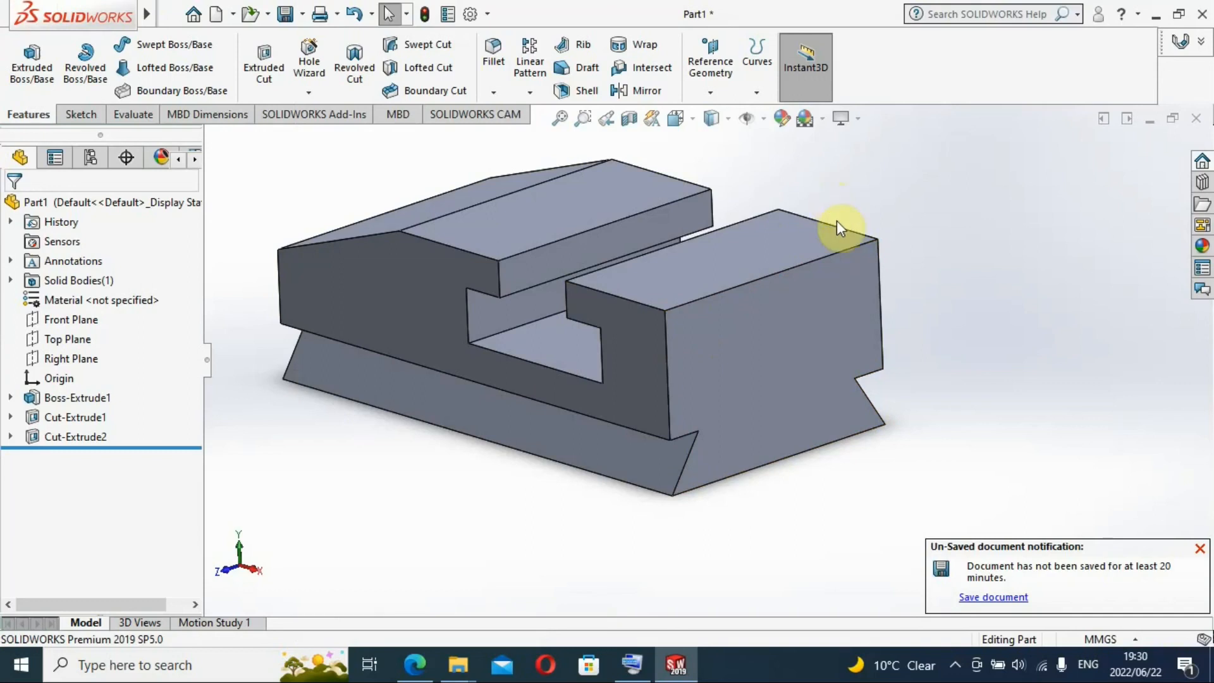